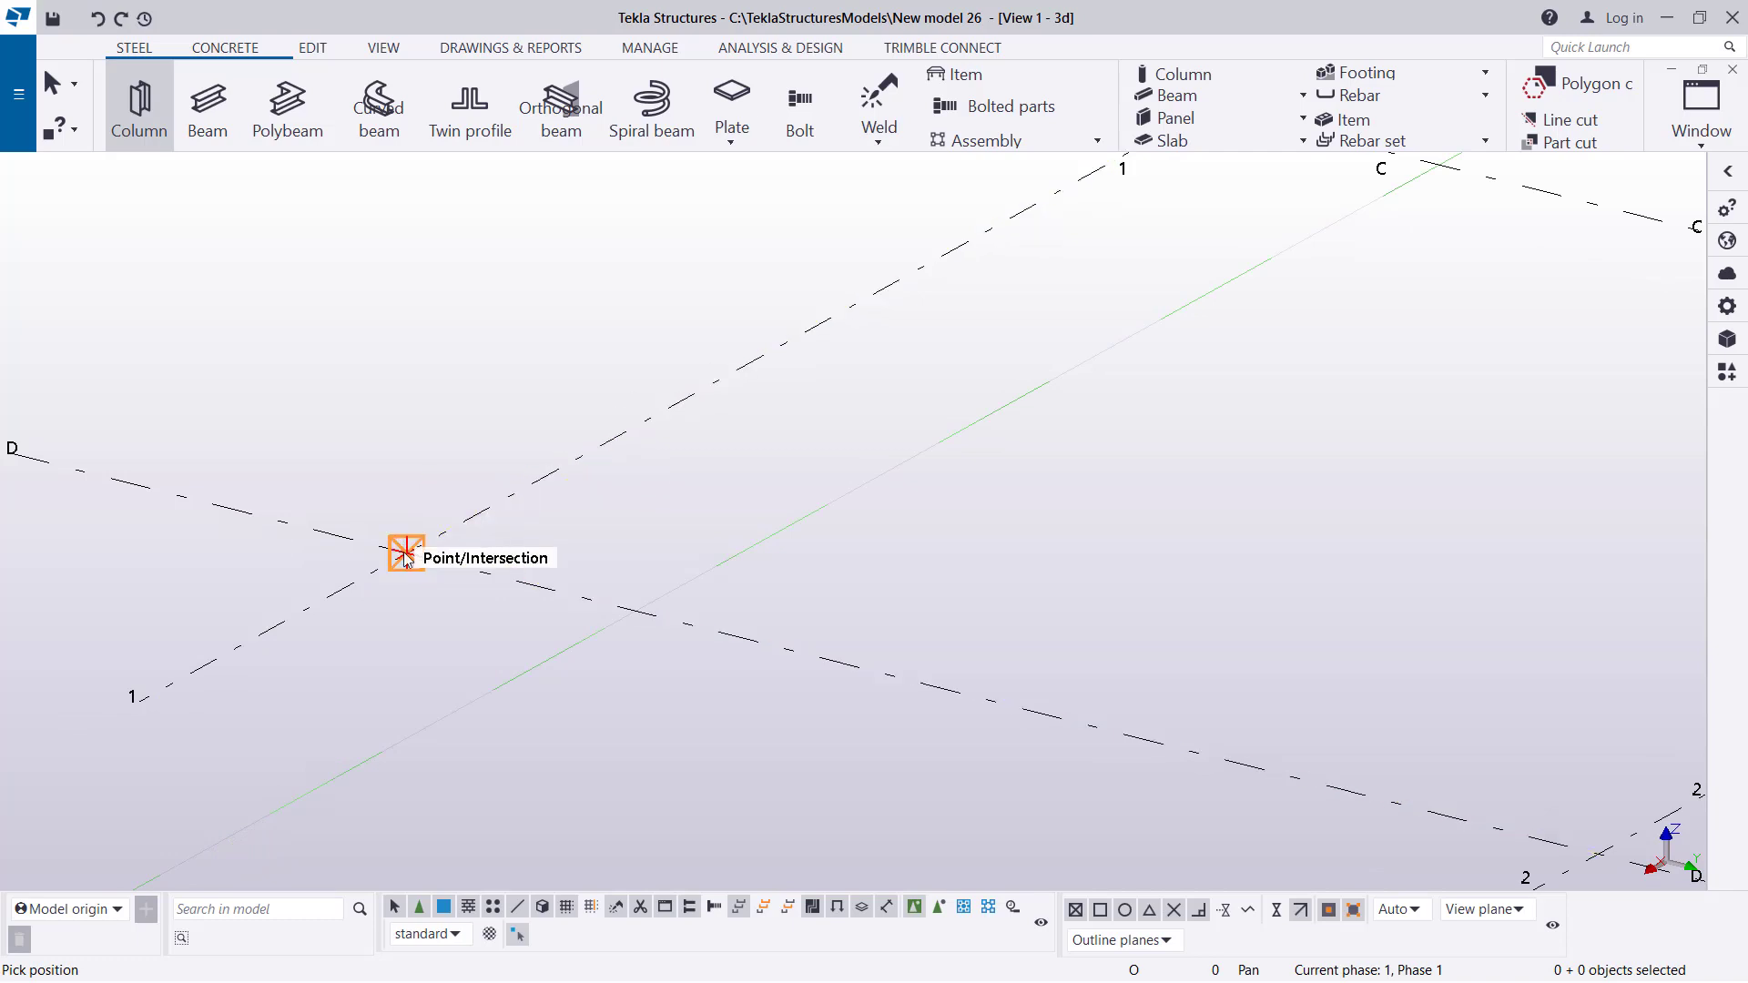
# End the column command via Interrupt, leaving the column at grid D/1.
pyautogui.rightClick(404, 554)
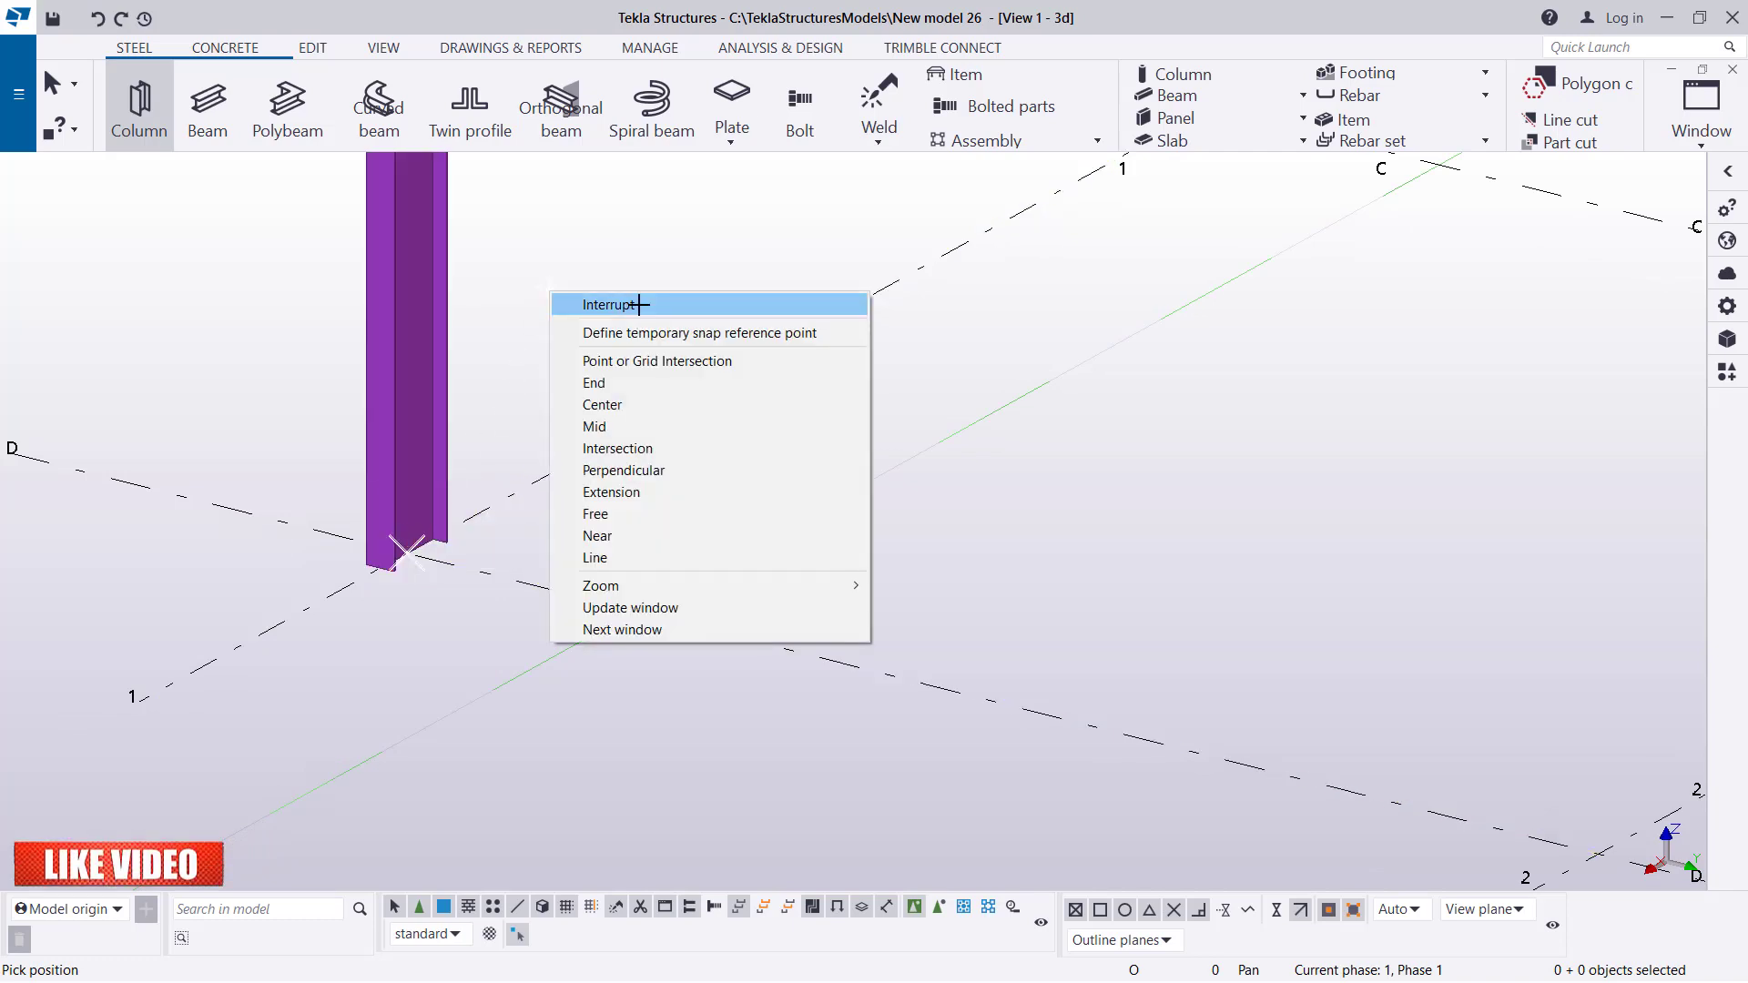
pyautogui.click(612, 304)
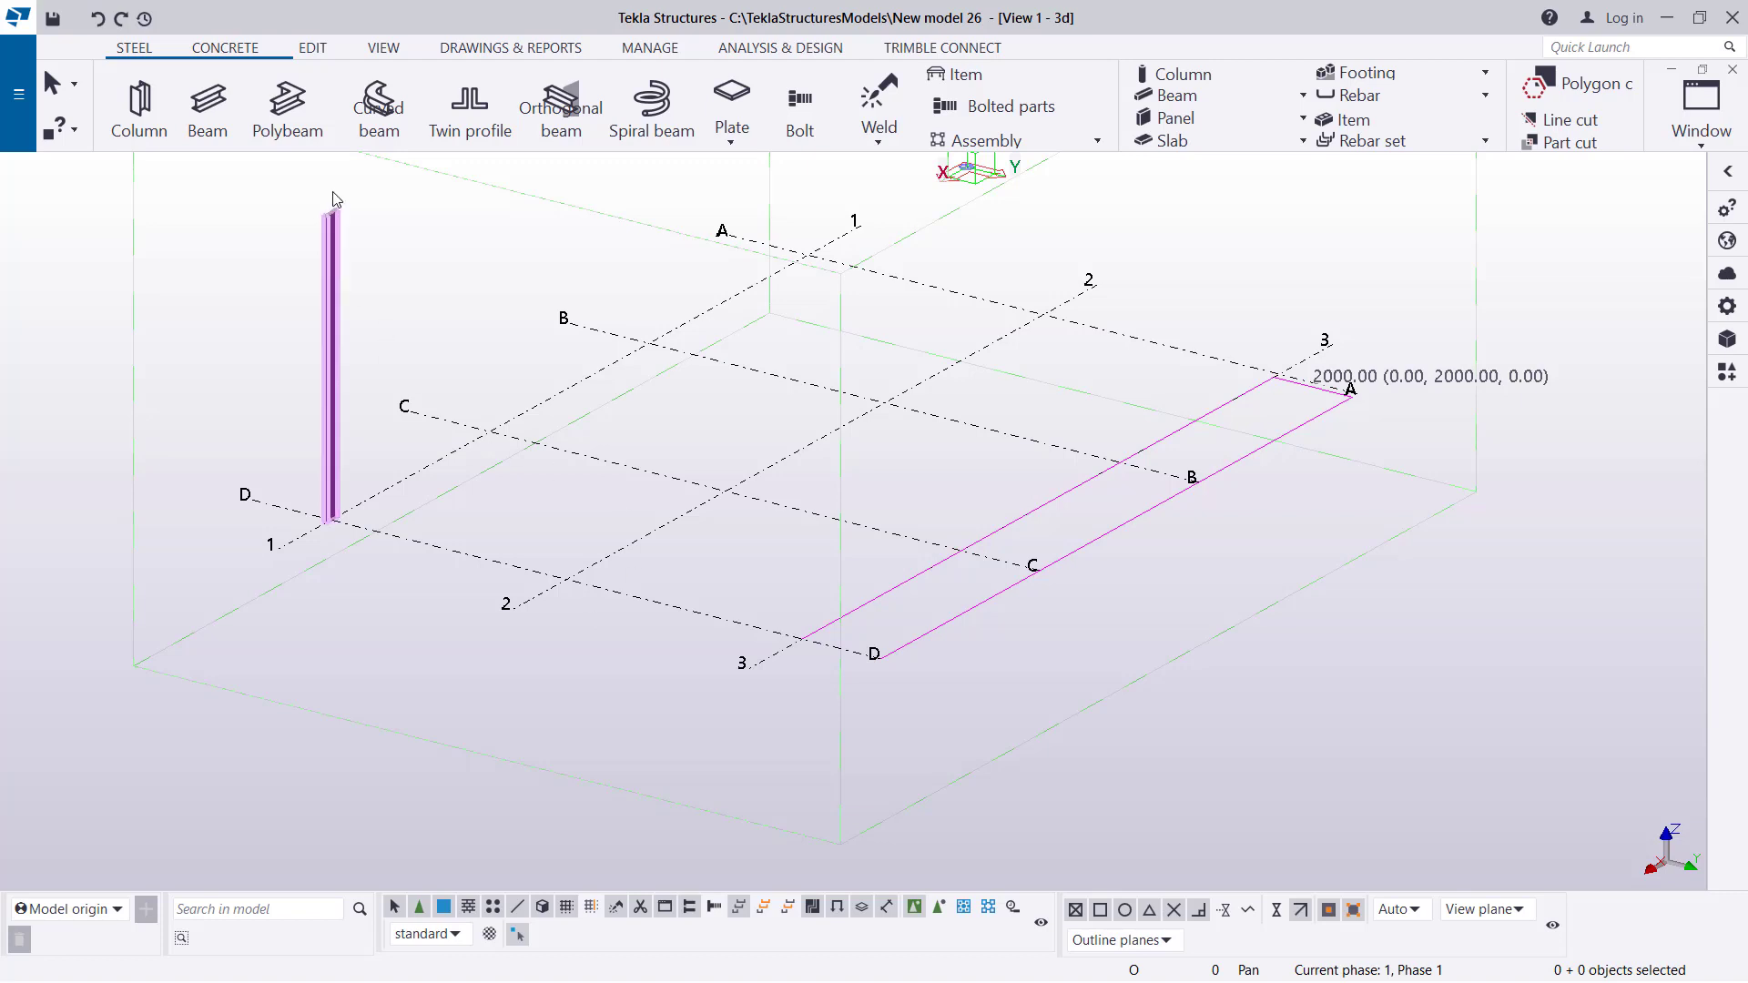
# Show the Edit ribbon commands and zoom to the 7000 mm UB406*140*39 S275 column.
pyautogui.click(312, 47)
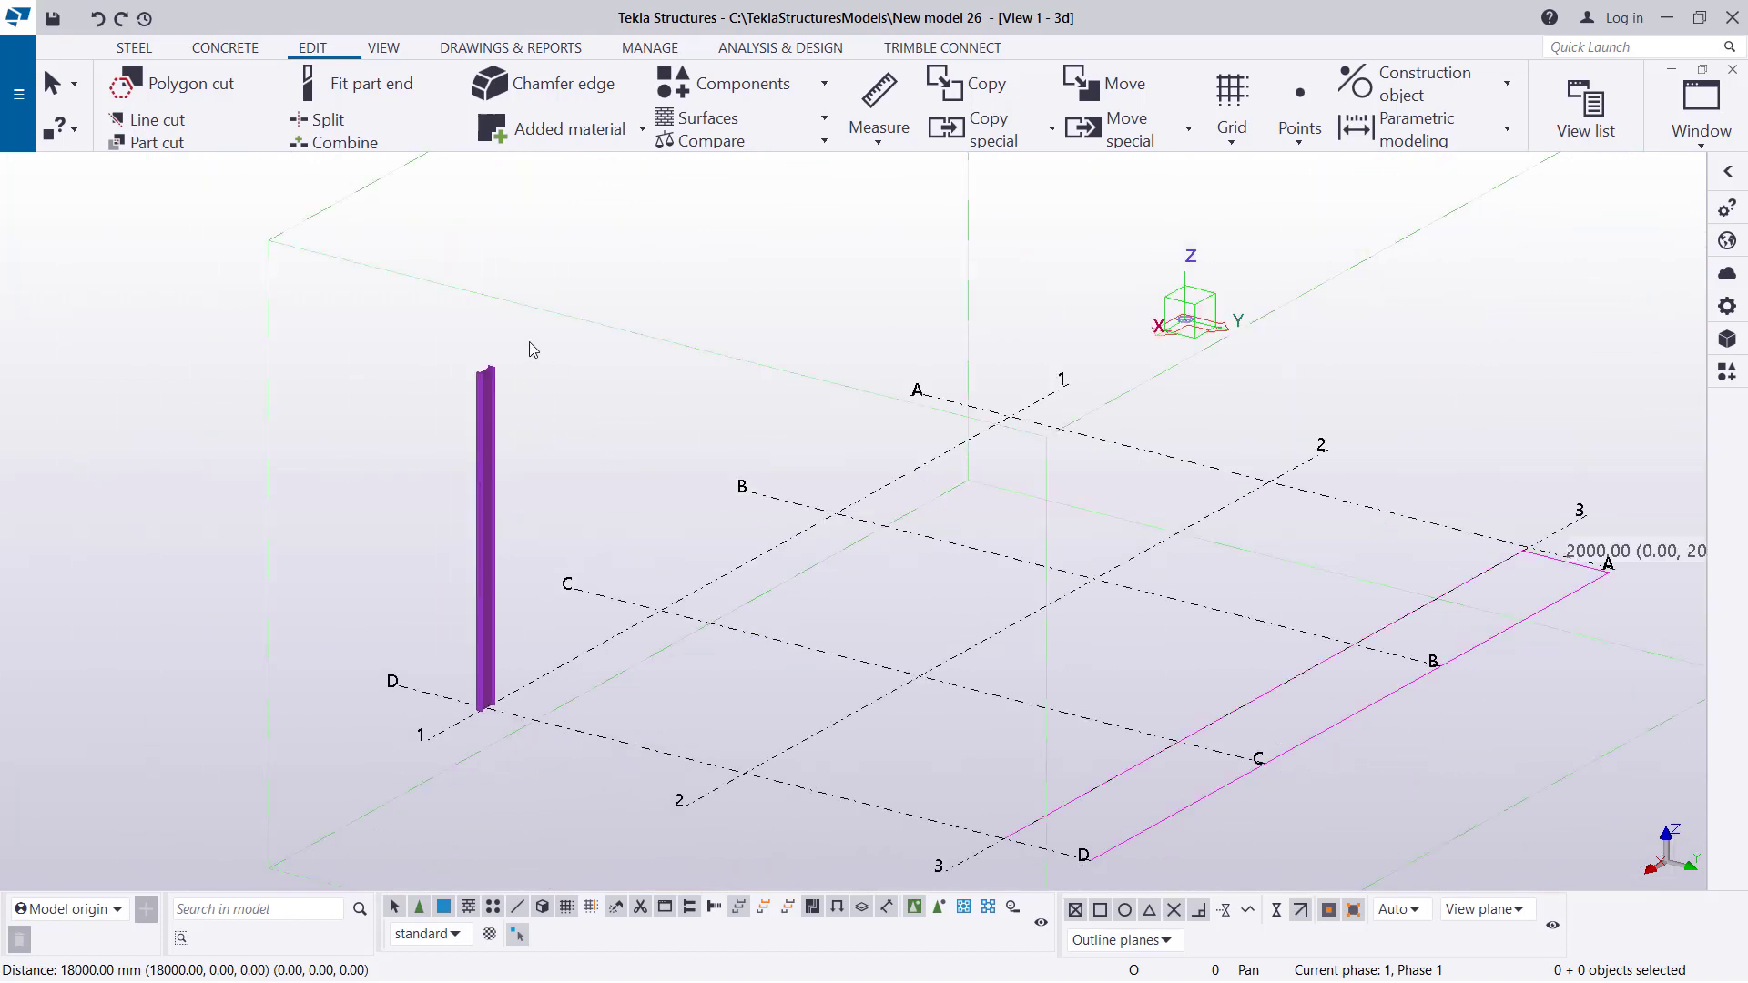
pyautogui.scroll(-3)
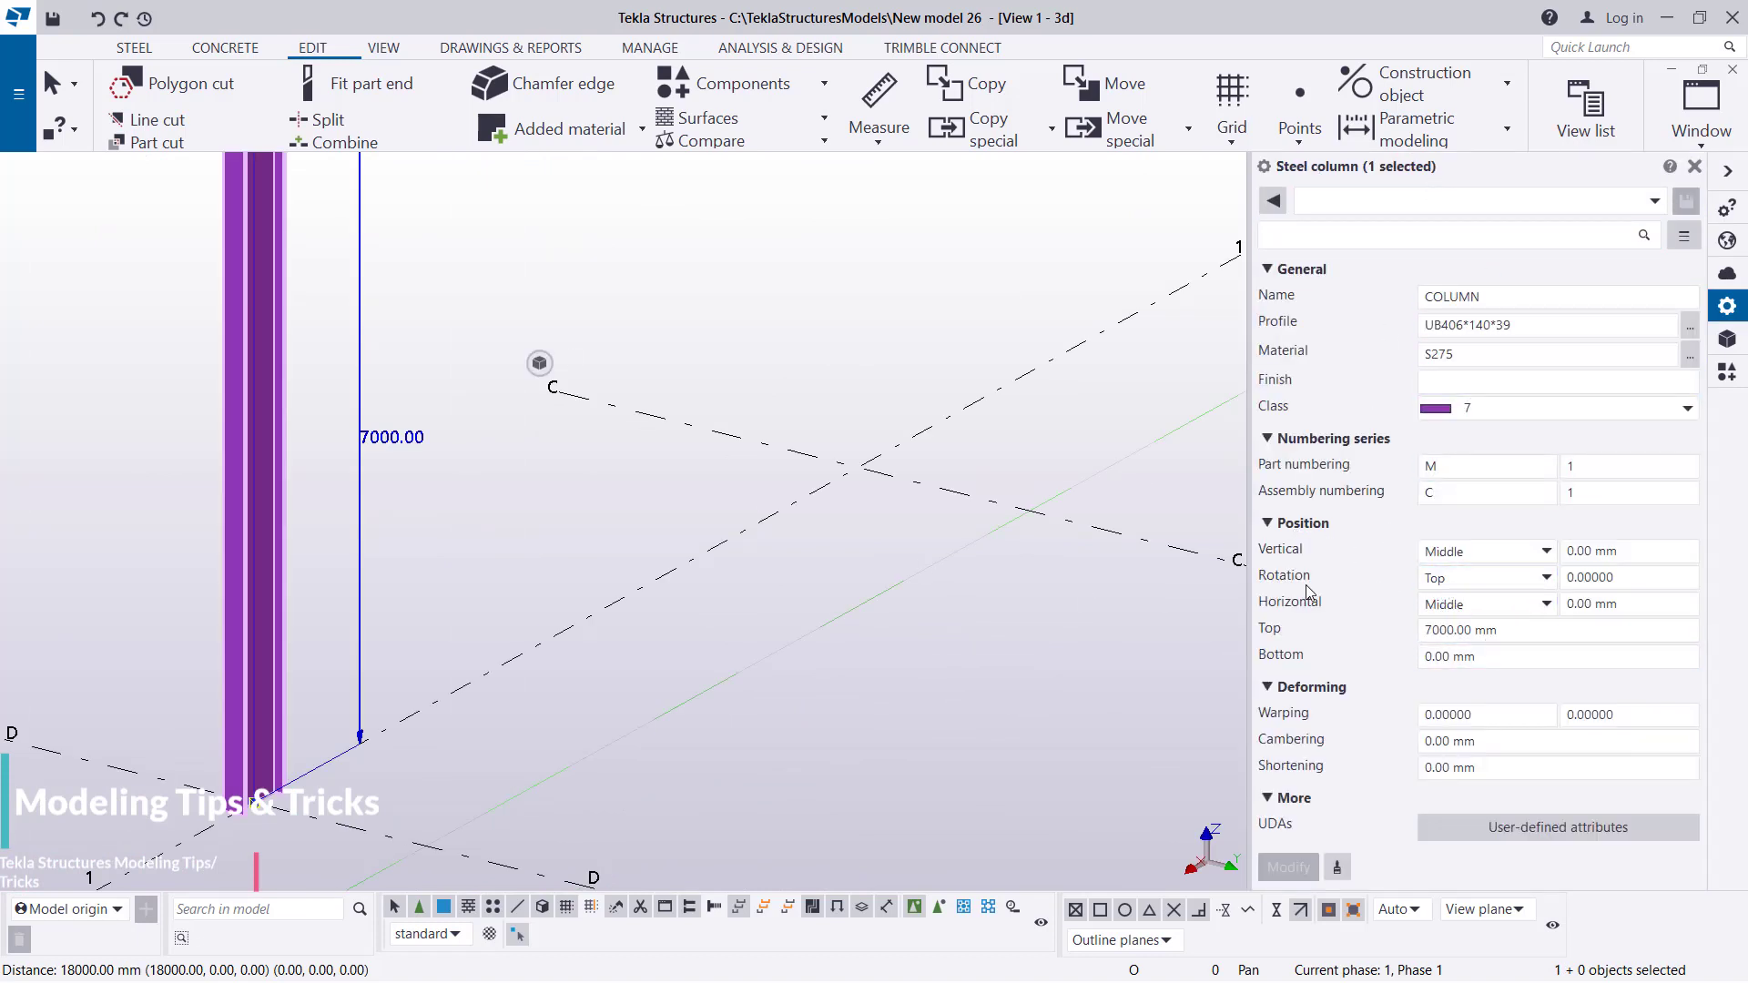
# Review the column's Rotation choices under Position, then close the property pane.
pyautogui.click(1486, 550)
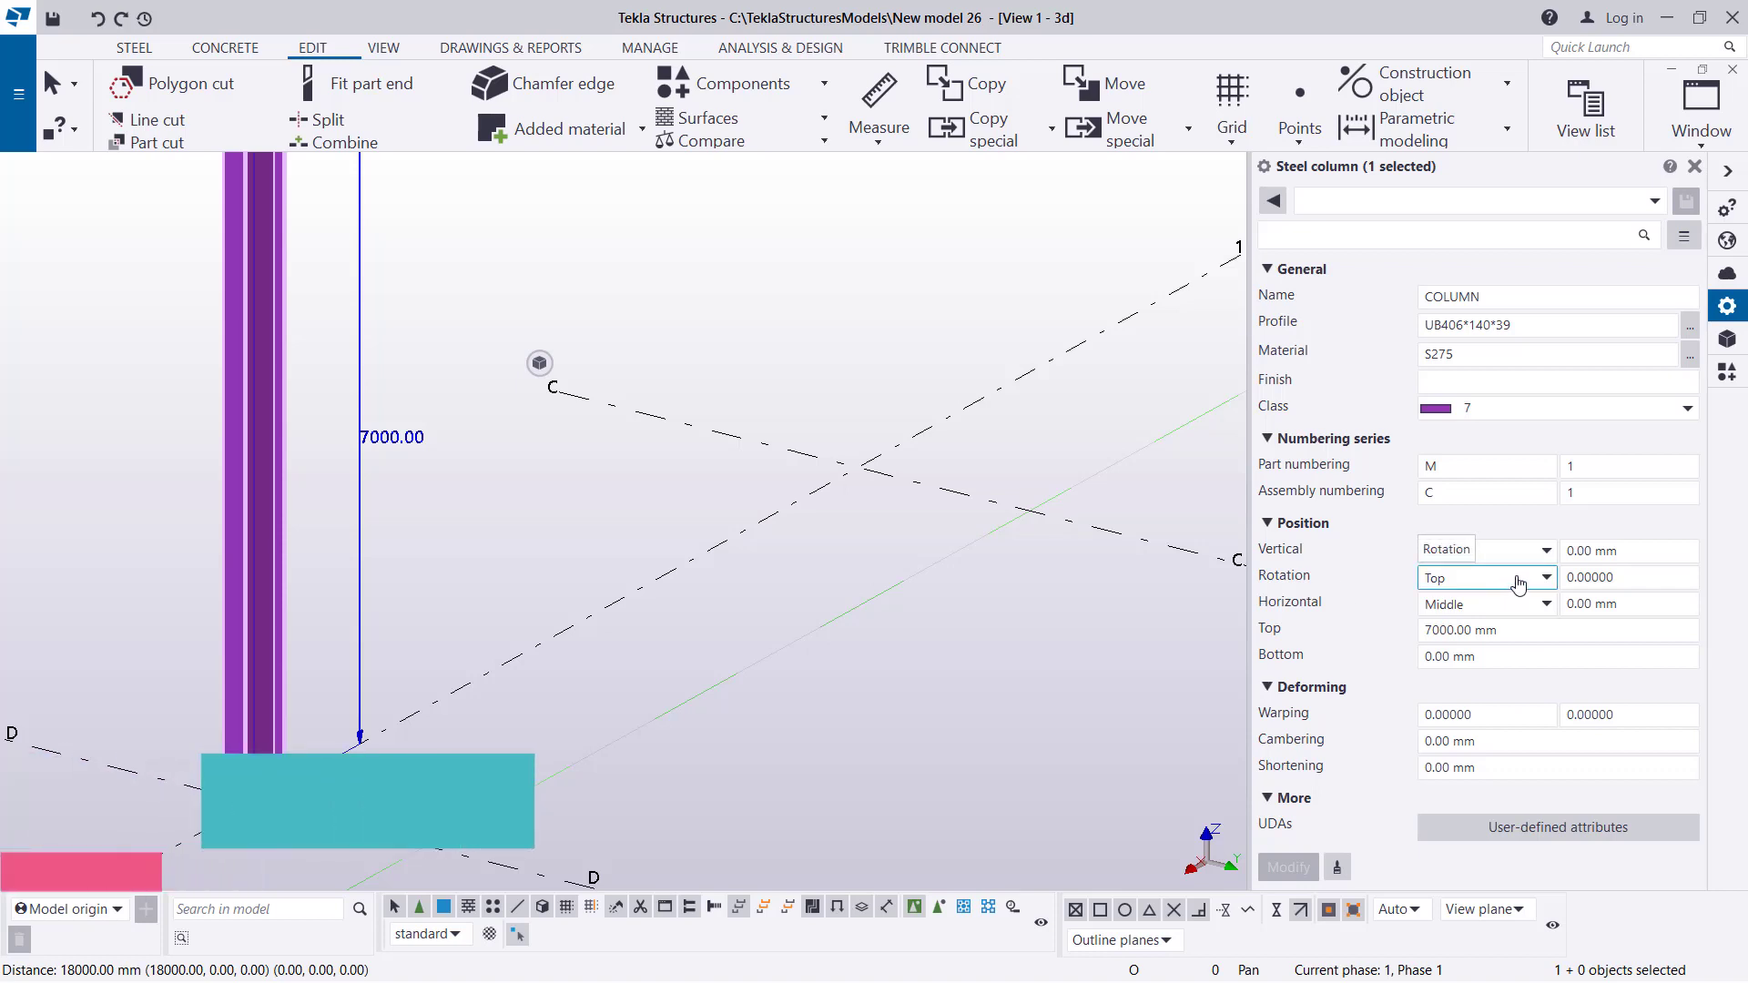
pyautogui.click(1486, 549)
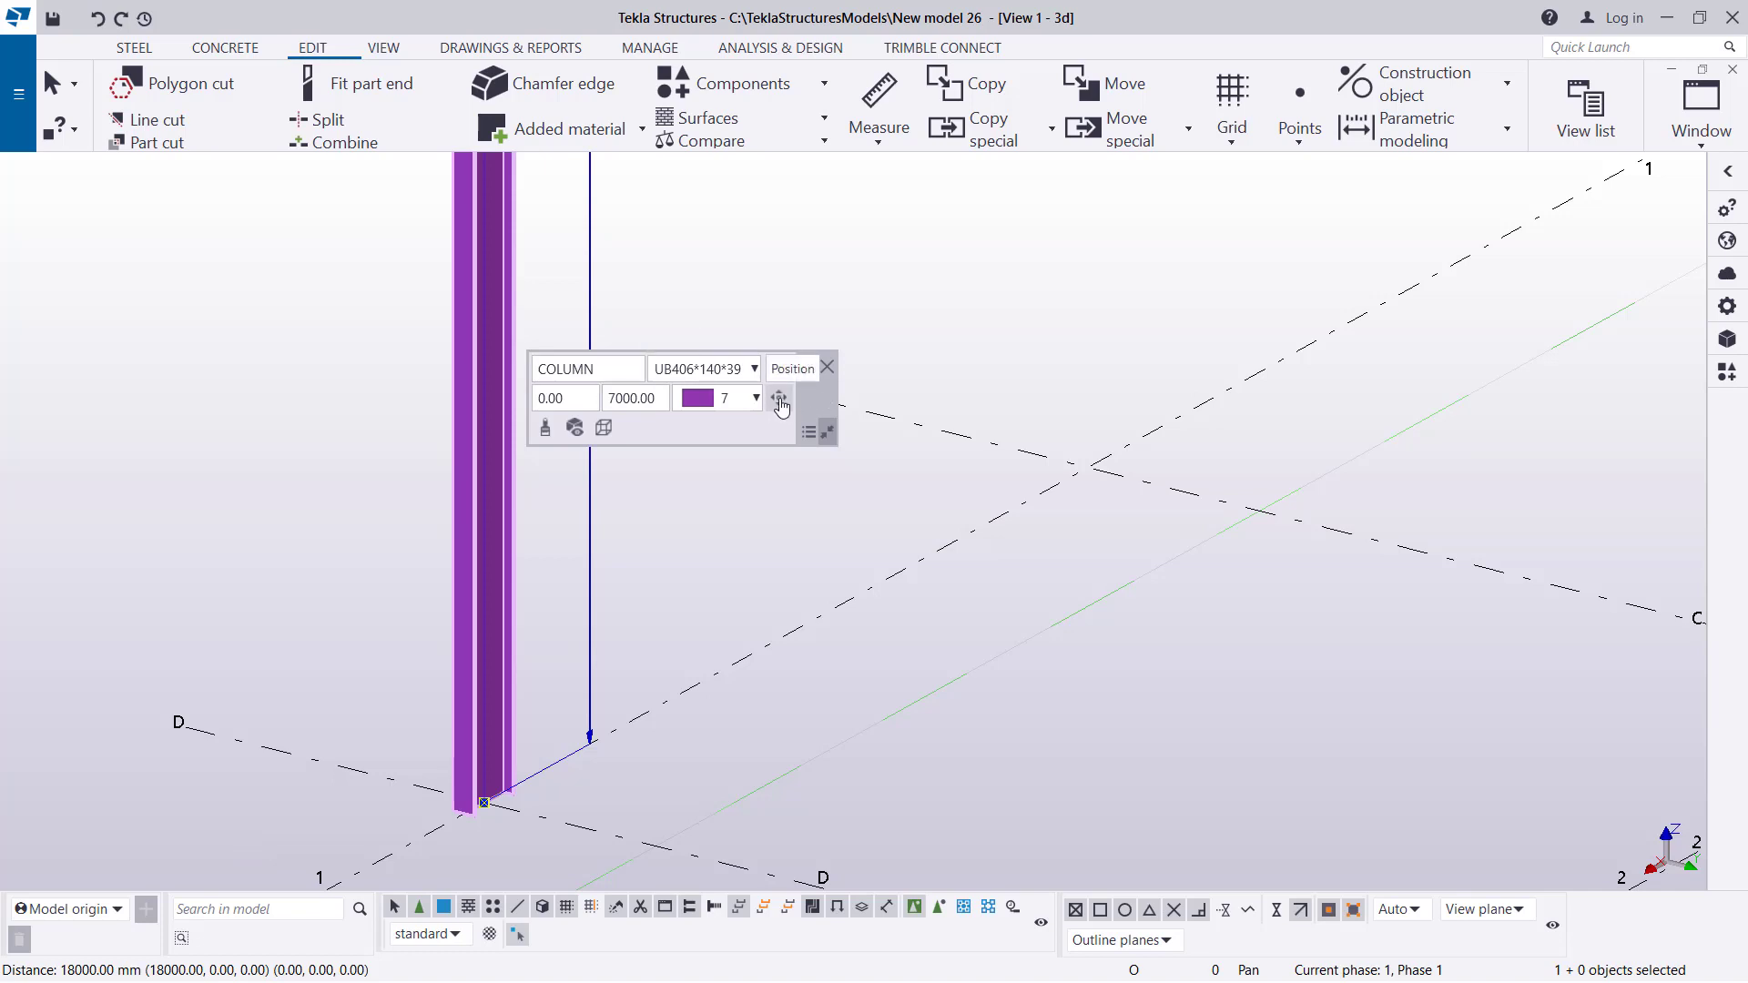
# Set the D/1 column's rotation to 180 degrees and its plane offset to 50.
pyautogui.click(779, 399)
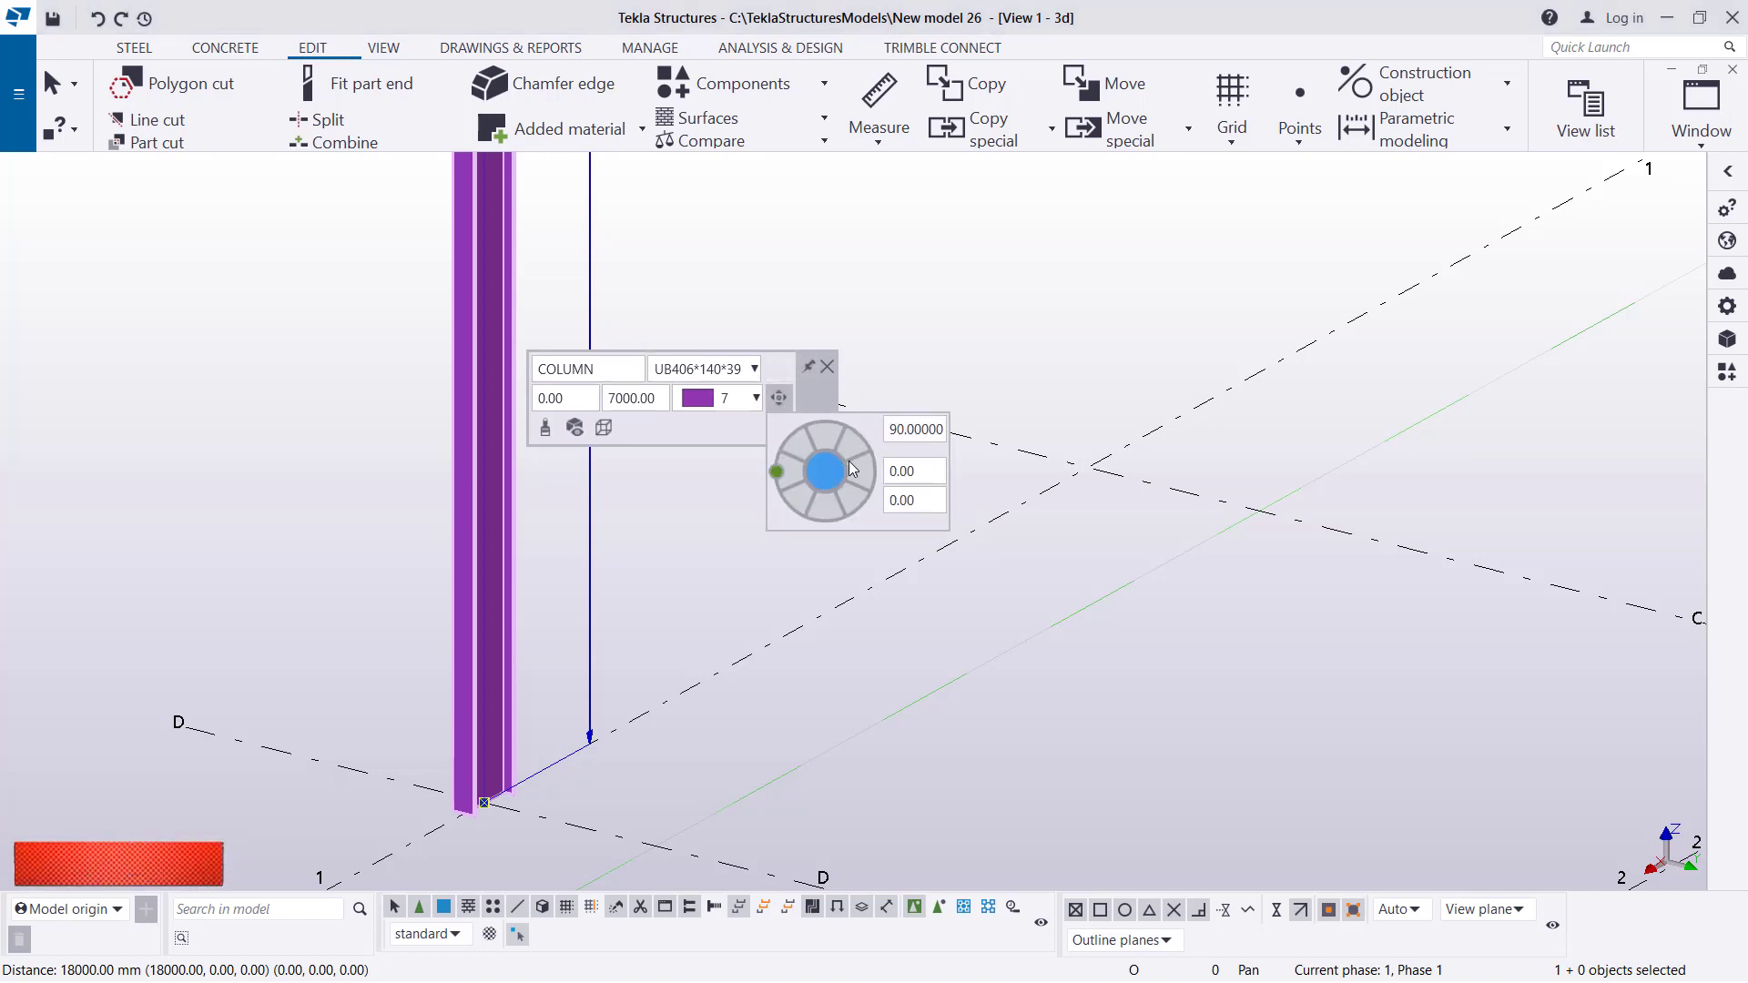
pyautogui.click(914, 428)
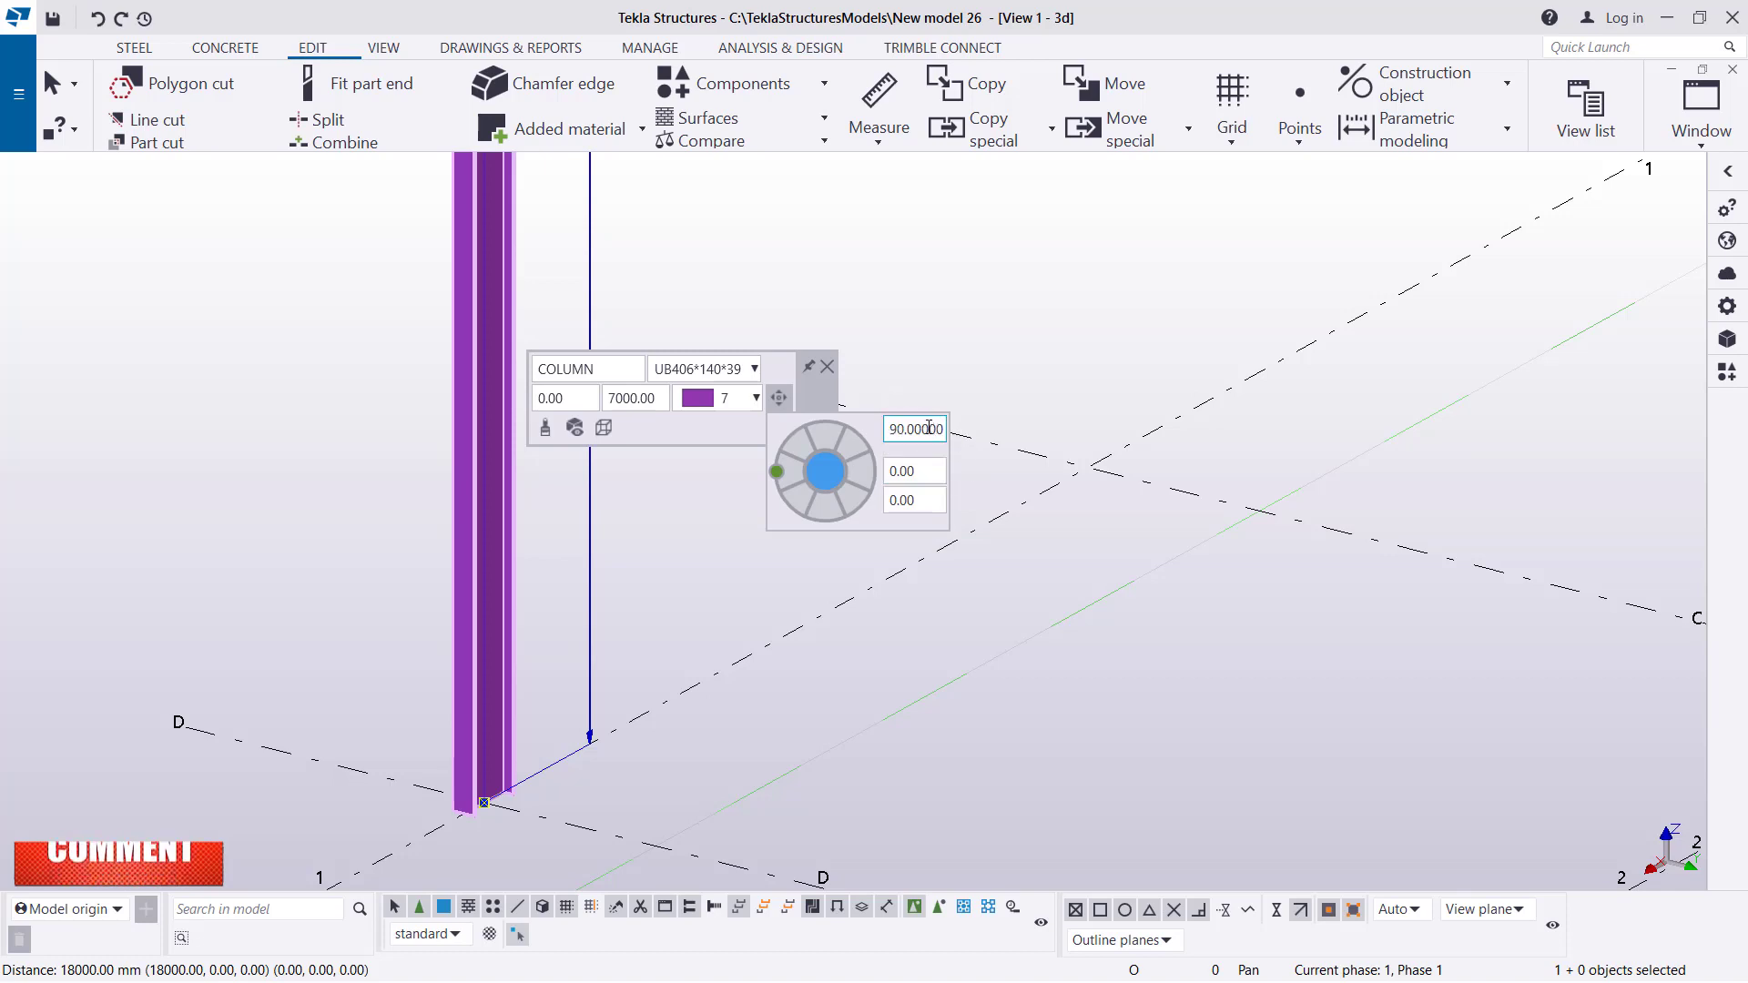
pyautogui.tripleClick(914, 428)
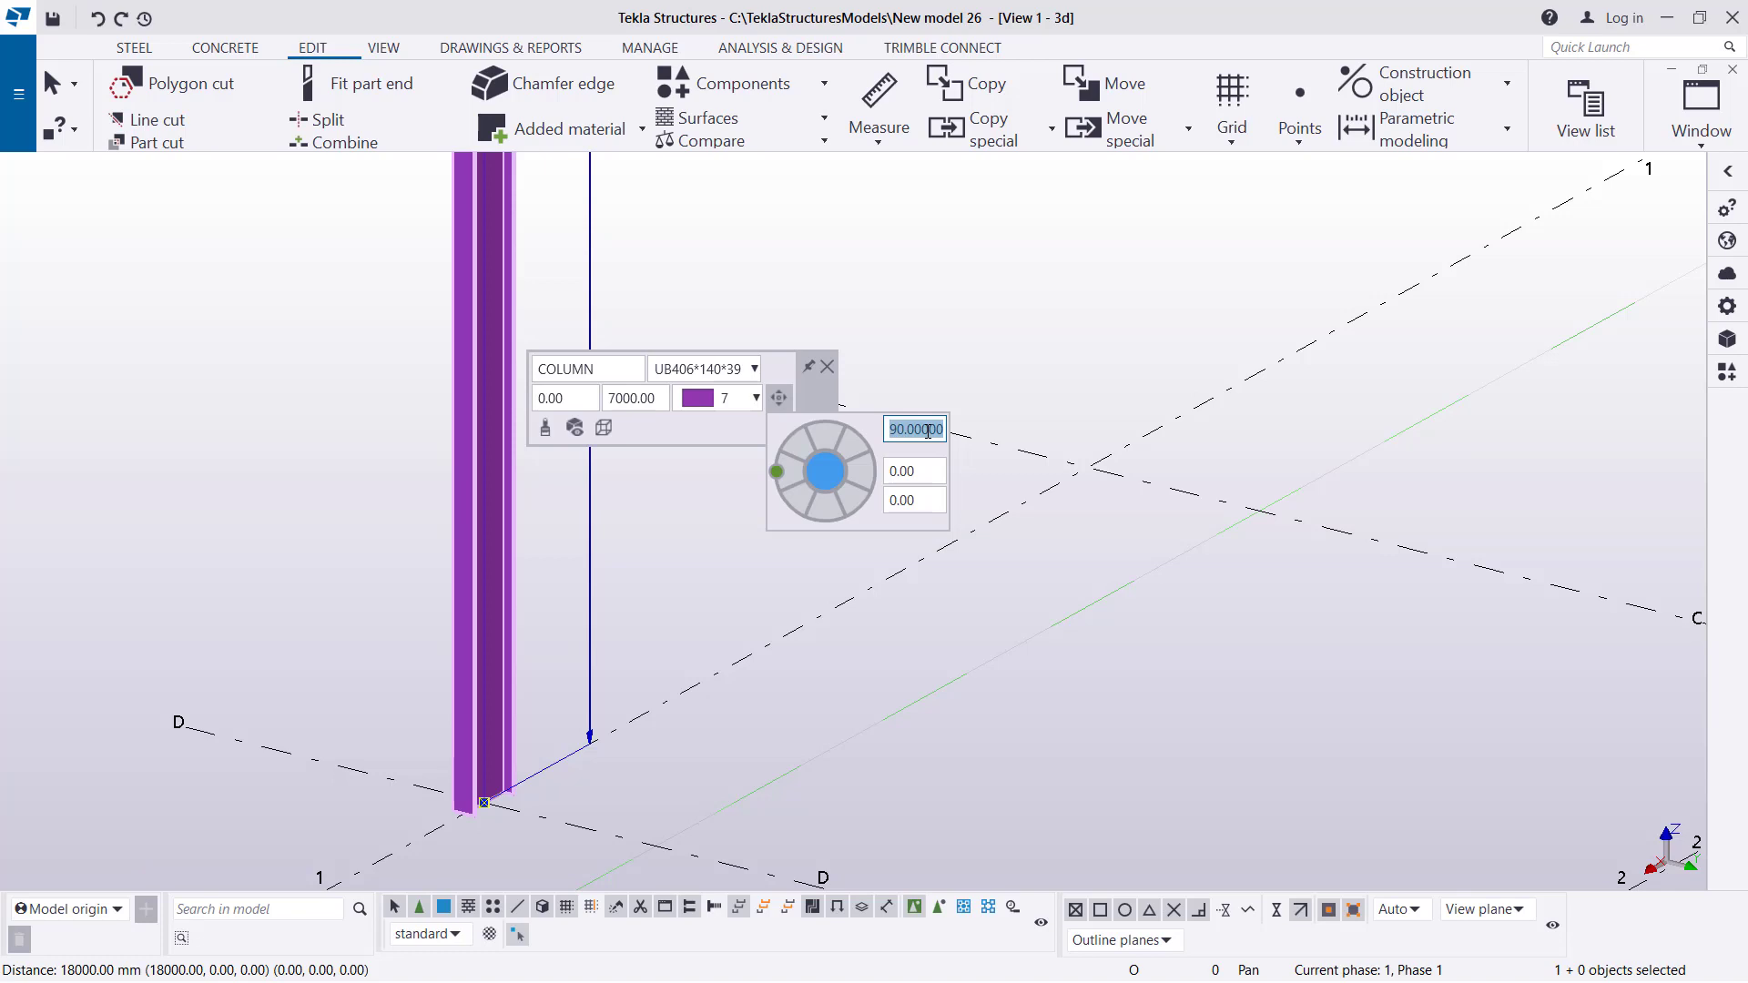
pyautogui.write('18')
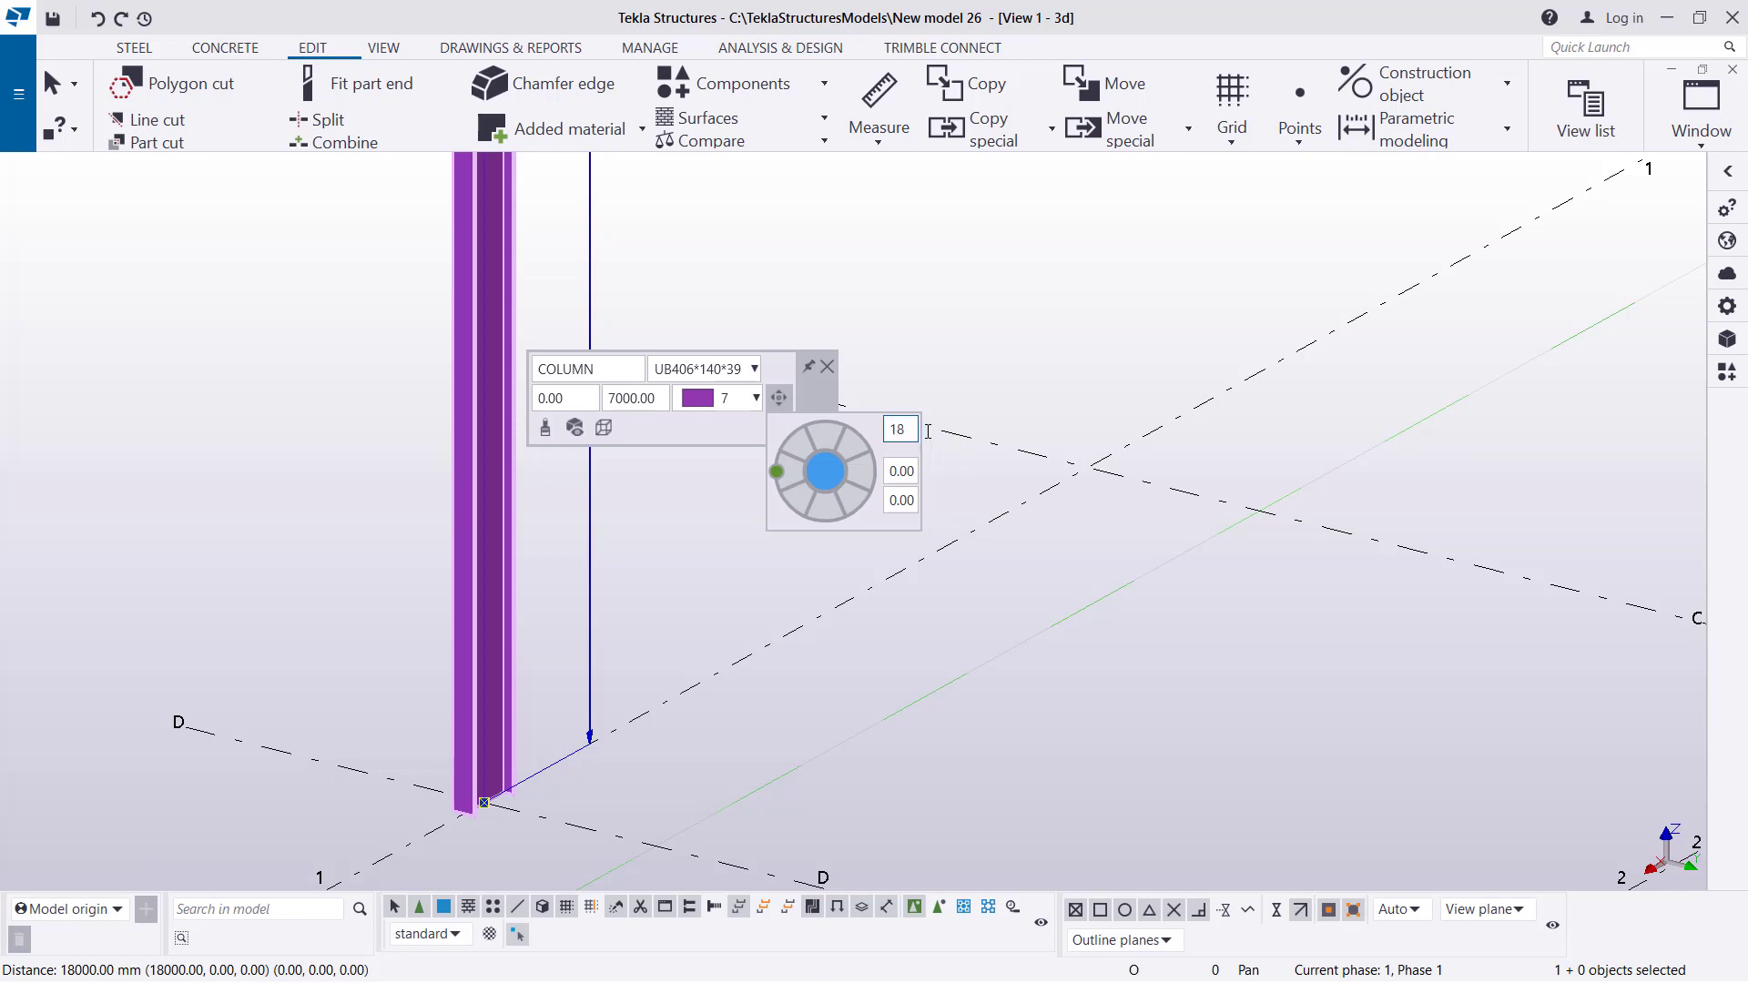
pyautogui.write('180.00000')
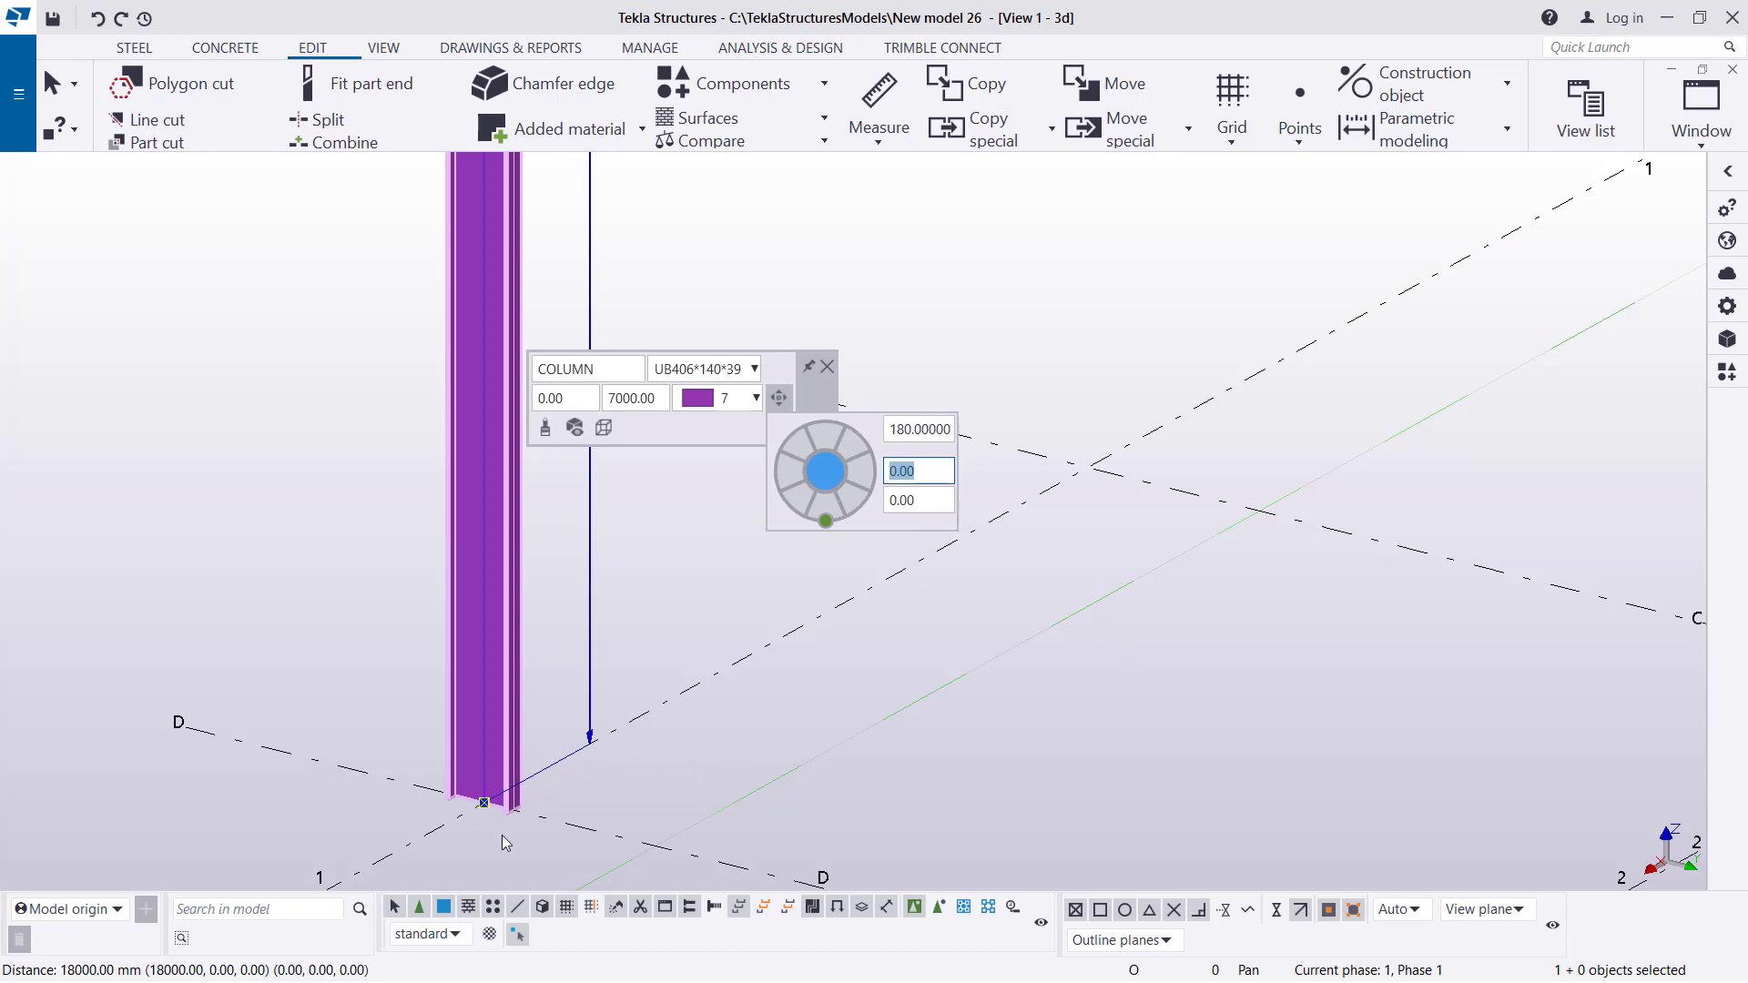
pyautogui.moveTo(495, 818)
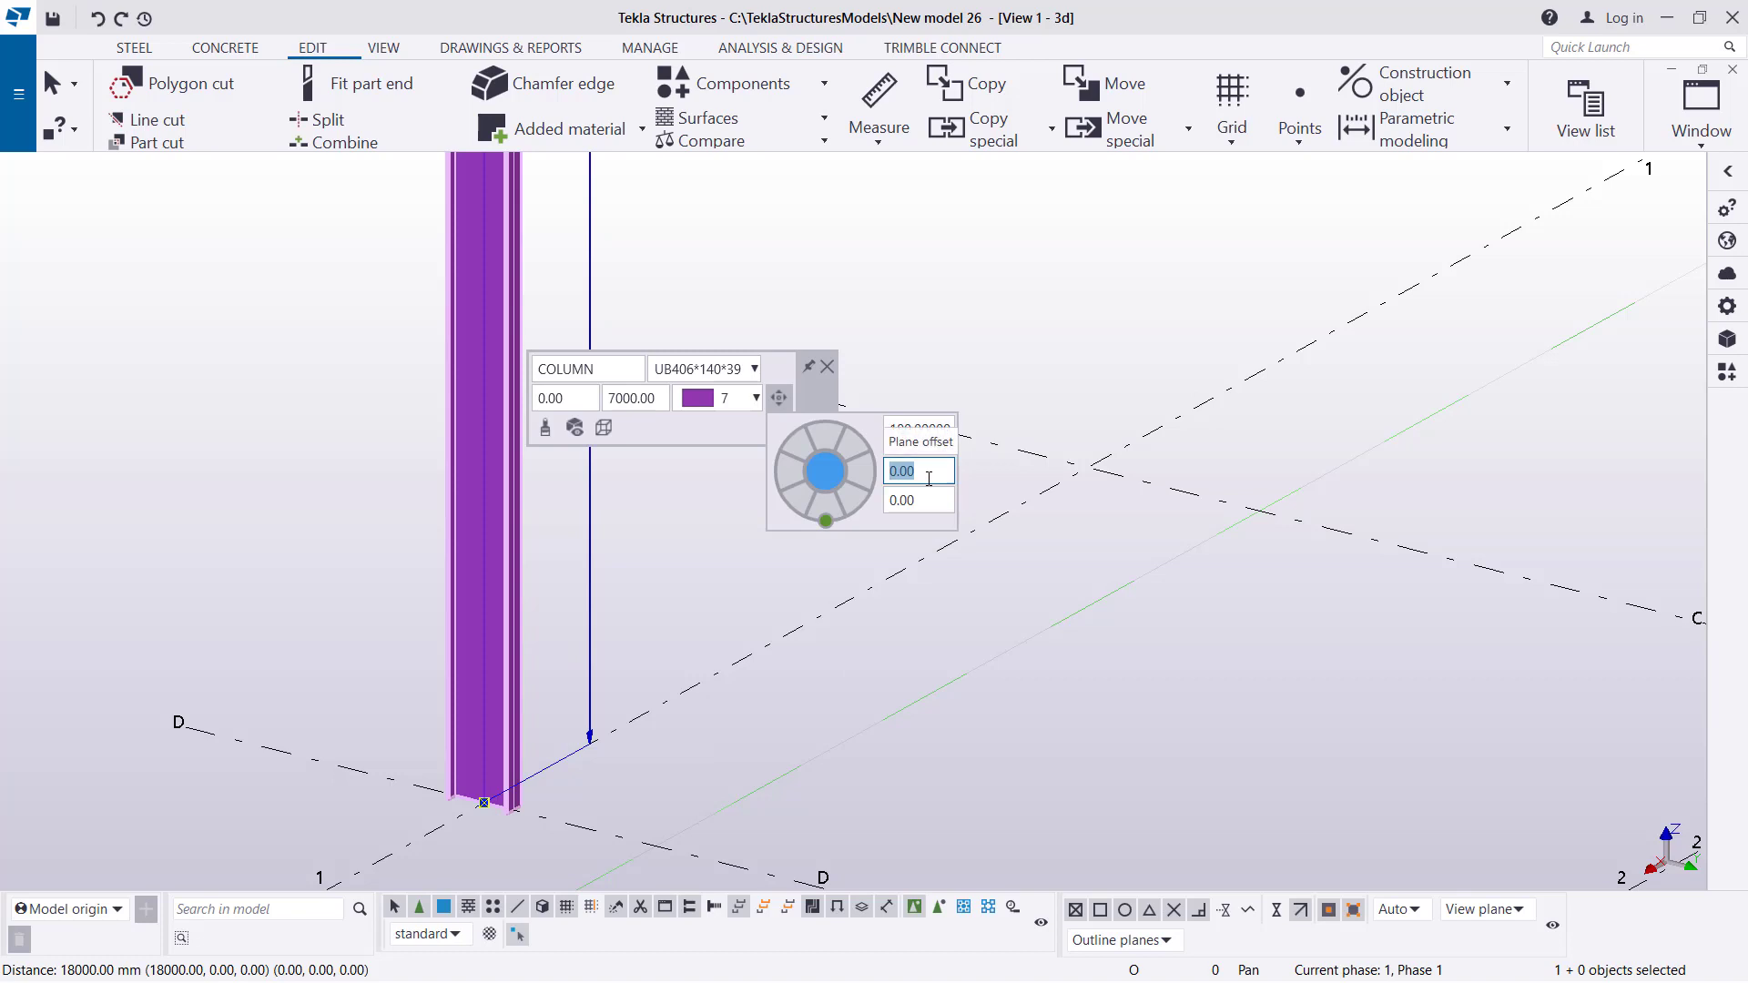
pyautogui.write('50')
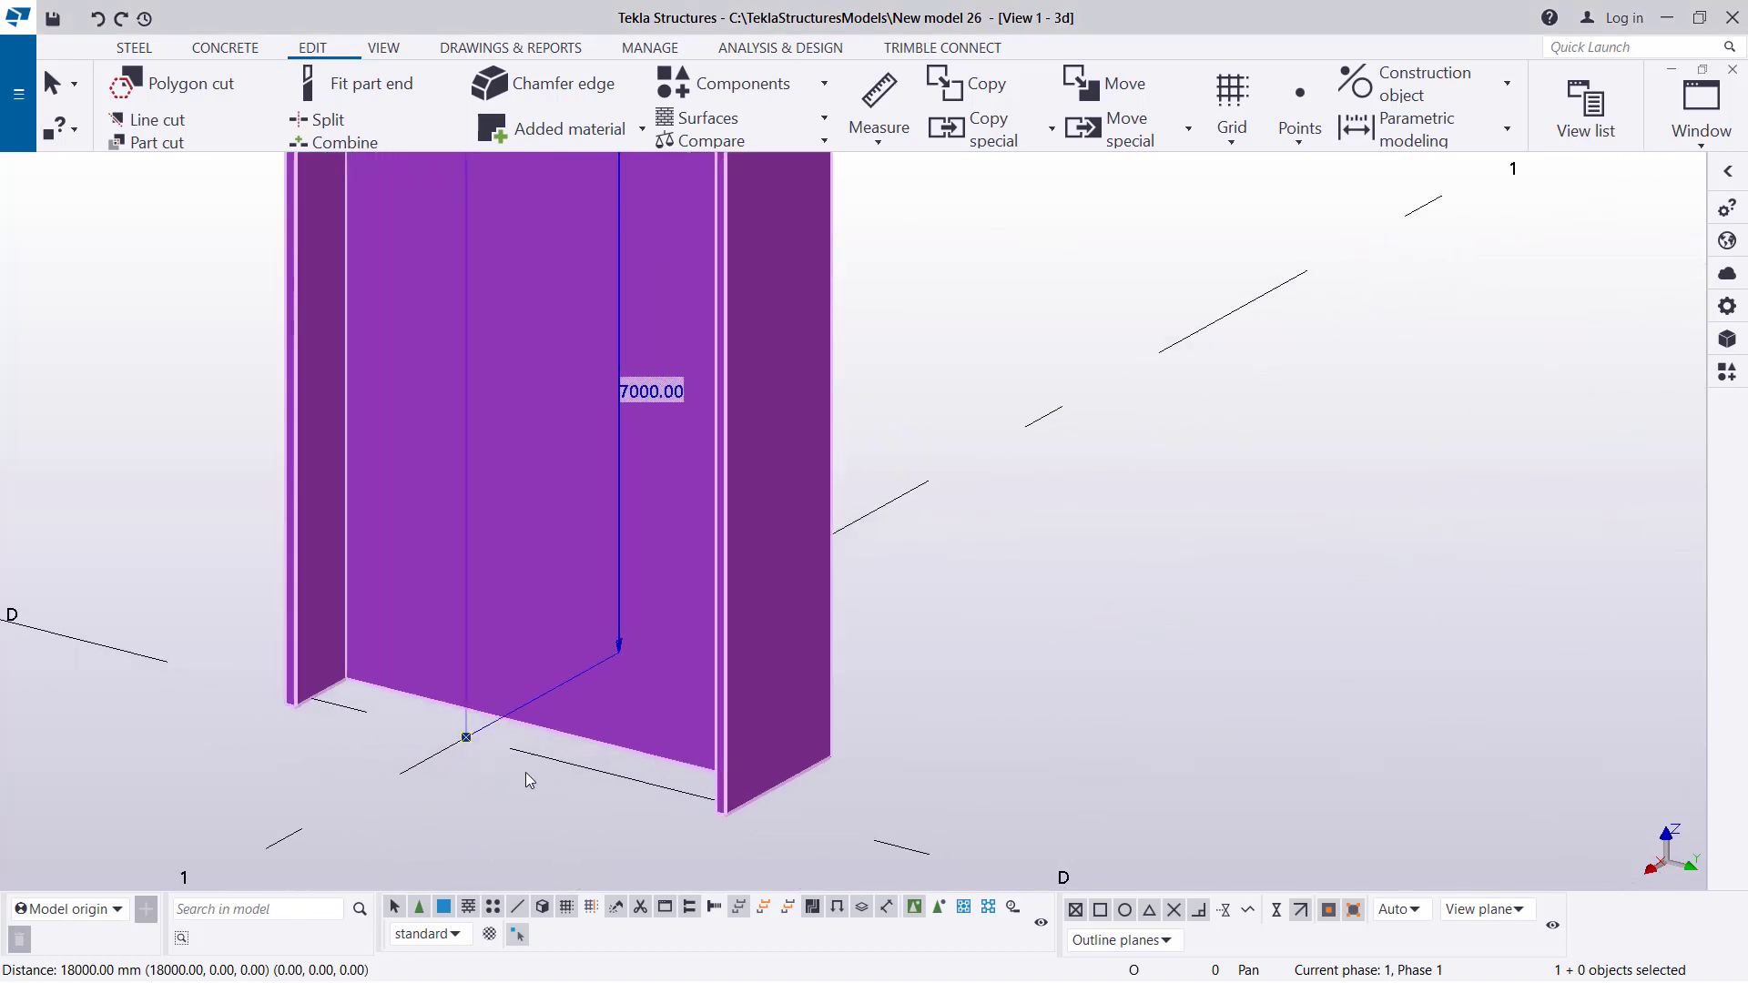
pyautogui.moveTo(554, 491)
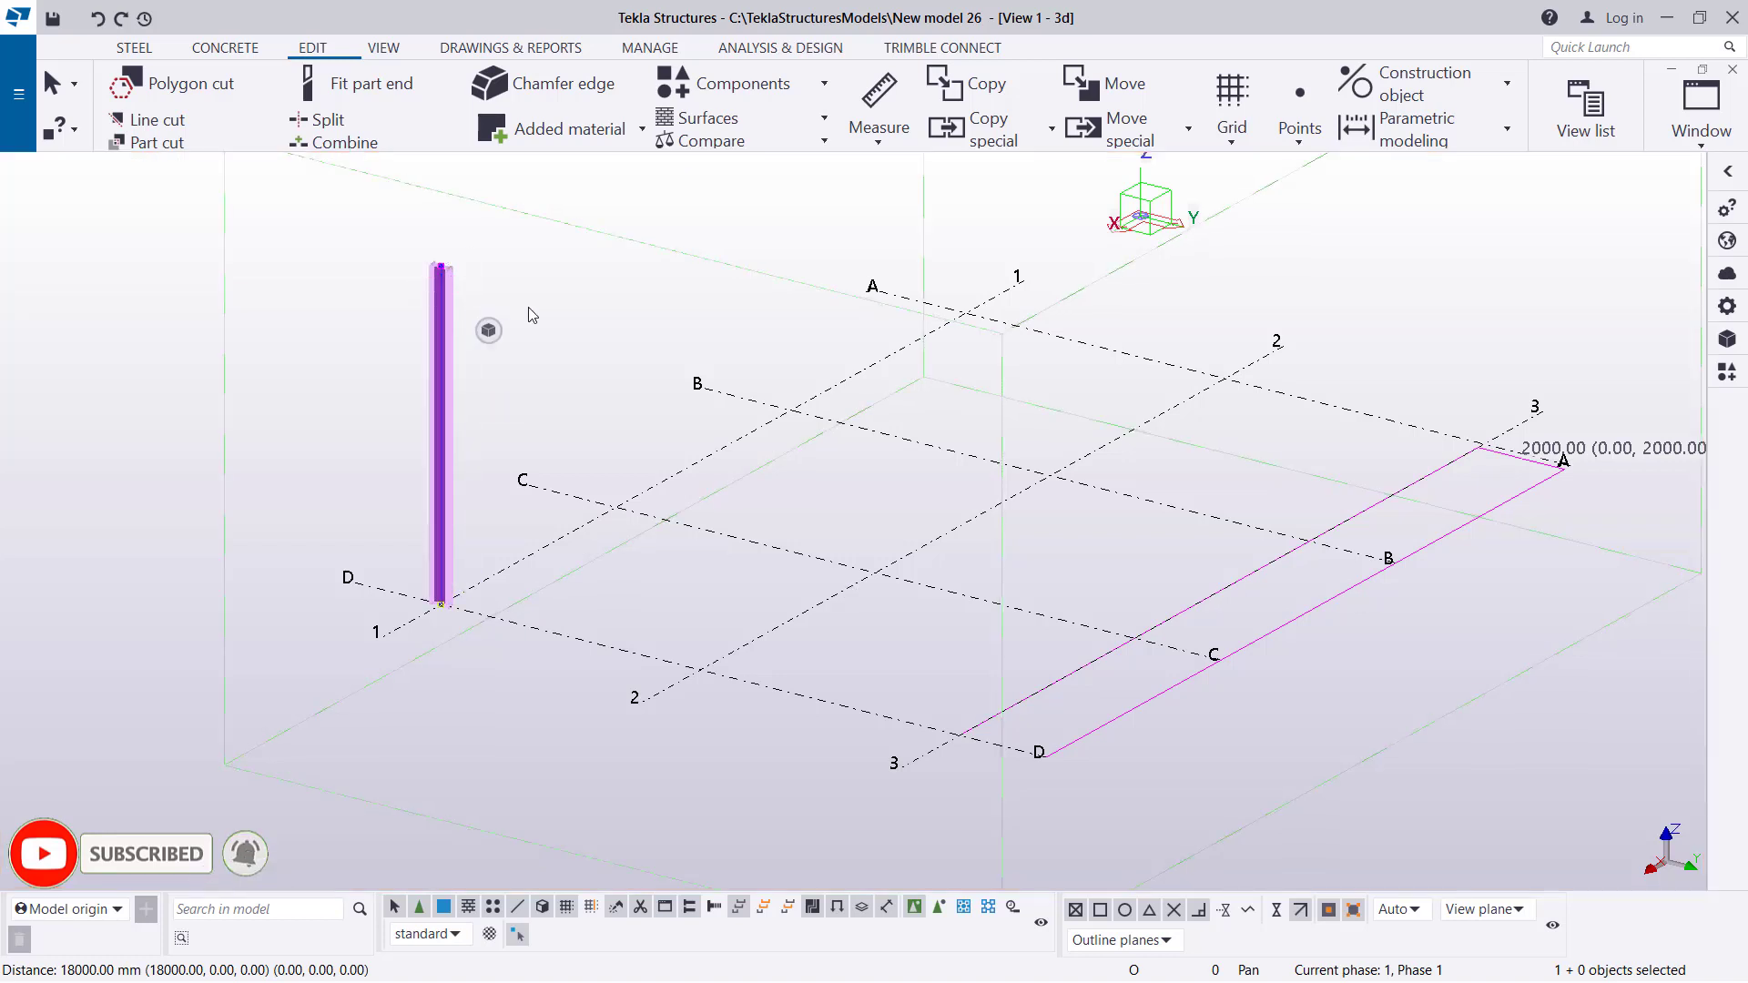
# Copy the column linearly by dY 12000 mm to create a second column at grid D/3.
pyautogui.rightClick(530, 315)
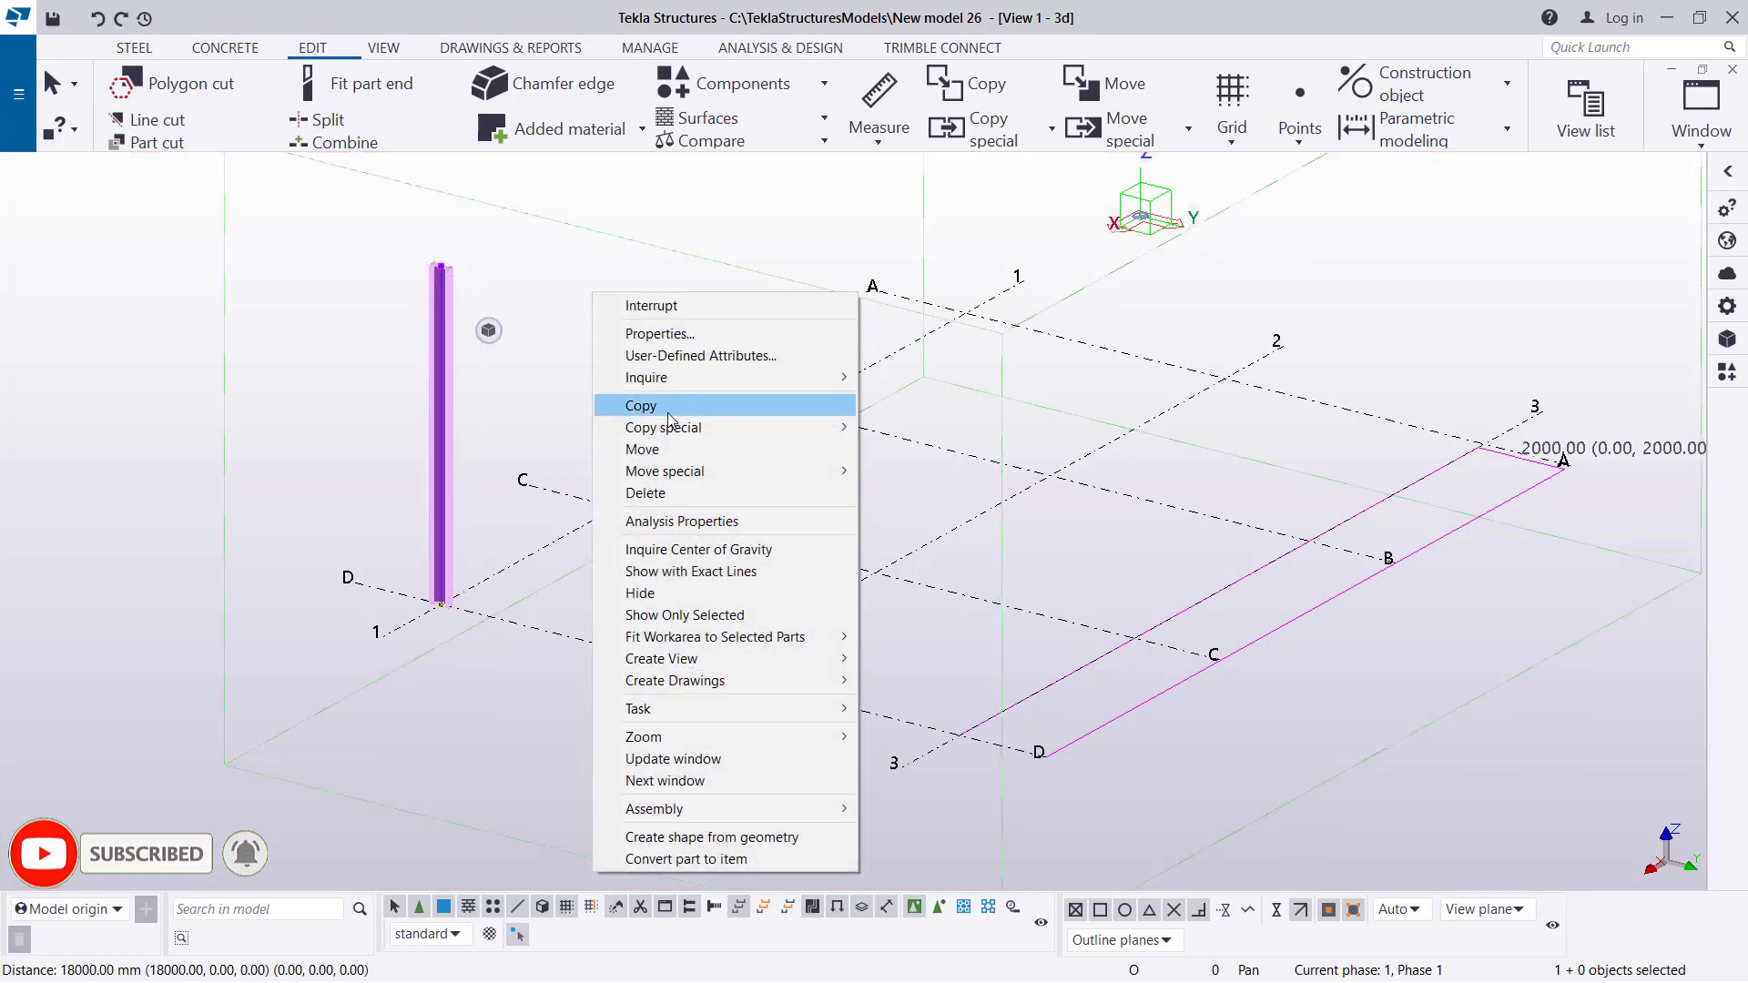
pyautogui.click(641, 404)
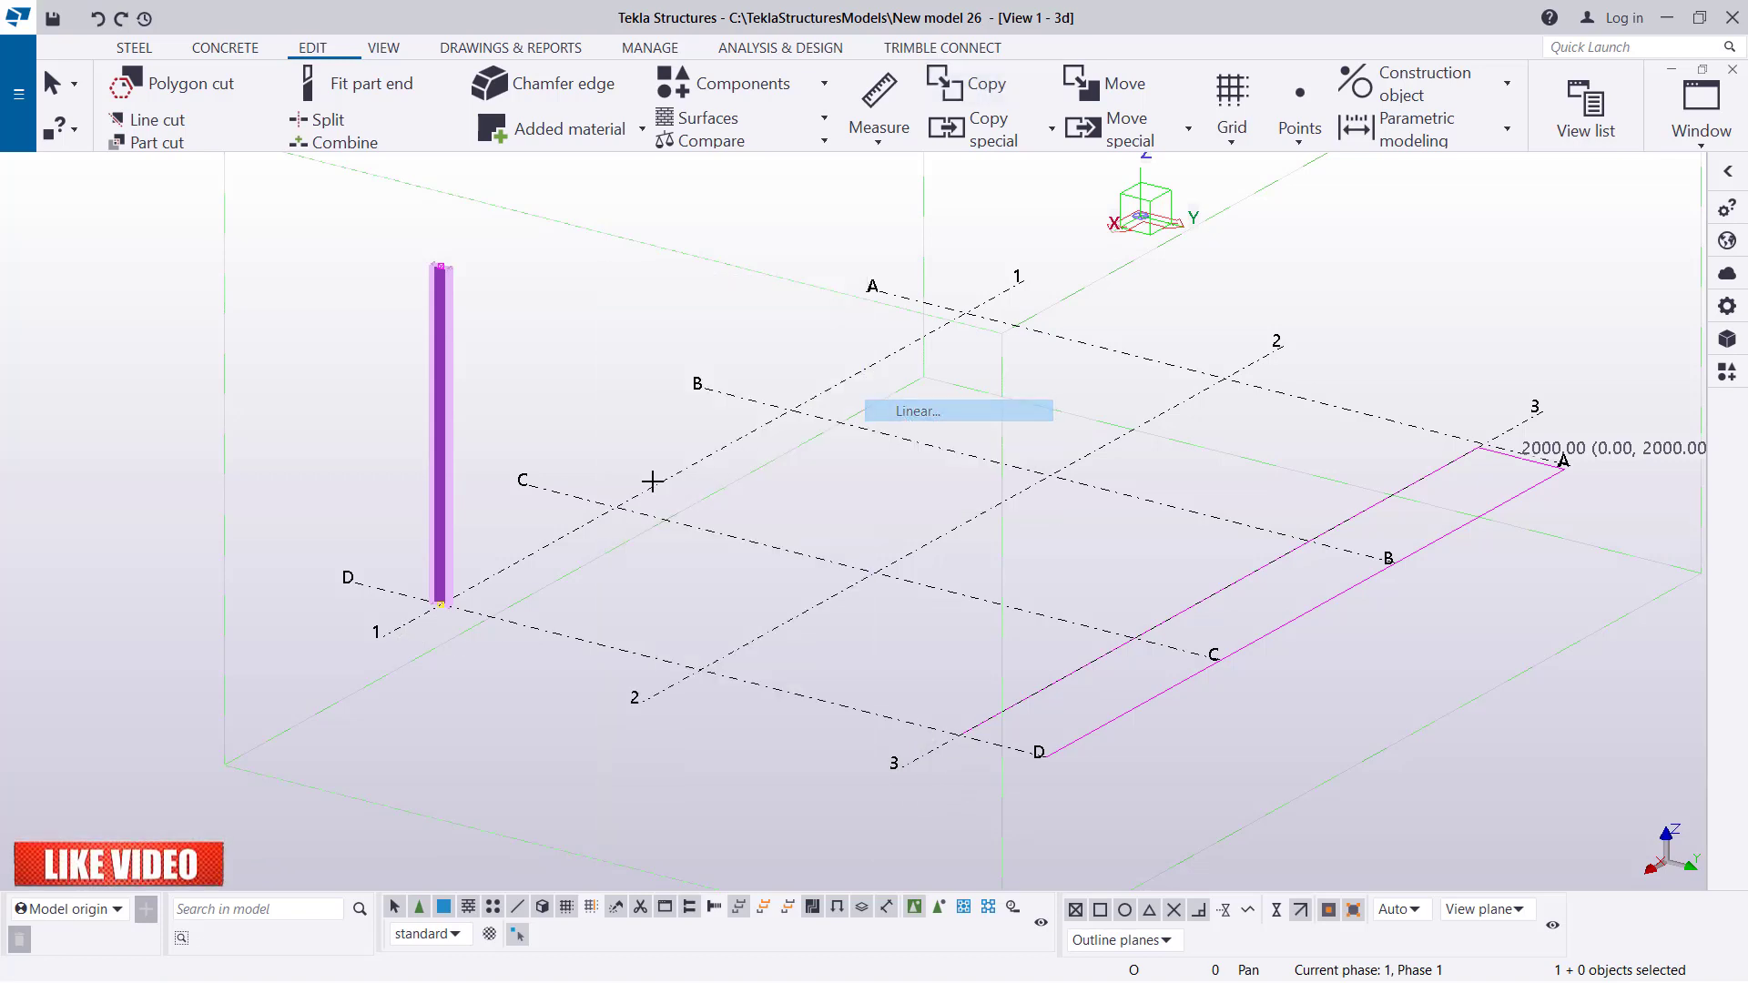
pyautogui.click(956, 410)
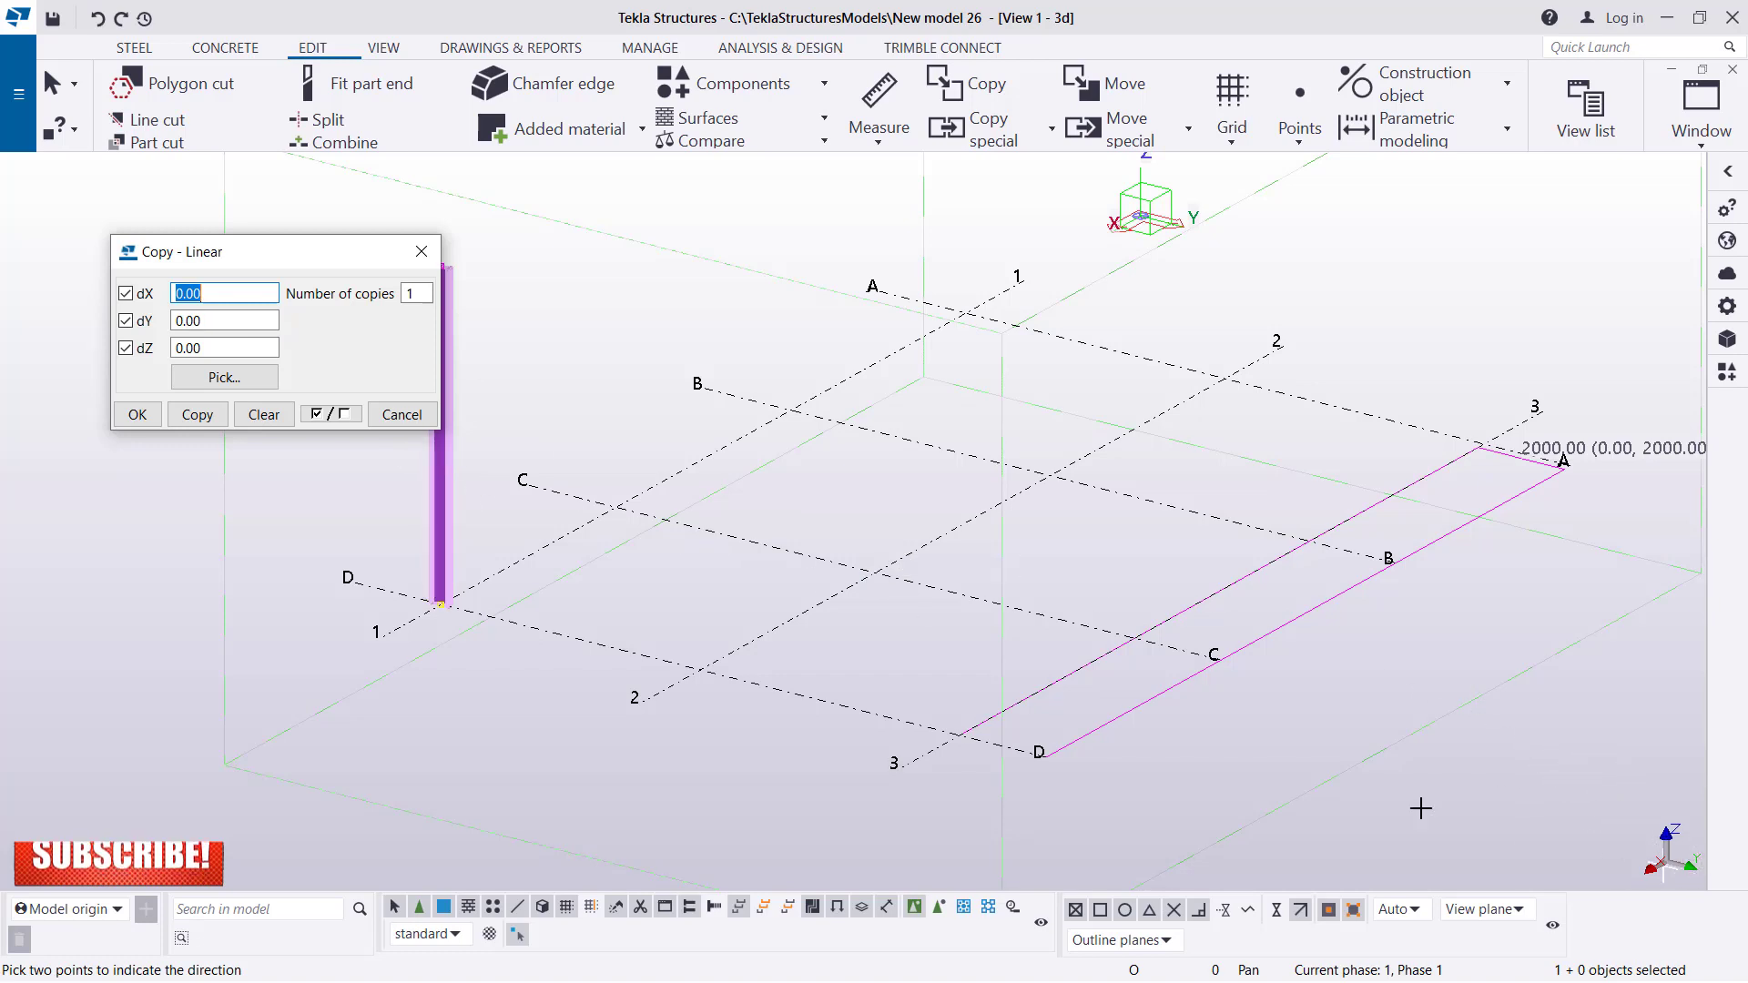
pyautogui.click(222, 321)
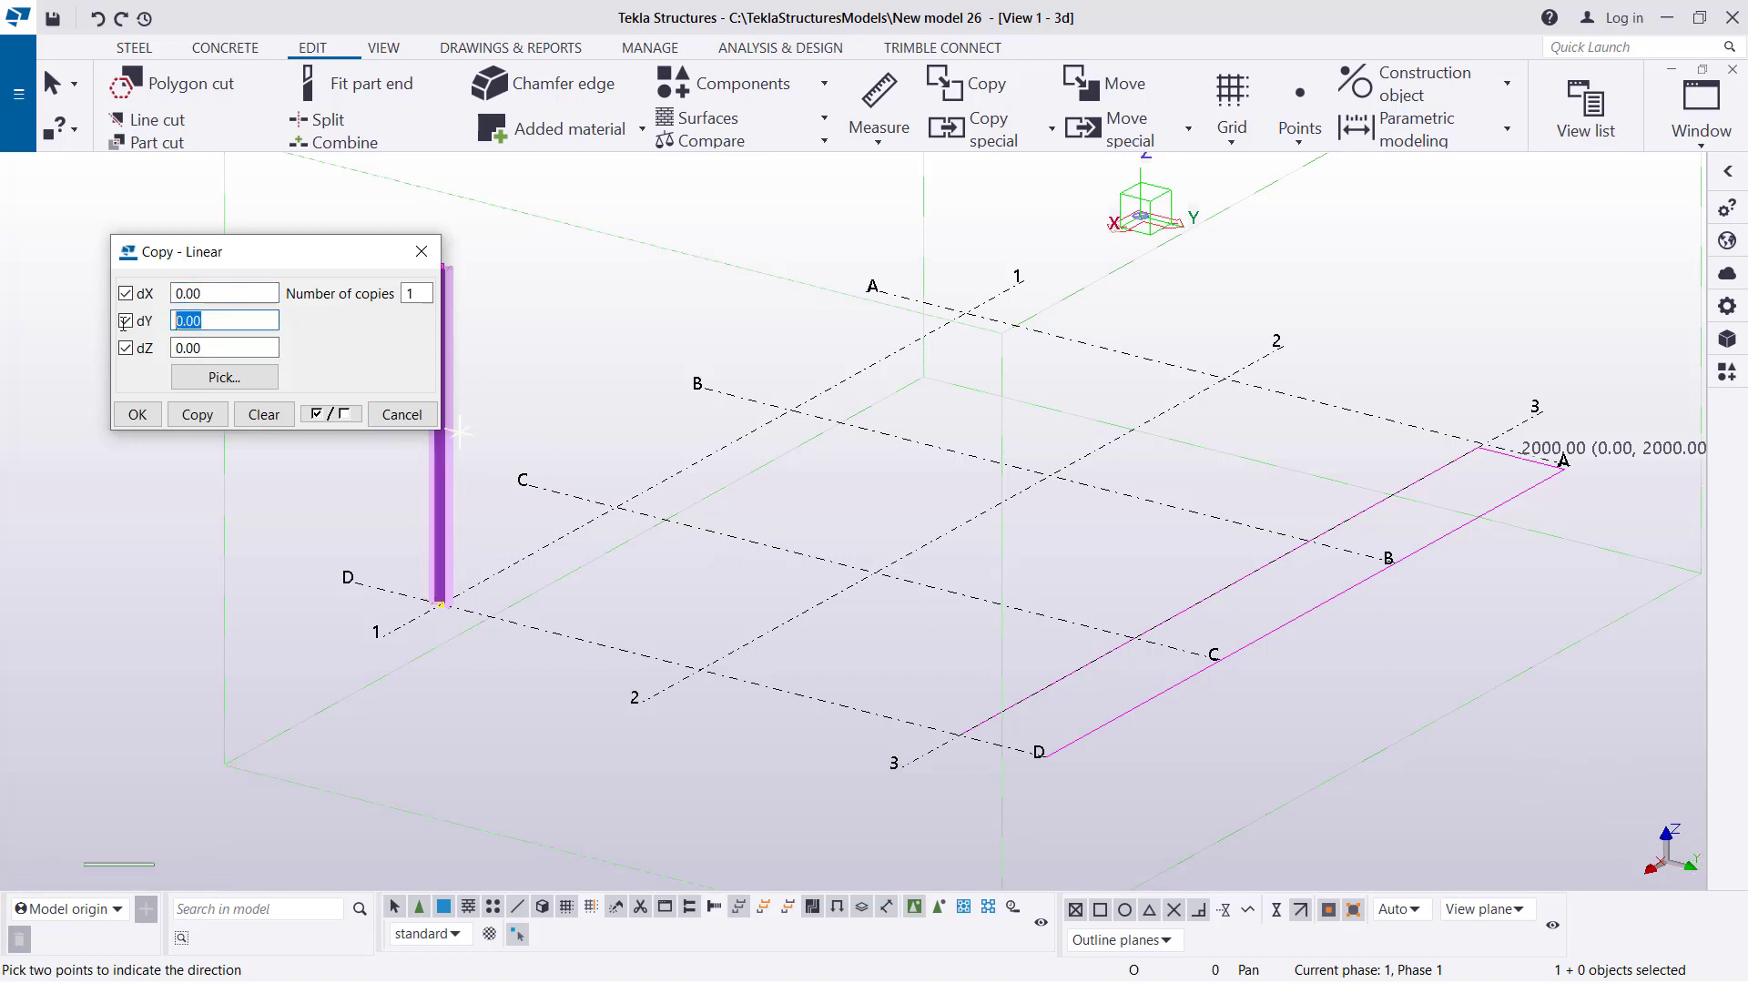
pyautogui.write('1200')
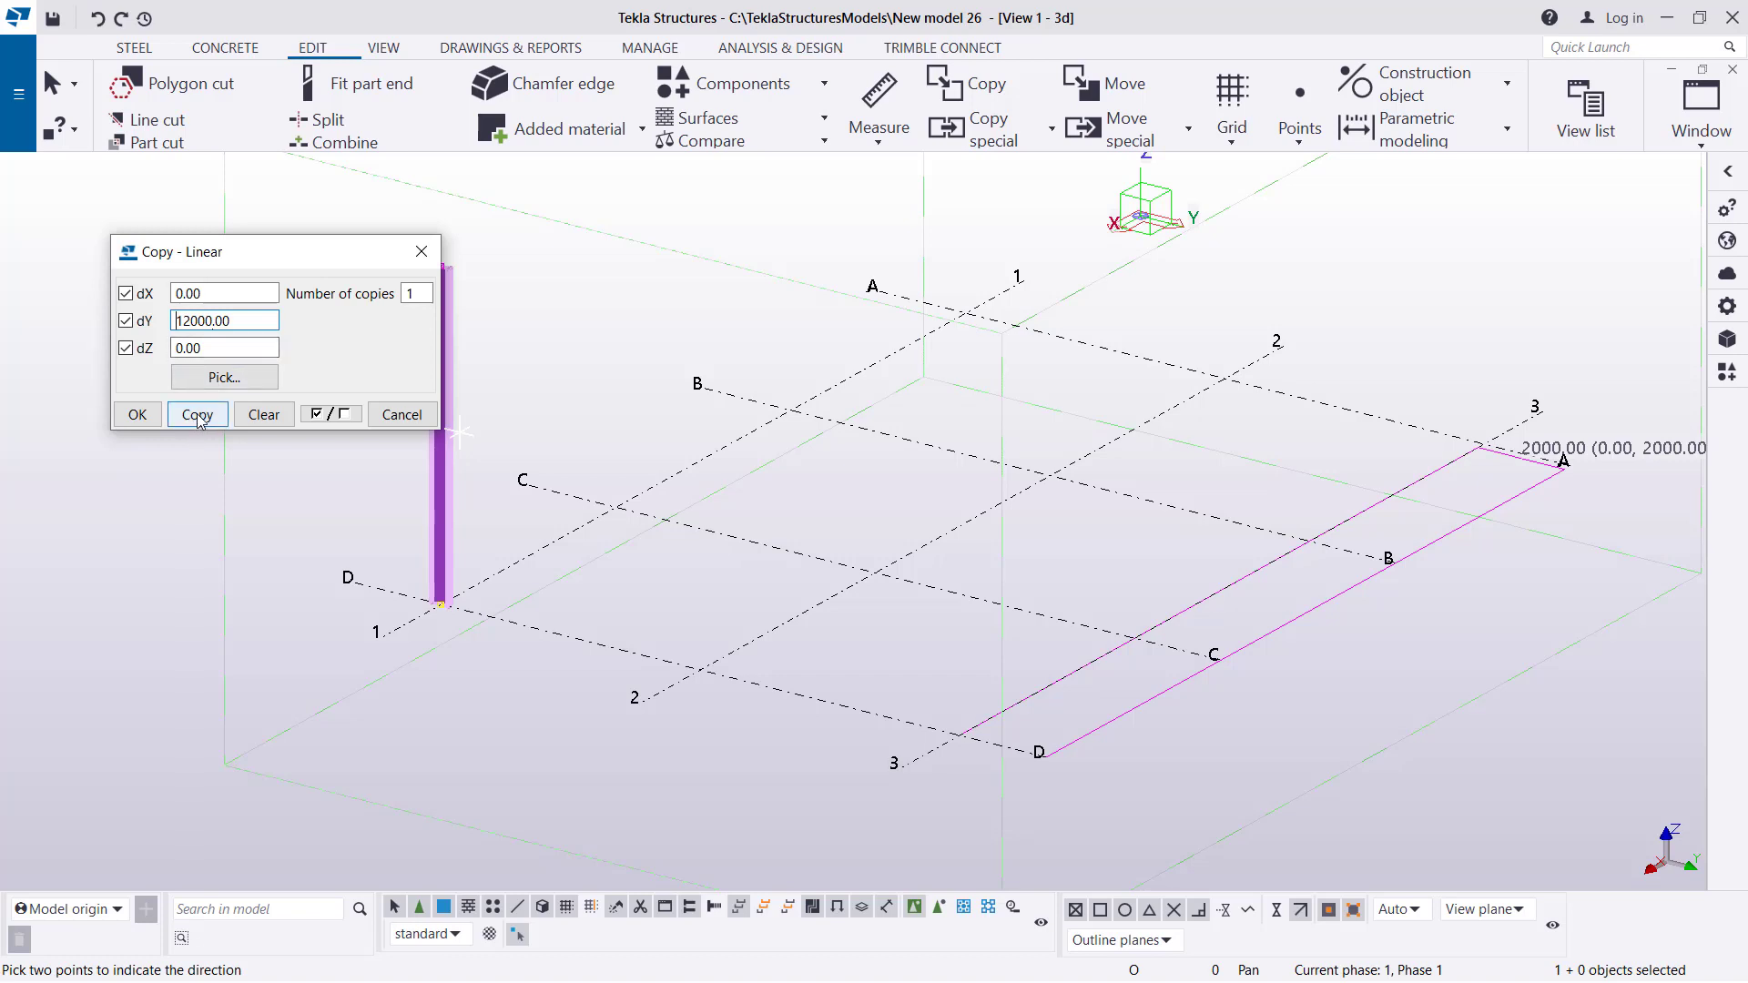
pyautogui.click(196, 413)
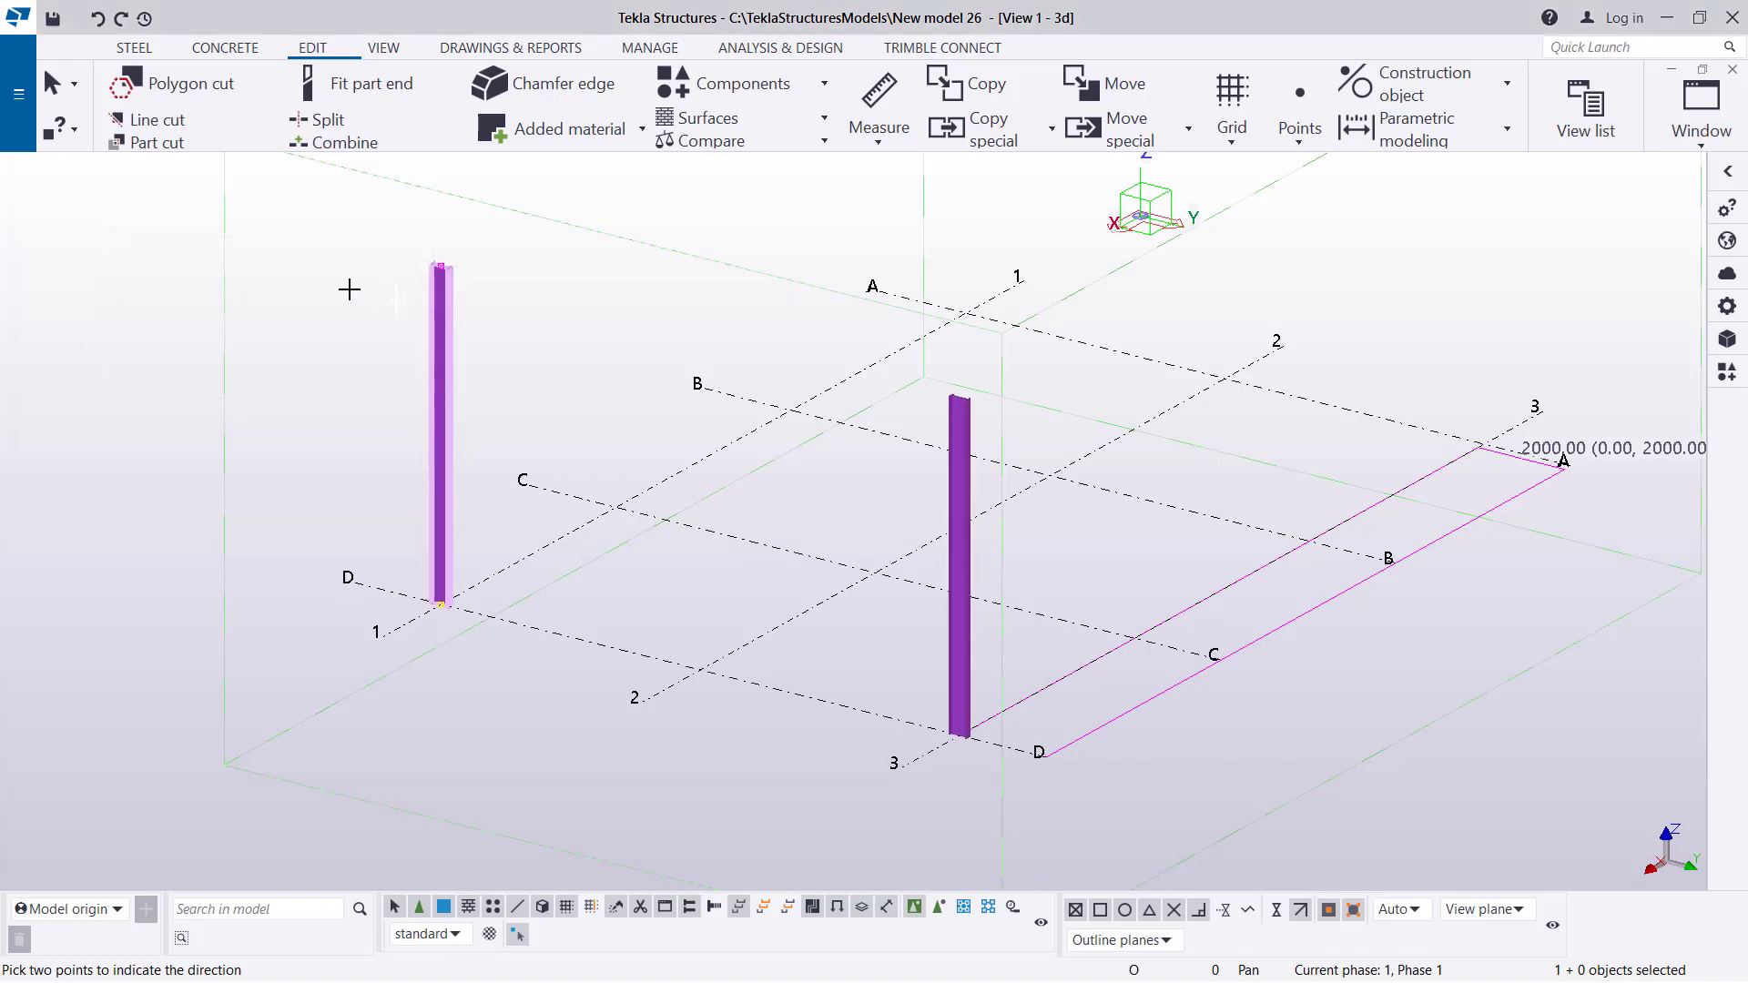
pyautogui.moveTo(758, 405)
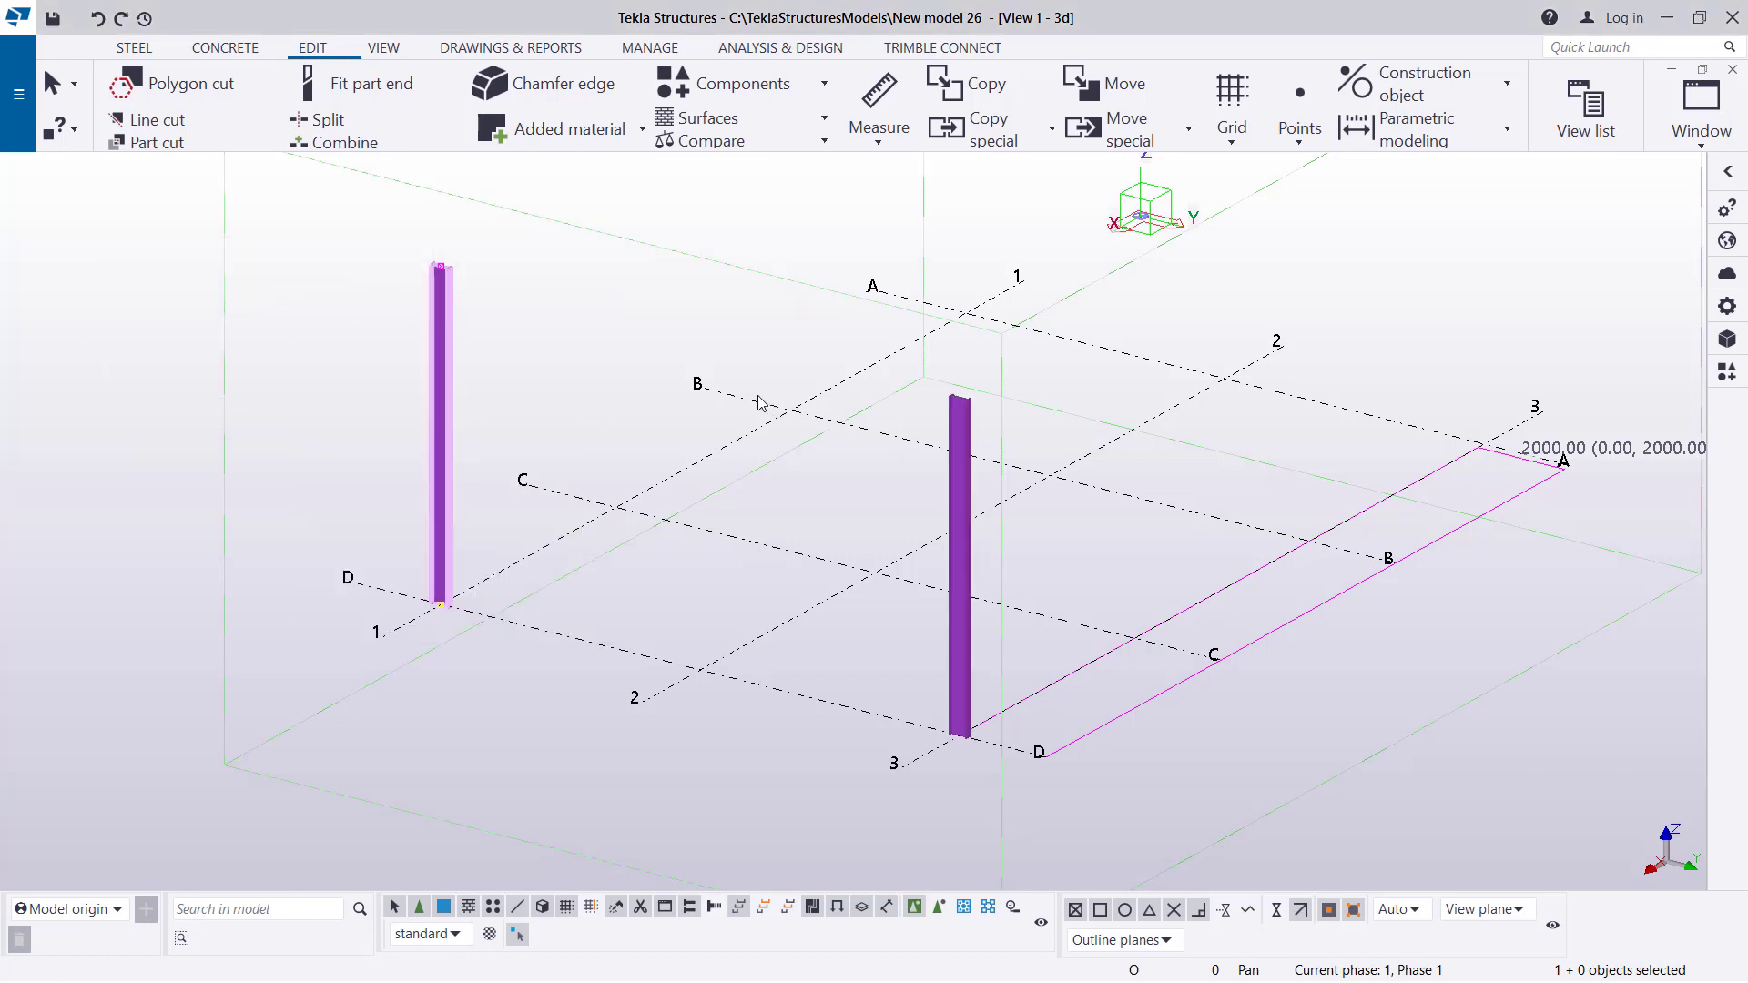
pyautogui.moveTo(683, 344)
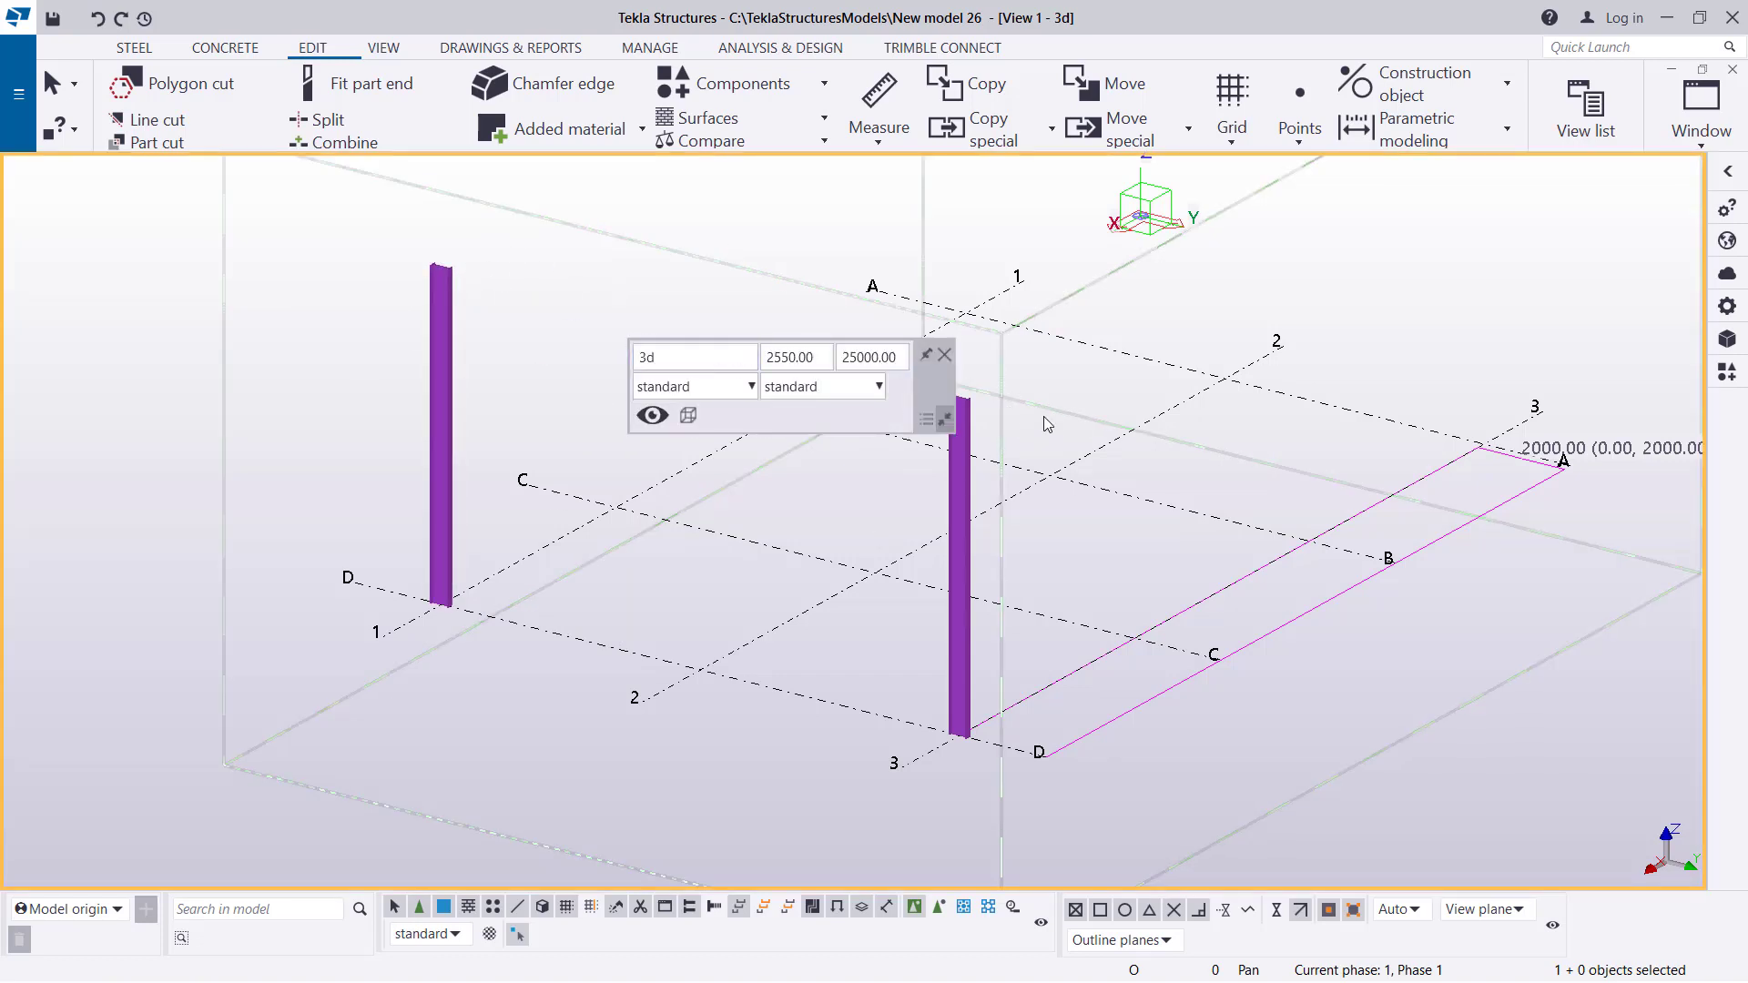
# Start a steel beam from the top end of the grid D/1 column.
pyautogui.click(945, 356)
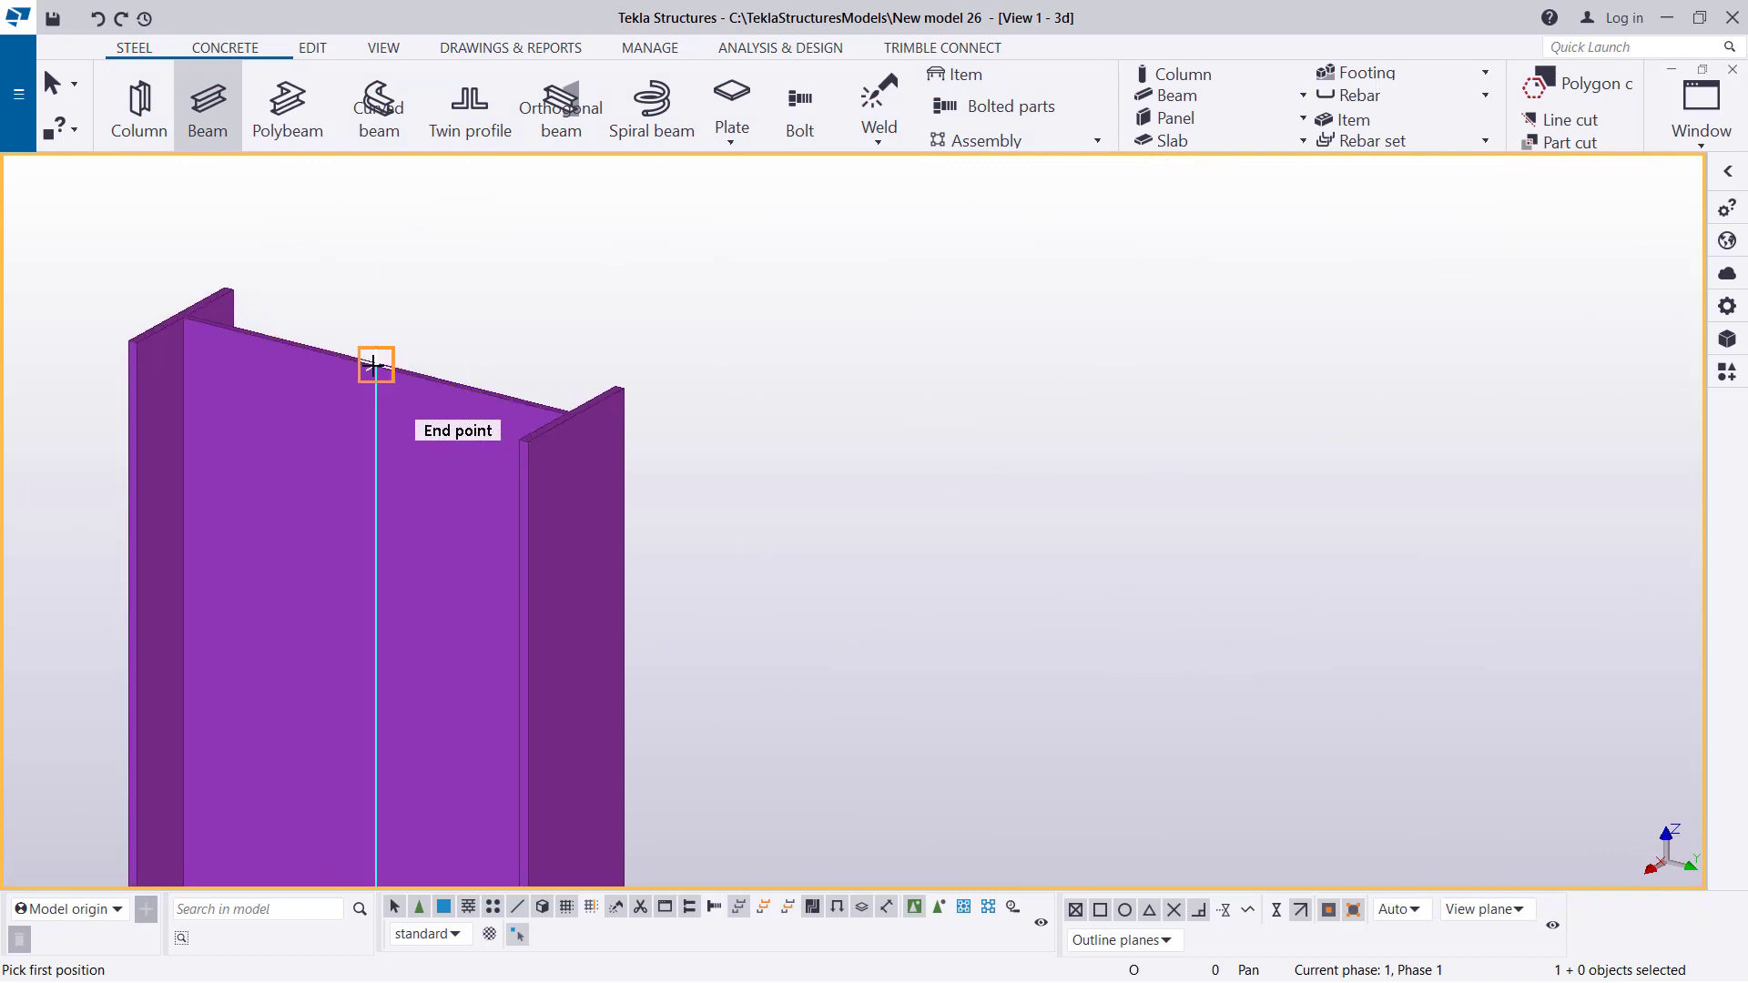
pyautogui.click(373, 364)
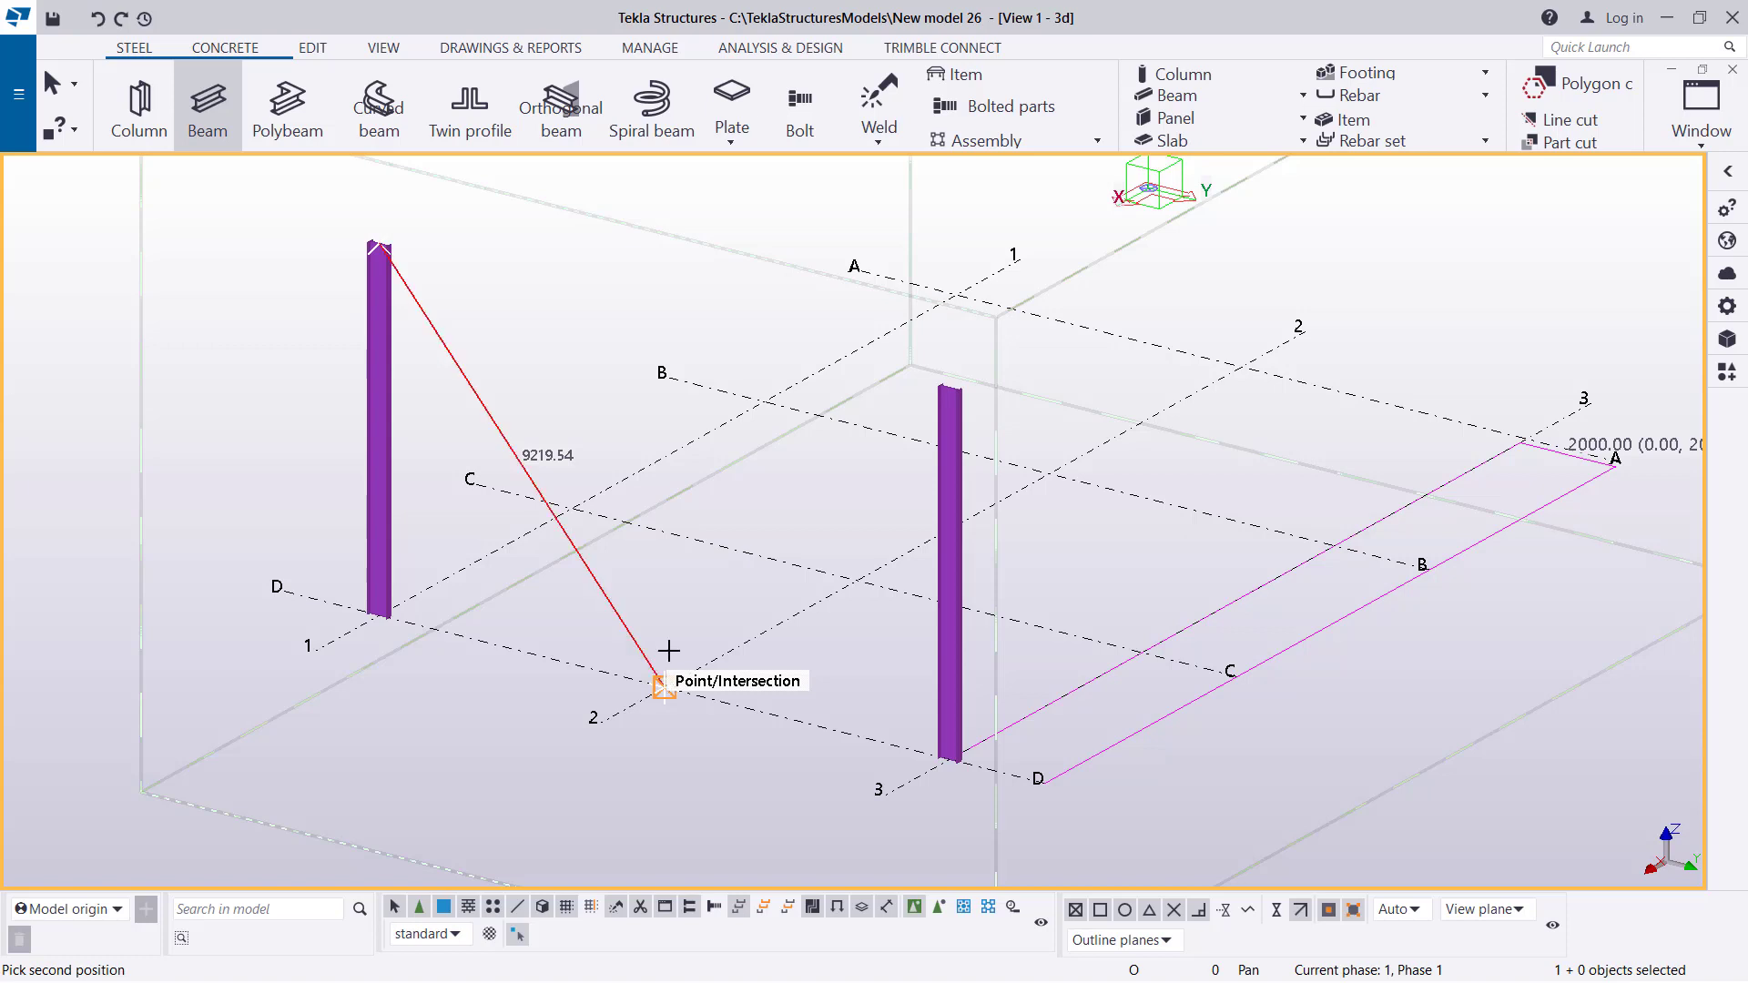
pyautogui.moveTo(406, 325)
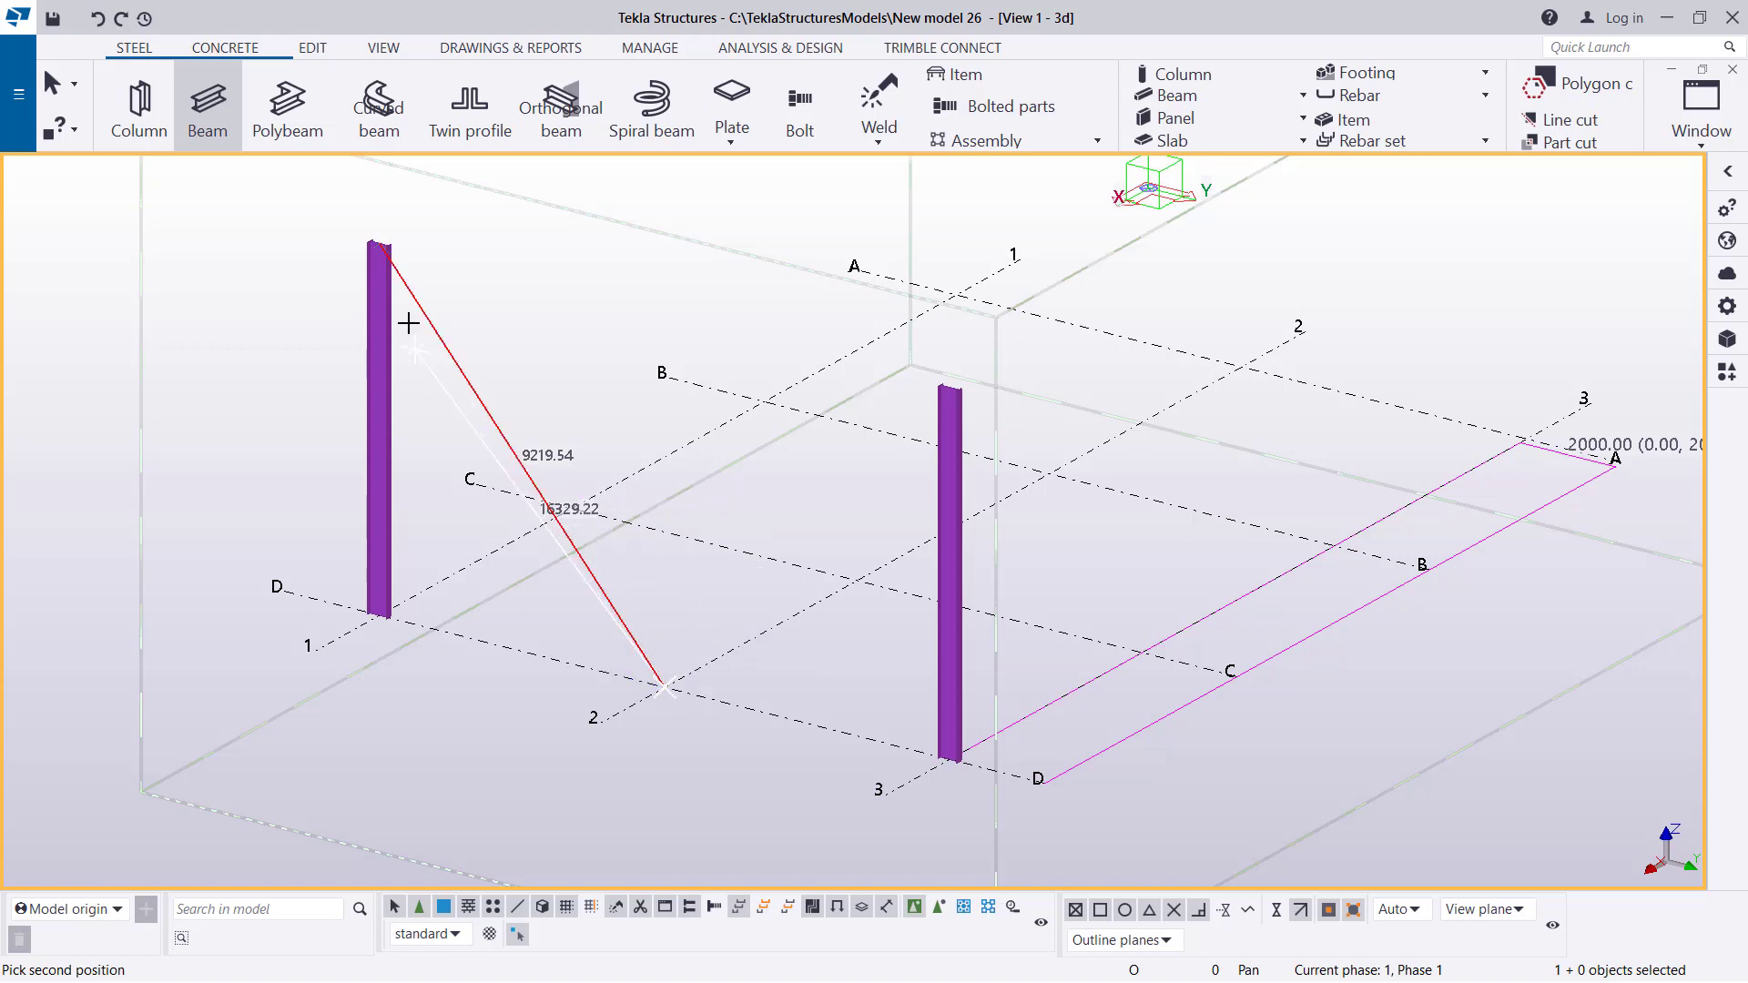
pyautogui.moveTo(655, 282)
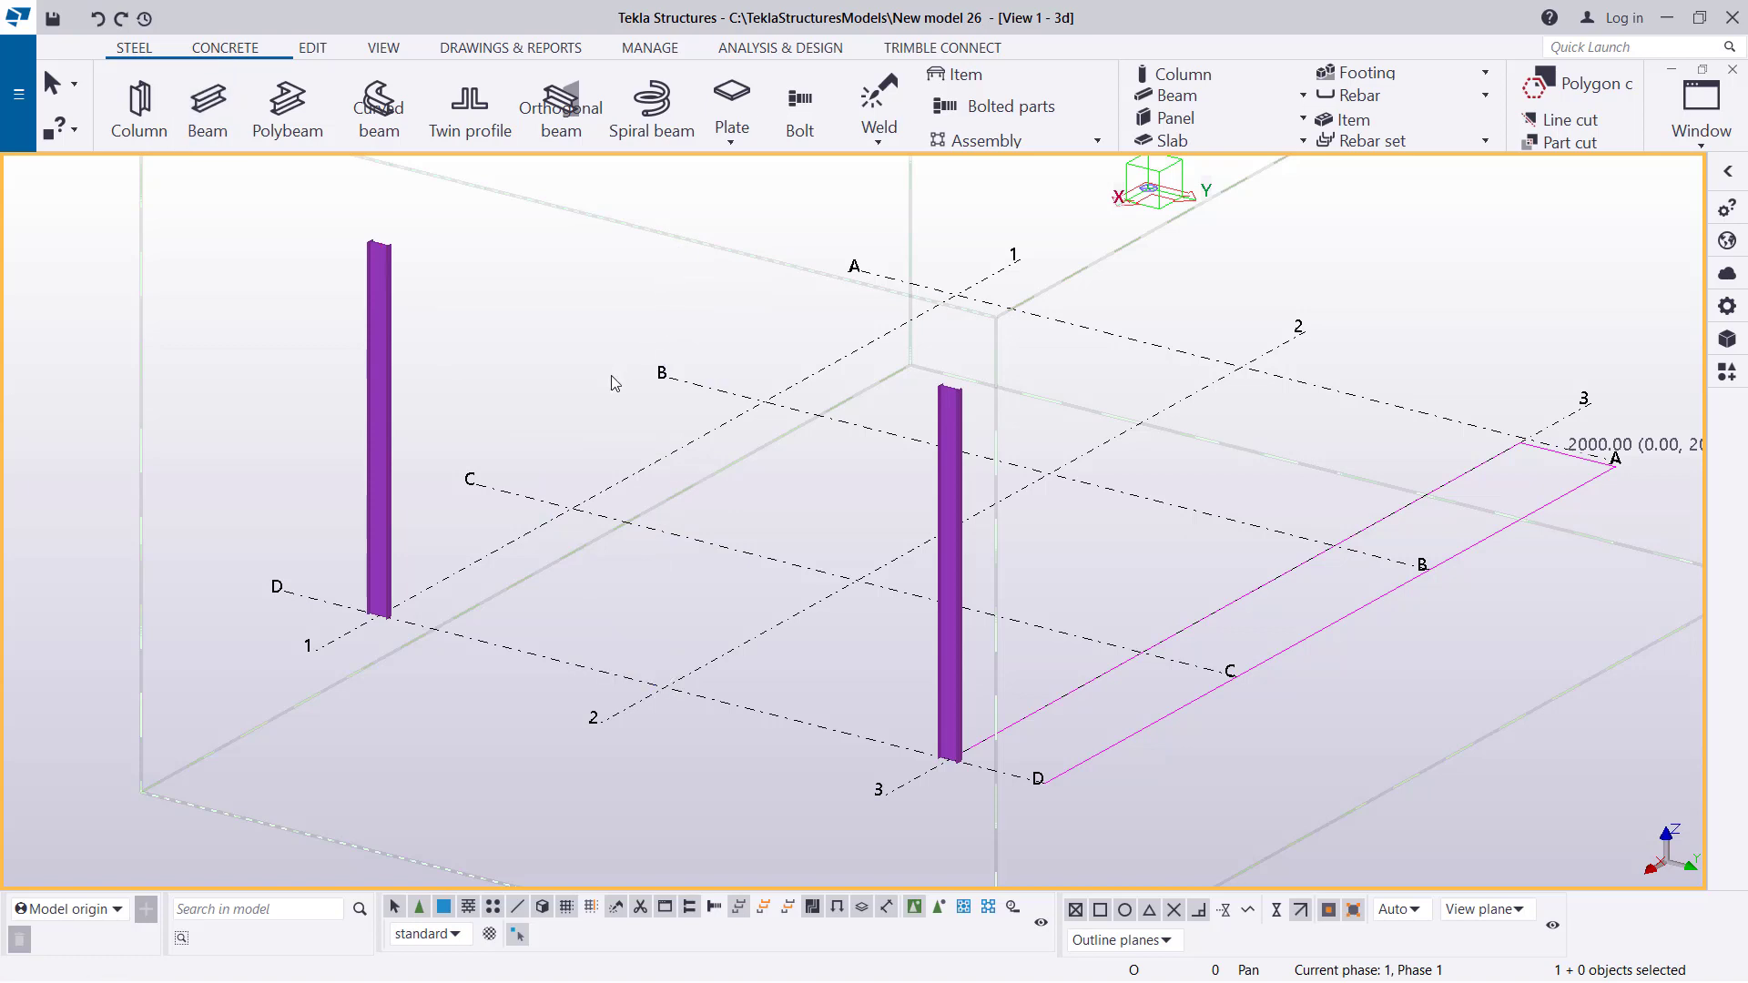
# Close the File menu and restart the Beam command awaiting its first point.
pyautogui.click(19, 95)
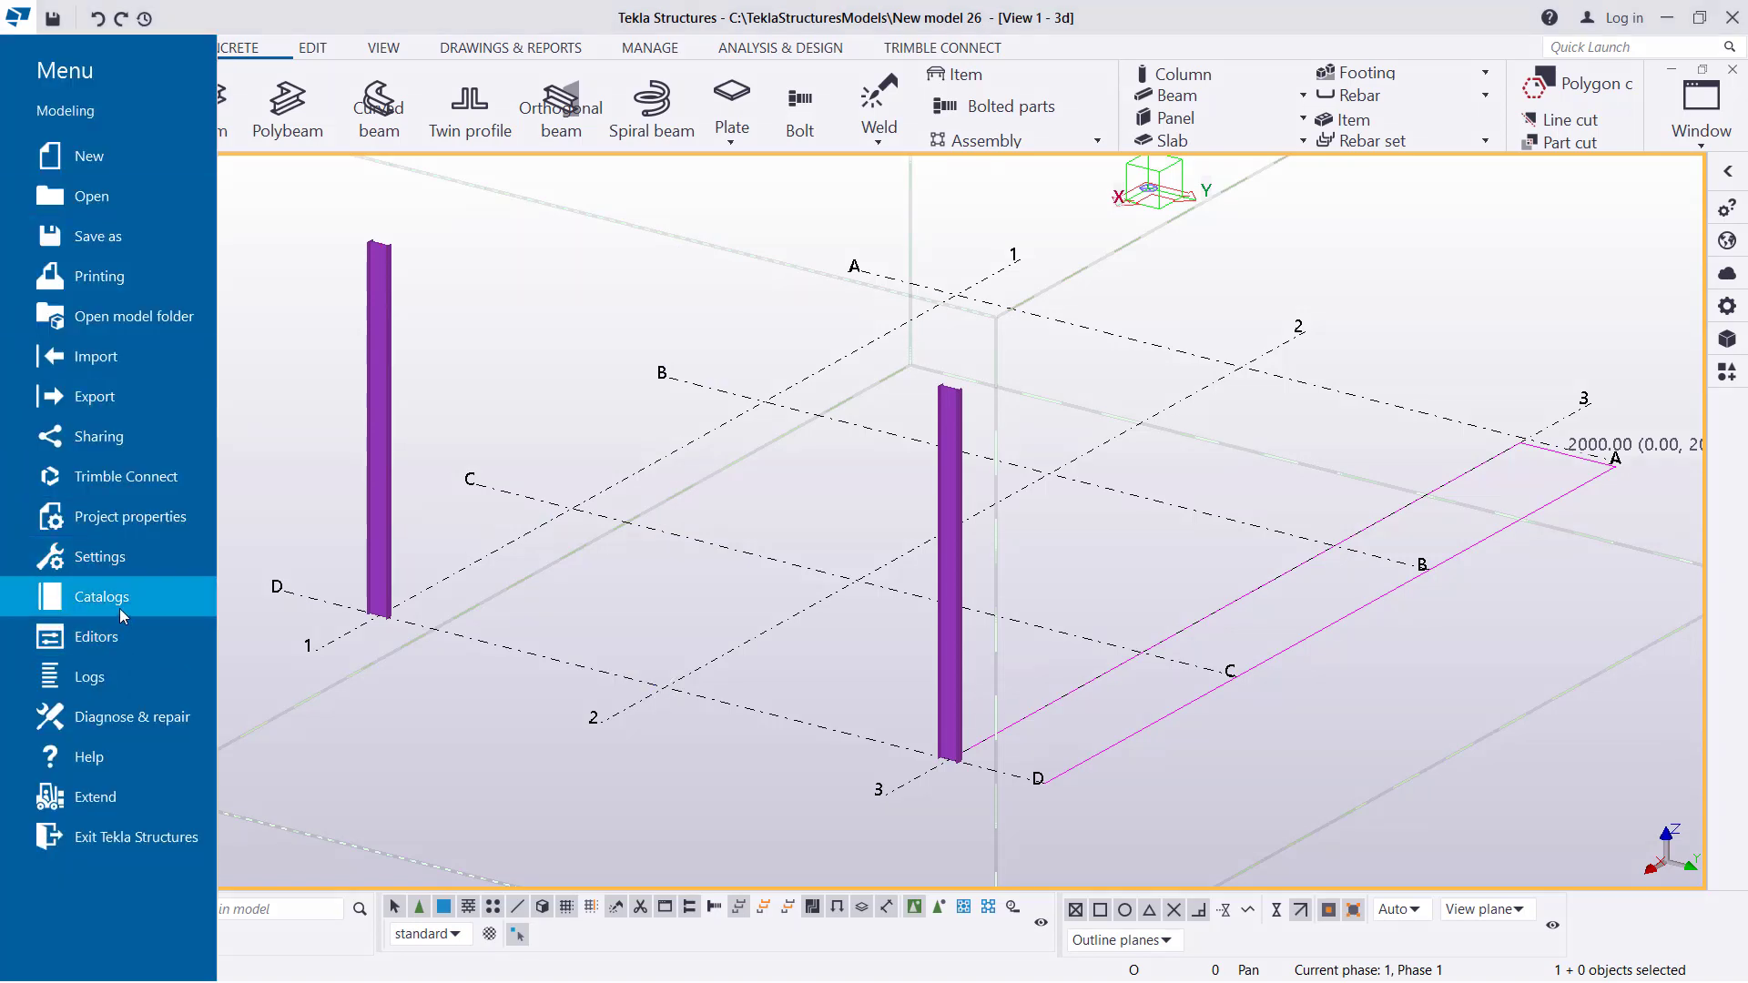
pyautogui.click(98, 558)
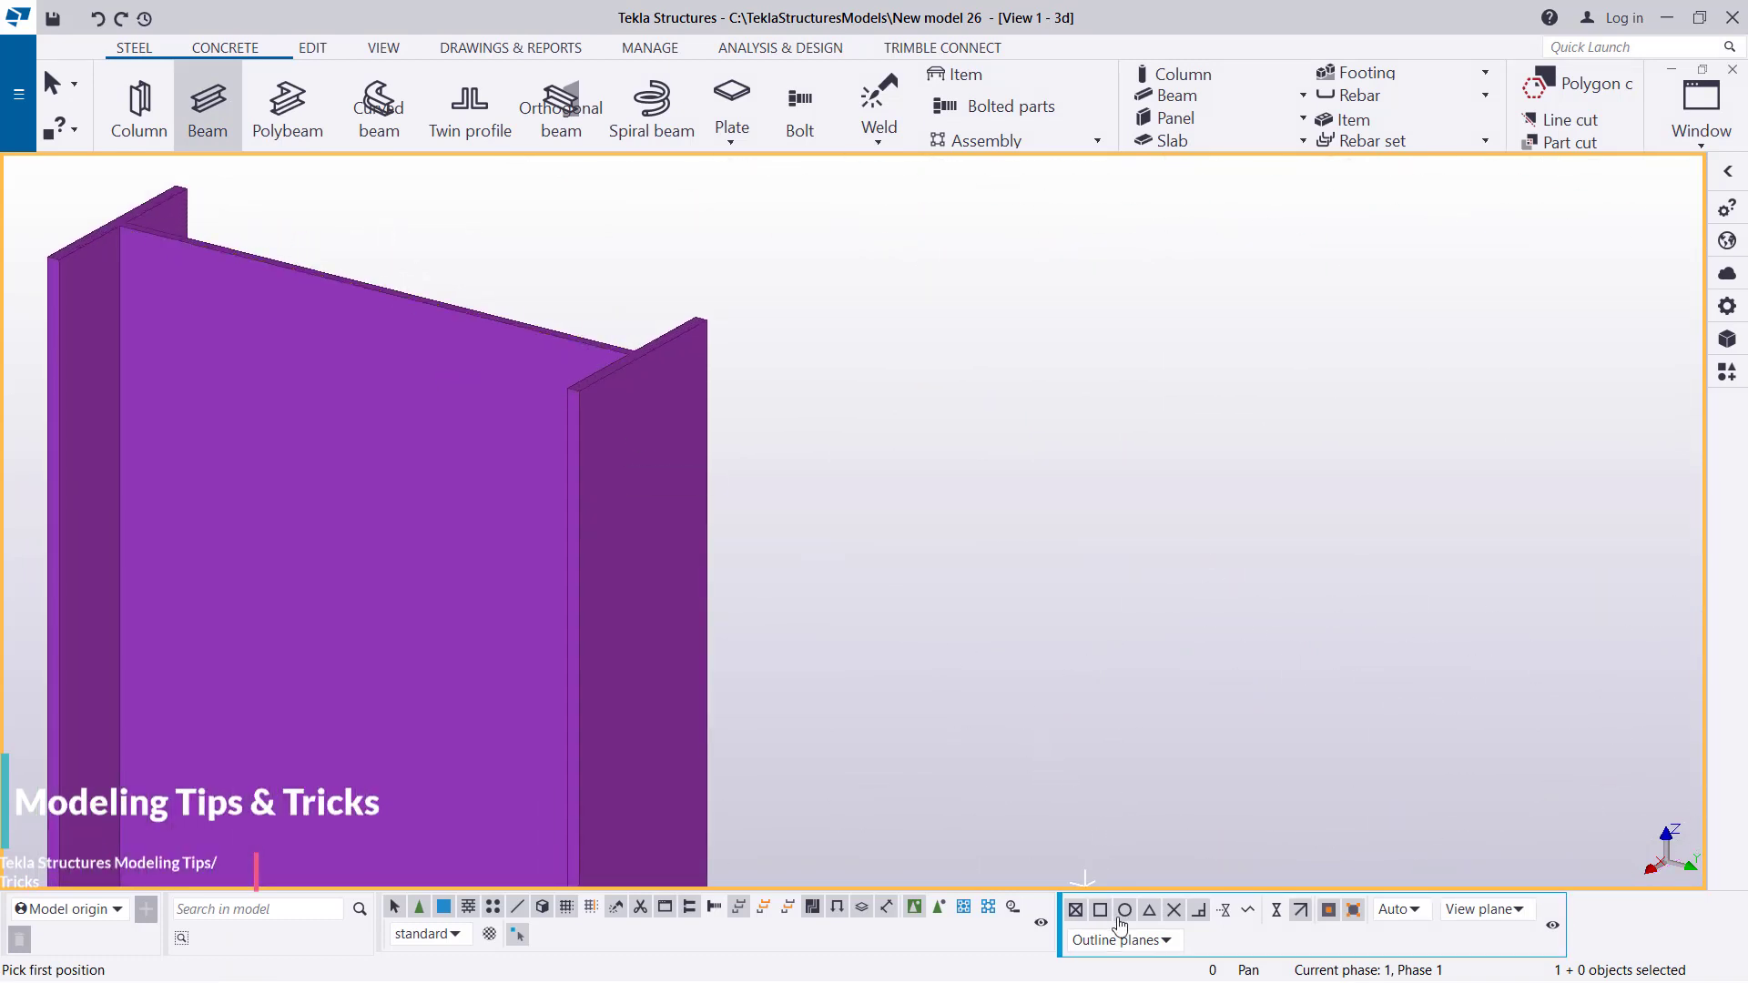
pyautogui.moveTo(375, 287)
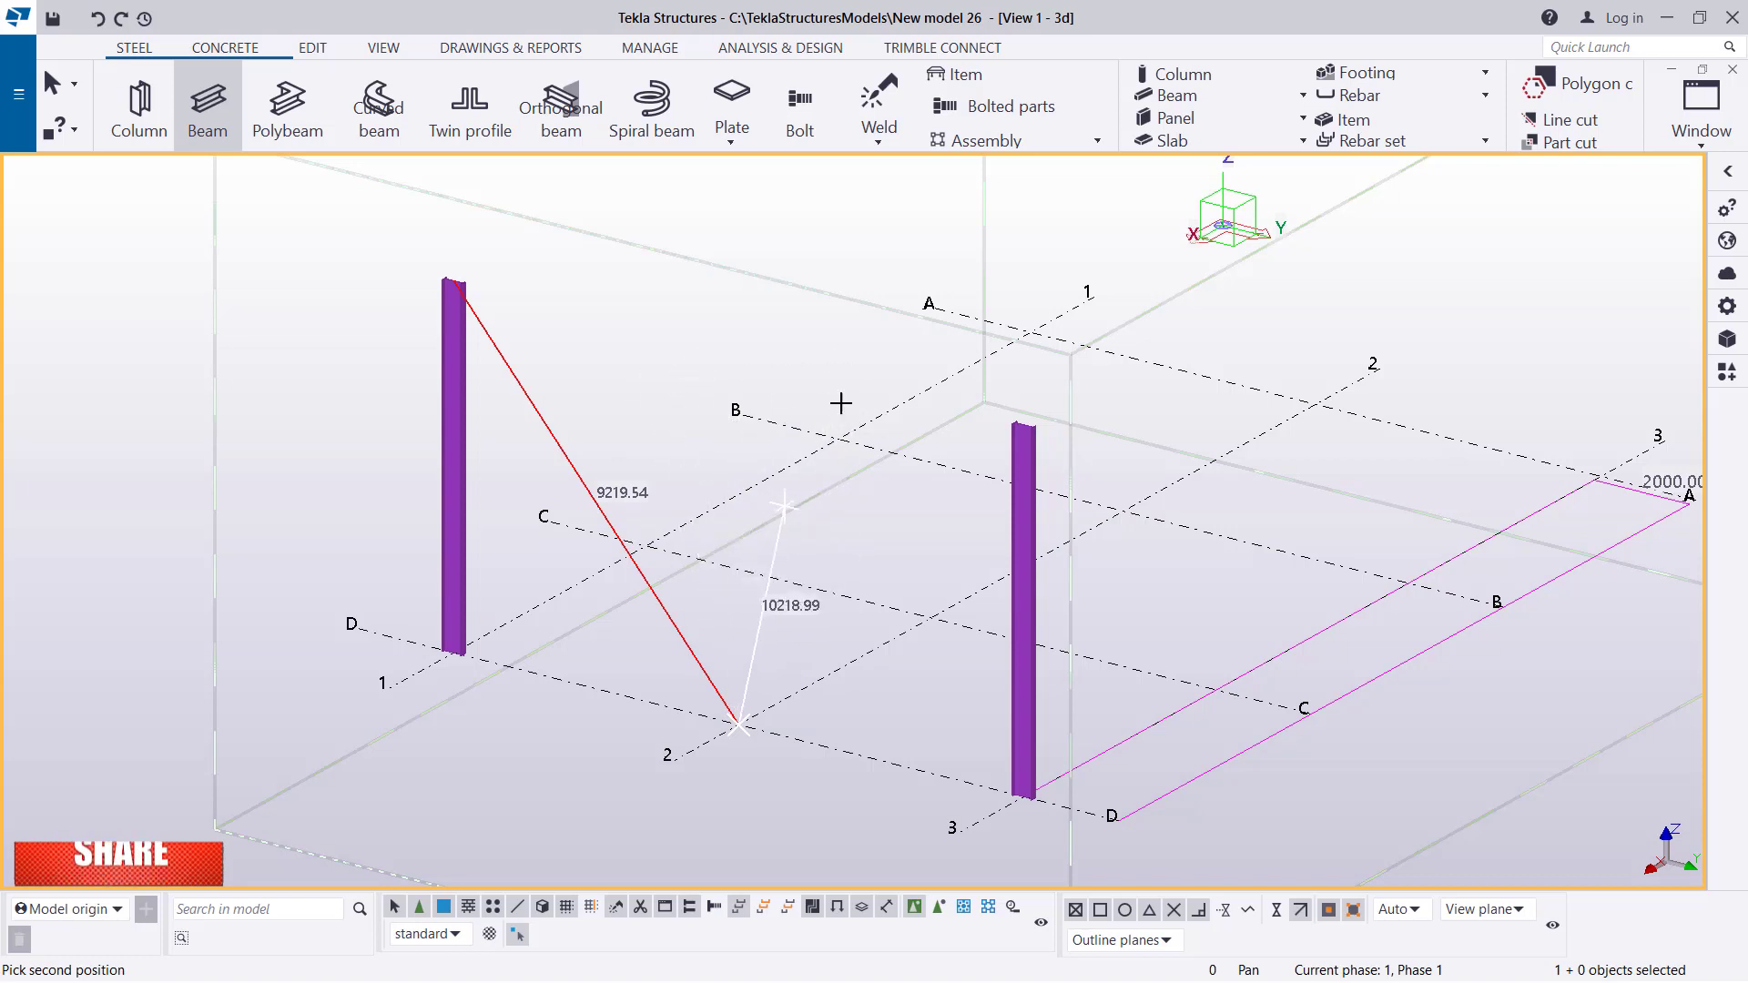
pyautogui.moveTo(739, 226)
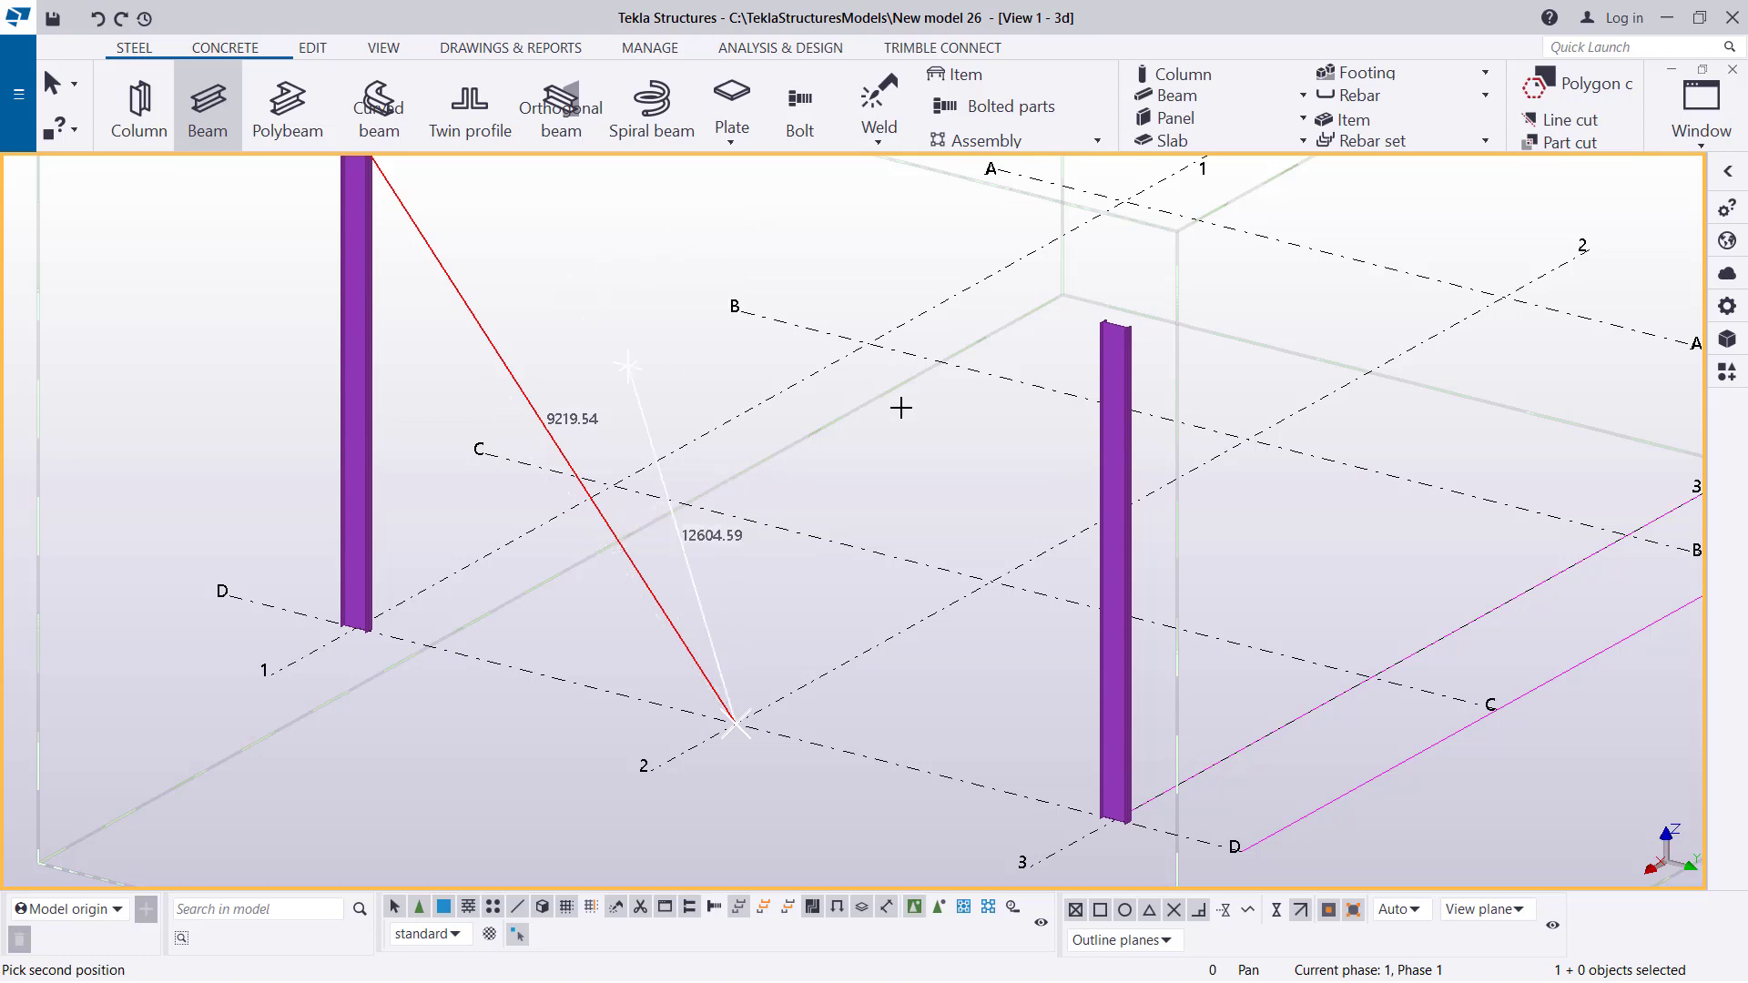
pyautogui.moveTo(750, 284)
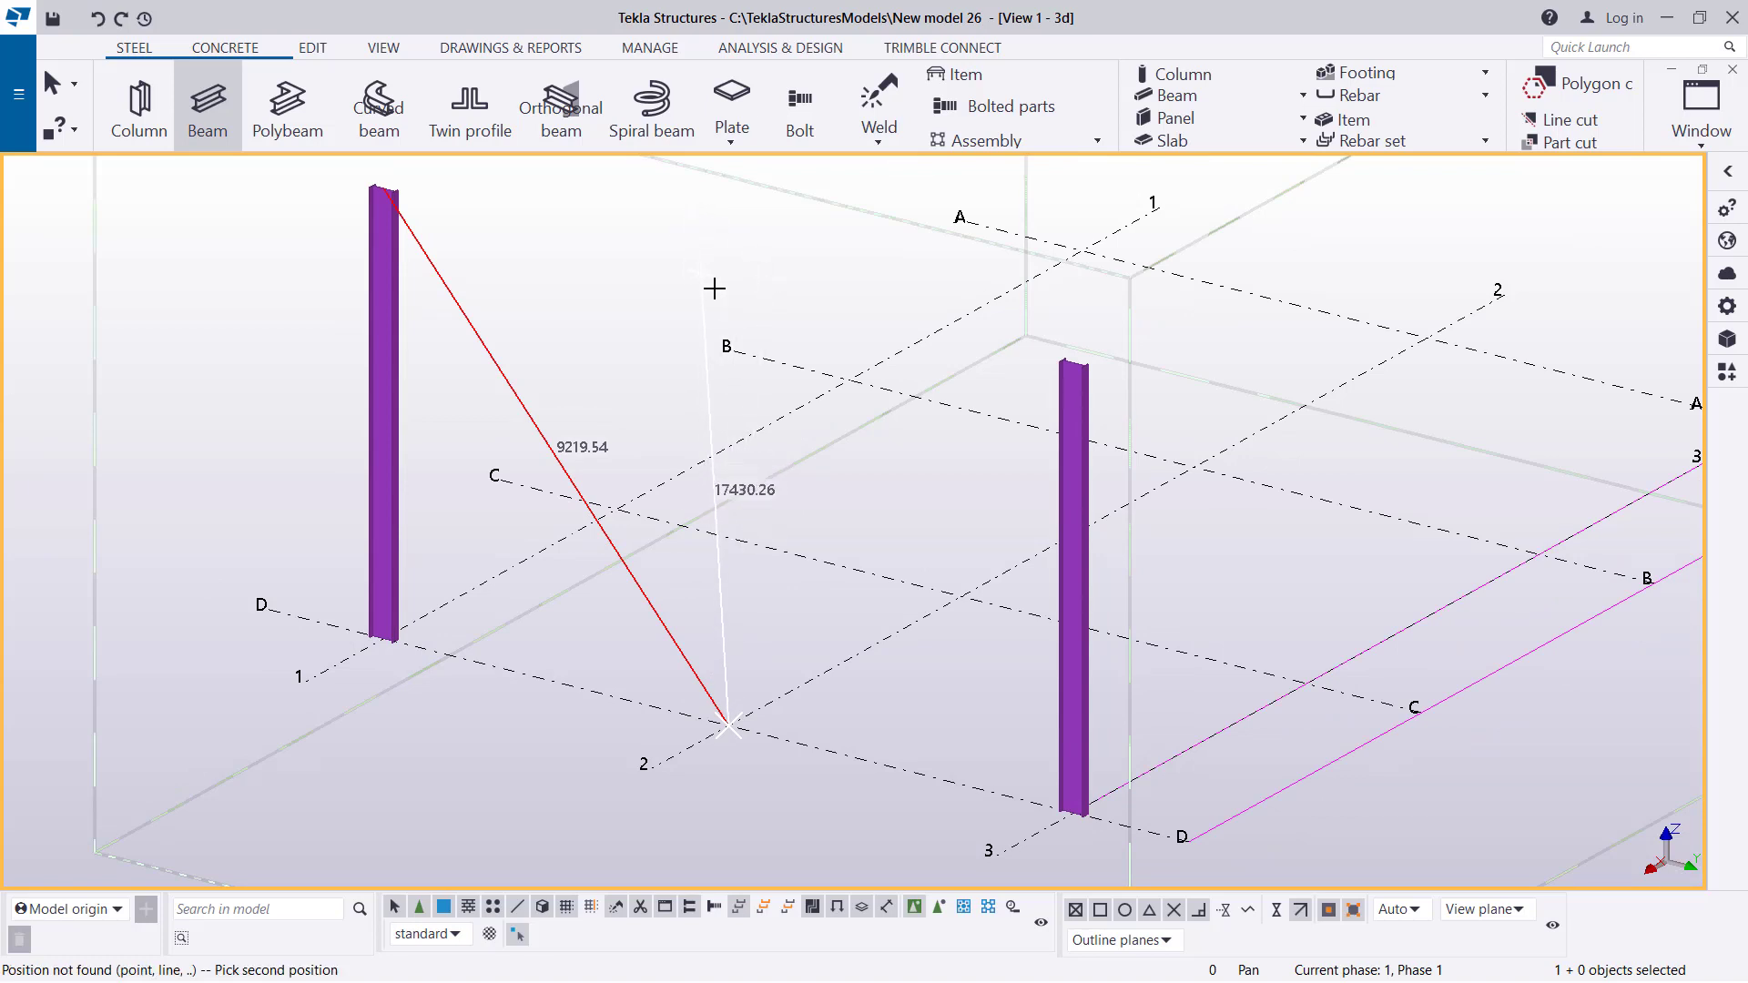
pyautogui.moveTo(692, 275)
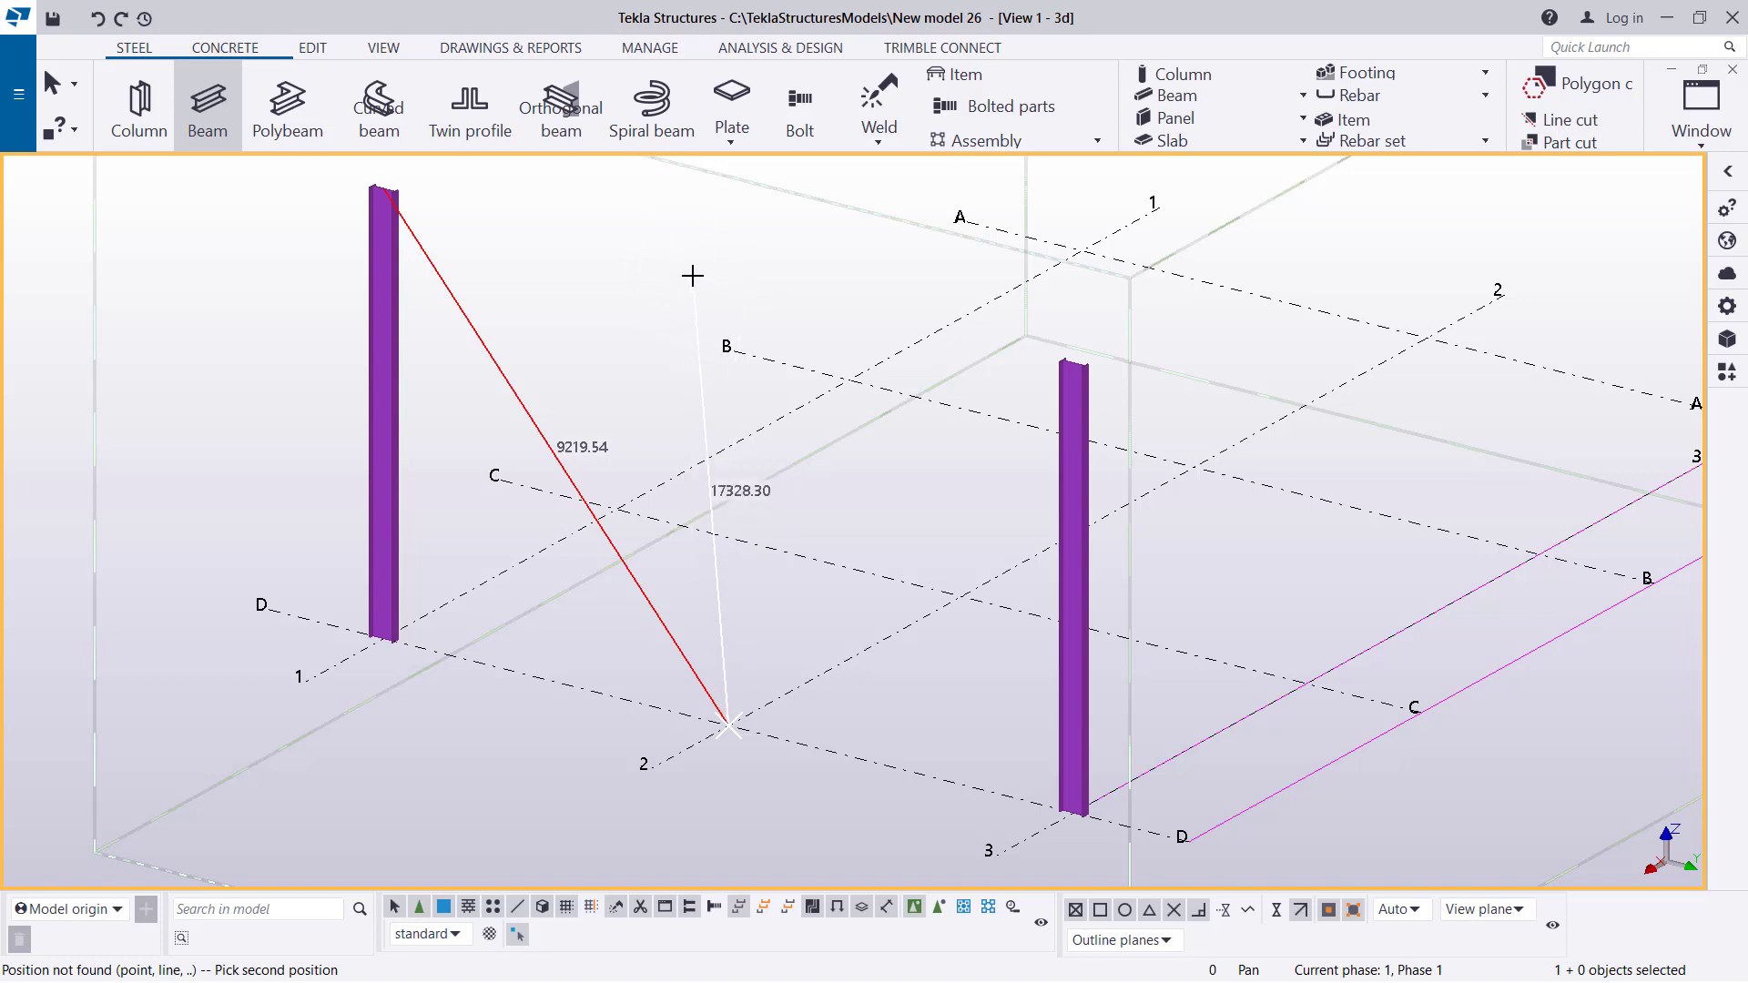
# Attempt a sloped beam from the left column top with distance 800, which is not kept.
pyautogui.write('800')
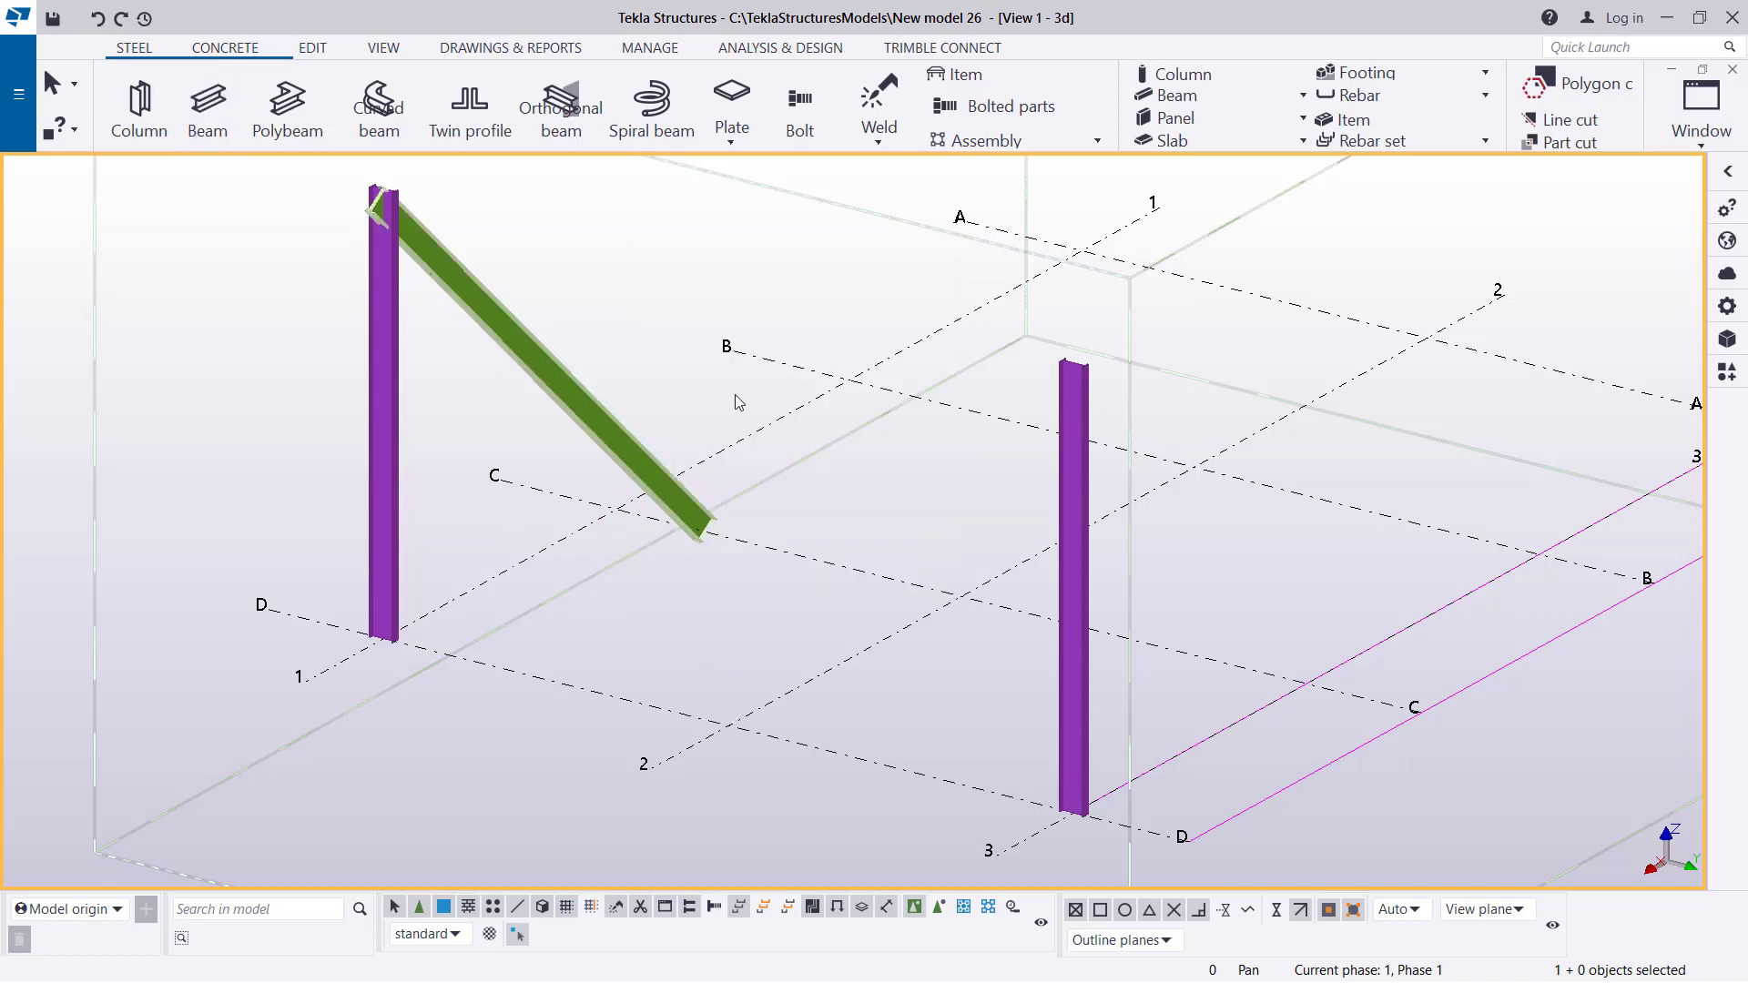
pyautogui.click(384, 47)
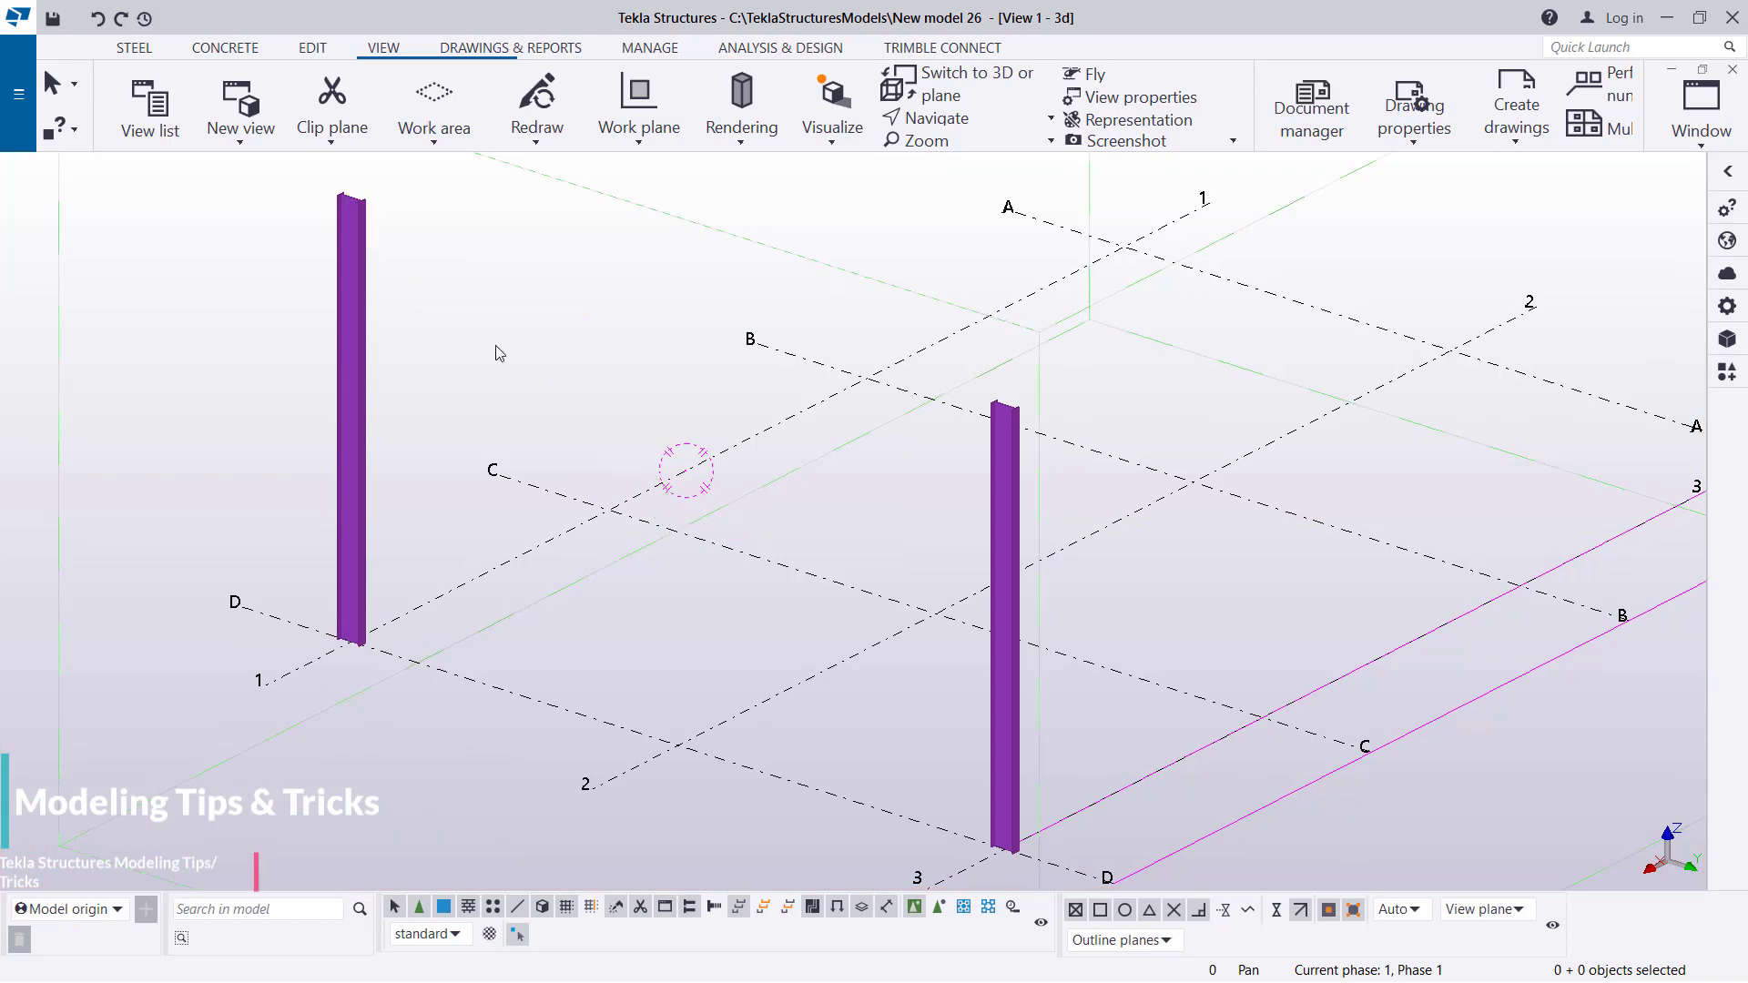
pyautogui.moveTo(502, 373)
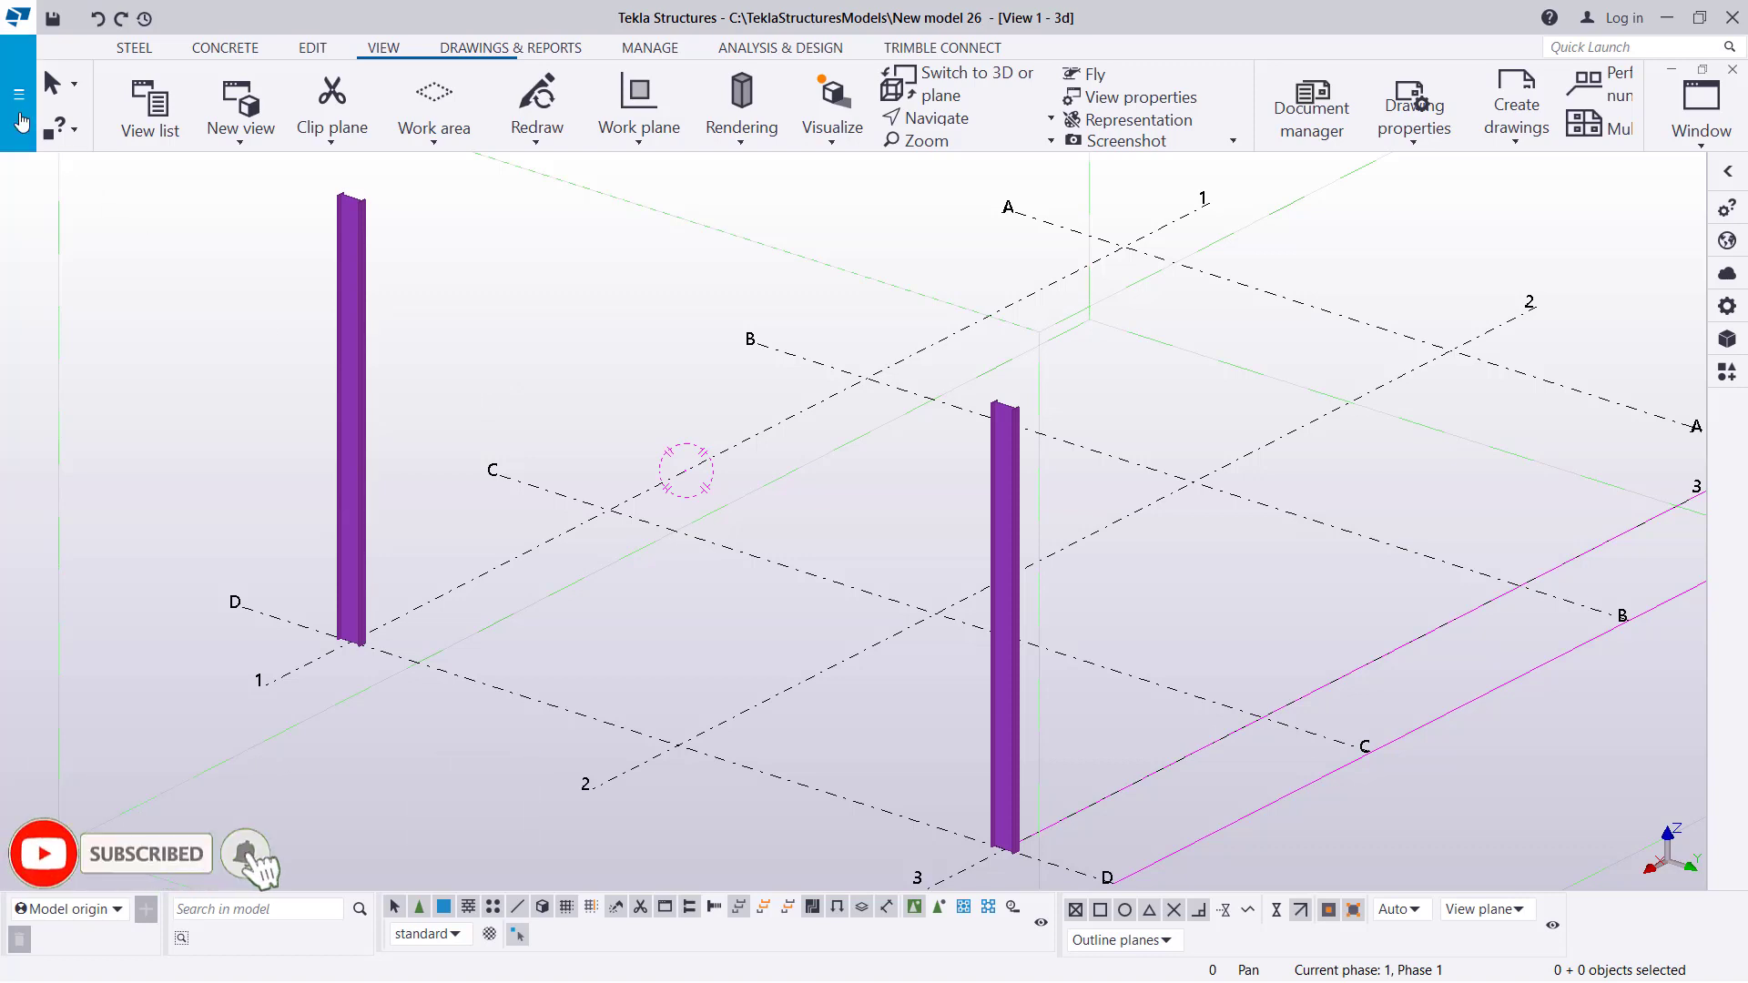
# Turn on the Ortho snap switch in File > Settings.
pyautogui.click(19, 93)
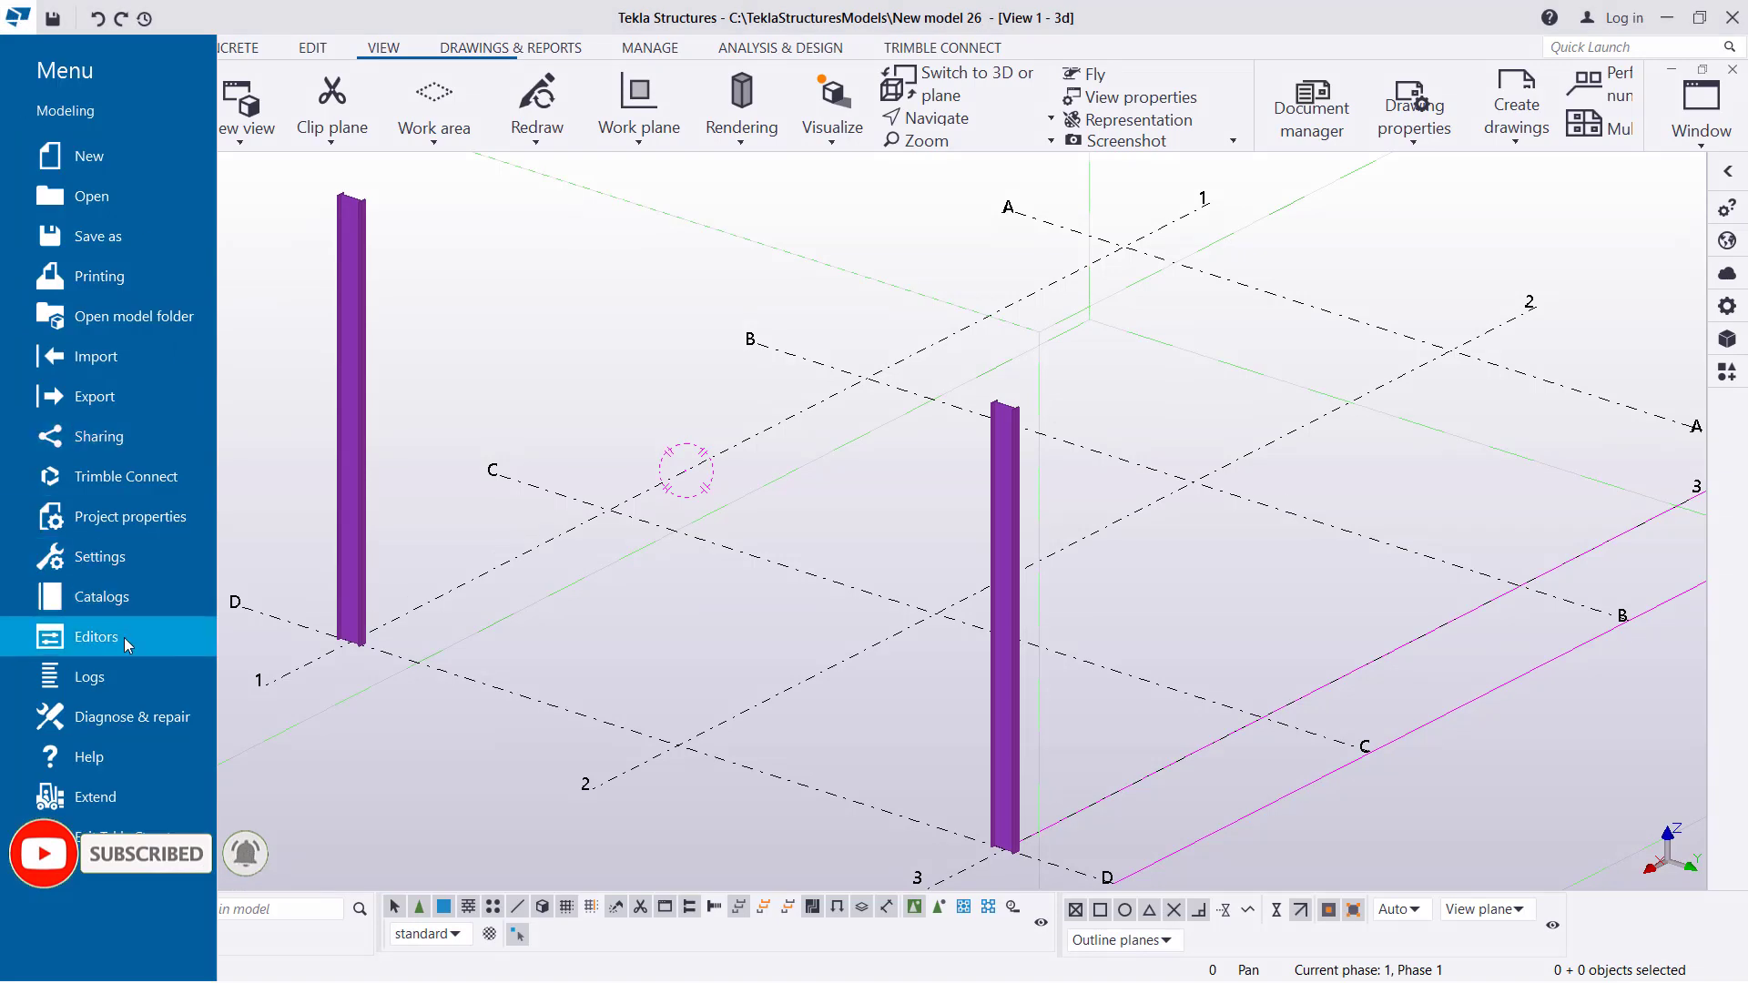
pyautogui.click(98, 557)
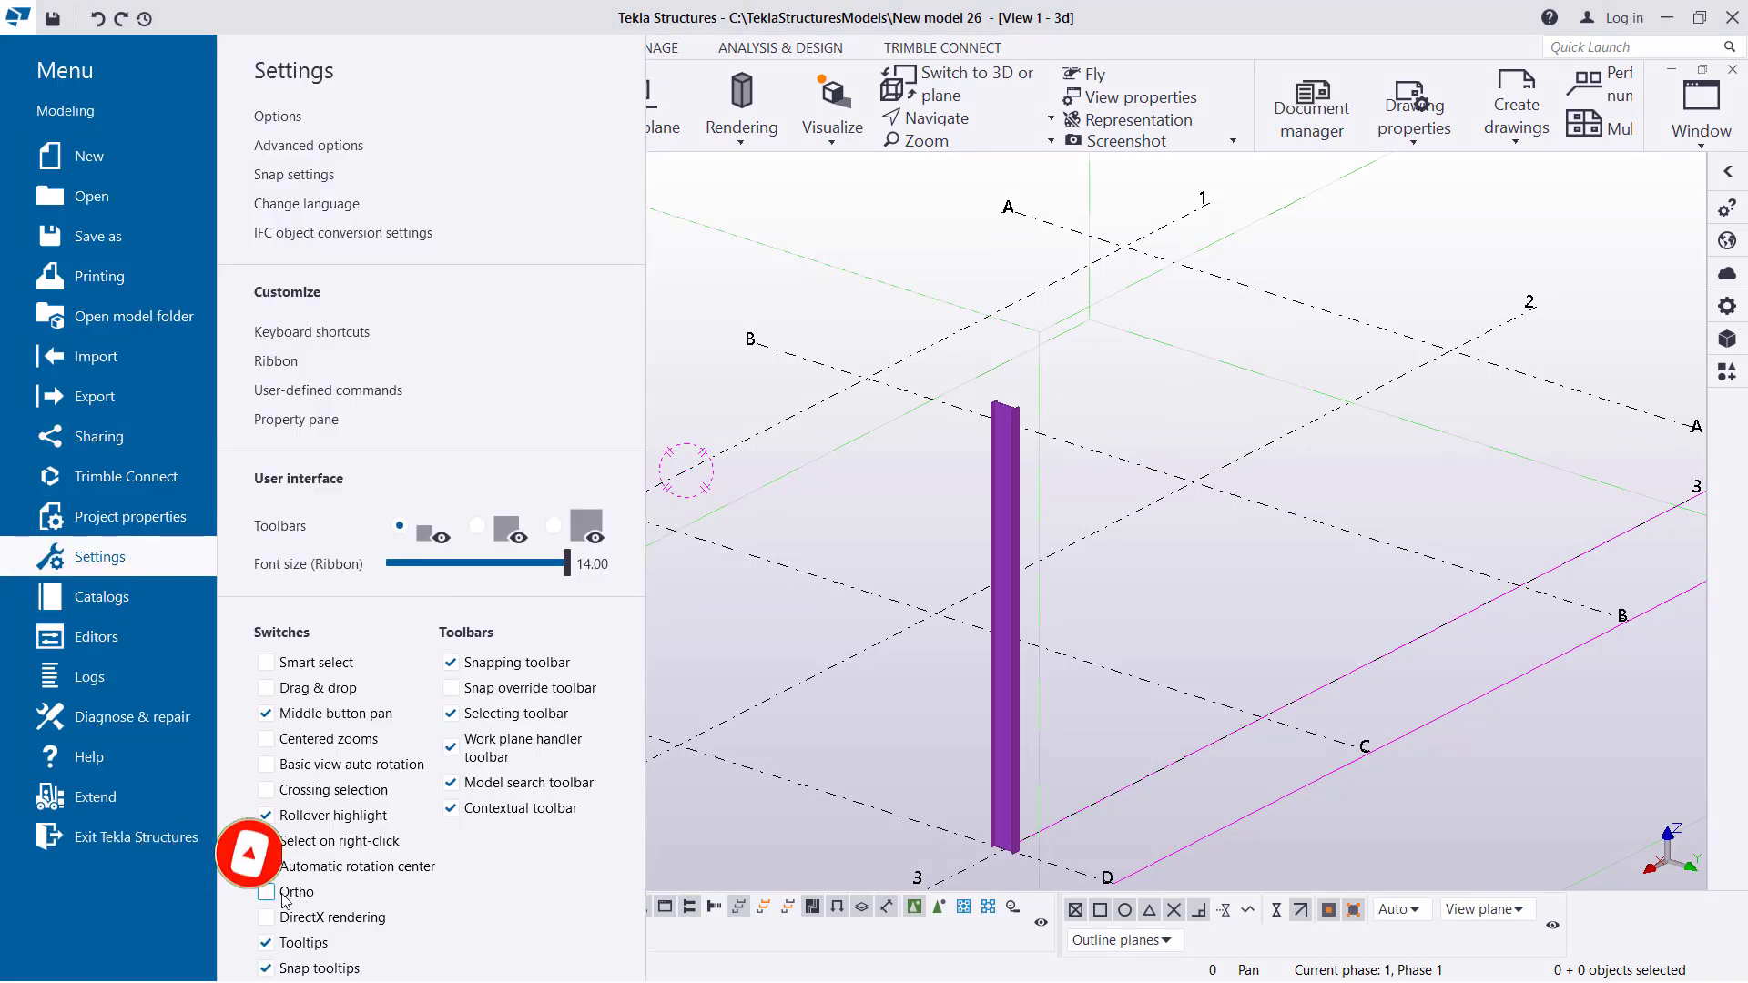
pyautogui.click(266, 892)
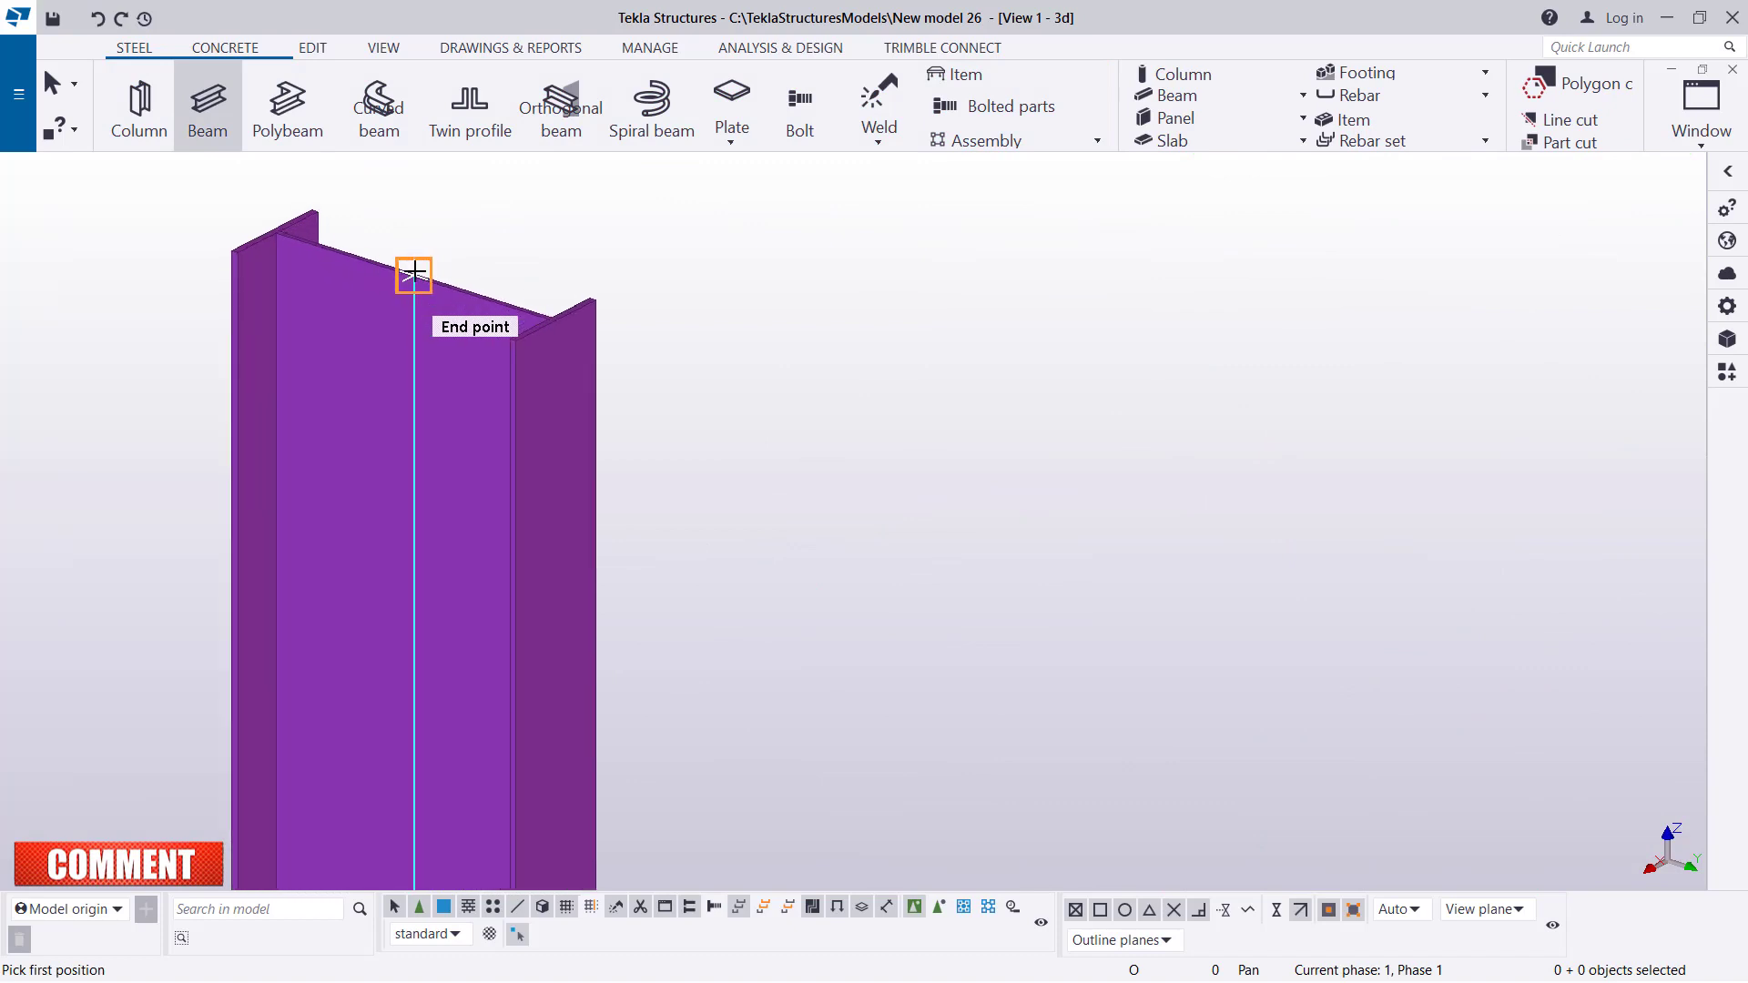
# Create a rafter from the left column top toward grid 2 at a numeric distance of 8500.
pyautogui.click(413, 275)
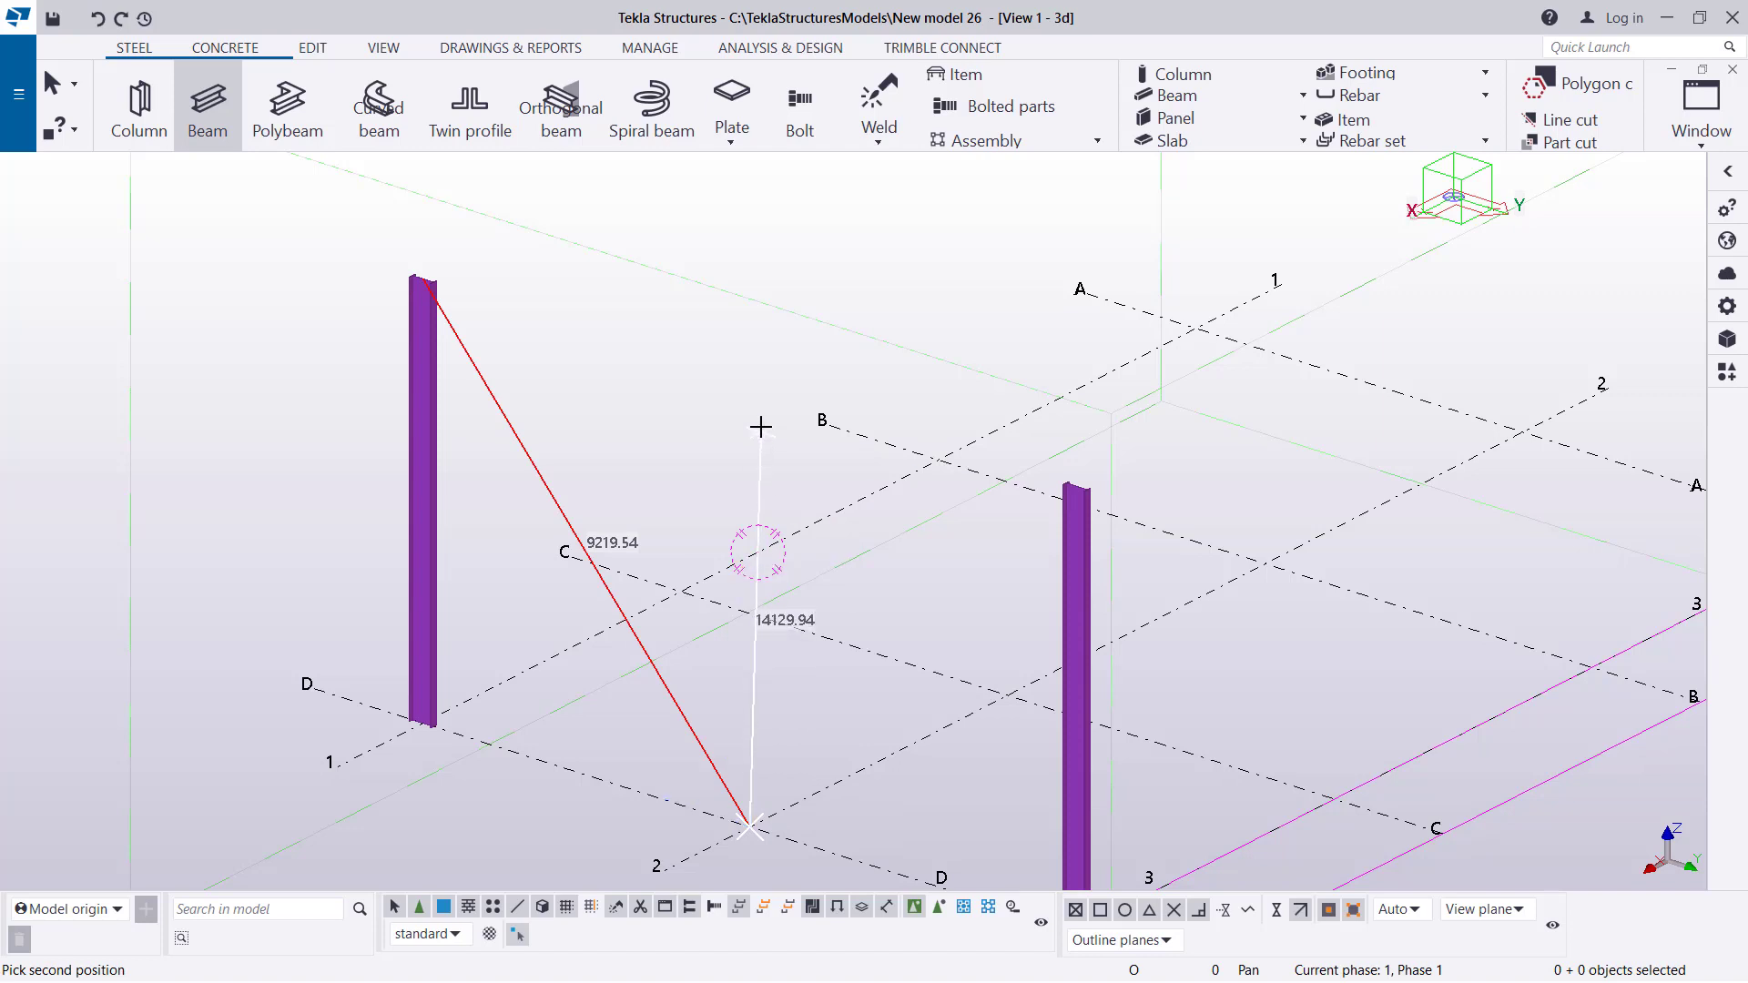
pyautogui.moveTo(732, 364)
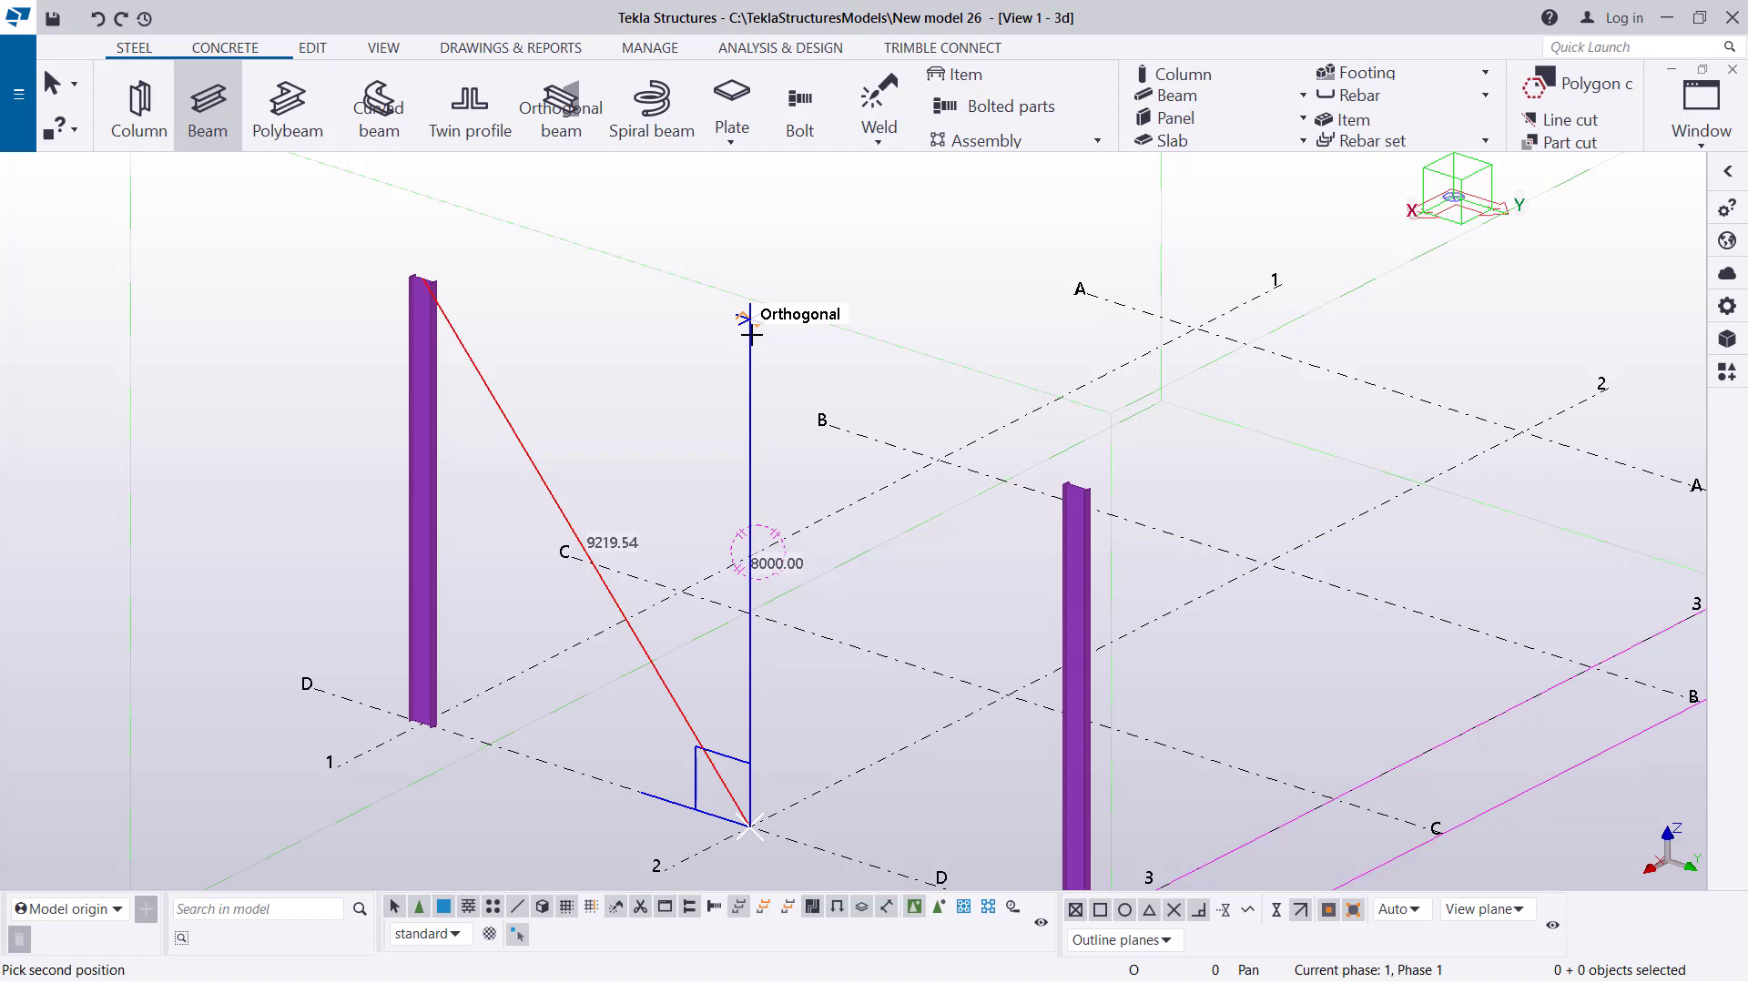
pyautogui.write('85')
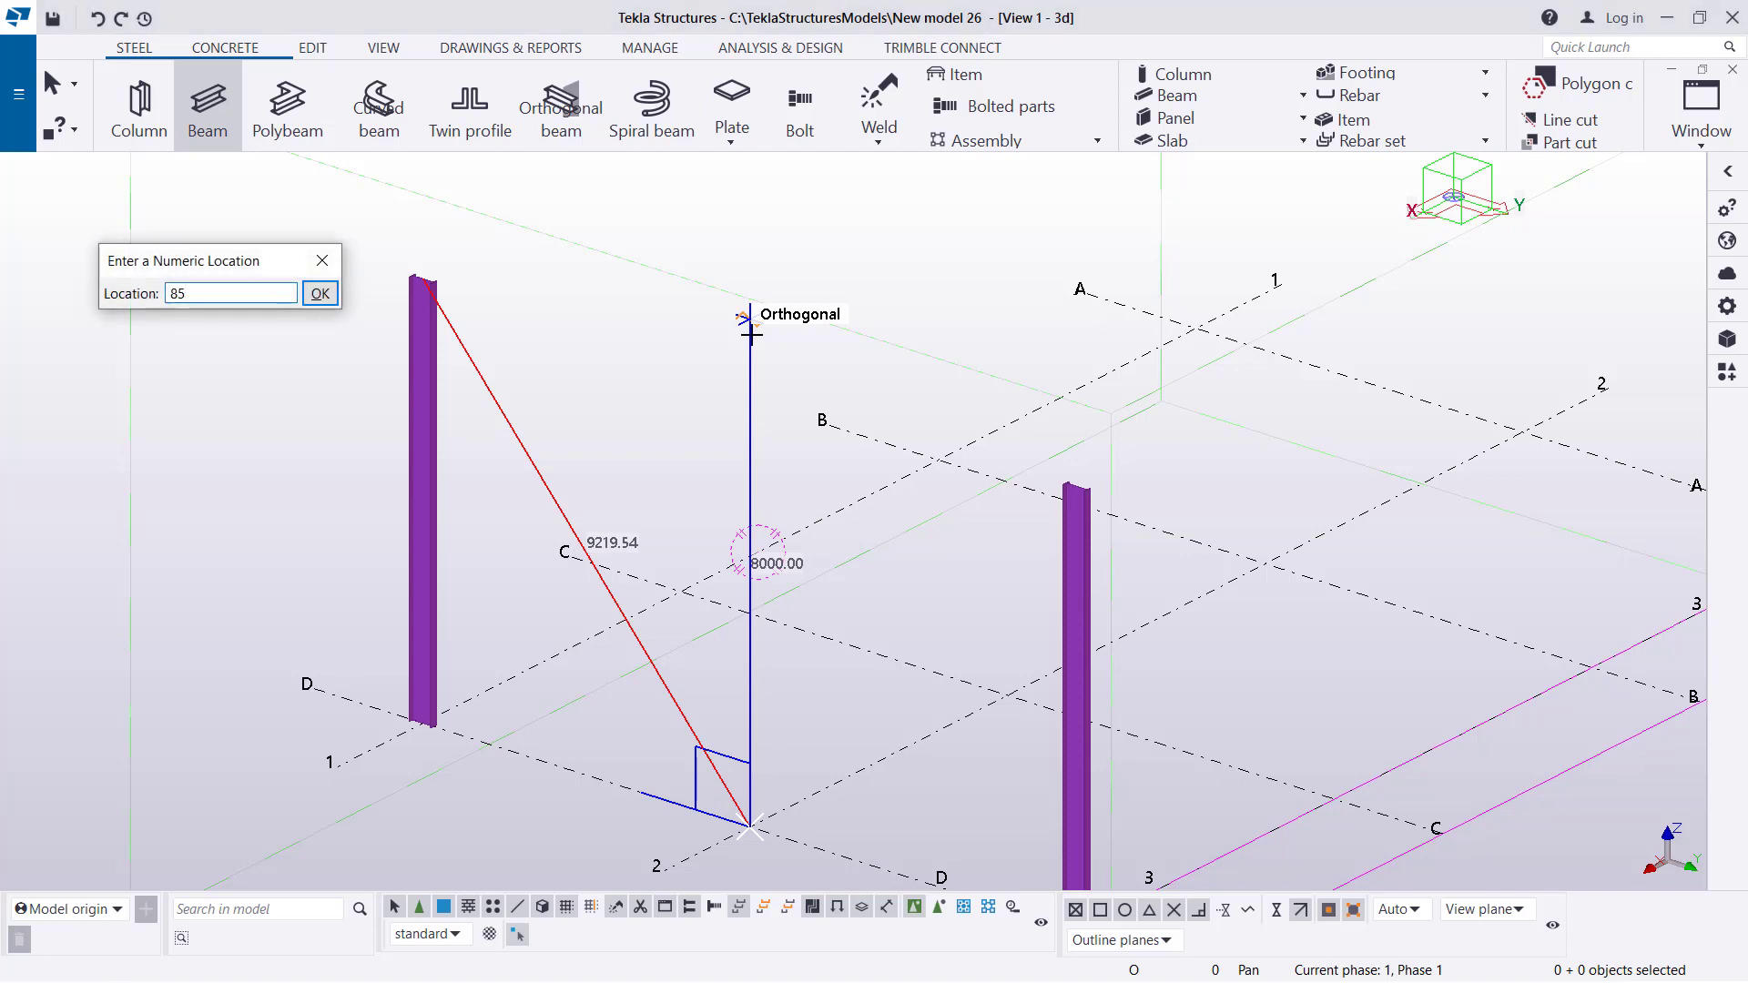
pyautogui.write('8500')
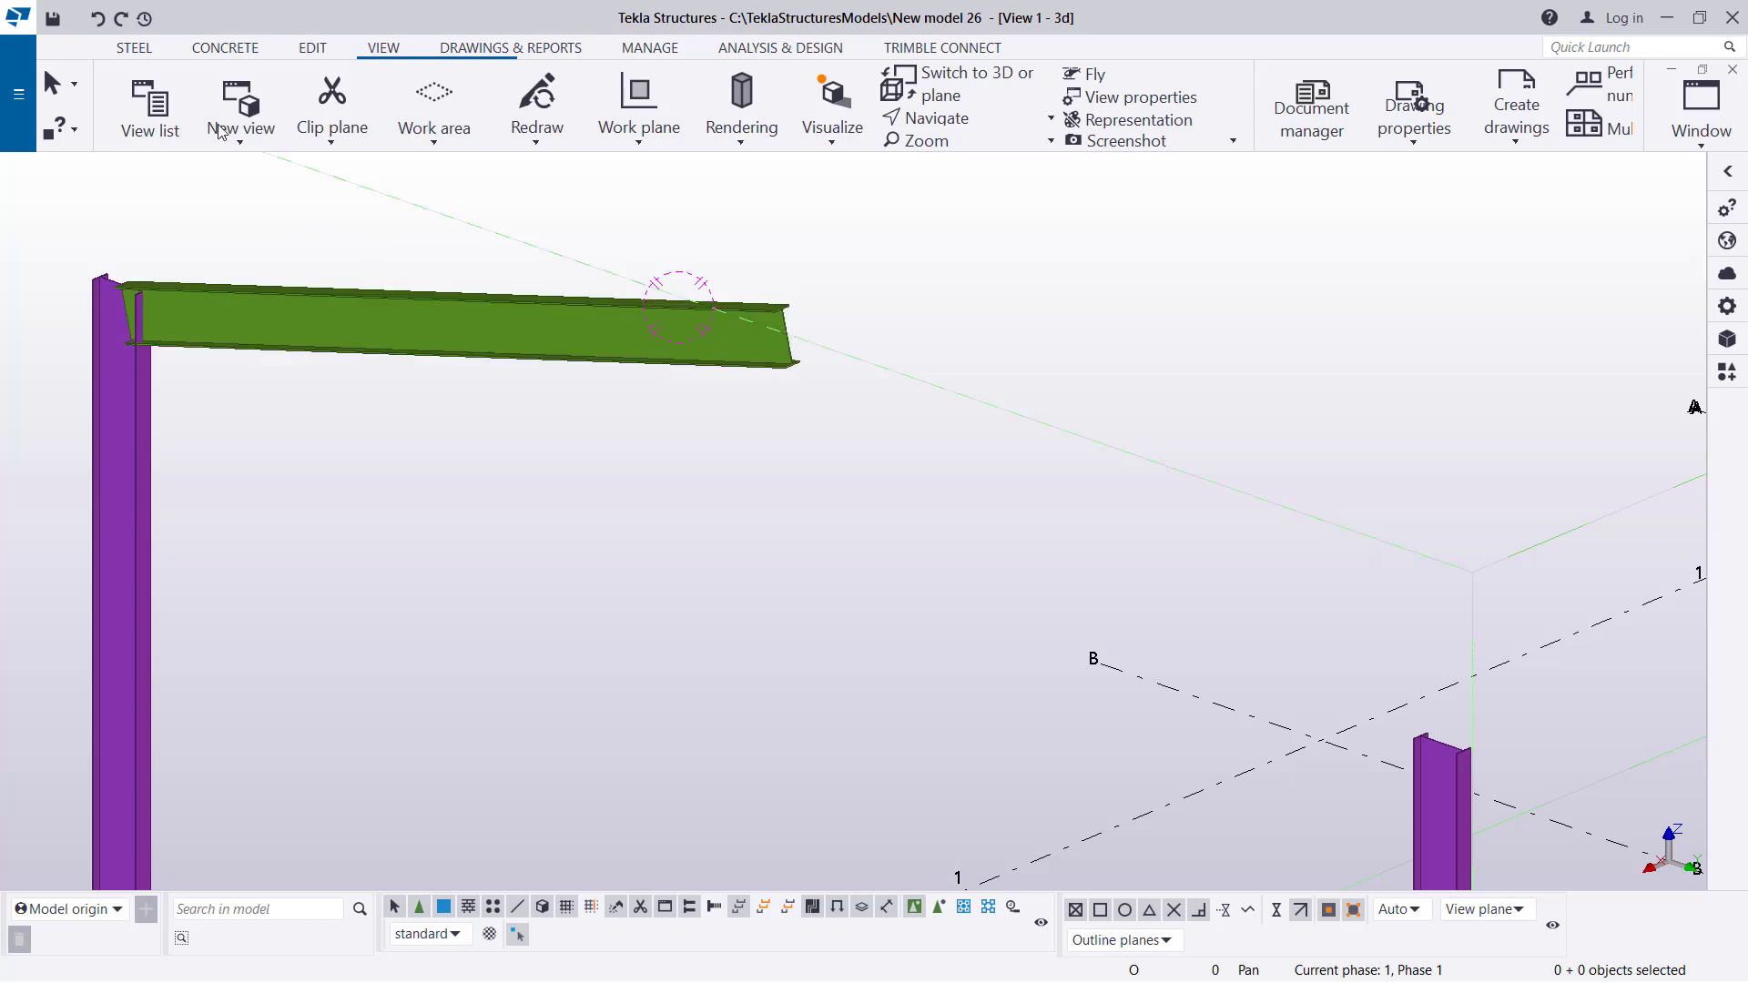
# Draw the second rafter up to the apex, then interrupt the Beam command.
pyautogui.click(224, 48)
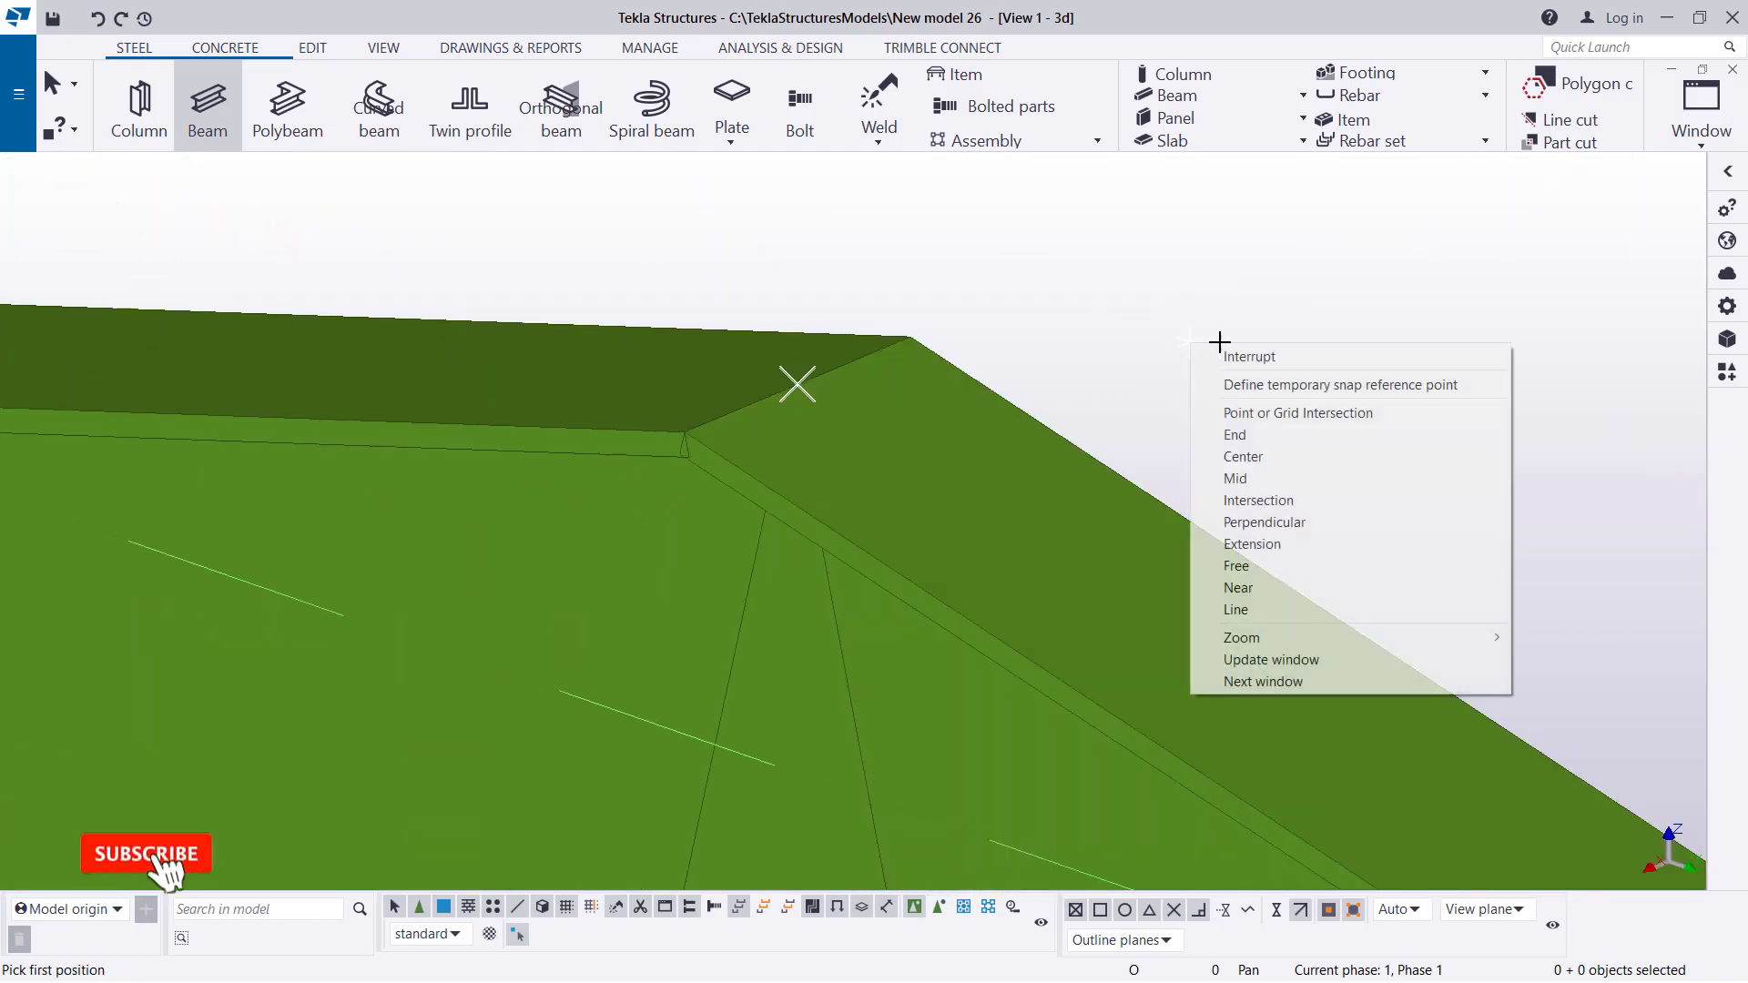
pyautogui.click(384, 47)
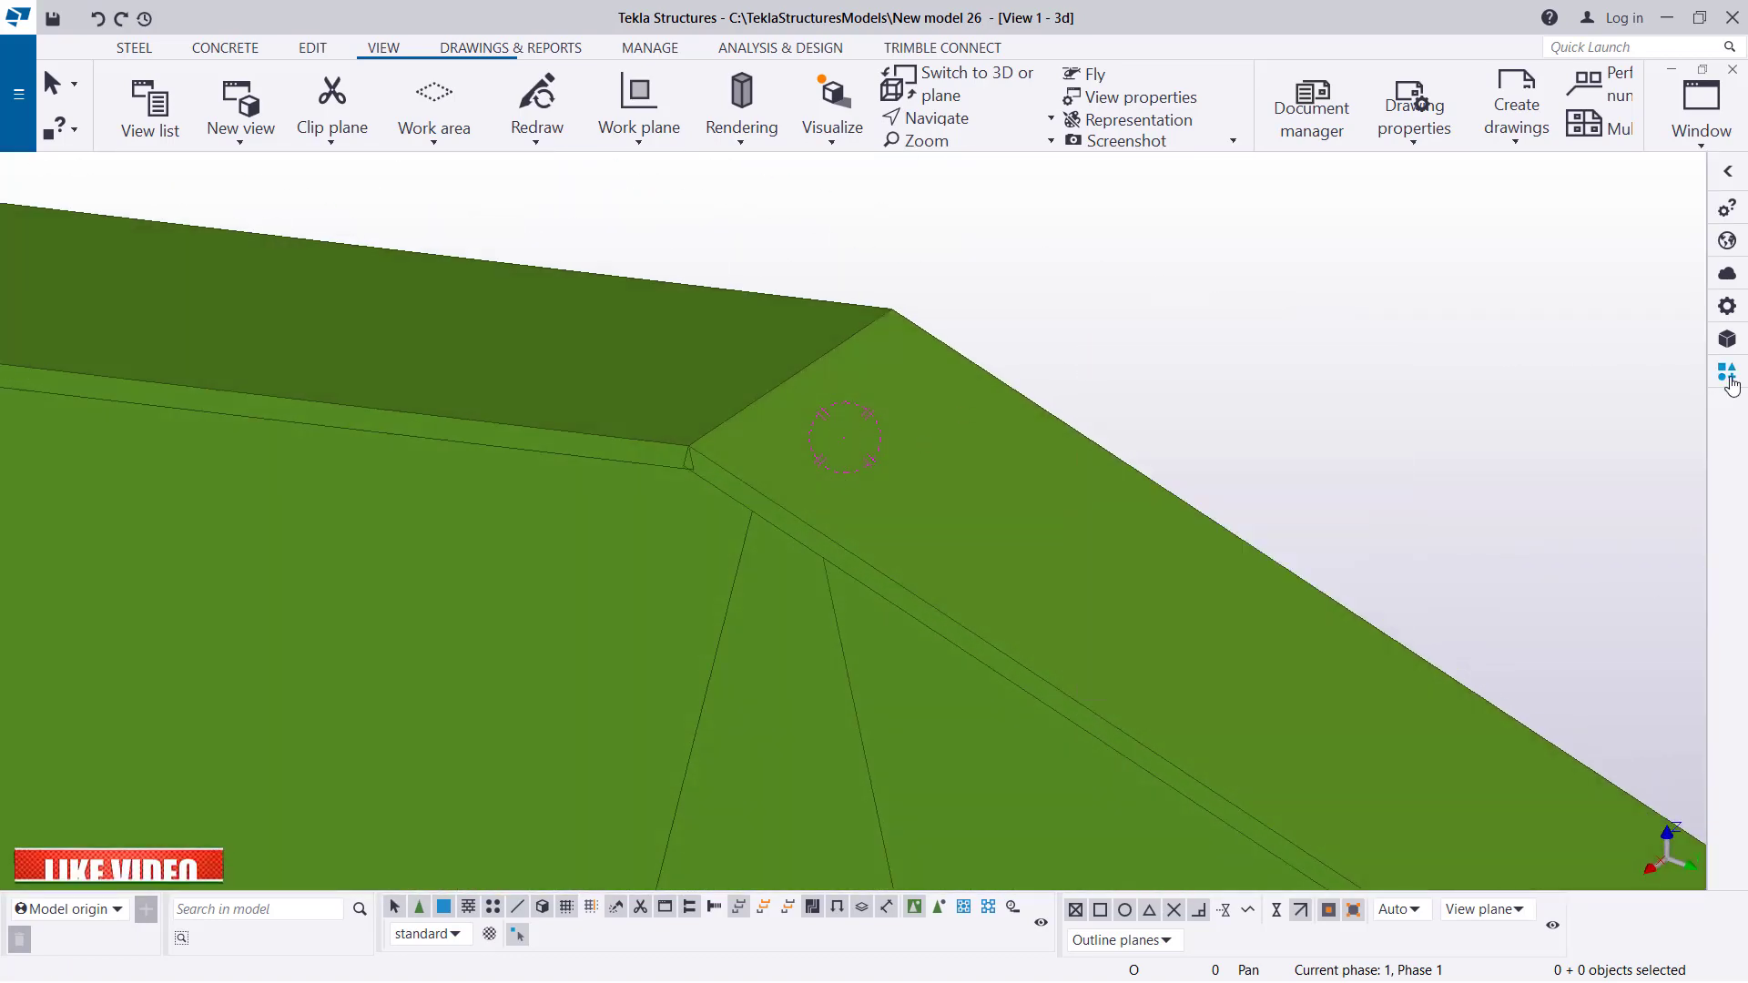
# Search HAU in Applications & components, apply Apex haunch (106) at the rafter peak and redraw.
pyautogui.click(1726, 371)
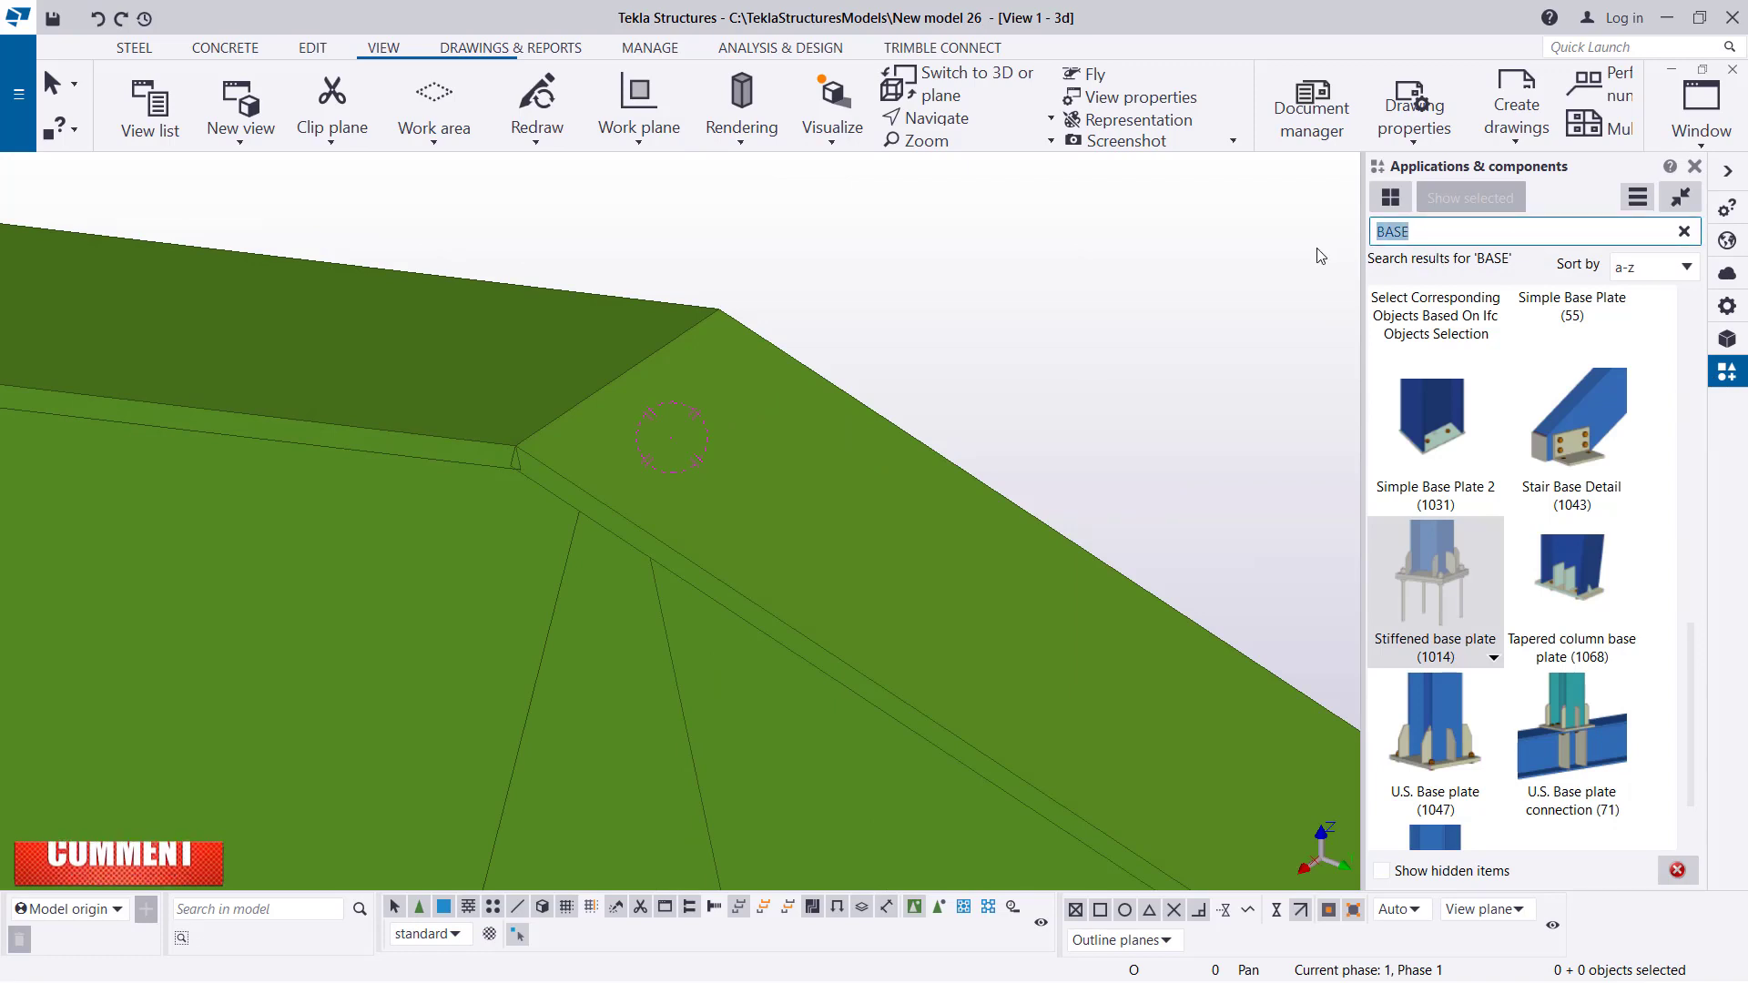
pyautogui.write('H')
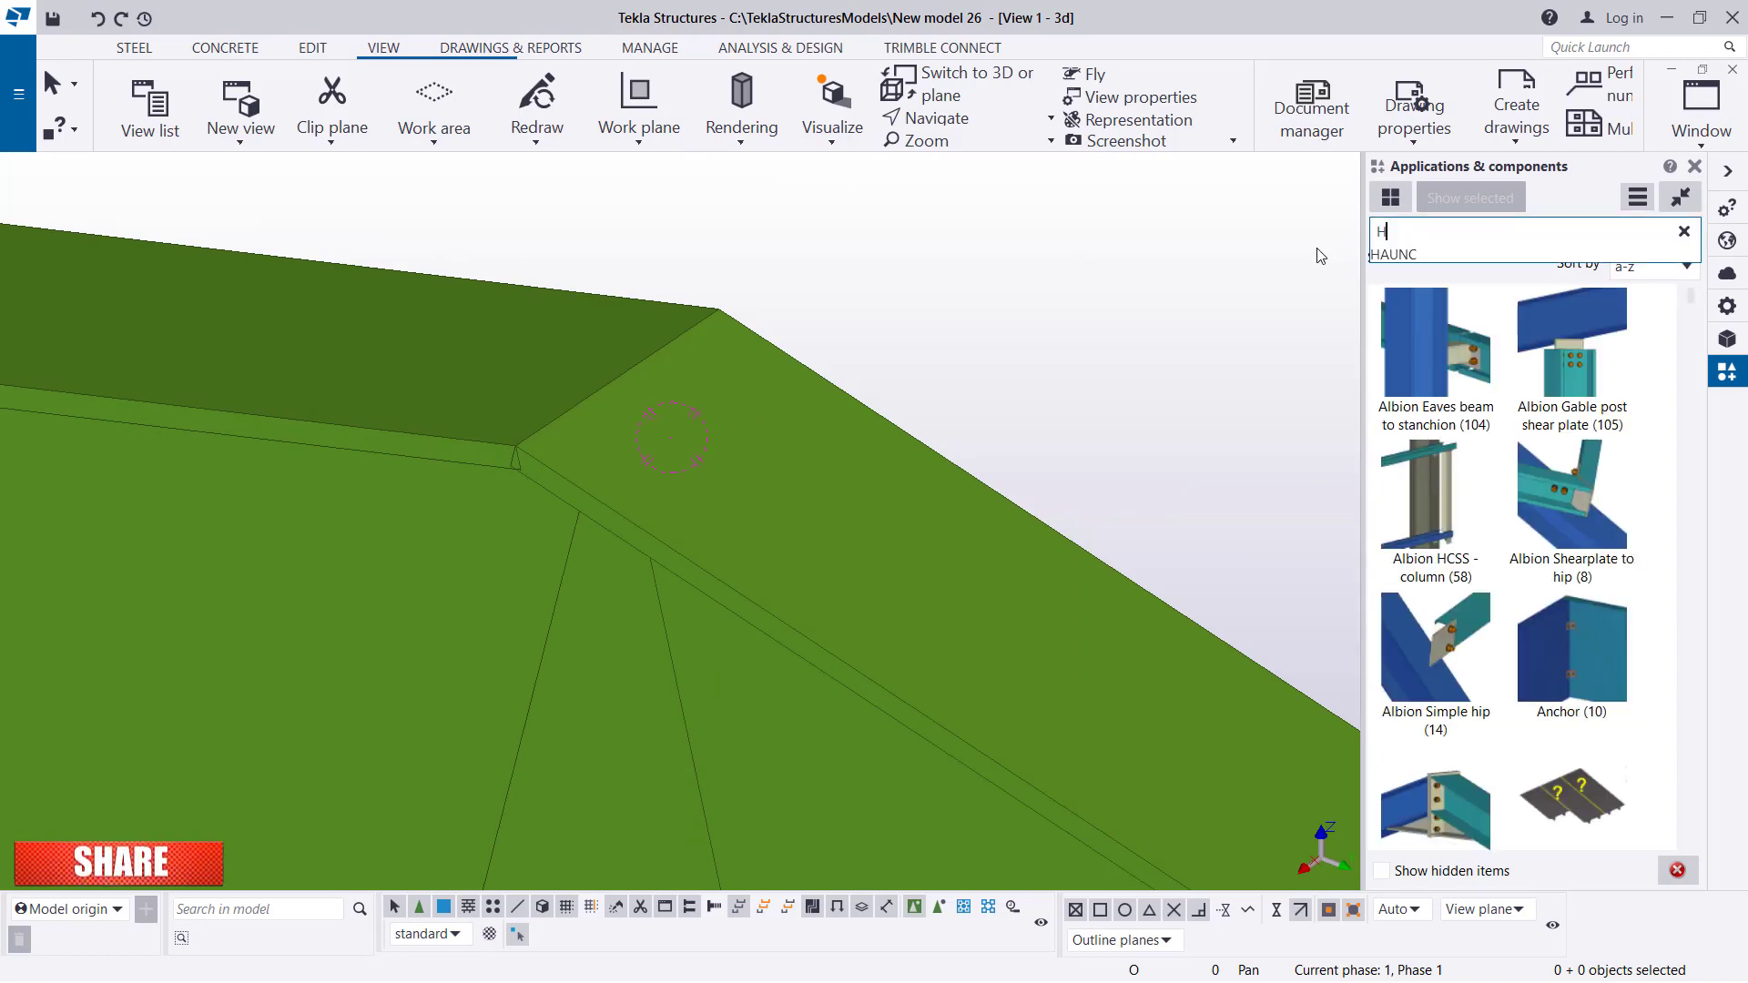
pyautogui.write('AU')
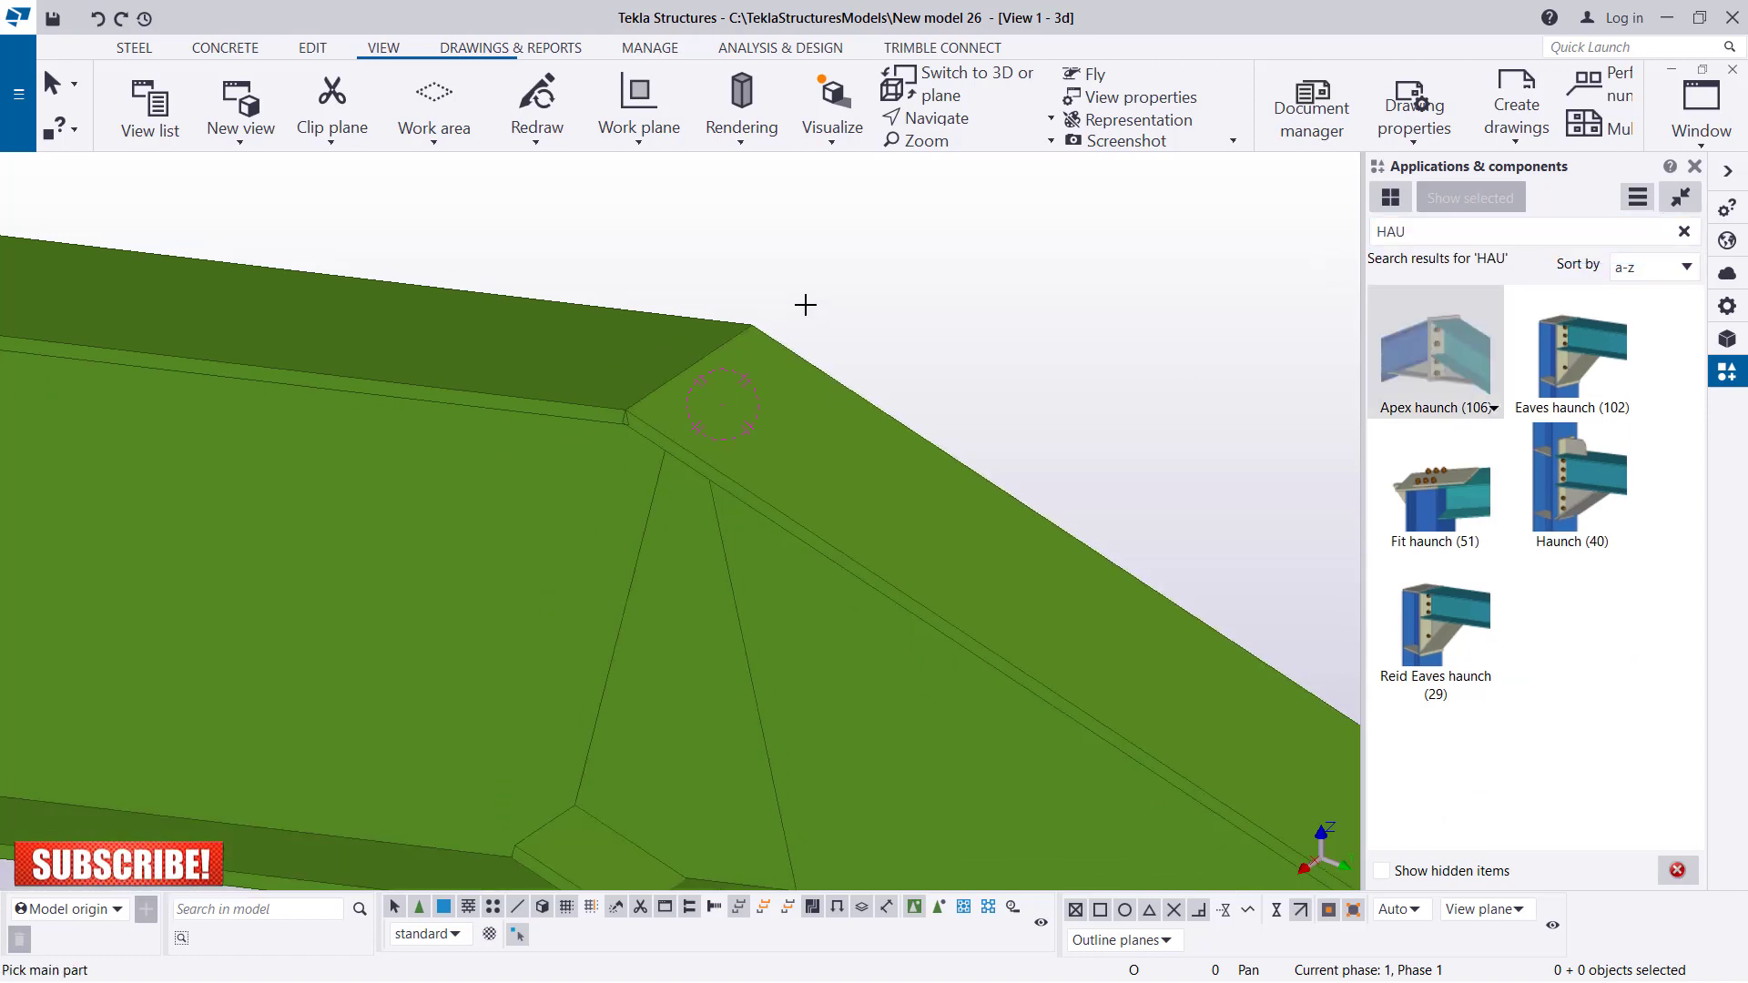
pyautogui.rightClick(805, 306)
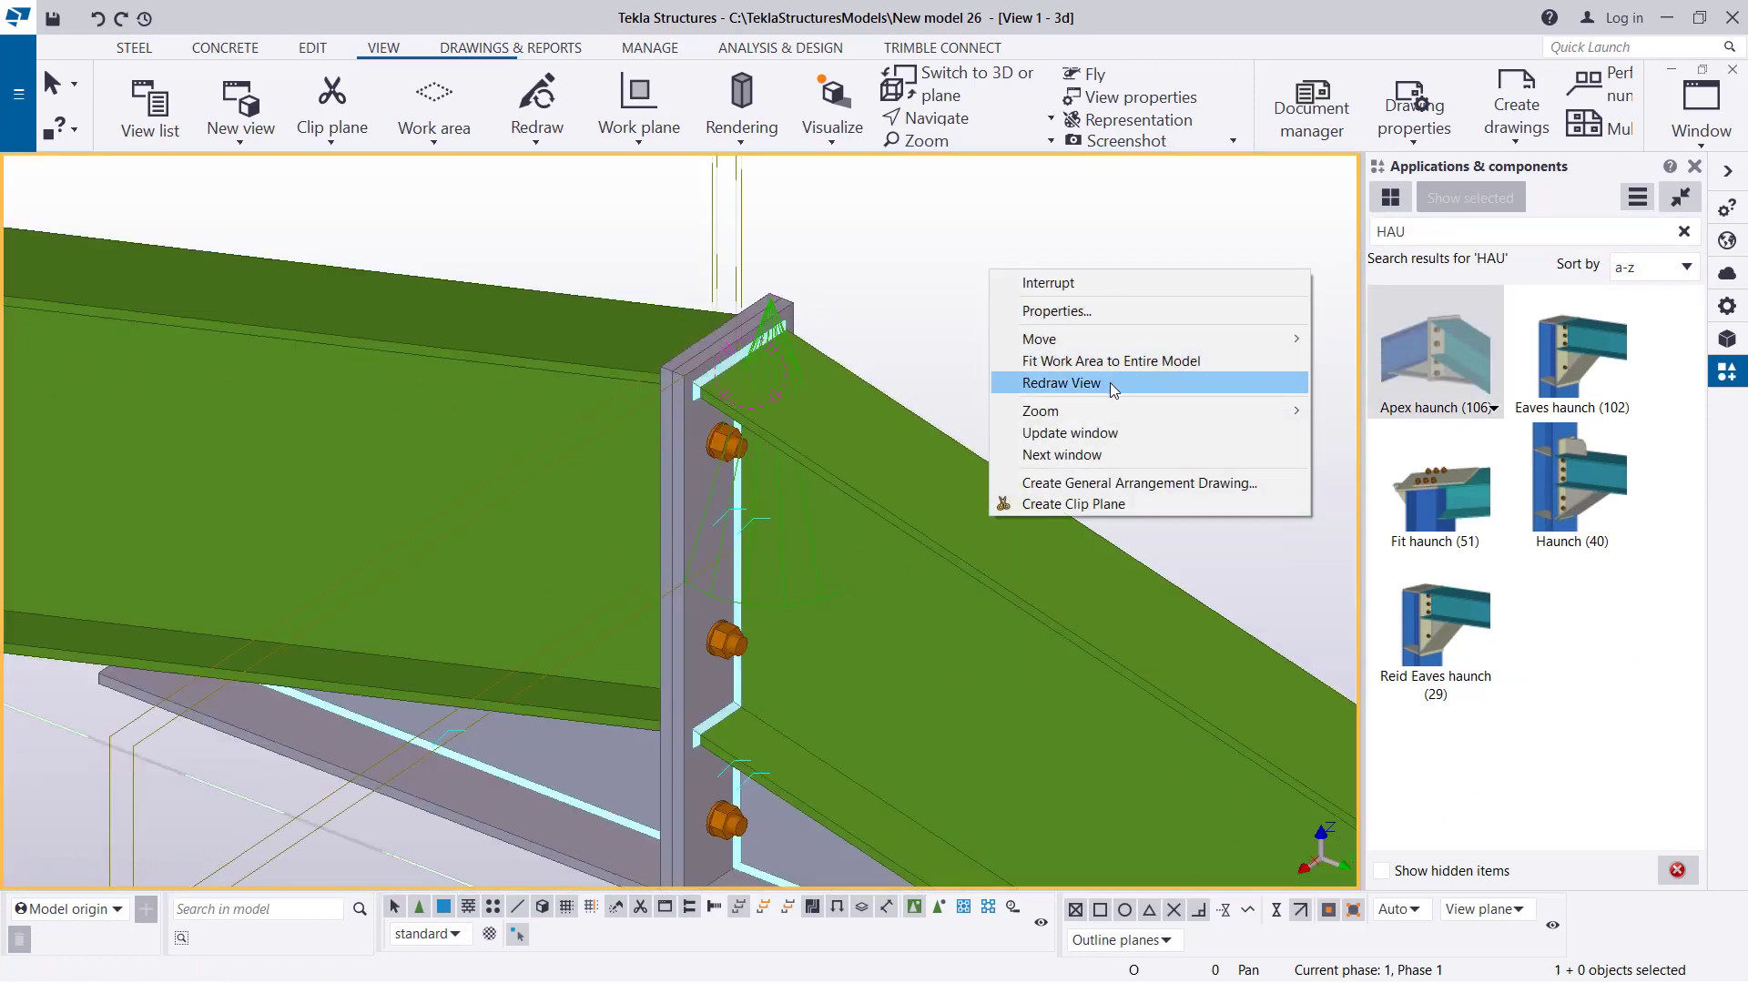
pyautogui.click(1060, 383)
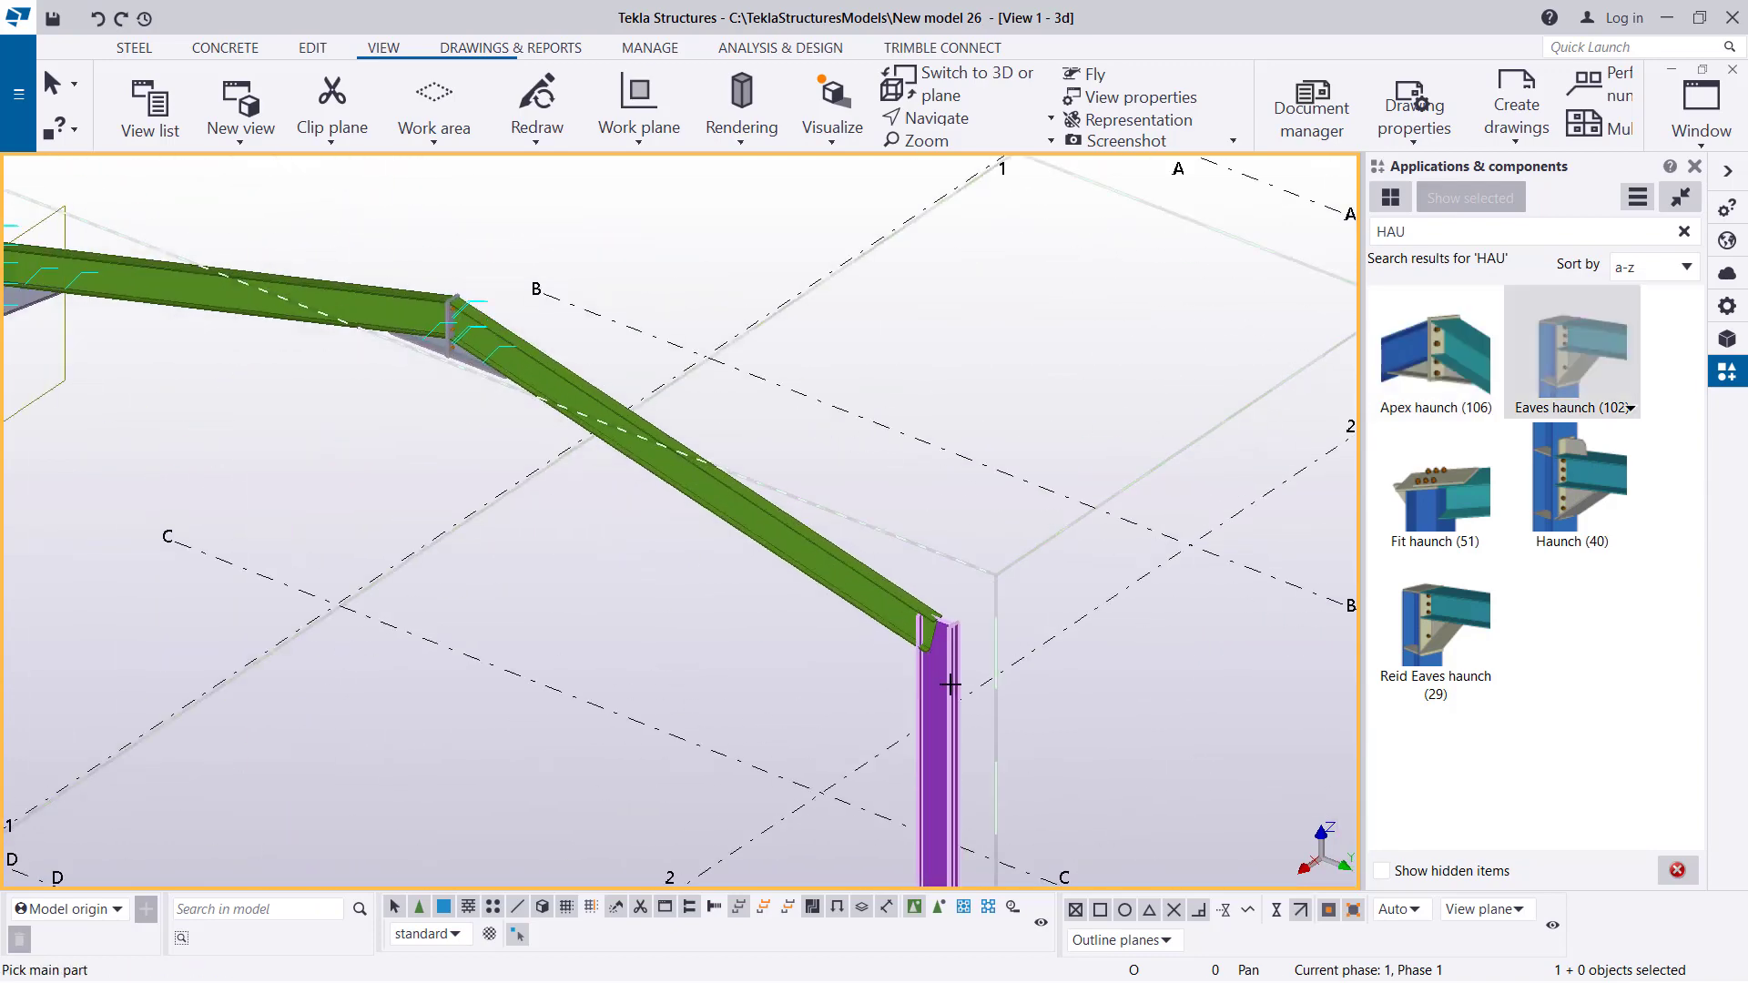
# Apply Eaves haunch (102) between rafter and column and redraw the view.
pyautogui.rightClick(941, 351)
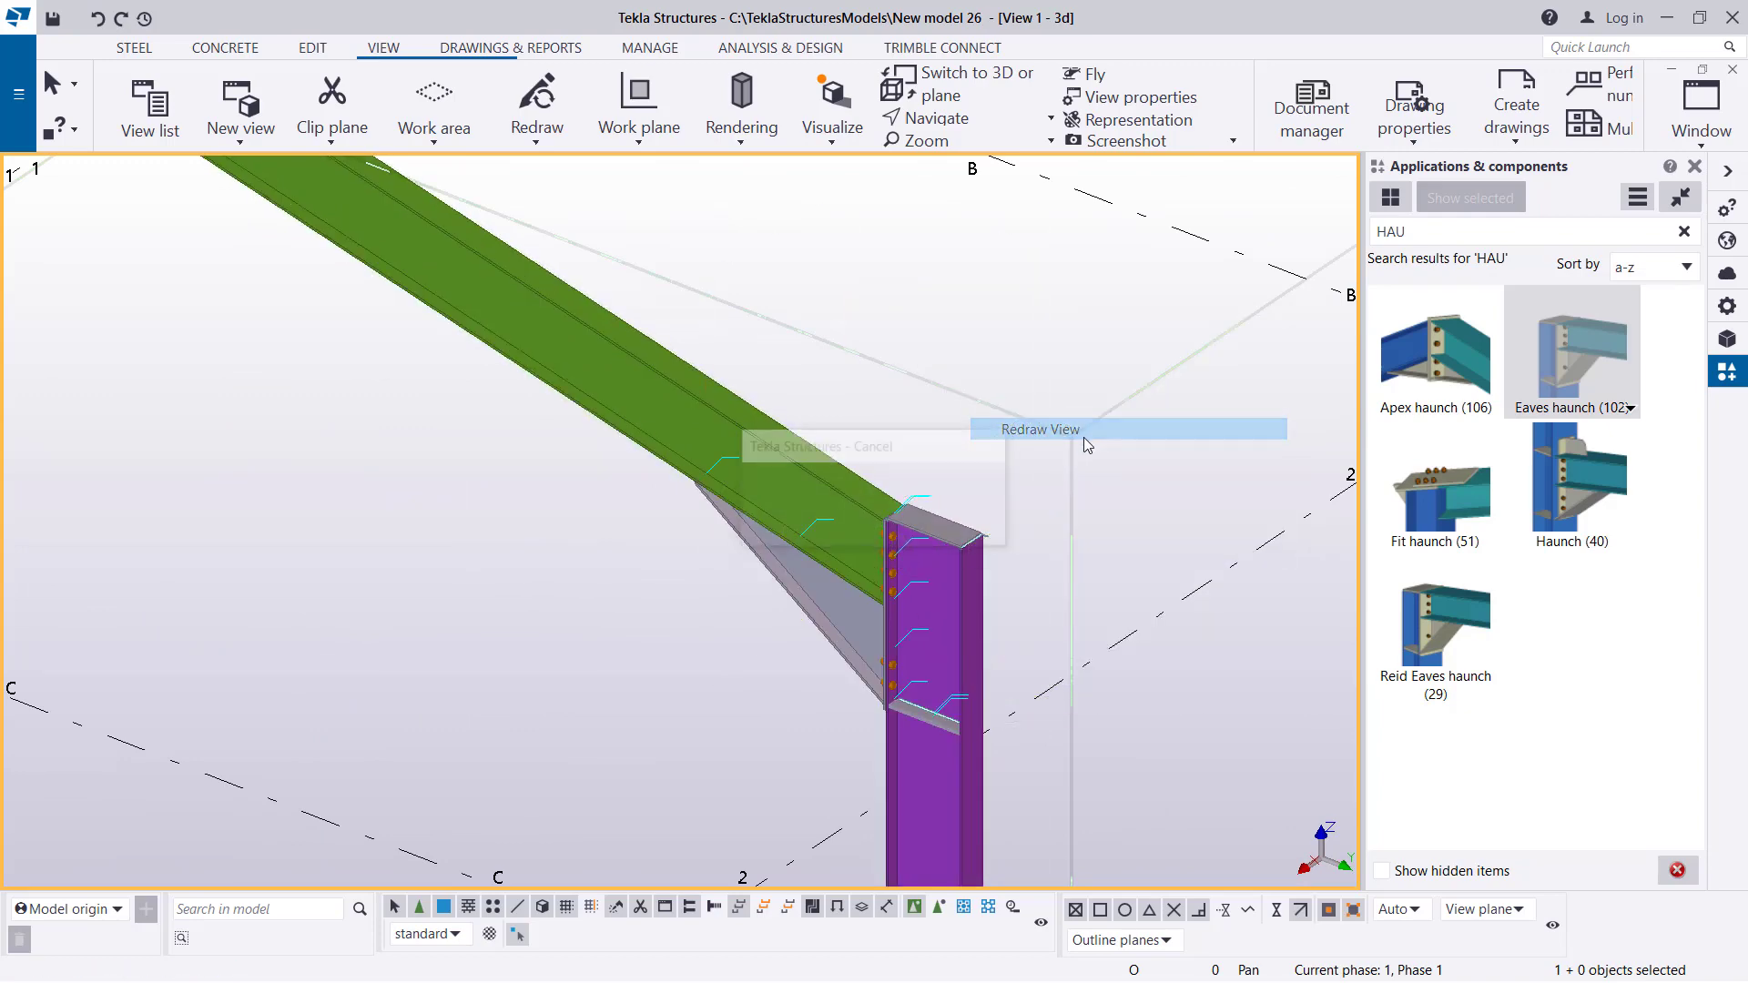
pyautogui.click(1040, 430)
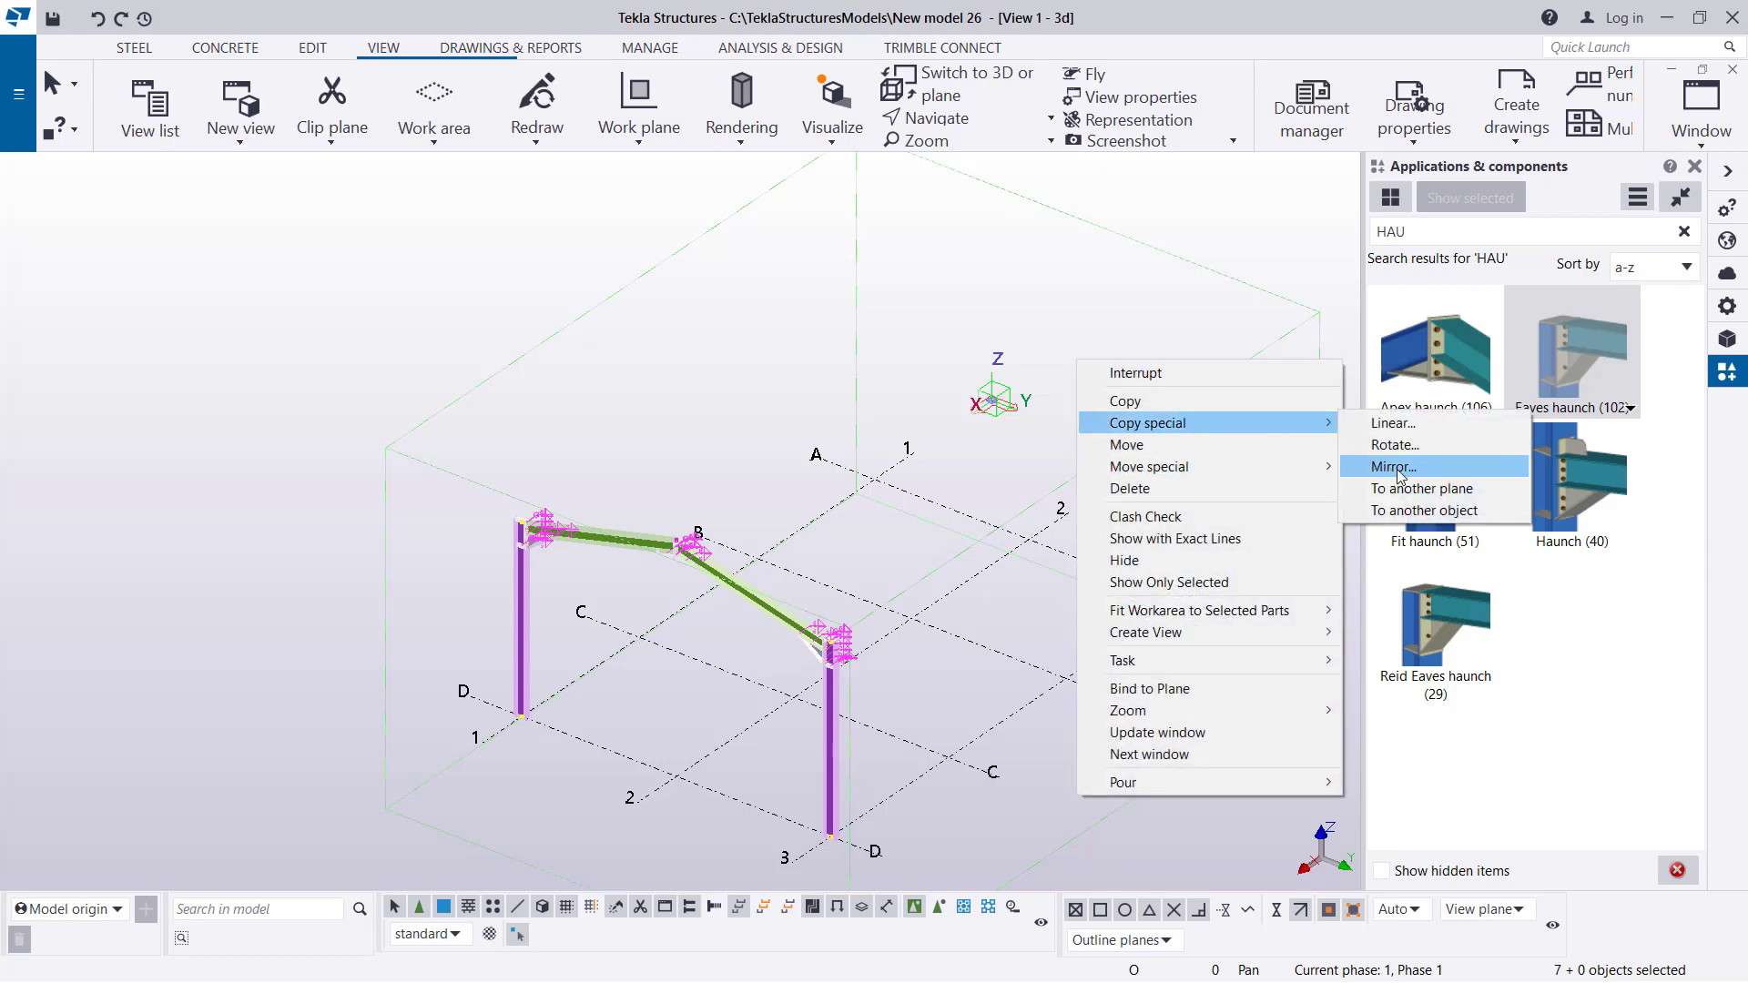
# Copy the portal frame linearly with dX 6000 and 4 copies.
pyautogui.click(1393, 424)
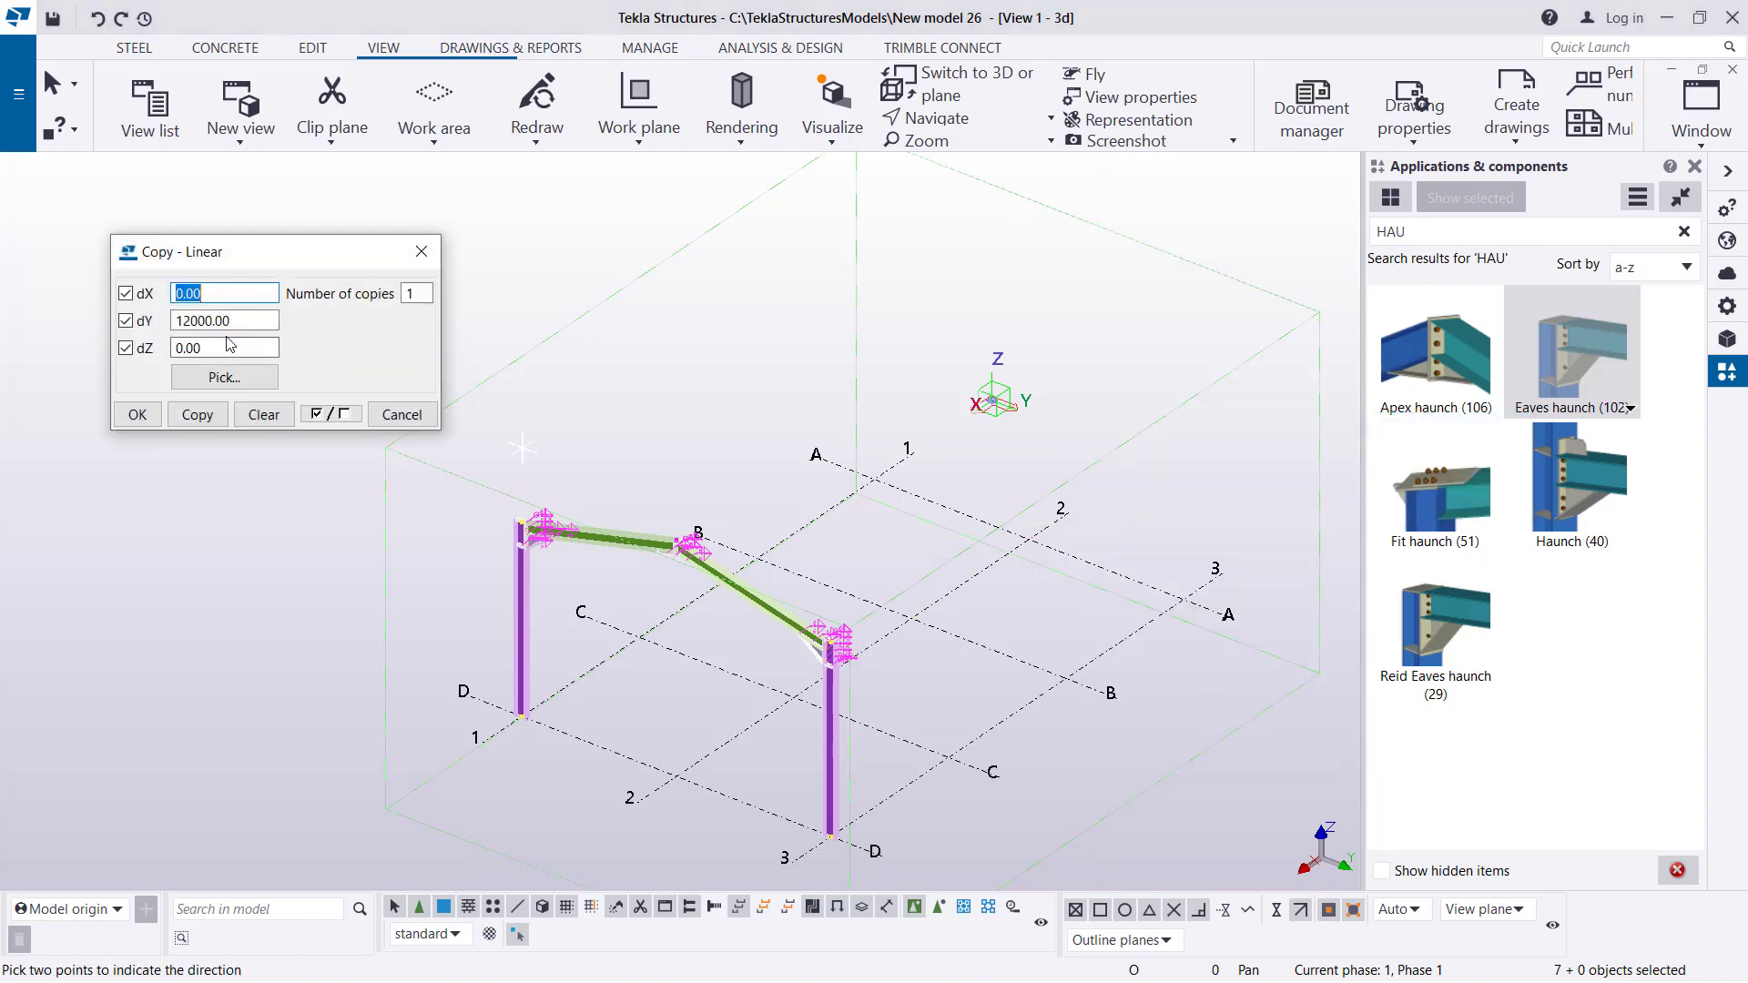
pyautogui.click(222, 320)
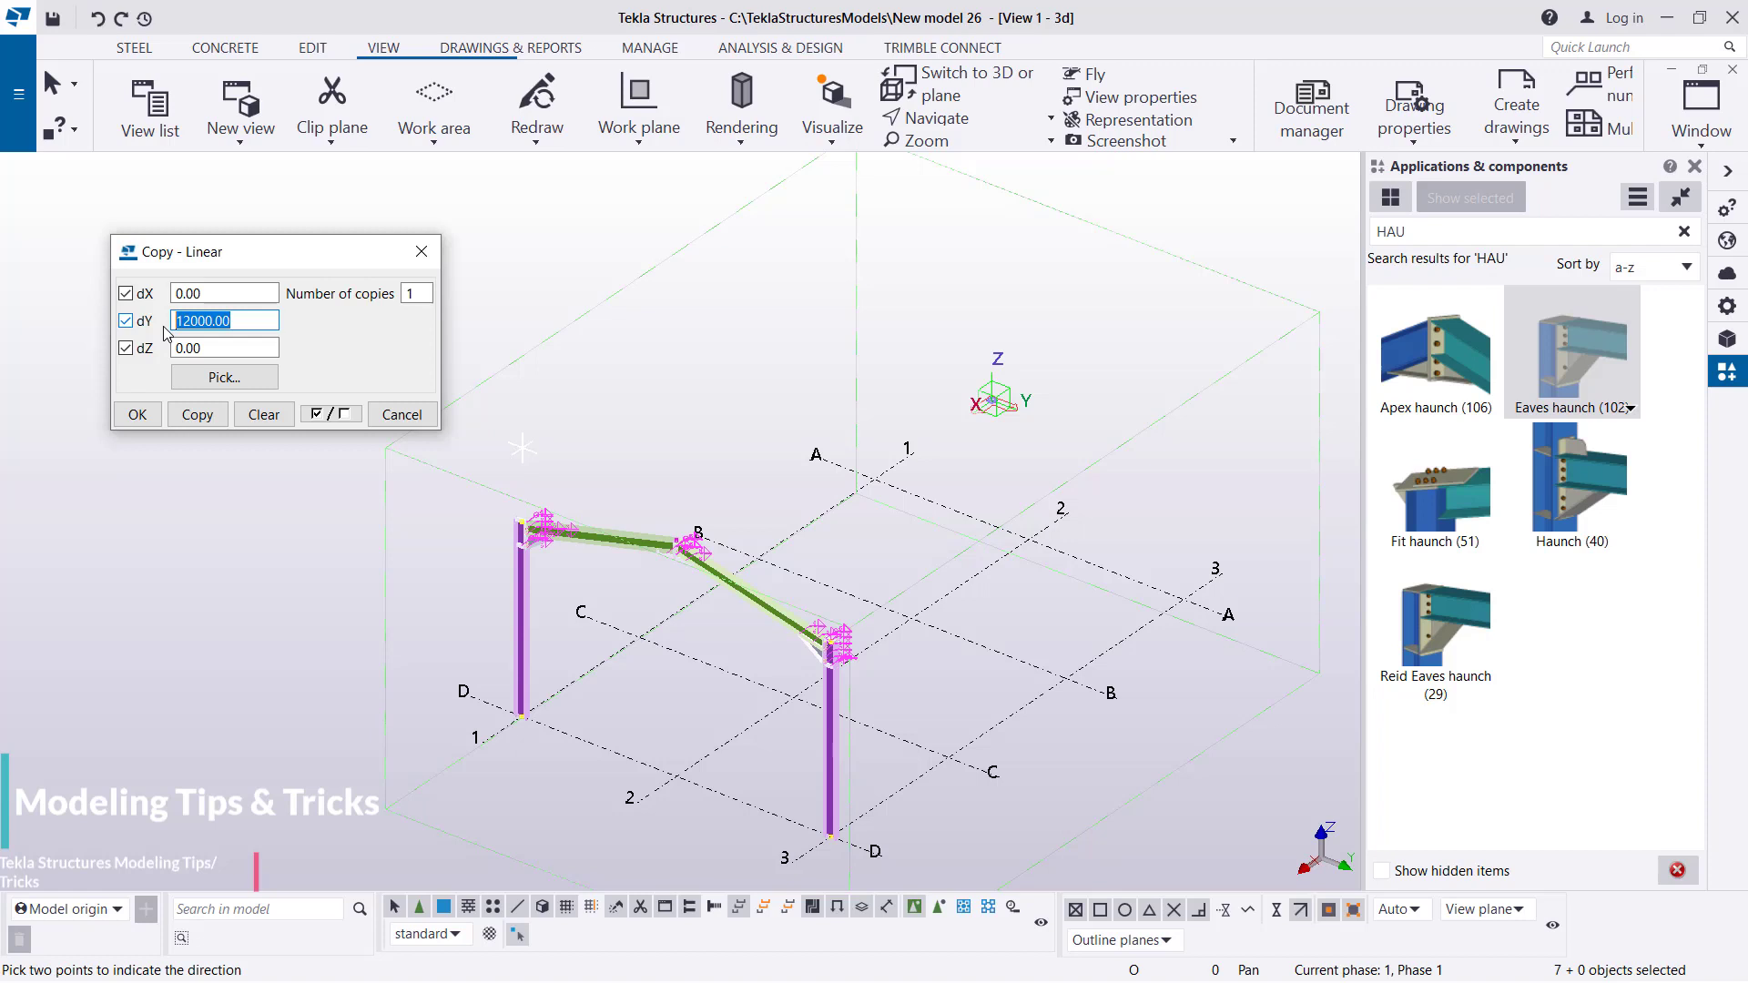
pyautogui.write('0')
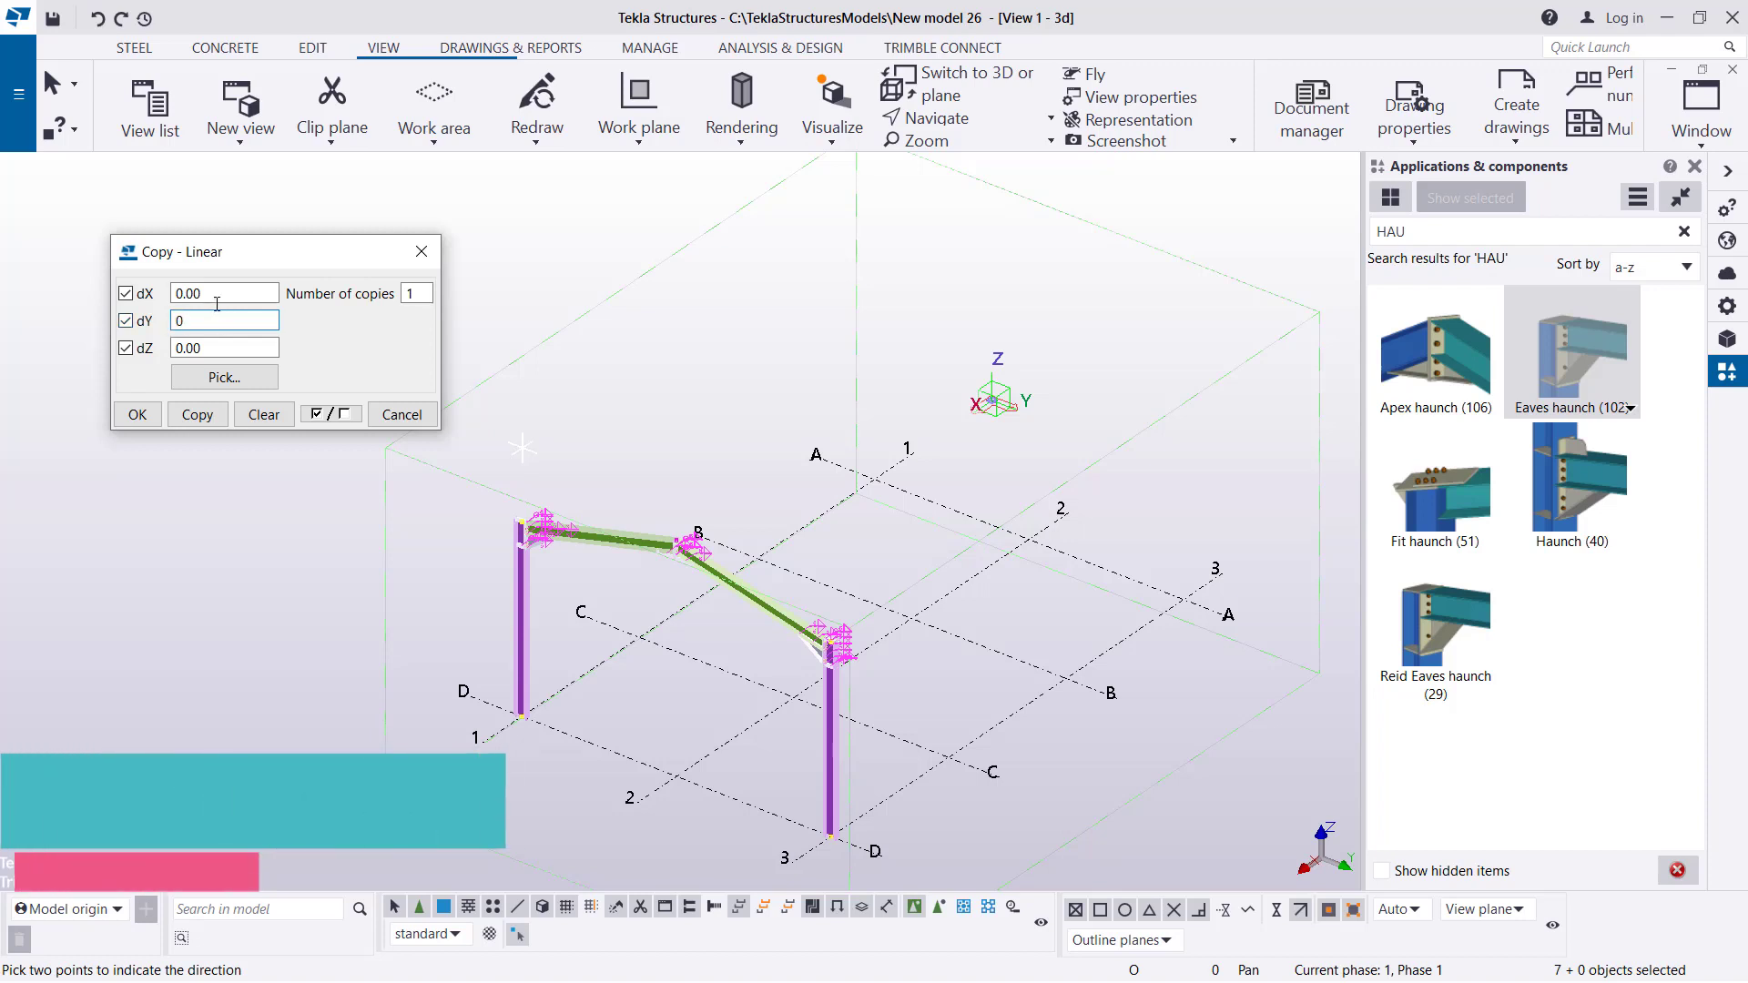
pyautogui.click(222, 293)
pyautogui.write('-')
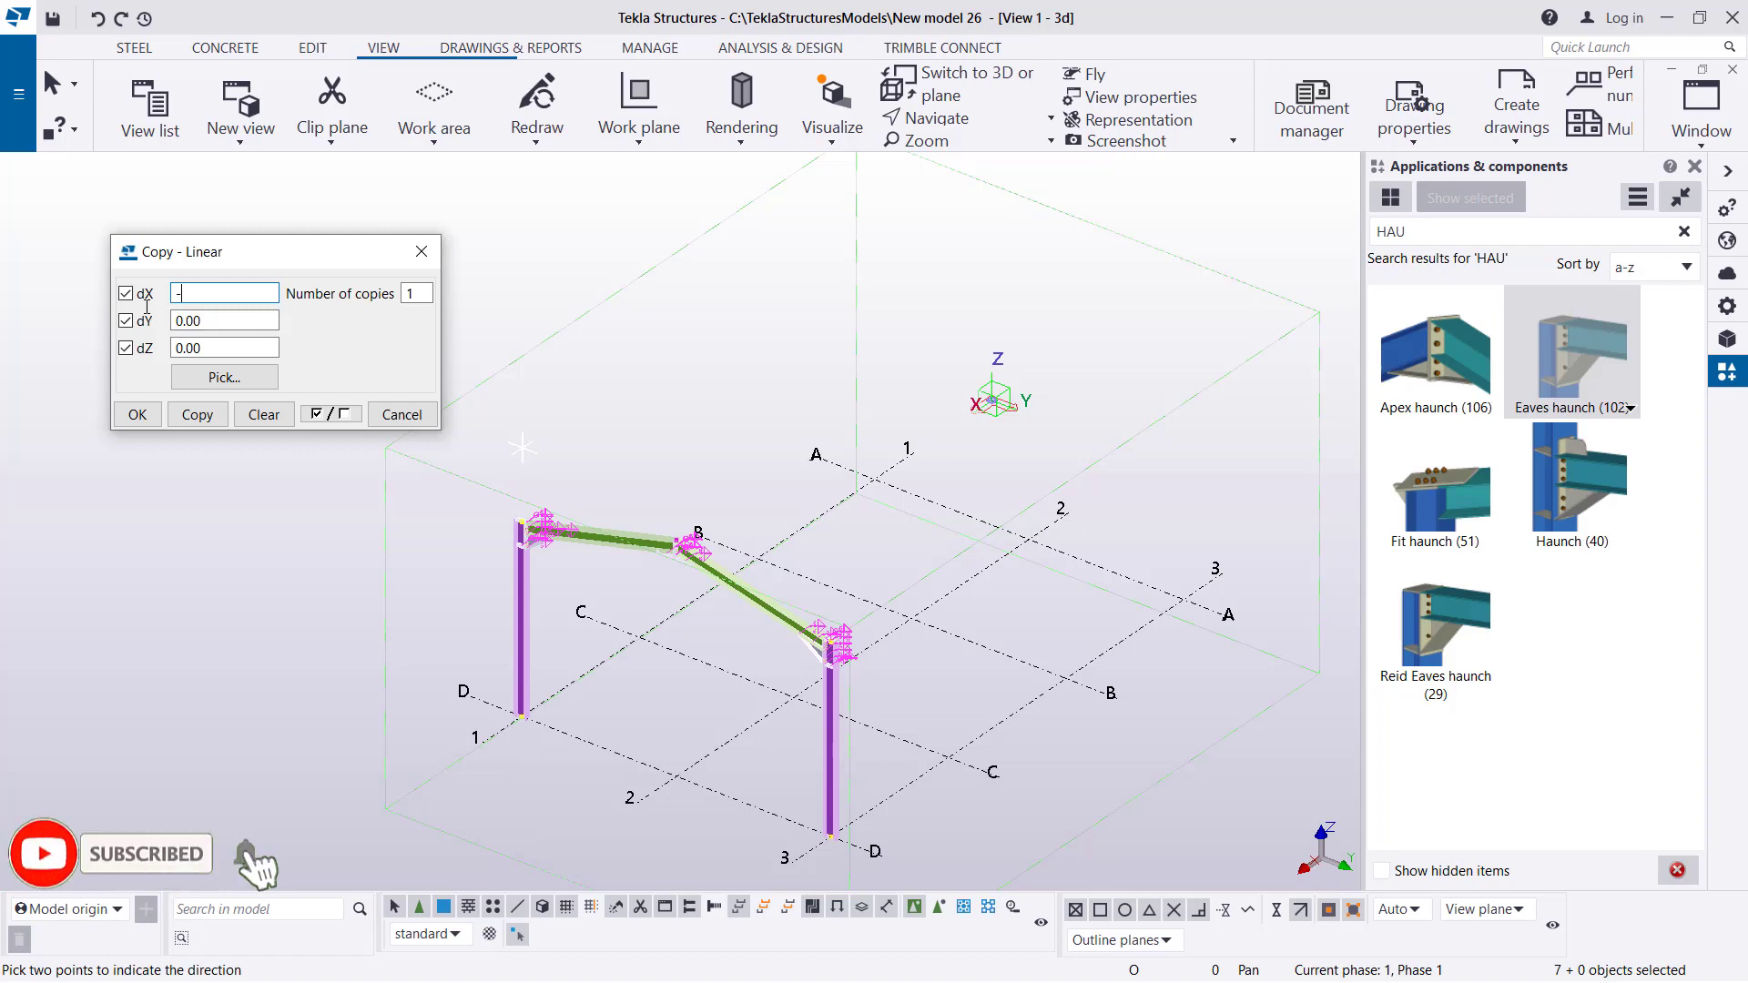
pyautogui.write('6000')
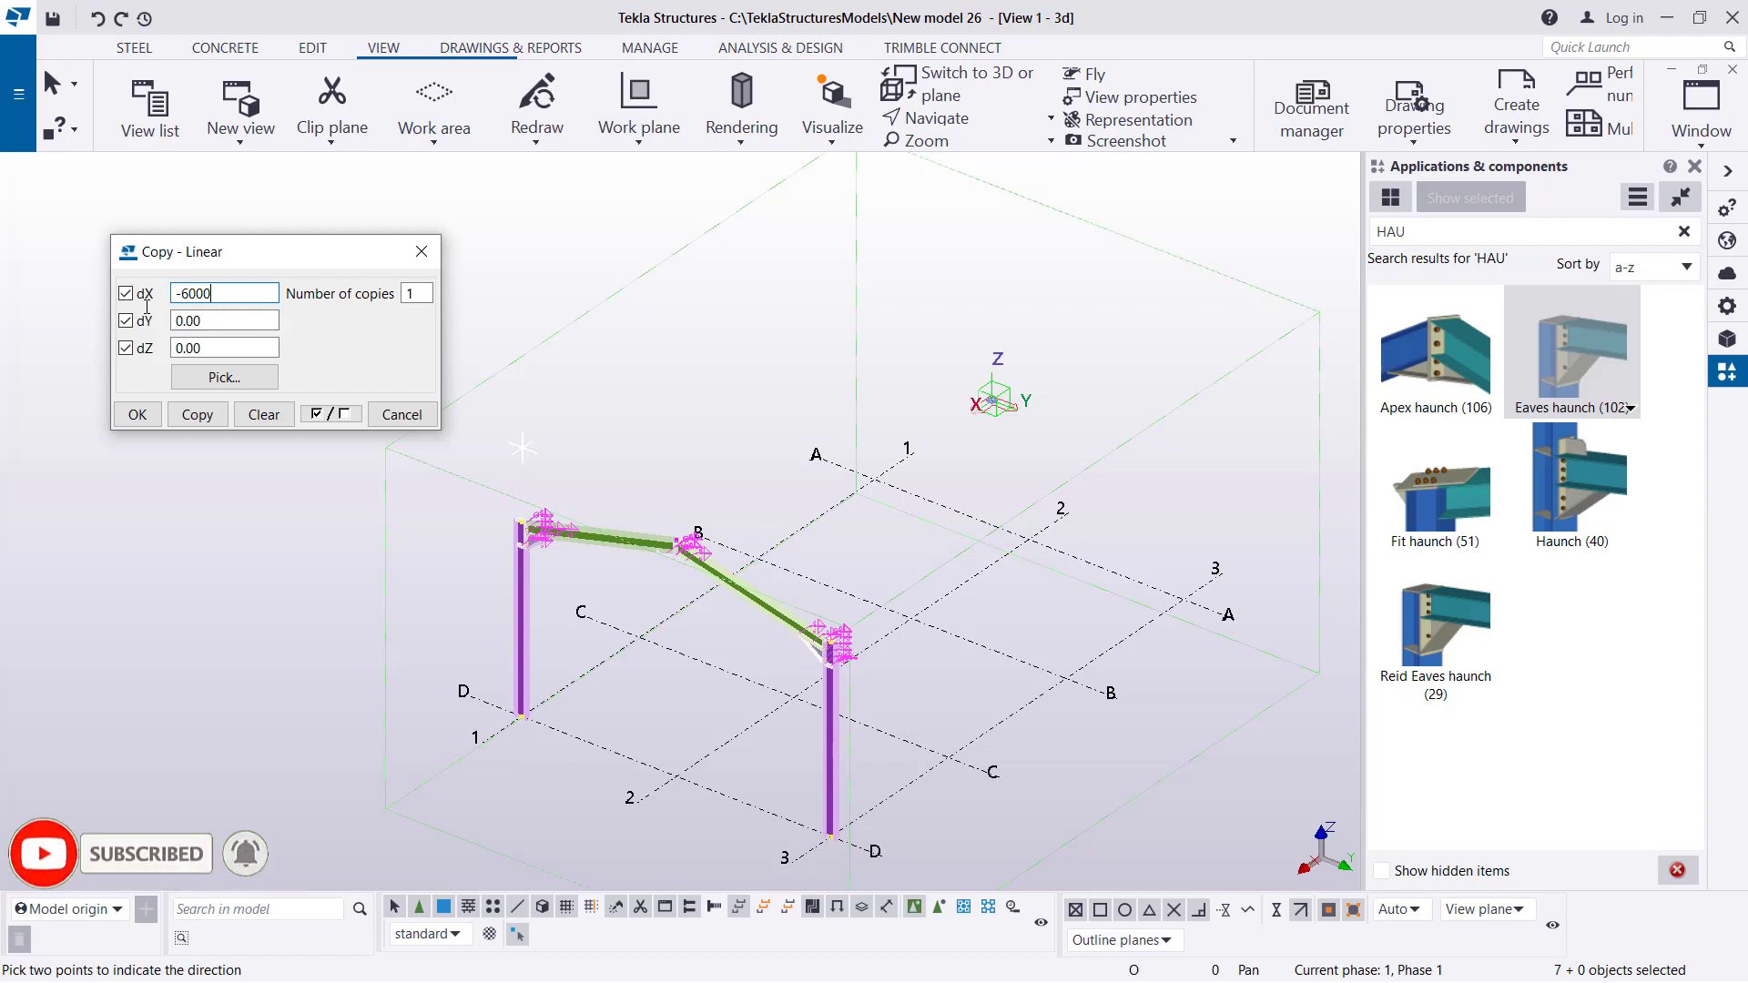
pyautogui.click(415, 293)
pyautogui.write('4')
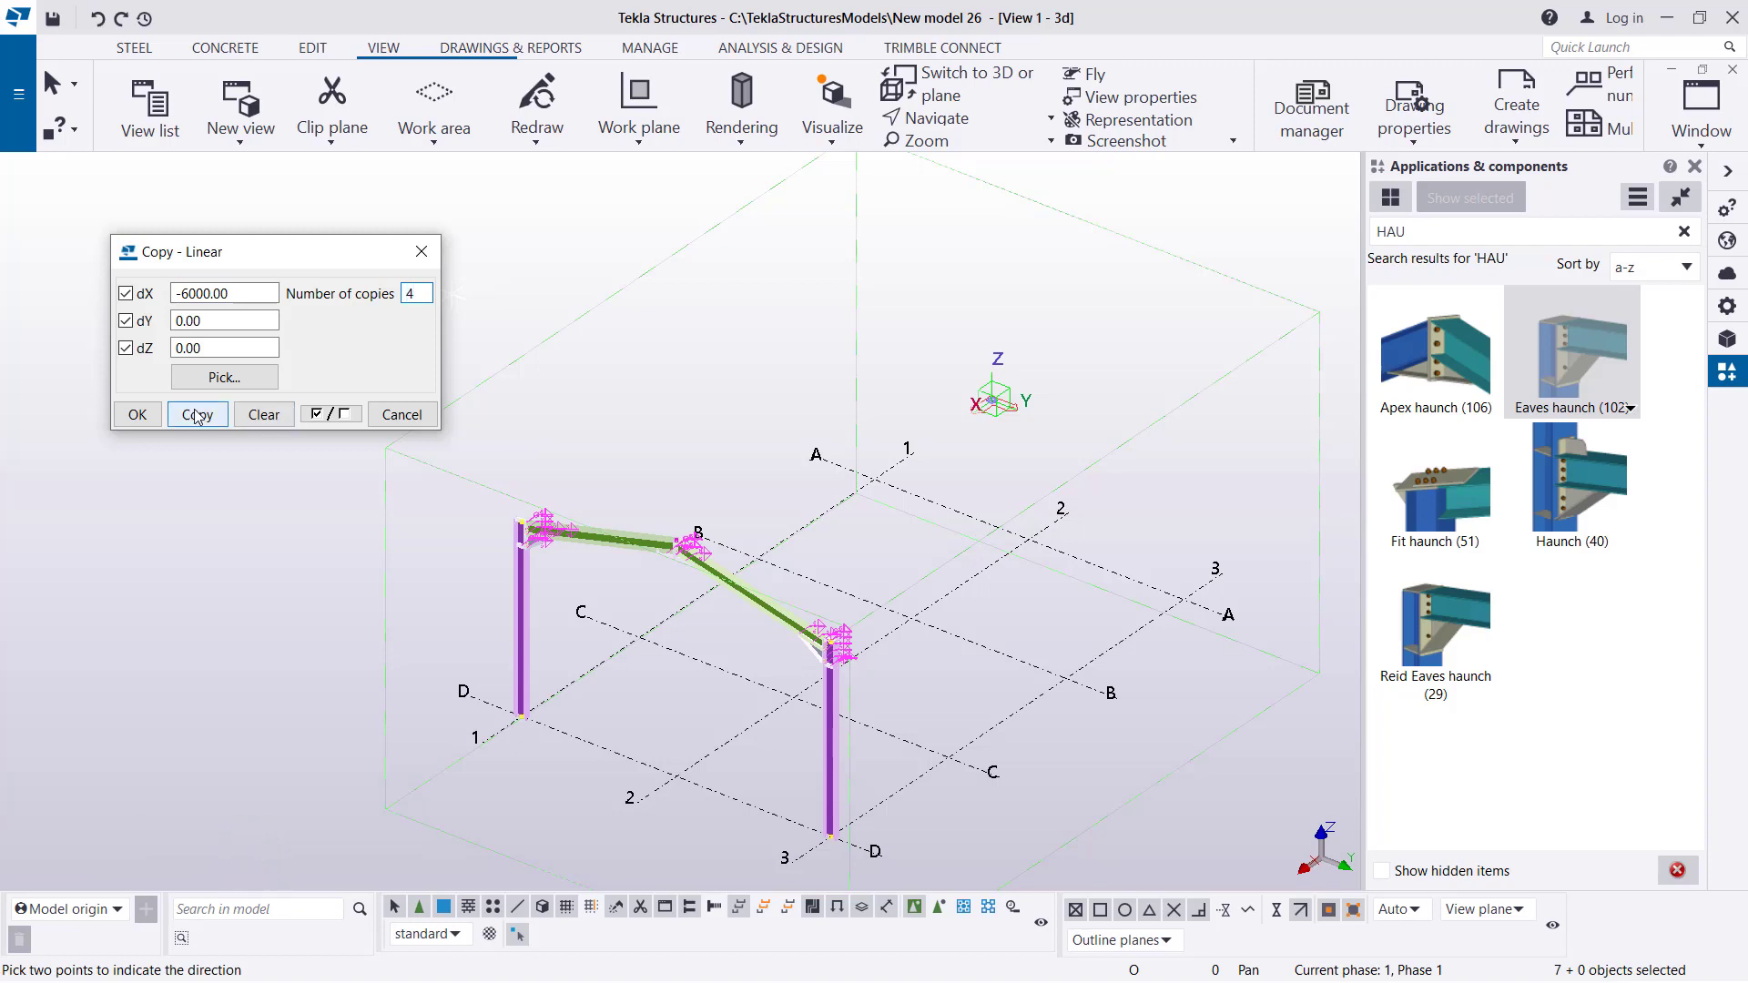
pyautogui.click(196, 414)
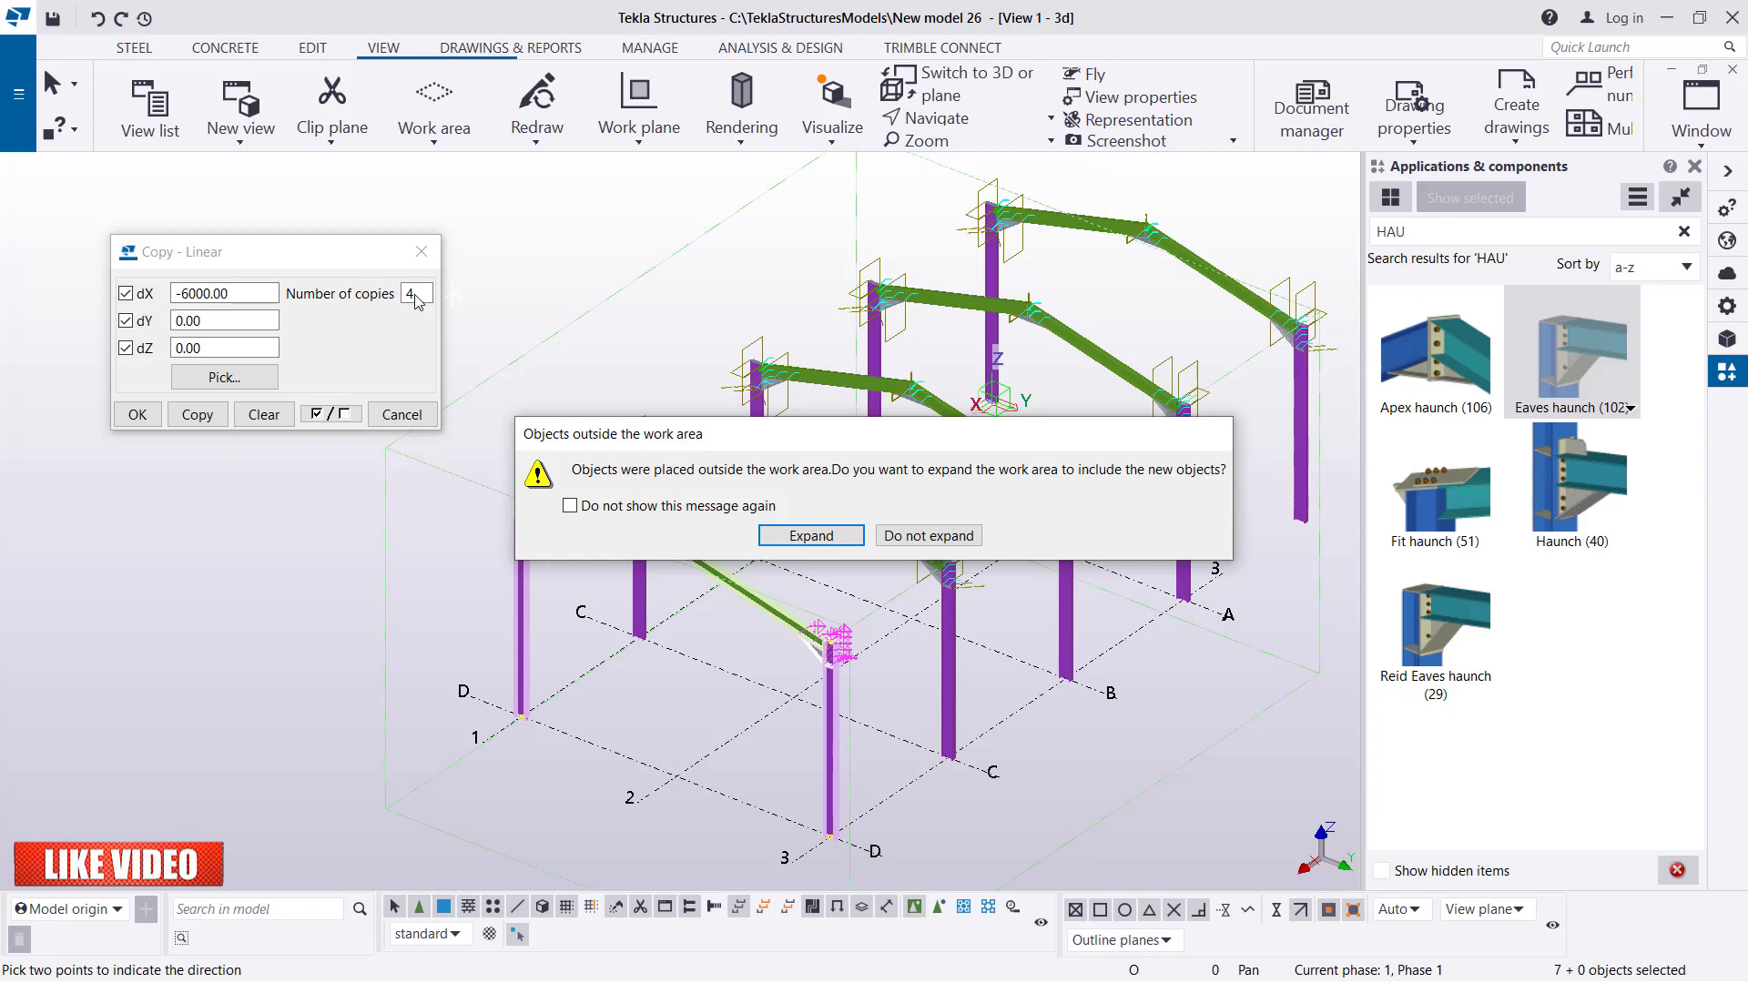
# Expand and fit the work area to the entire model around all five frames.
pyautogui.click(810, 535)
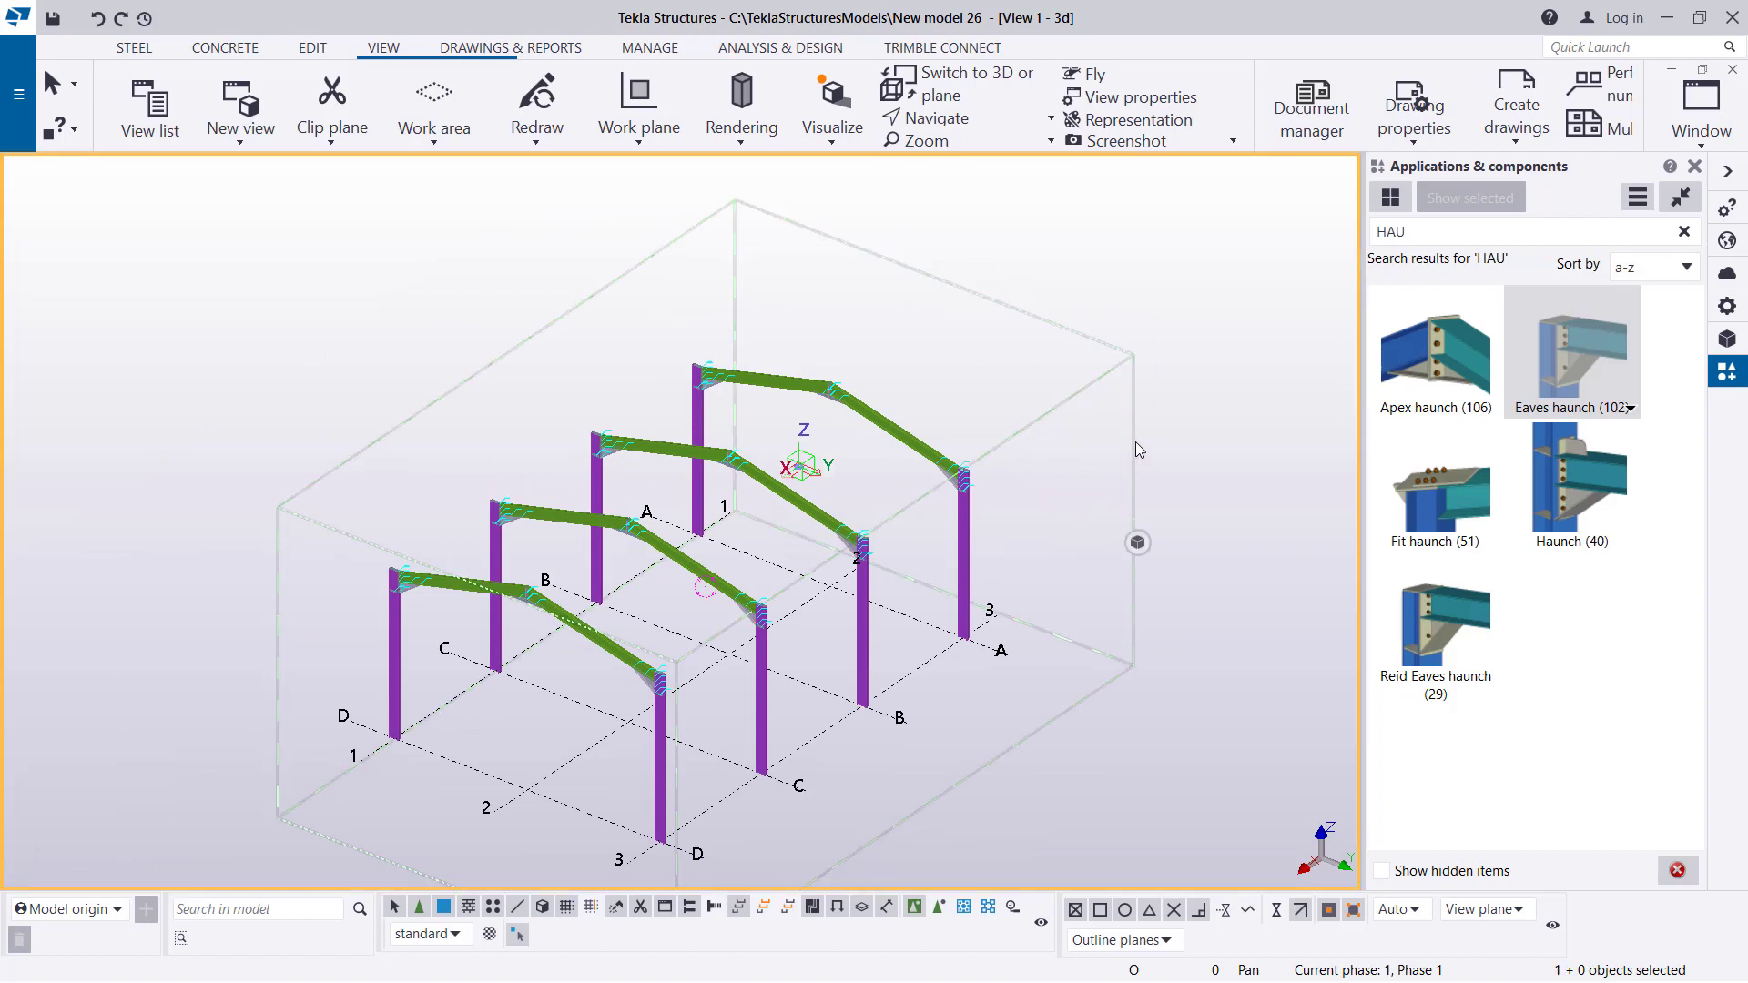
pyautogui.rightClick(1136, 450)
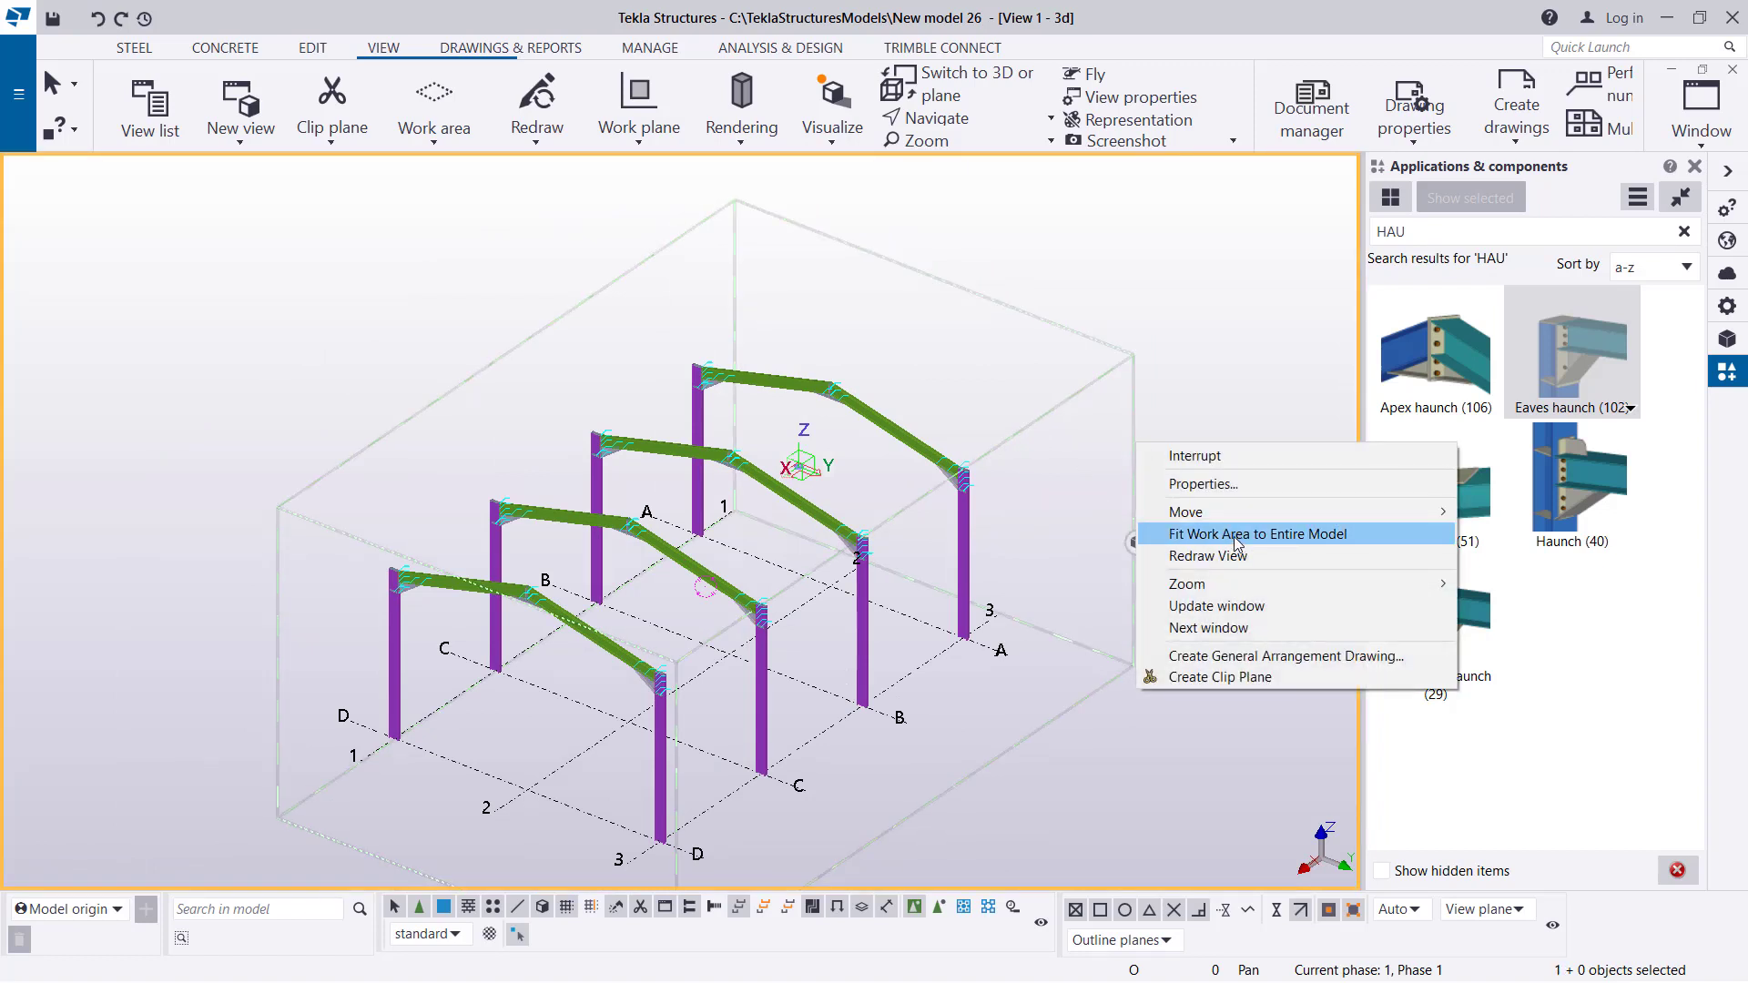
pyautogui.click(1258, 533)
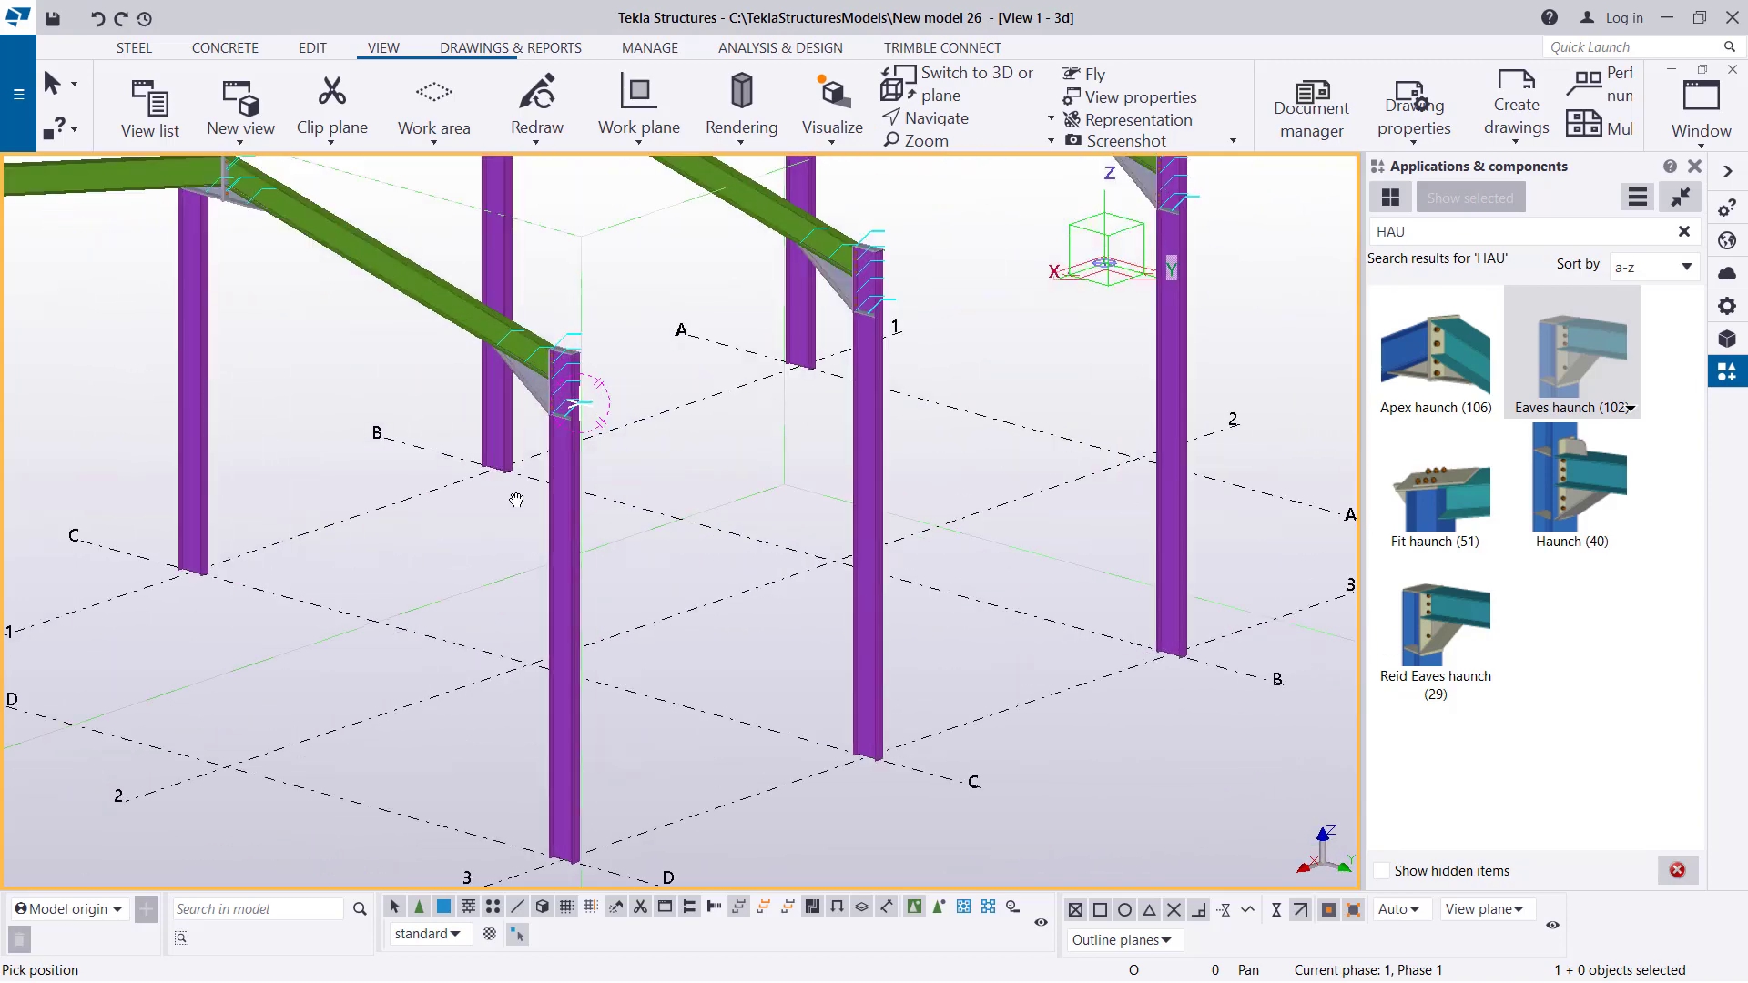
# Search 1014 and run Stiffened base plate, applying it at the column feet.
pyautogui.rightClick(579, 421)
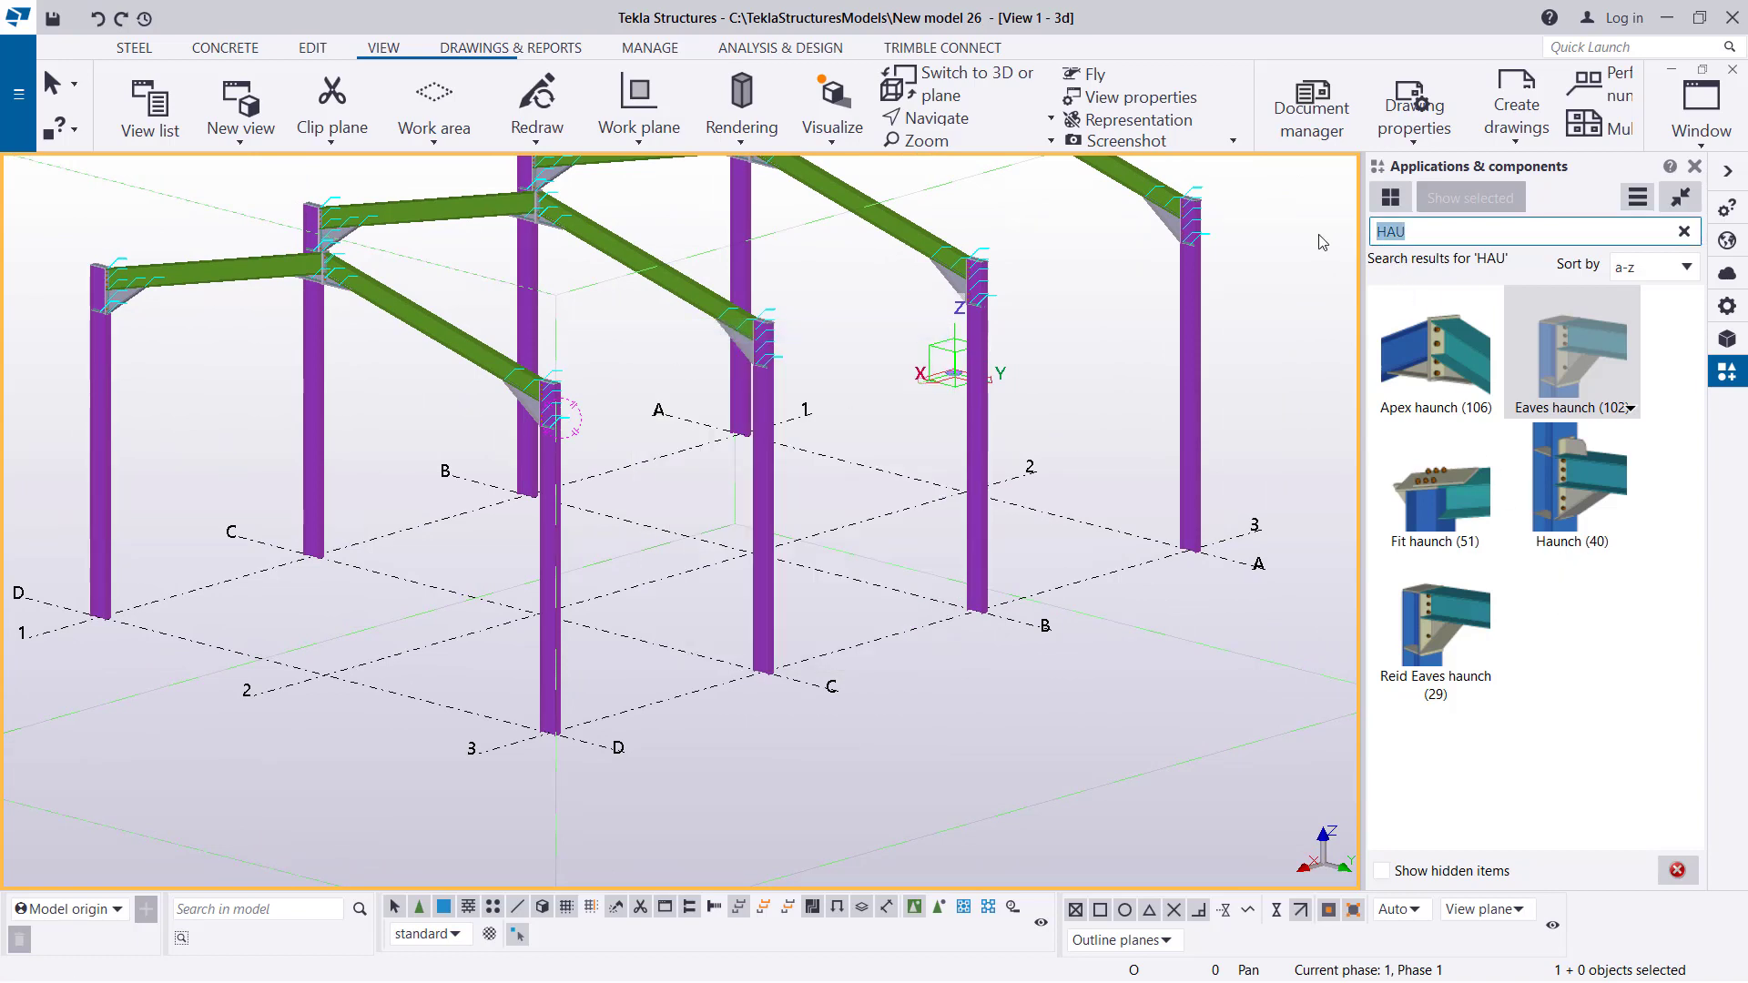
pyautogui.write('BASE')
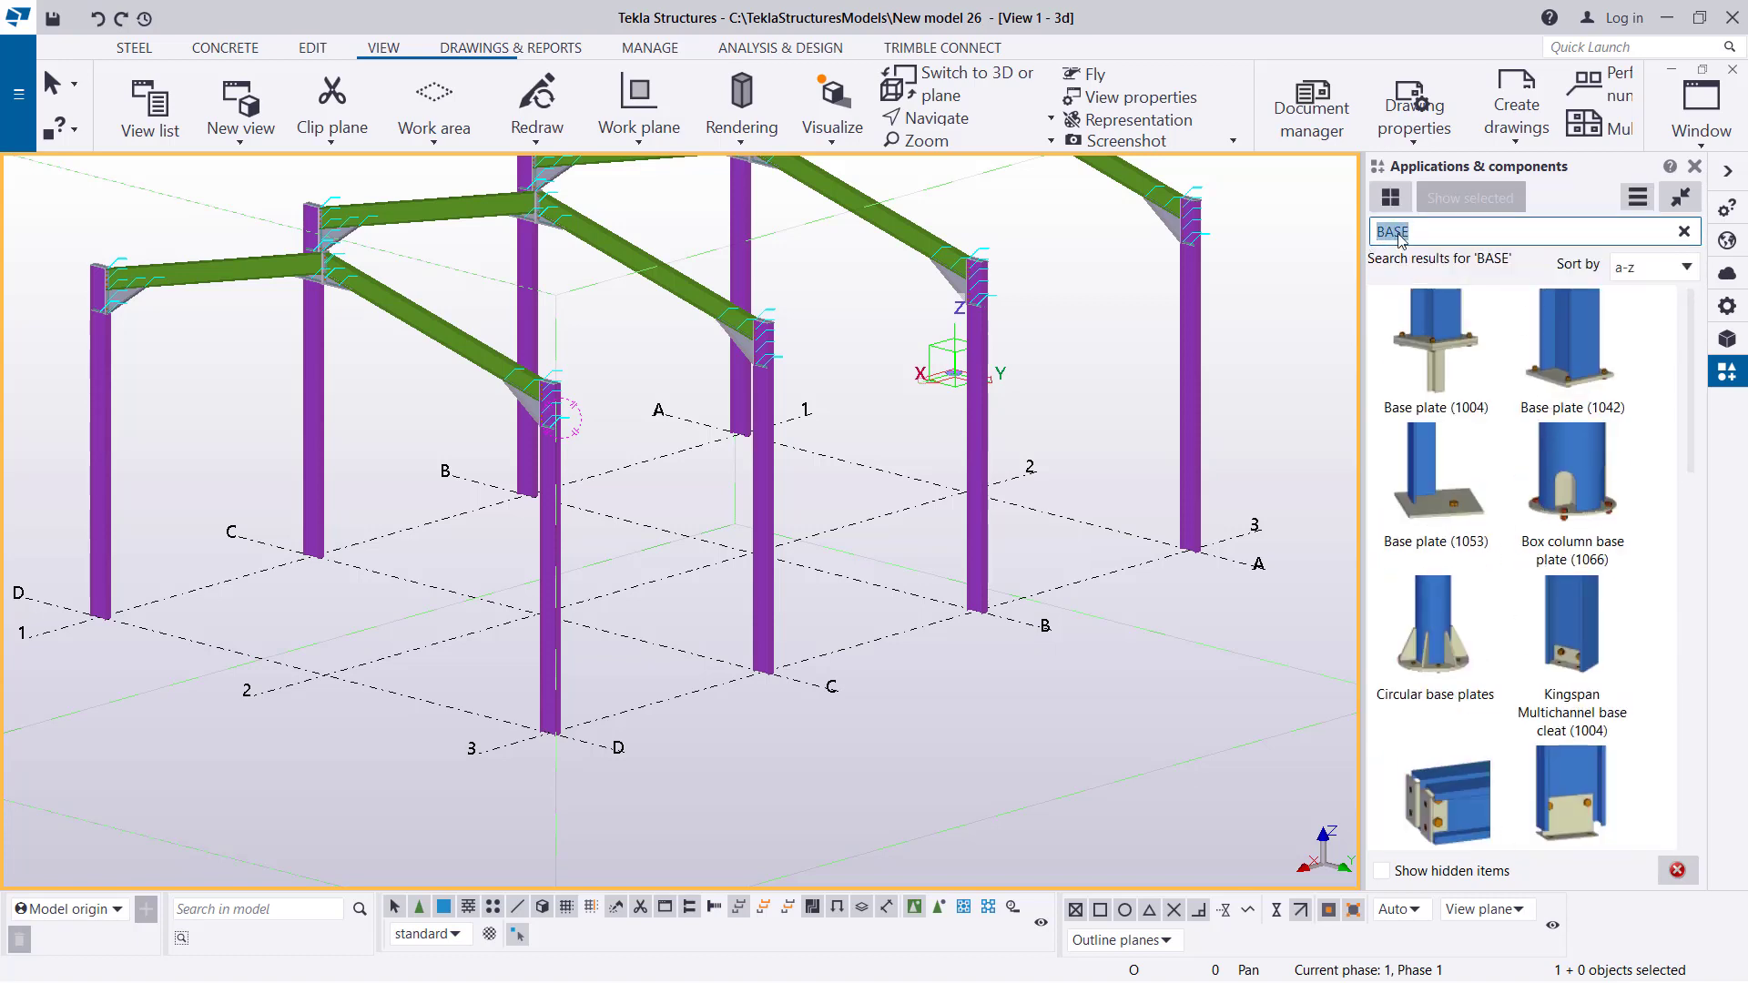
pyautogui.write('1014')
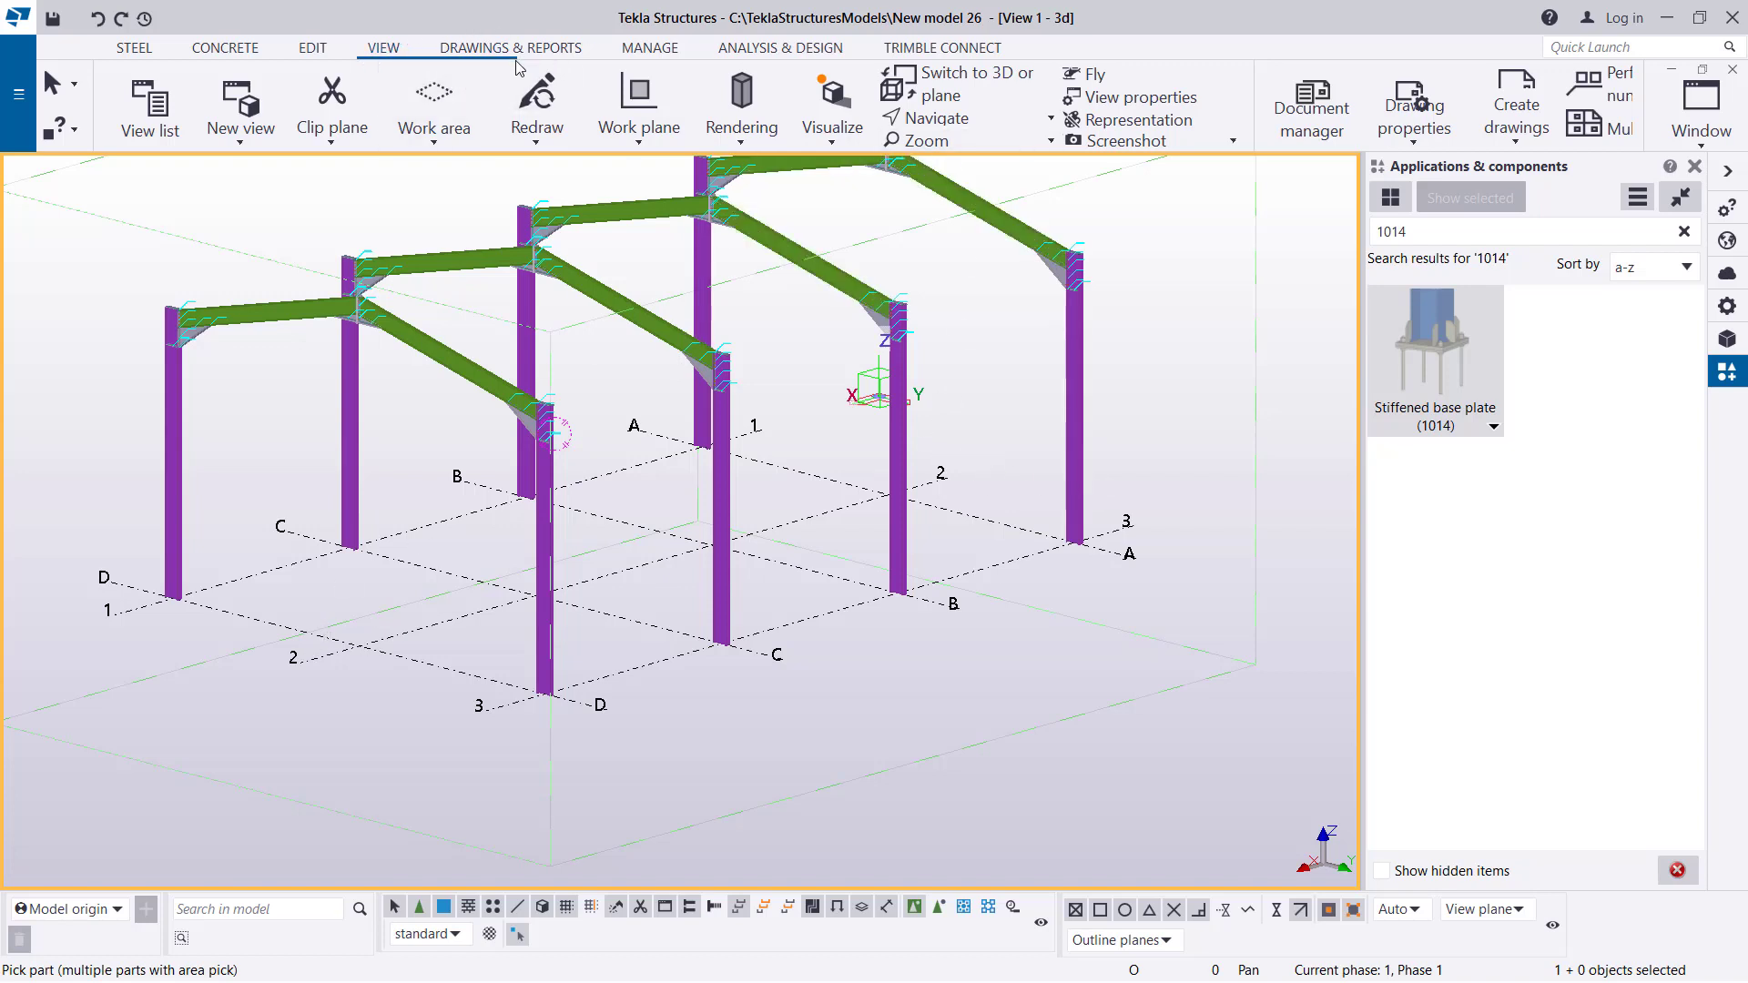
pyautogui.click(535, 100)
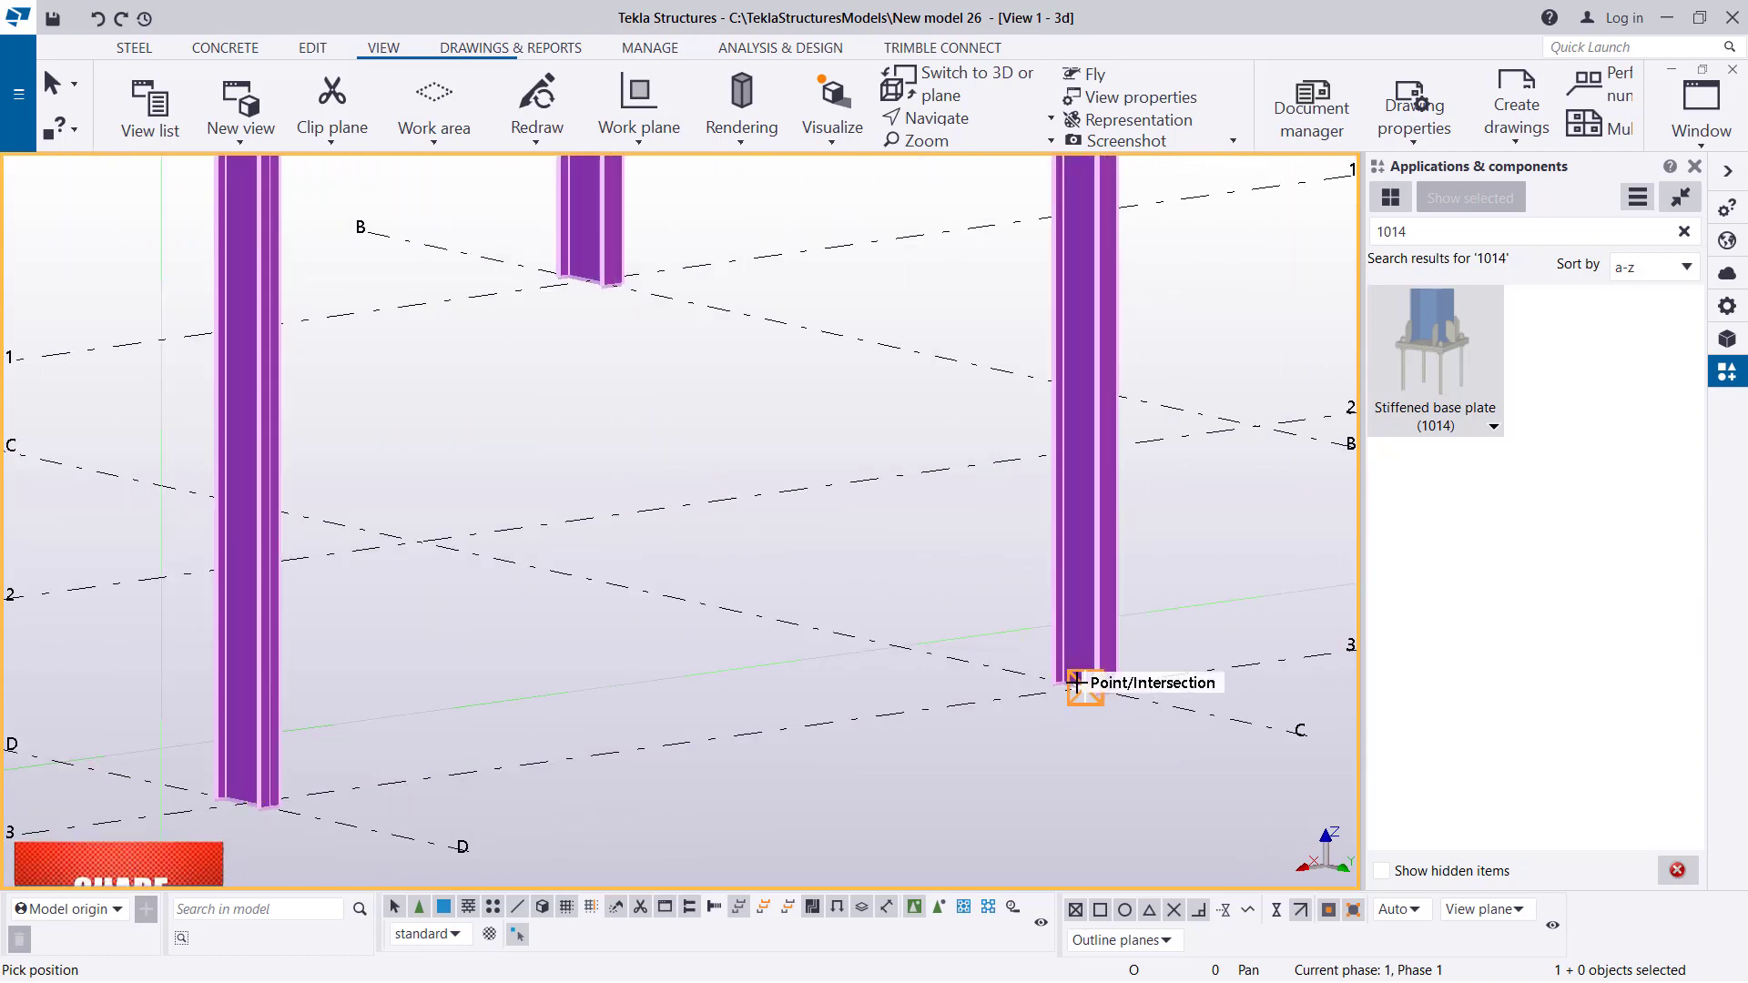
# Interrupt the base plate command and switch navigation to Rotate with mouse.
pyautogui.rightClick(1076, 686)
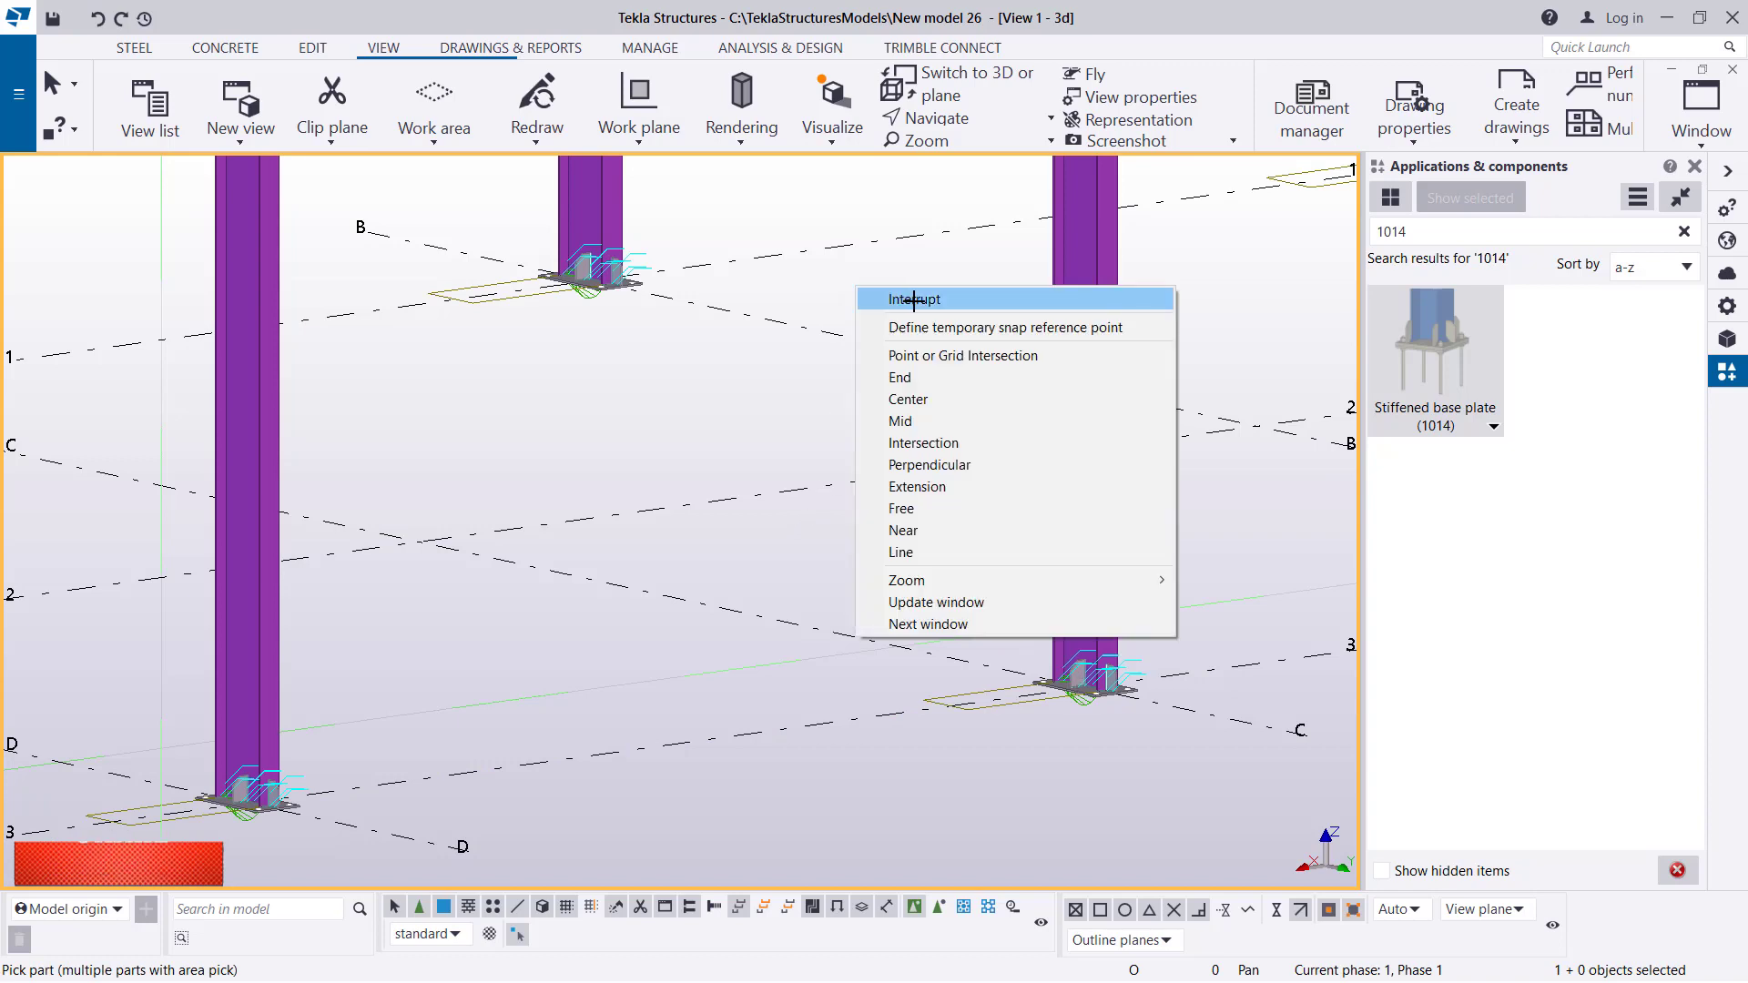
pyautogui.click(912, 298)
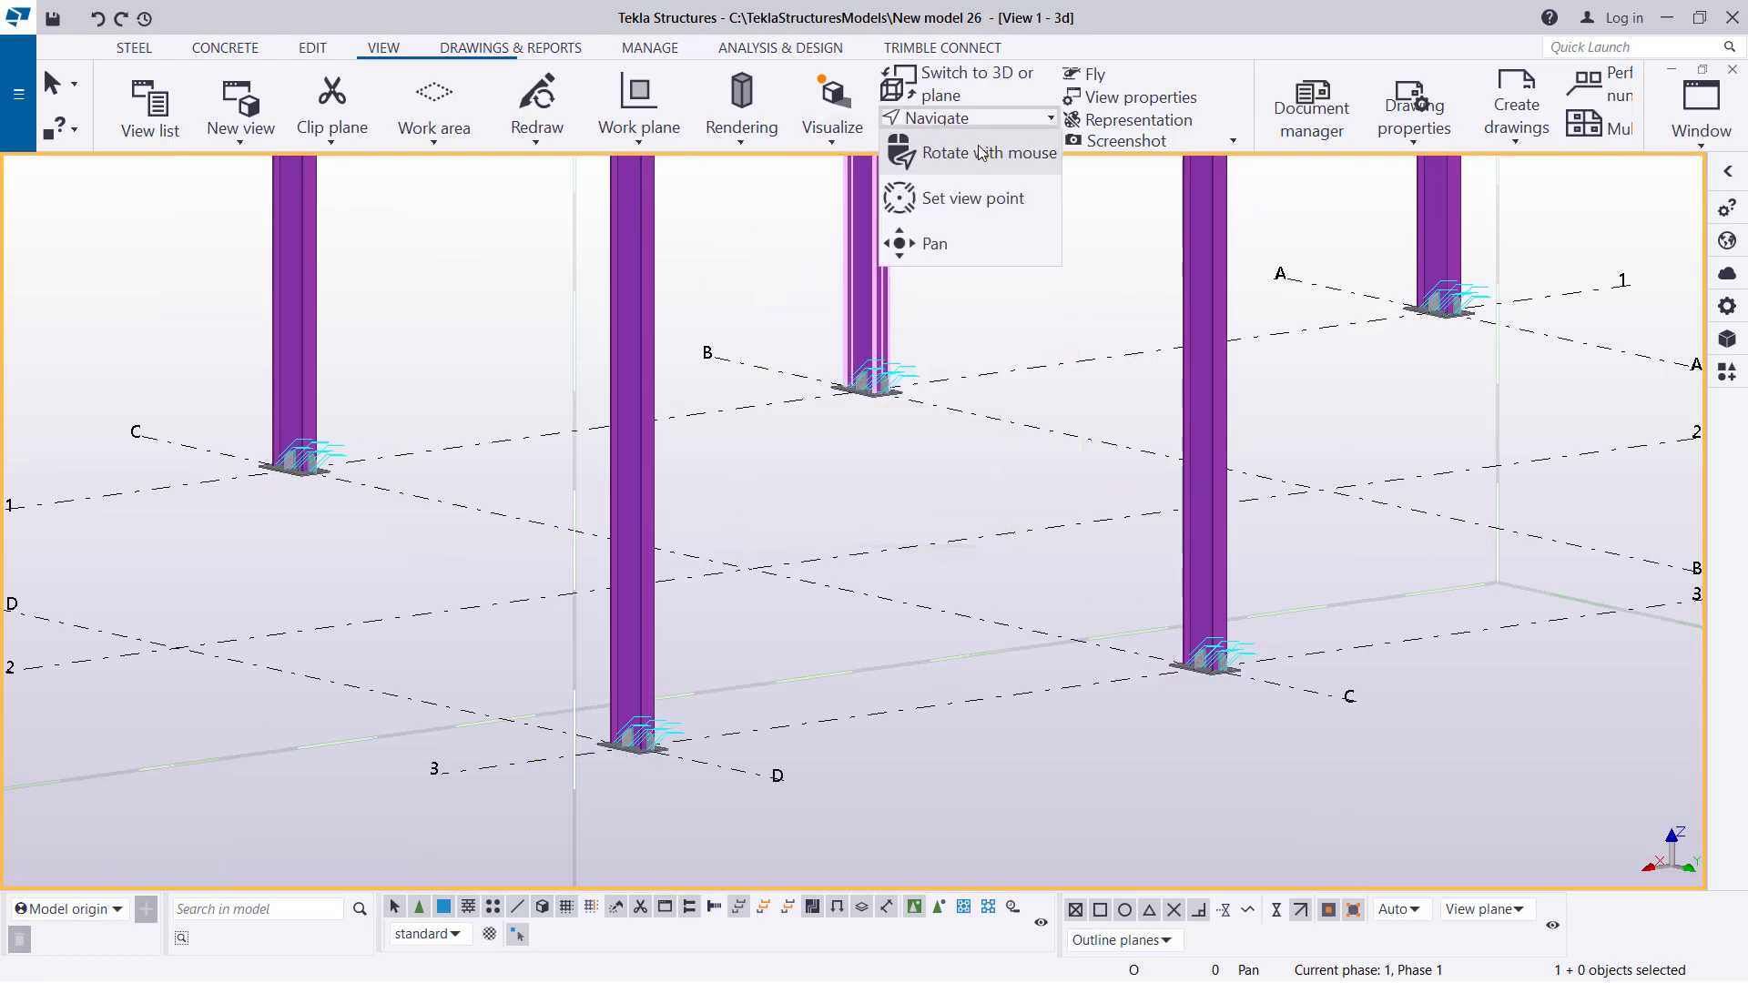
pyautogui.click(948, 153)
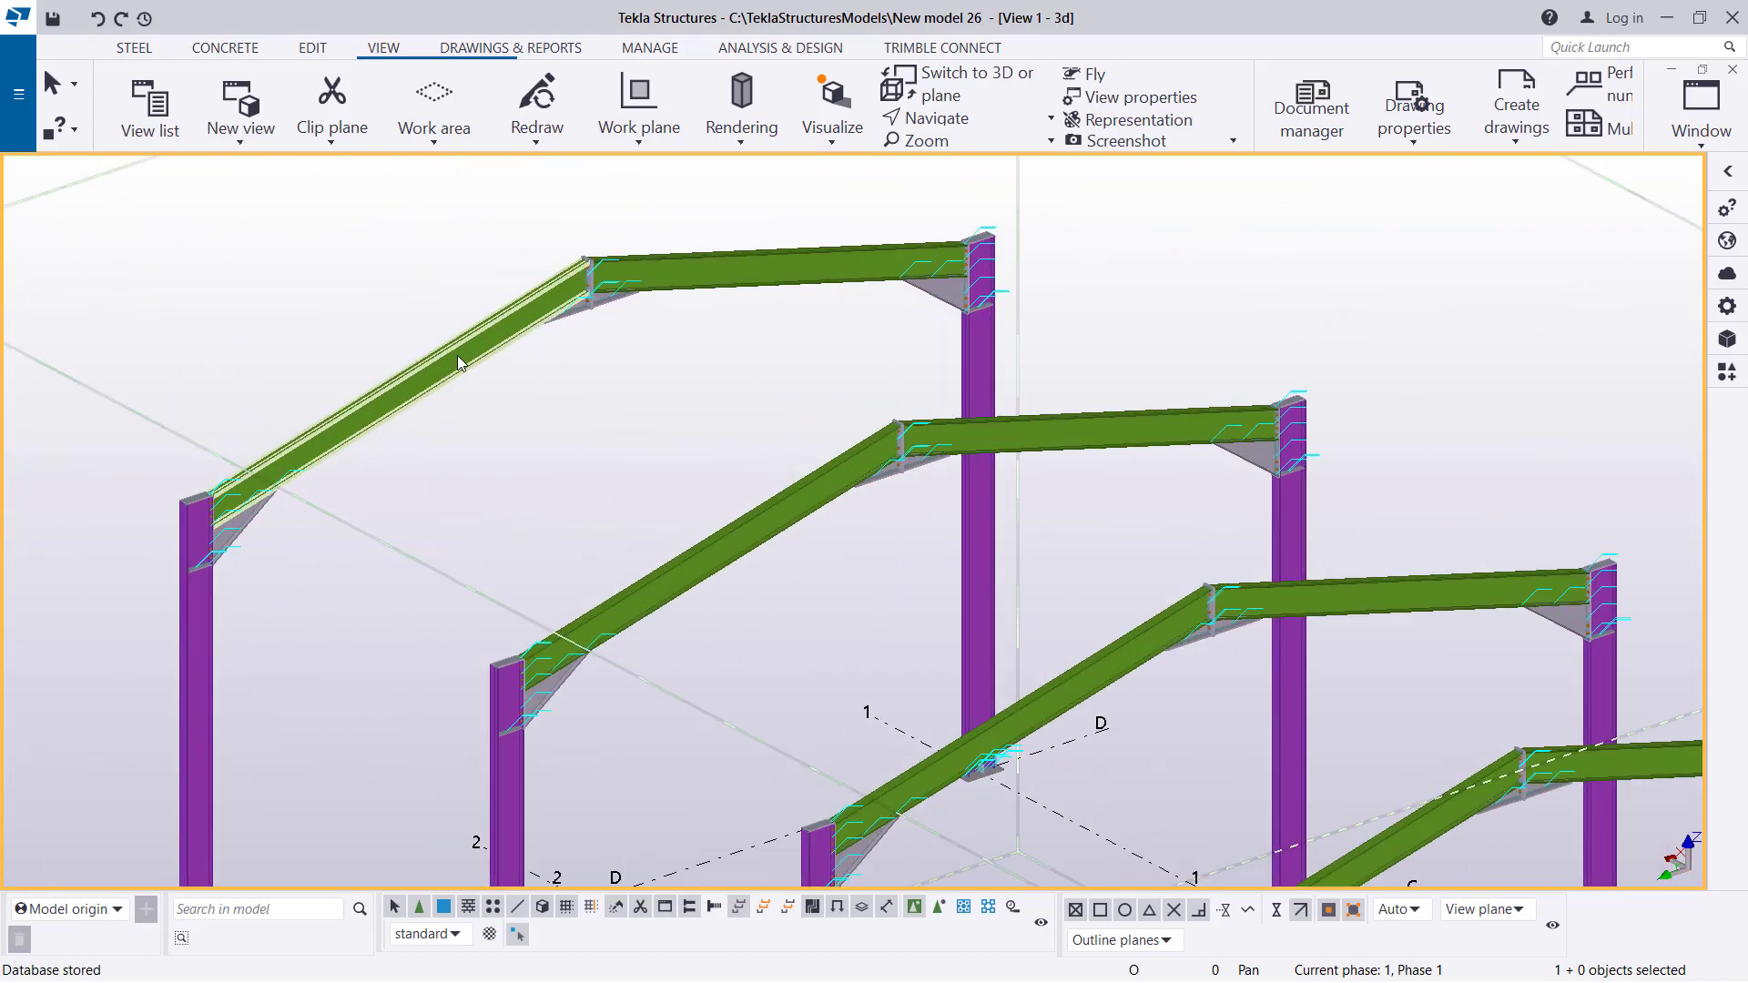
# Create an assembly drawing of the sloping rafter, performing numbering, and show the Drawings & reports commands.
pyautogui.rightClick(457, 363)
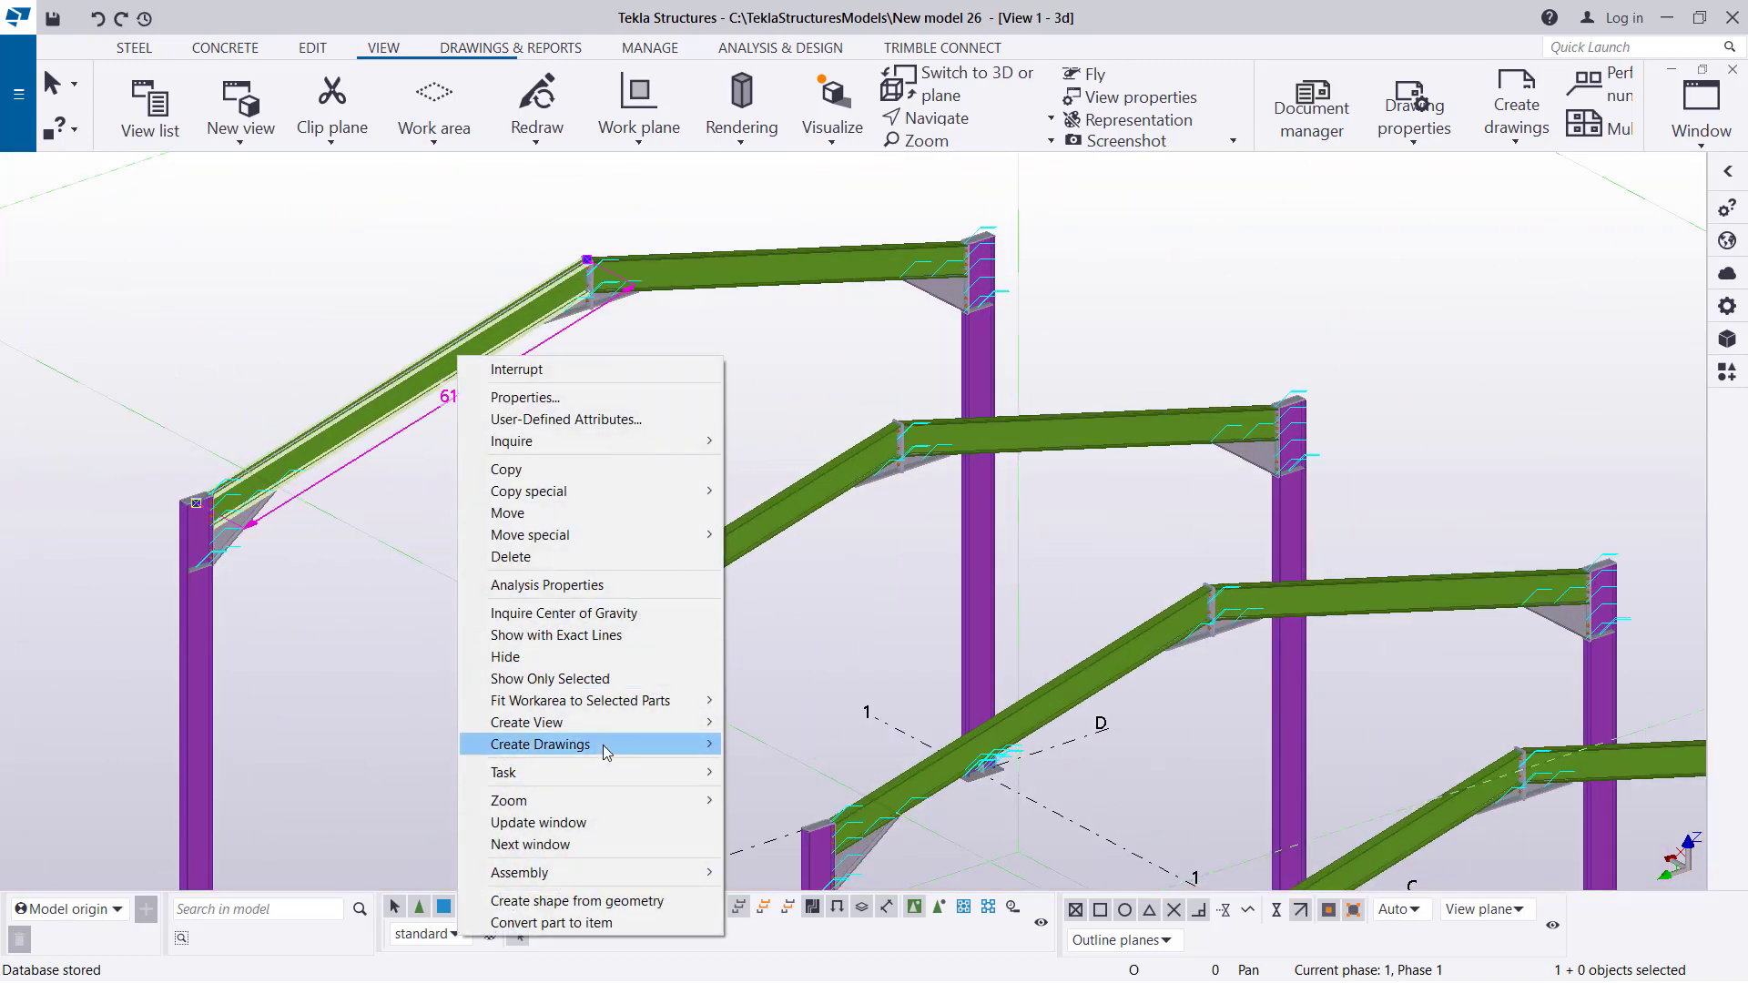
pyautogui.click(539, 744)
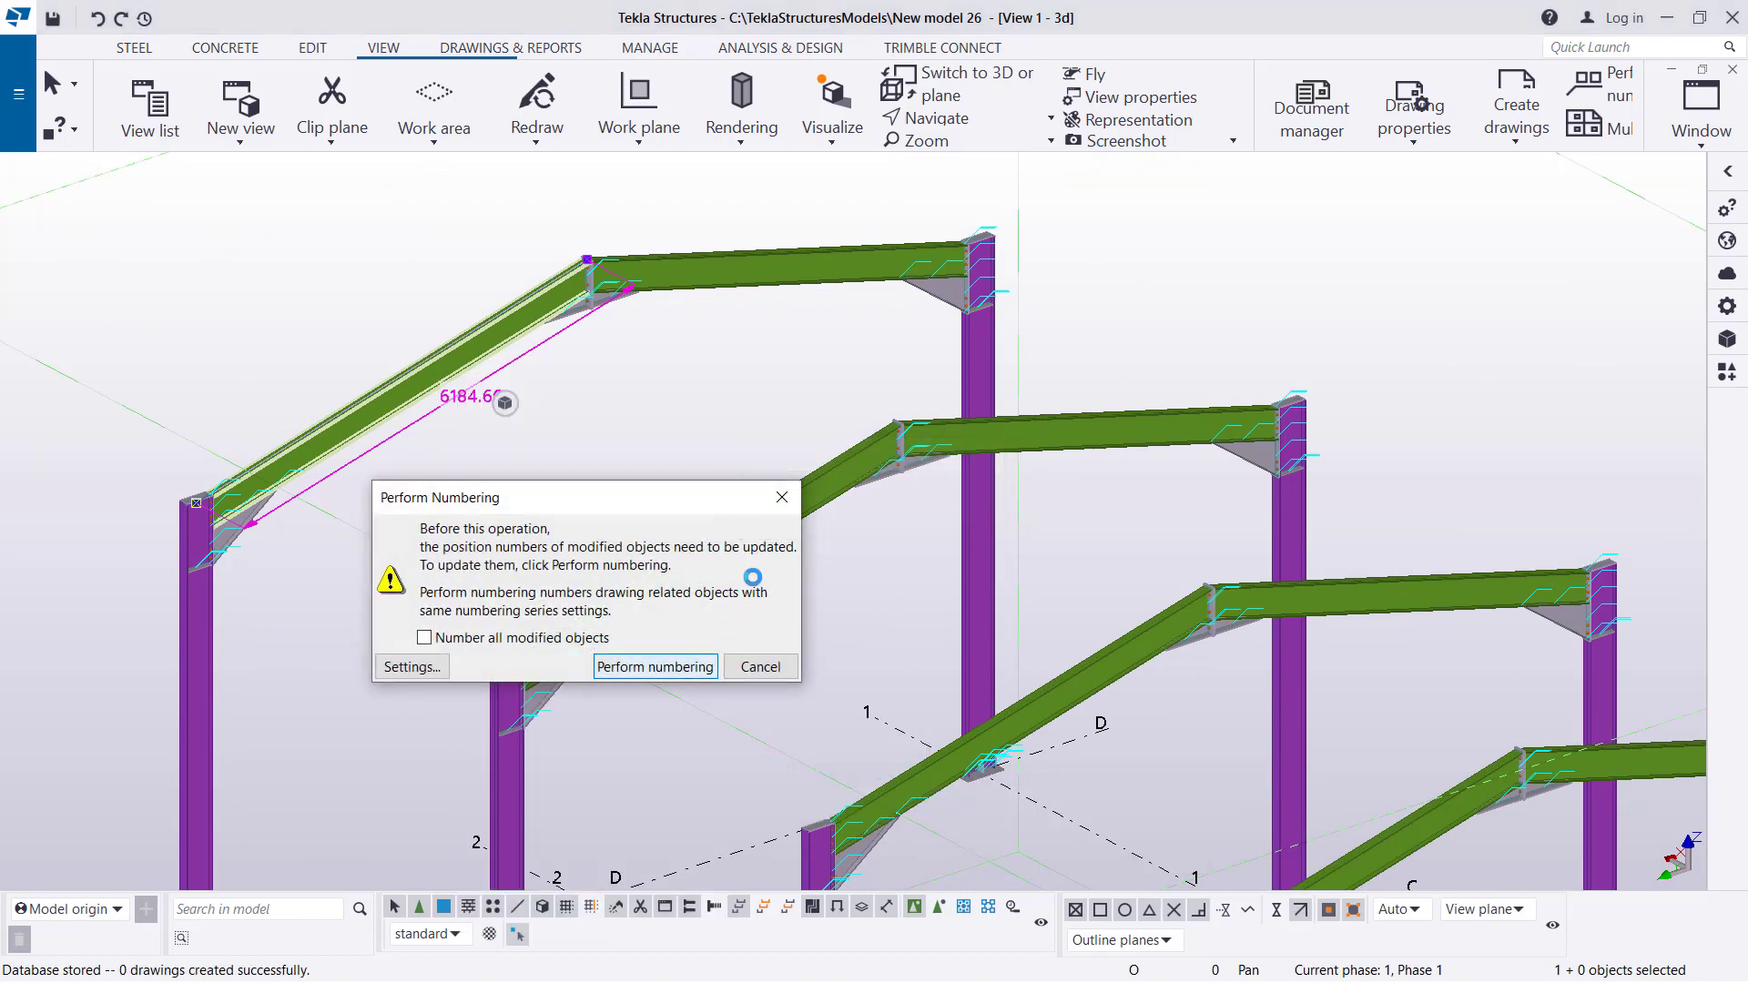
pyautogui.click(655, 666)
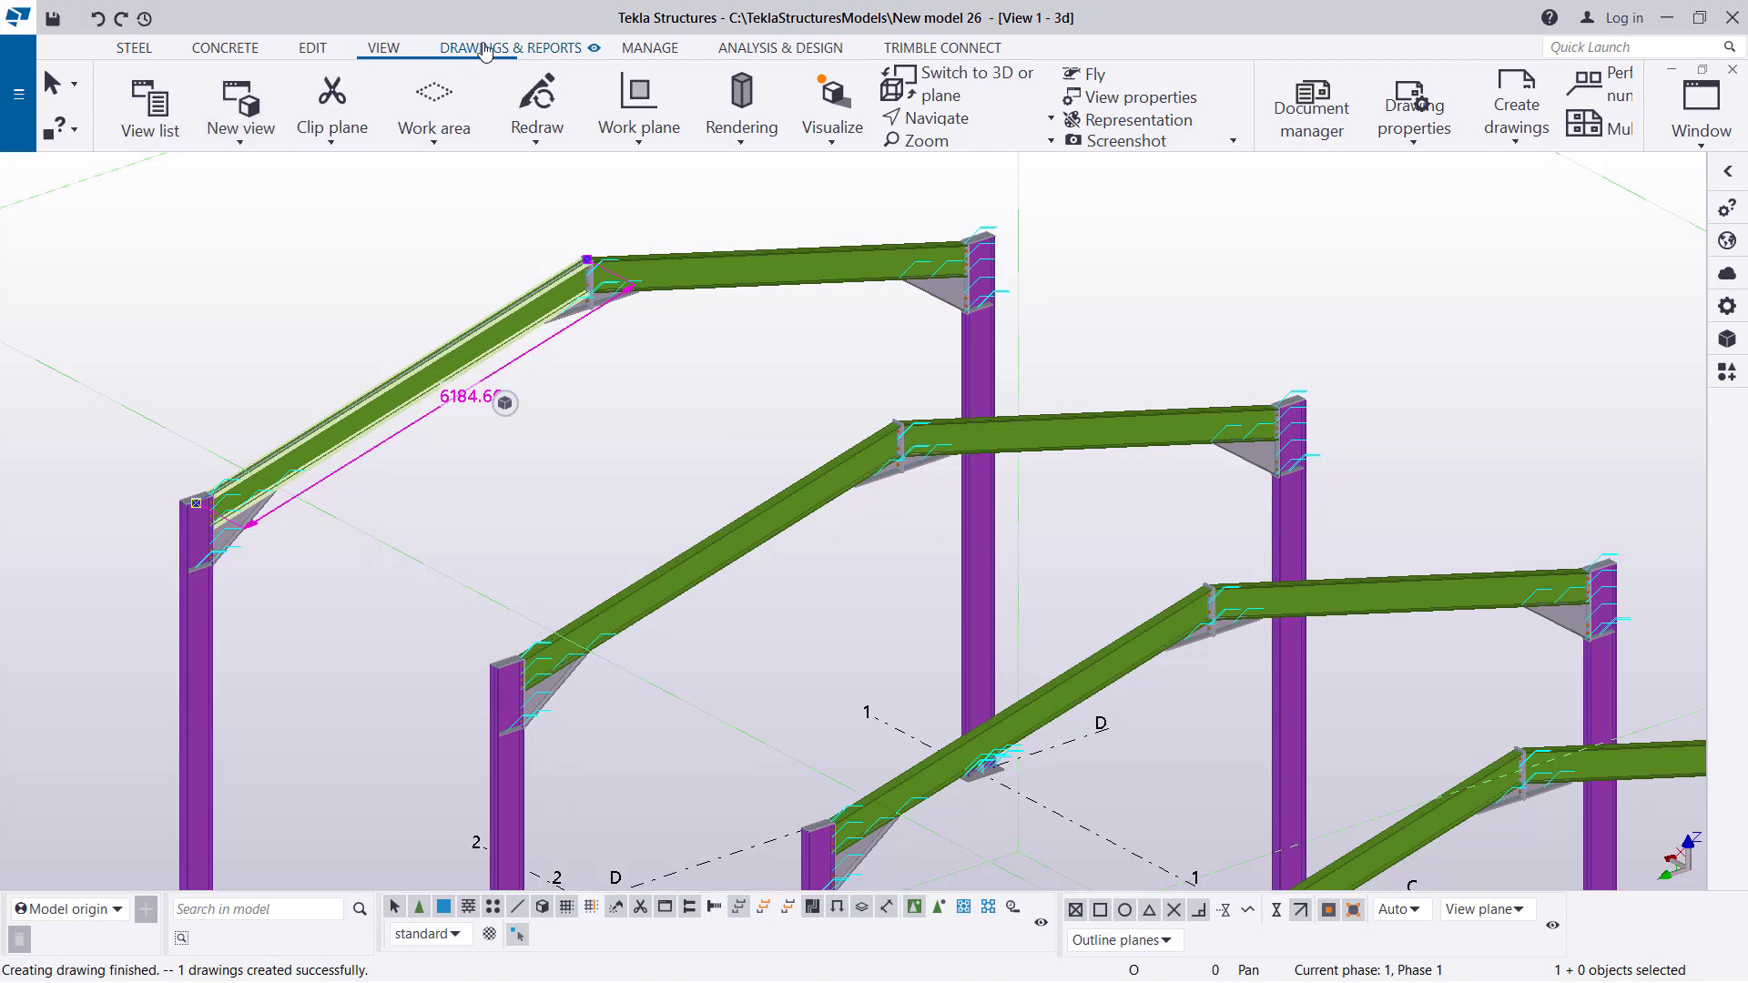
pyautogui.click(149, 106)
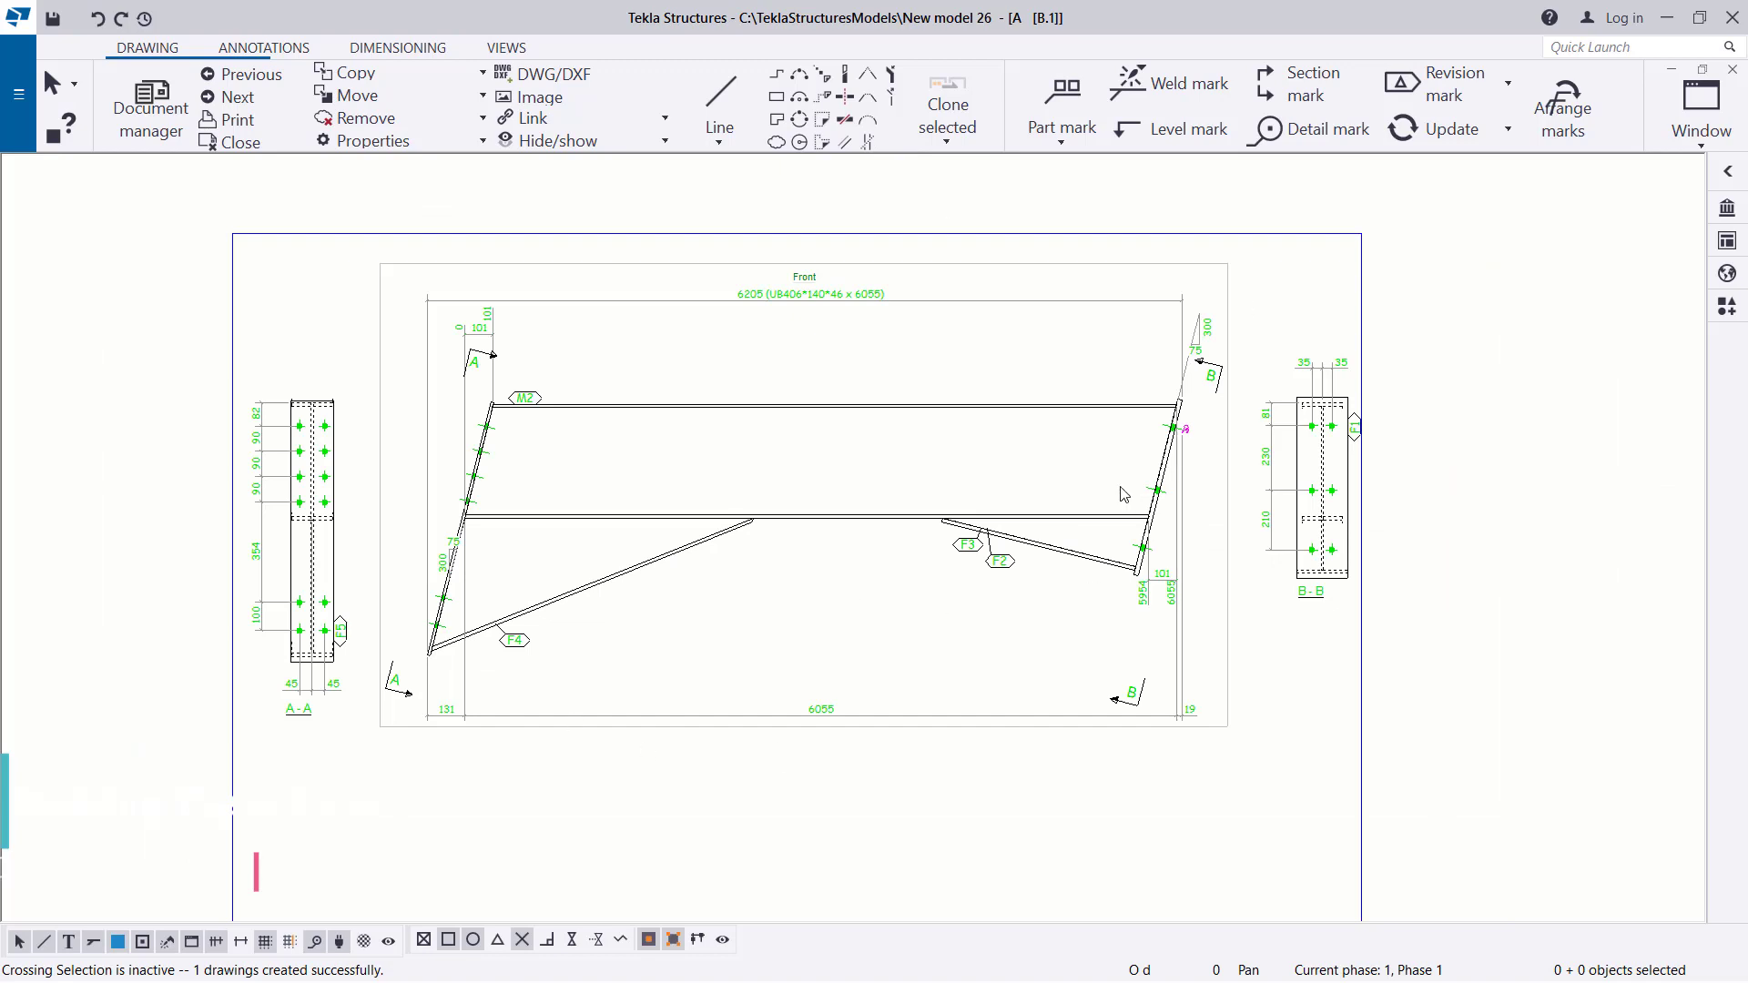
pyautogui.moveTo(772, 509)
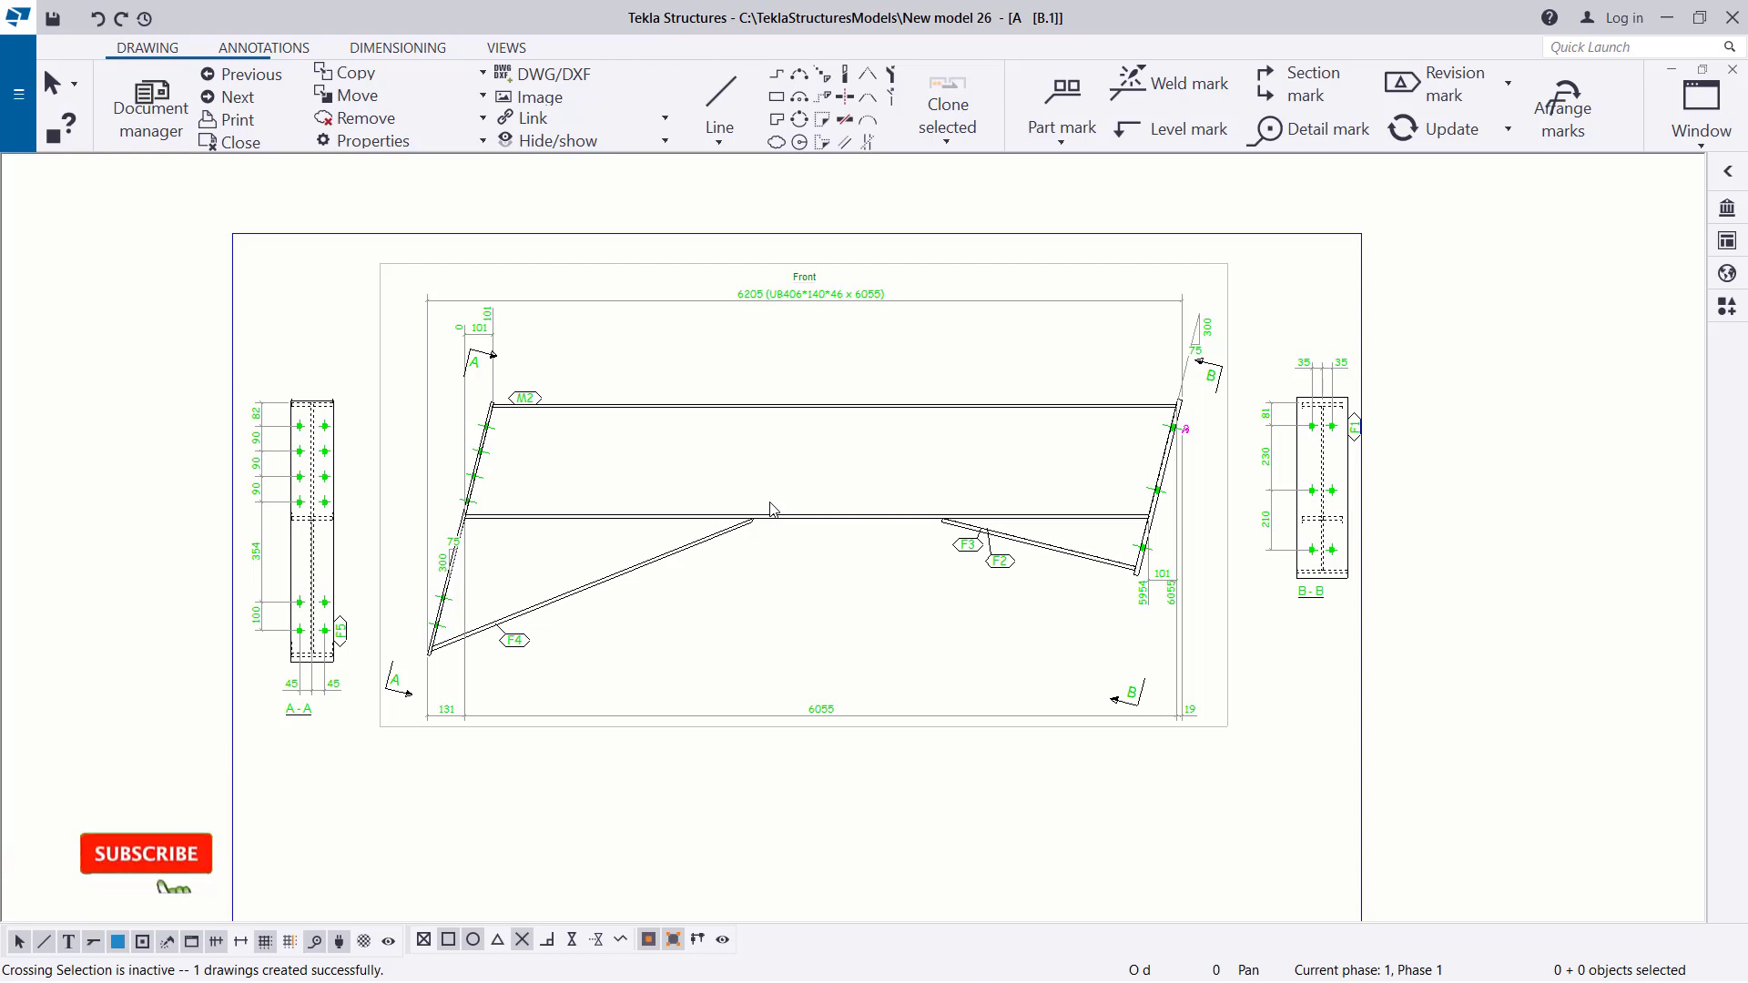
# Close the rafter assembly drawing to return to the 3D model view.
pyautogui.click(146, 853)
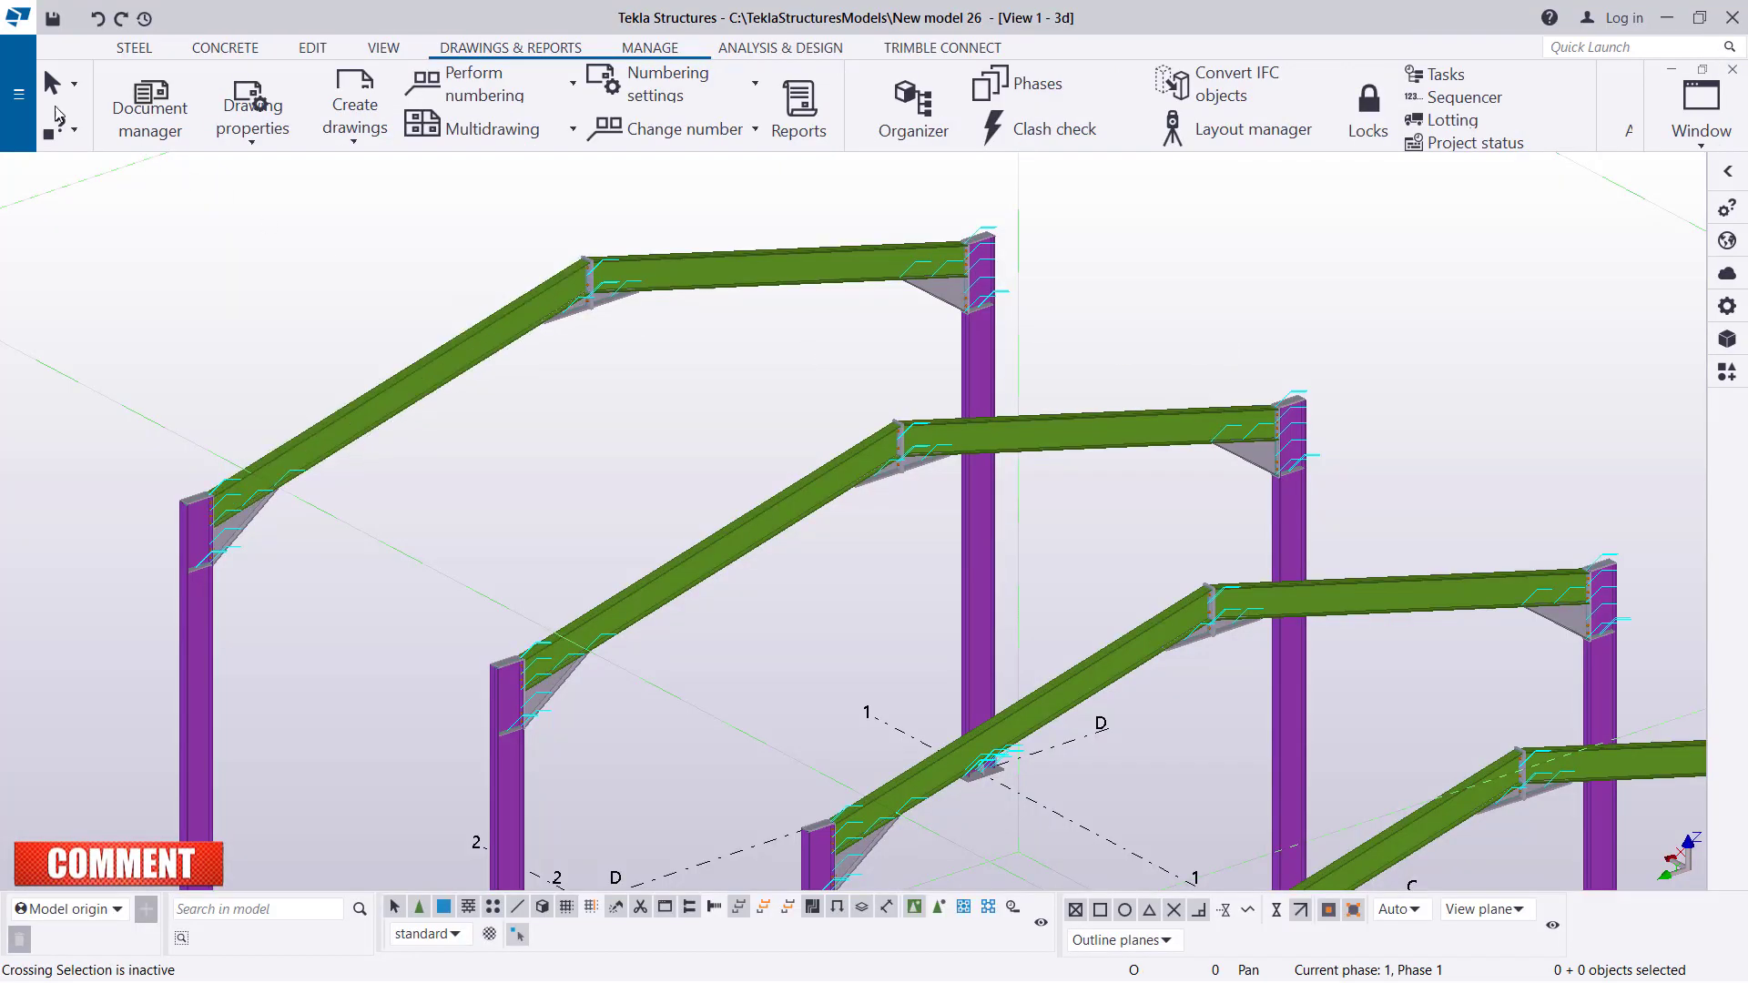
# Bring up Advanced Options from the File menu and reposition the dialog.
pyautogui.click(18, 93)
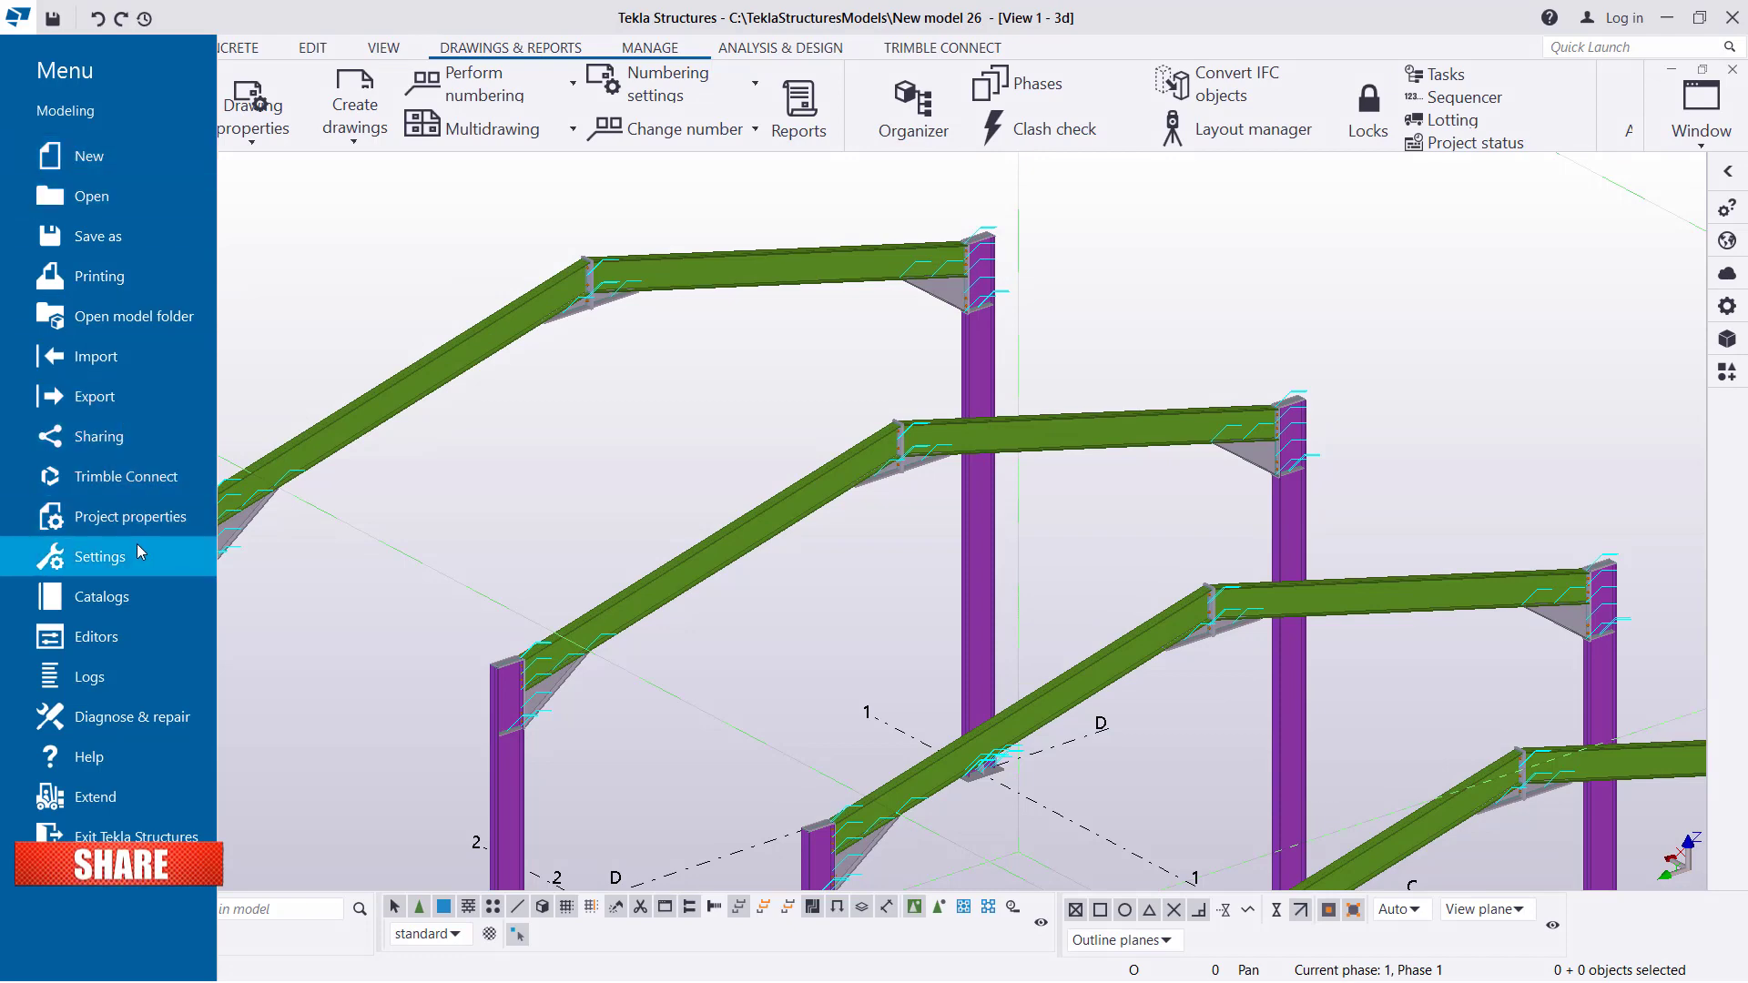
pyautogui.click(100, 558)
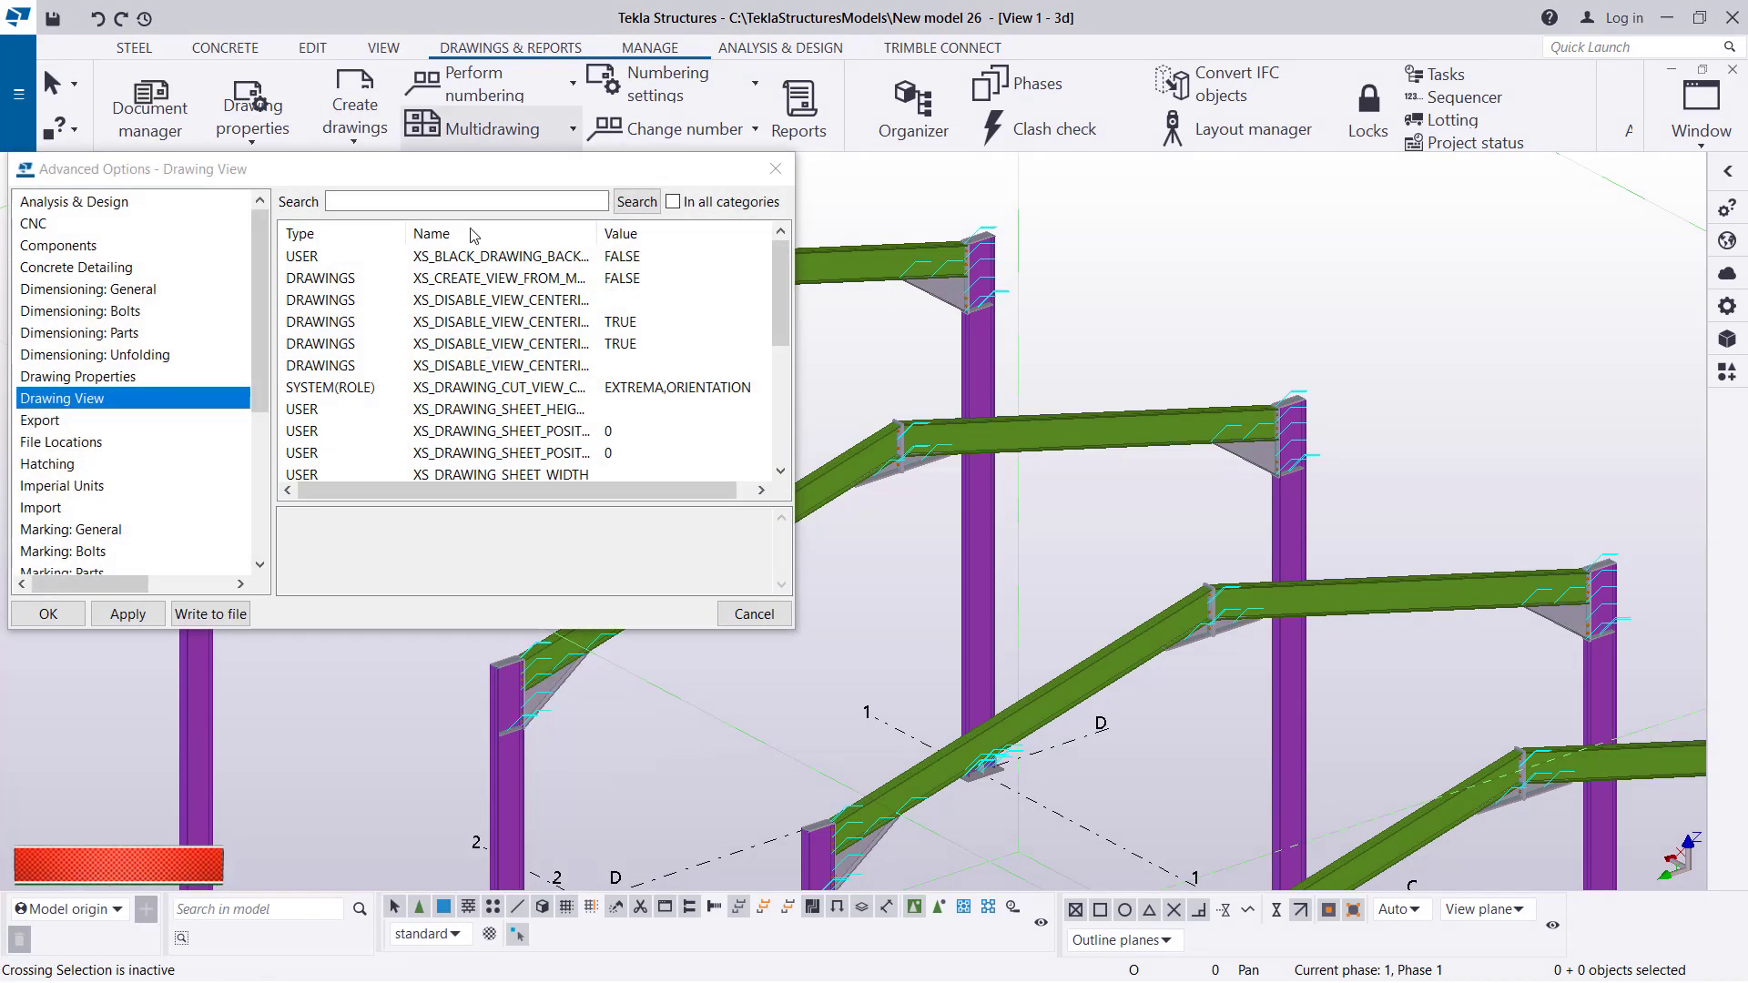
pyautogui.moveTo(390, 167); pyautogui.dragTo(792, 128)
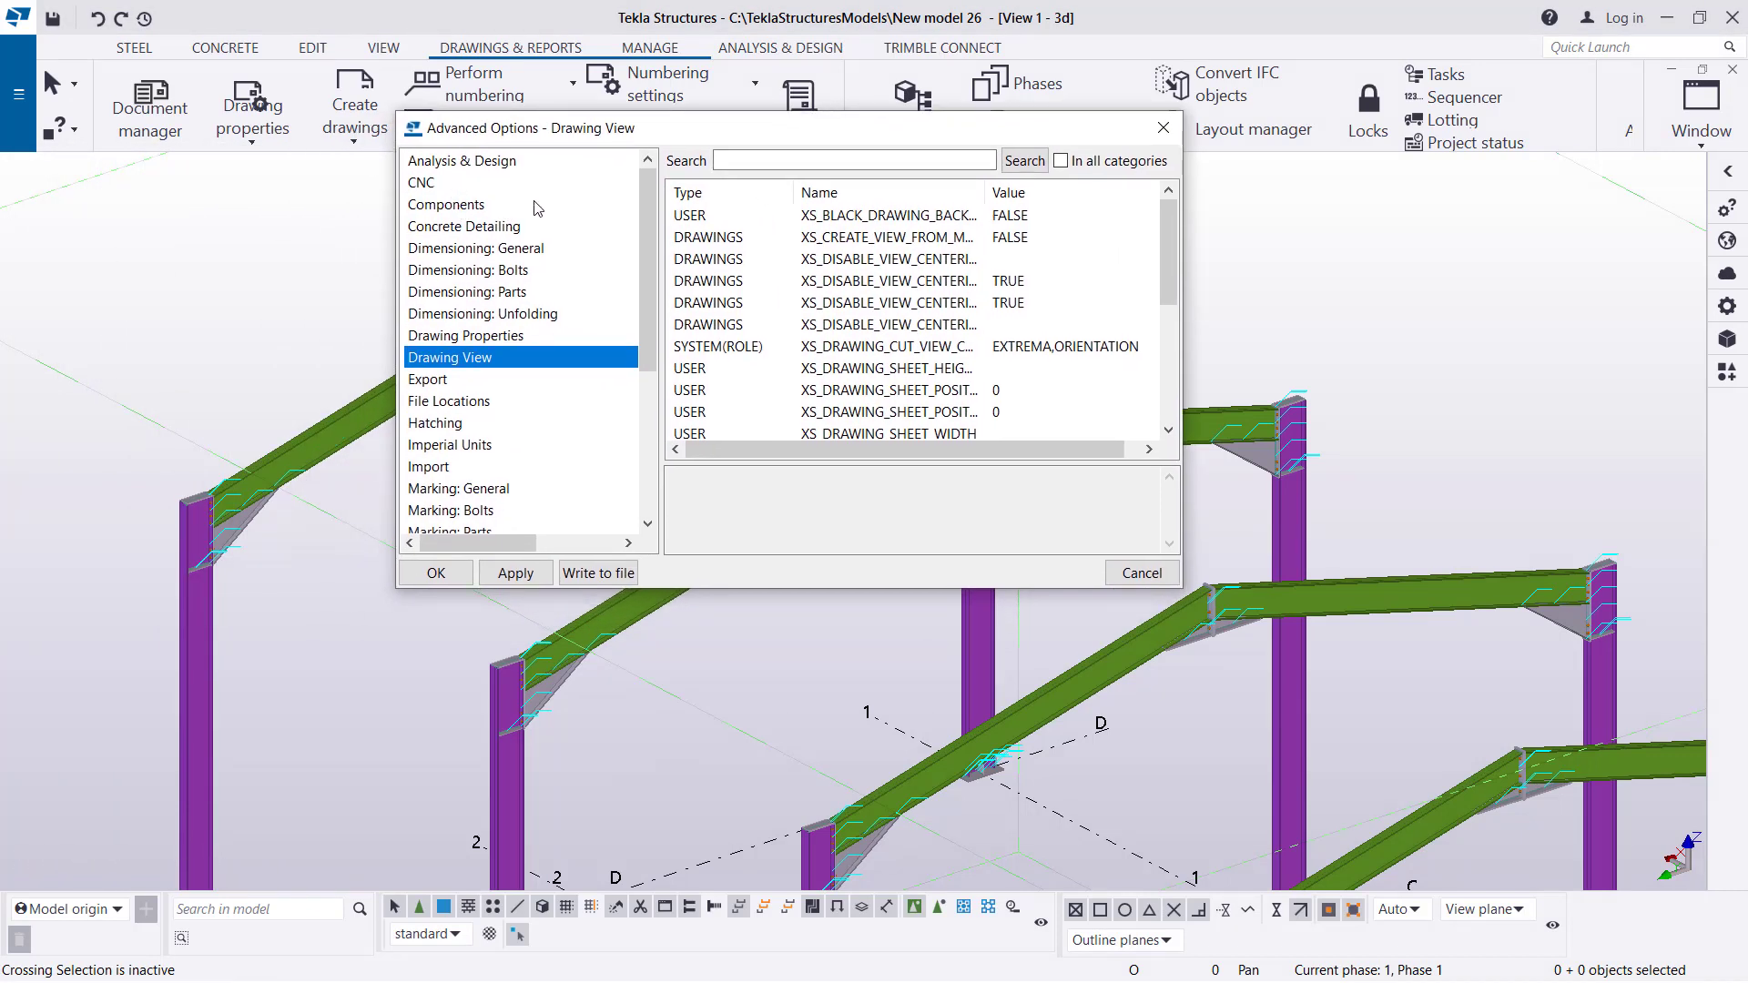
pyautogui.moveTo(435, 200)
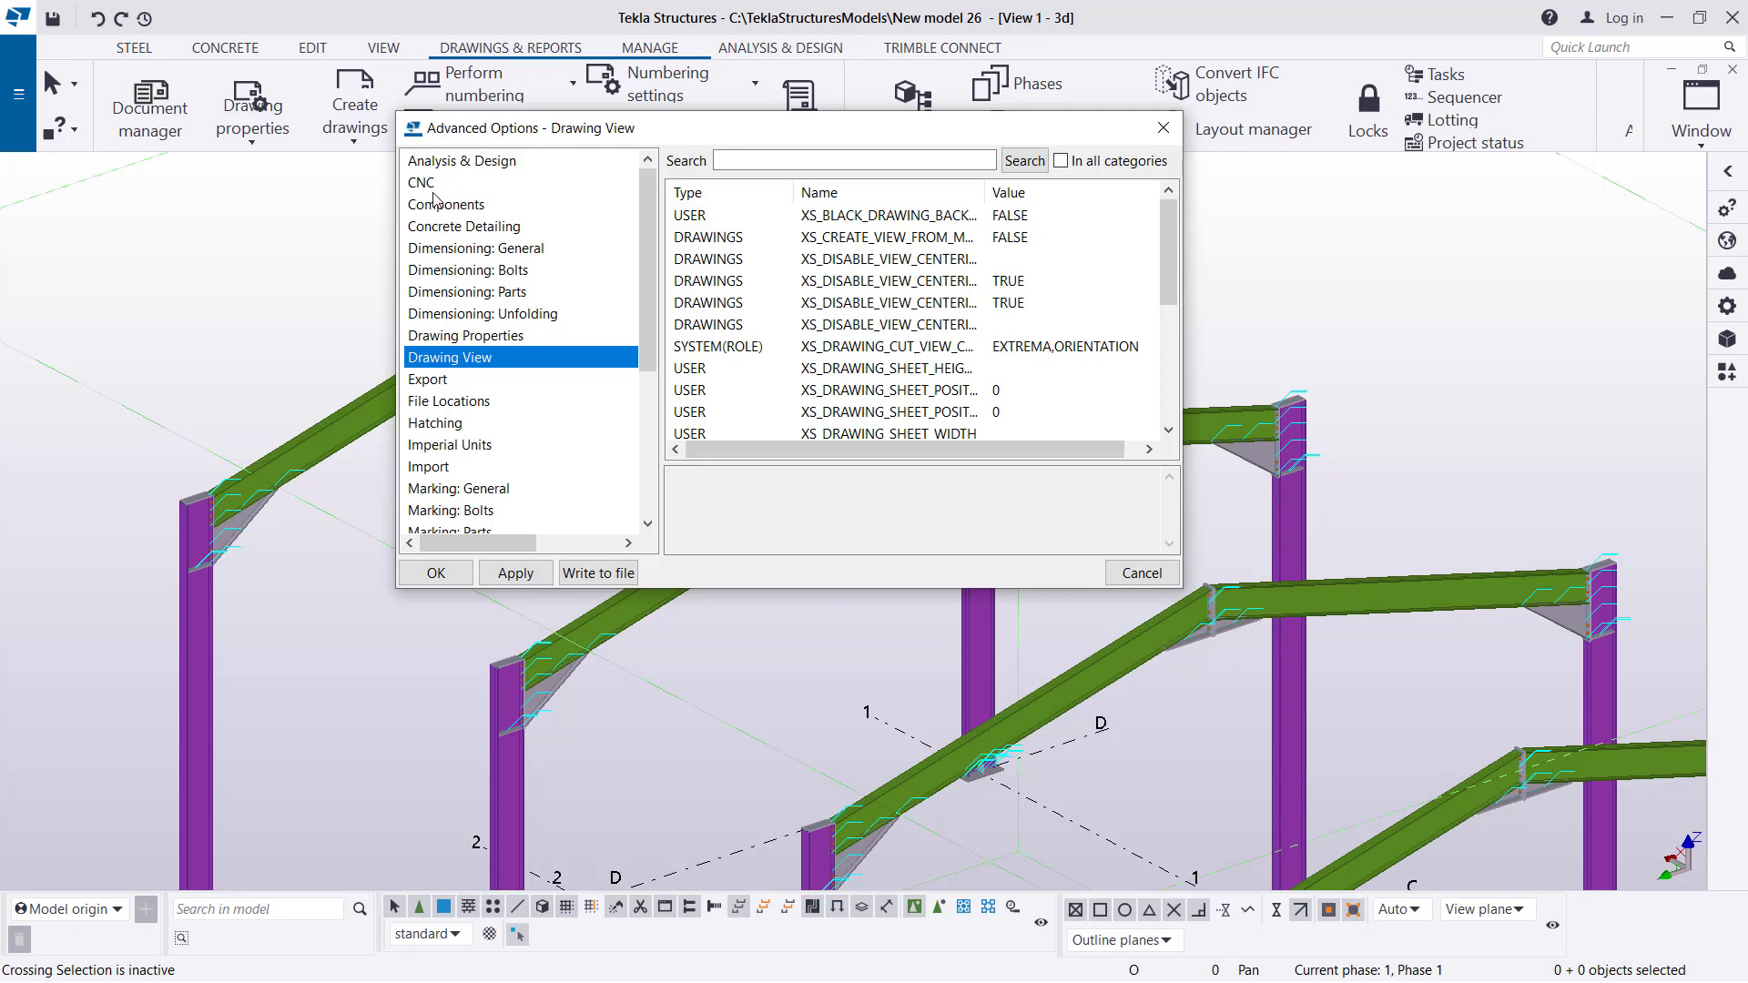
pyautogui.moveTo(455, 266)
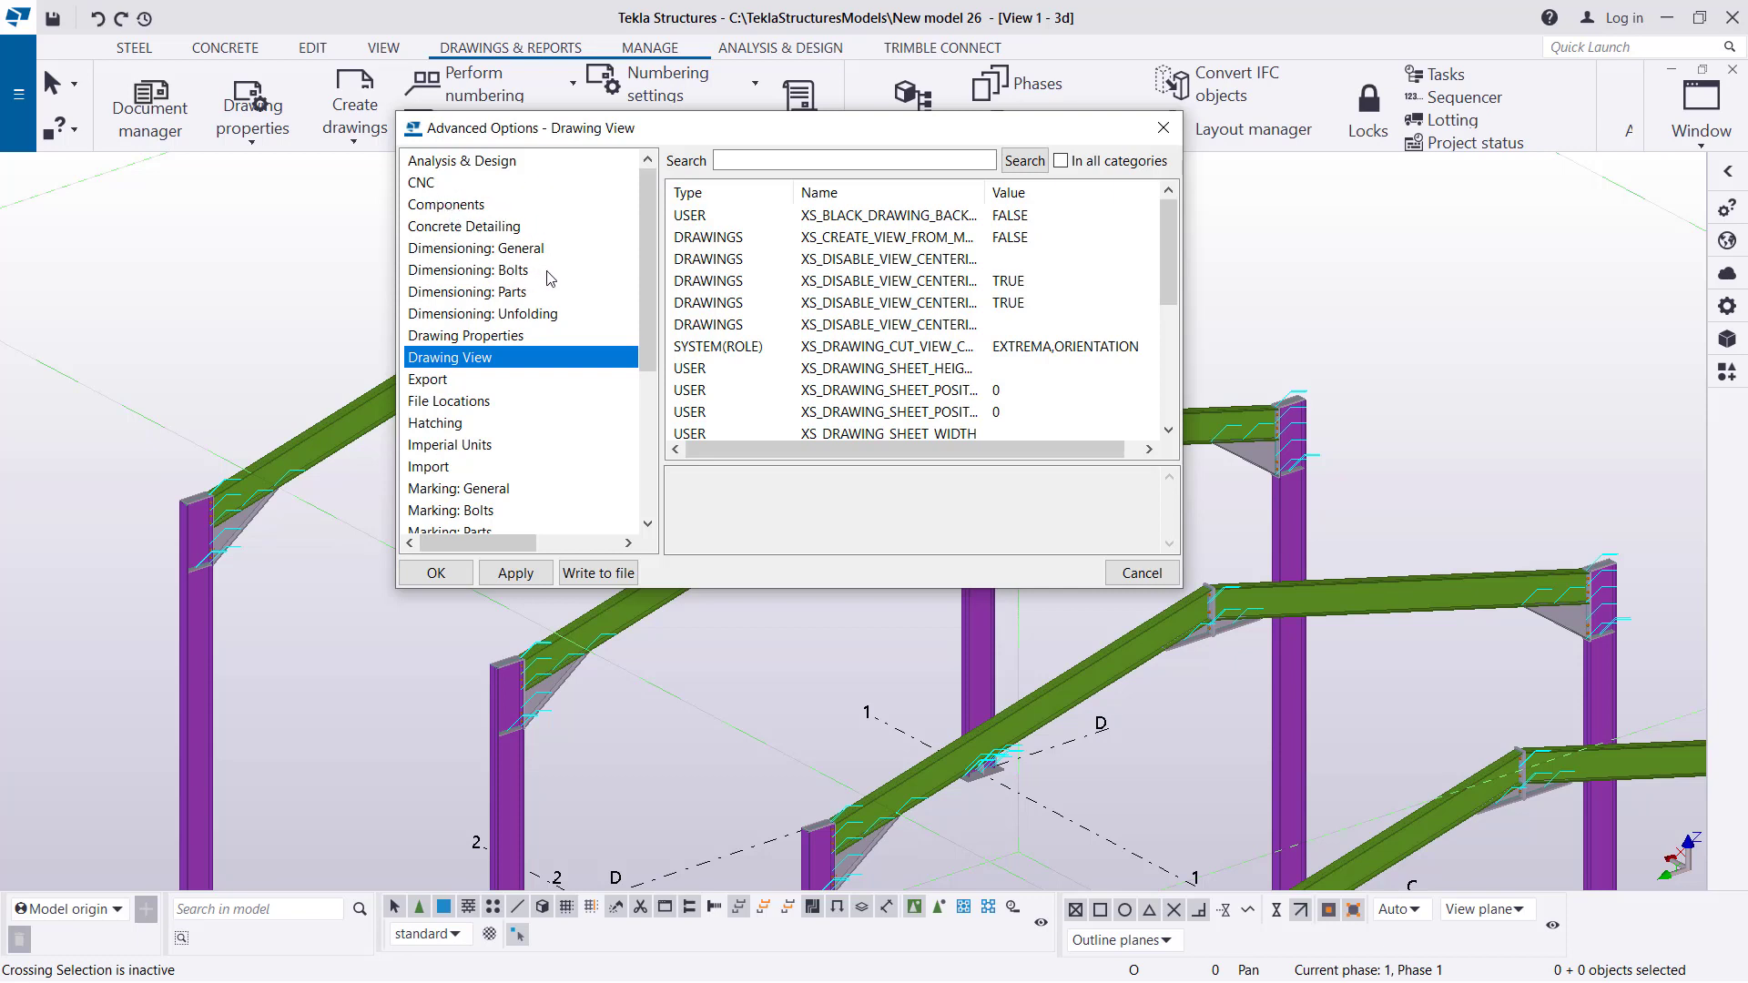
pyautogui.moveTo(496, 401)
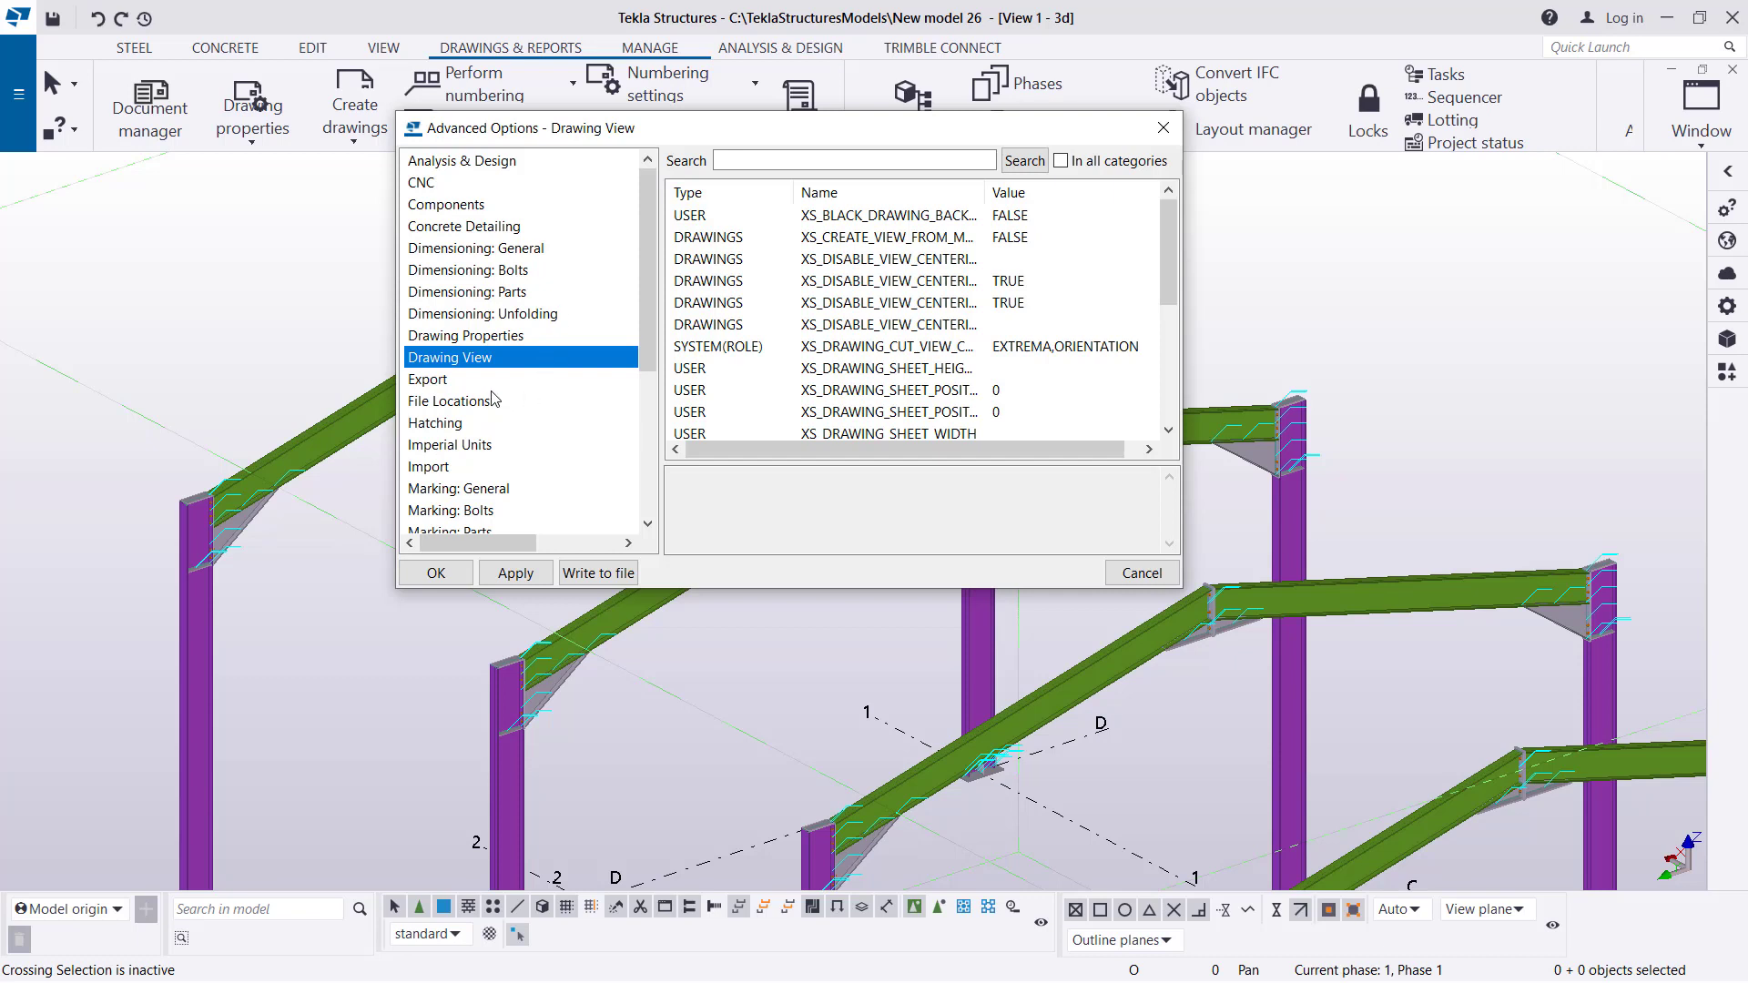
# Browse the category list to Model View, then return to Drawing View settings.
pyautogui.scroll(-3)
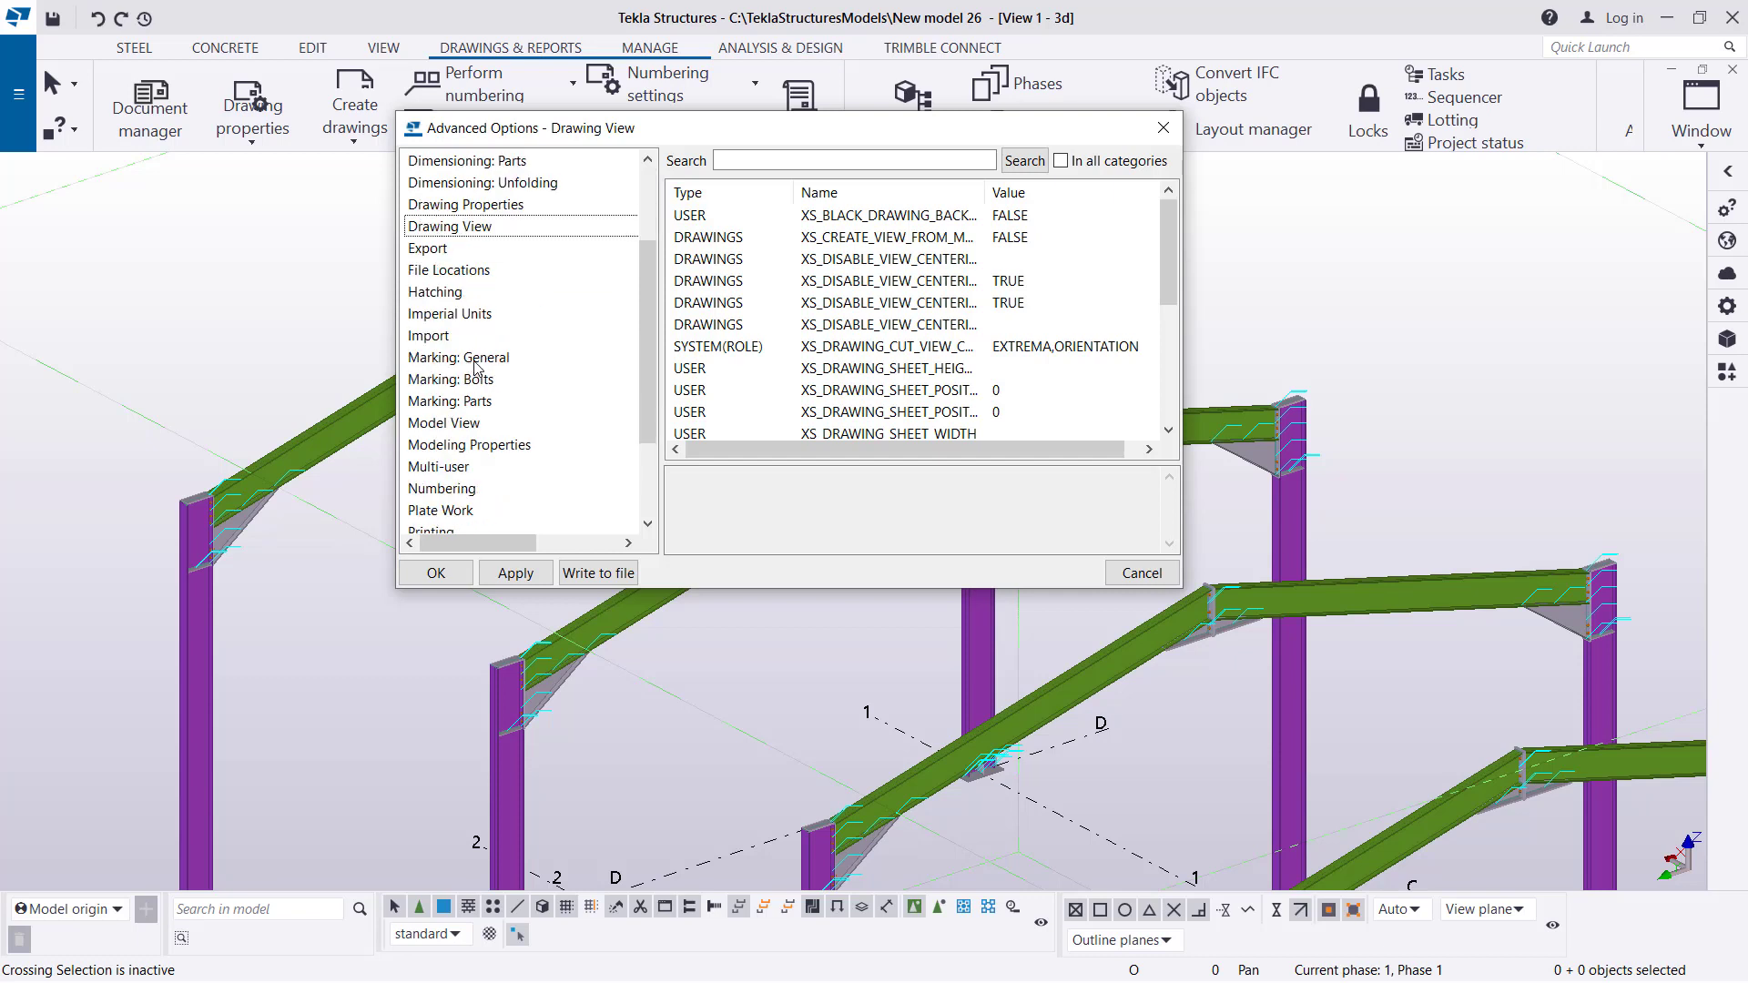
pyautogui.moveTo(513, 366)
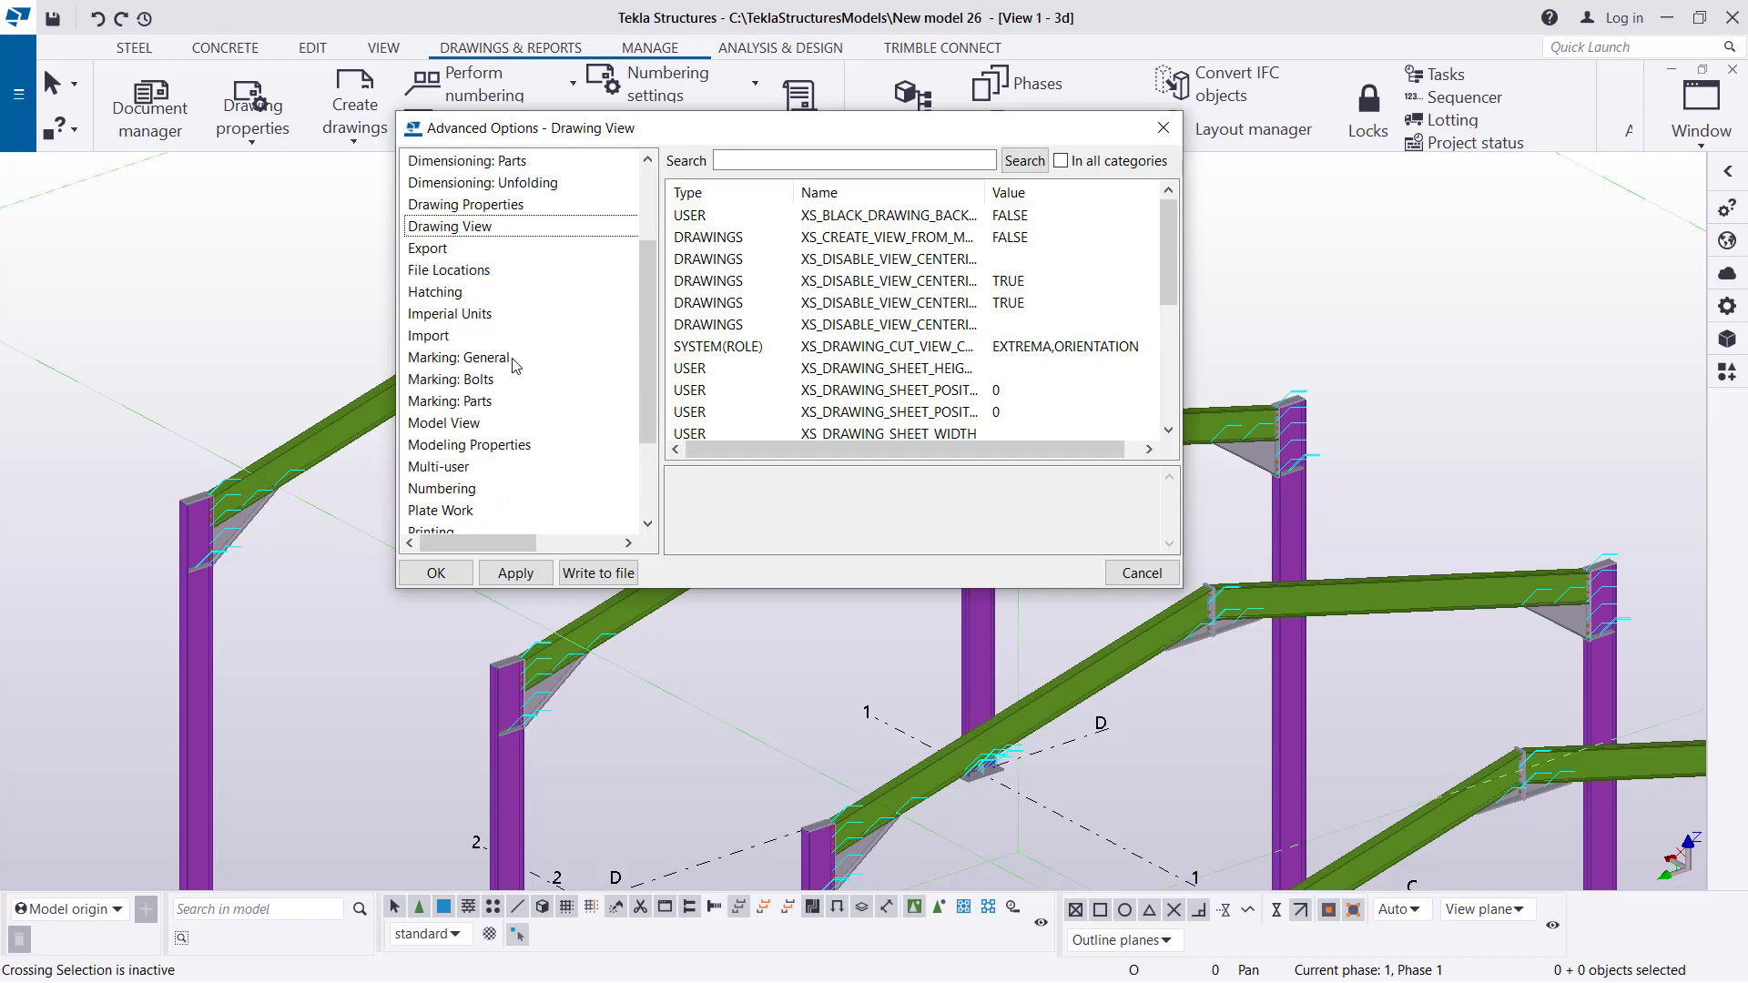
pyautogui.scroll(-3)
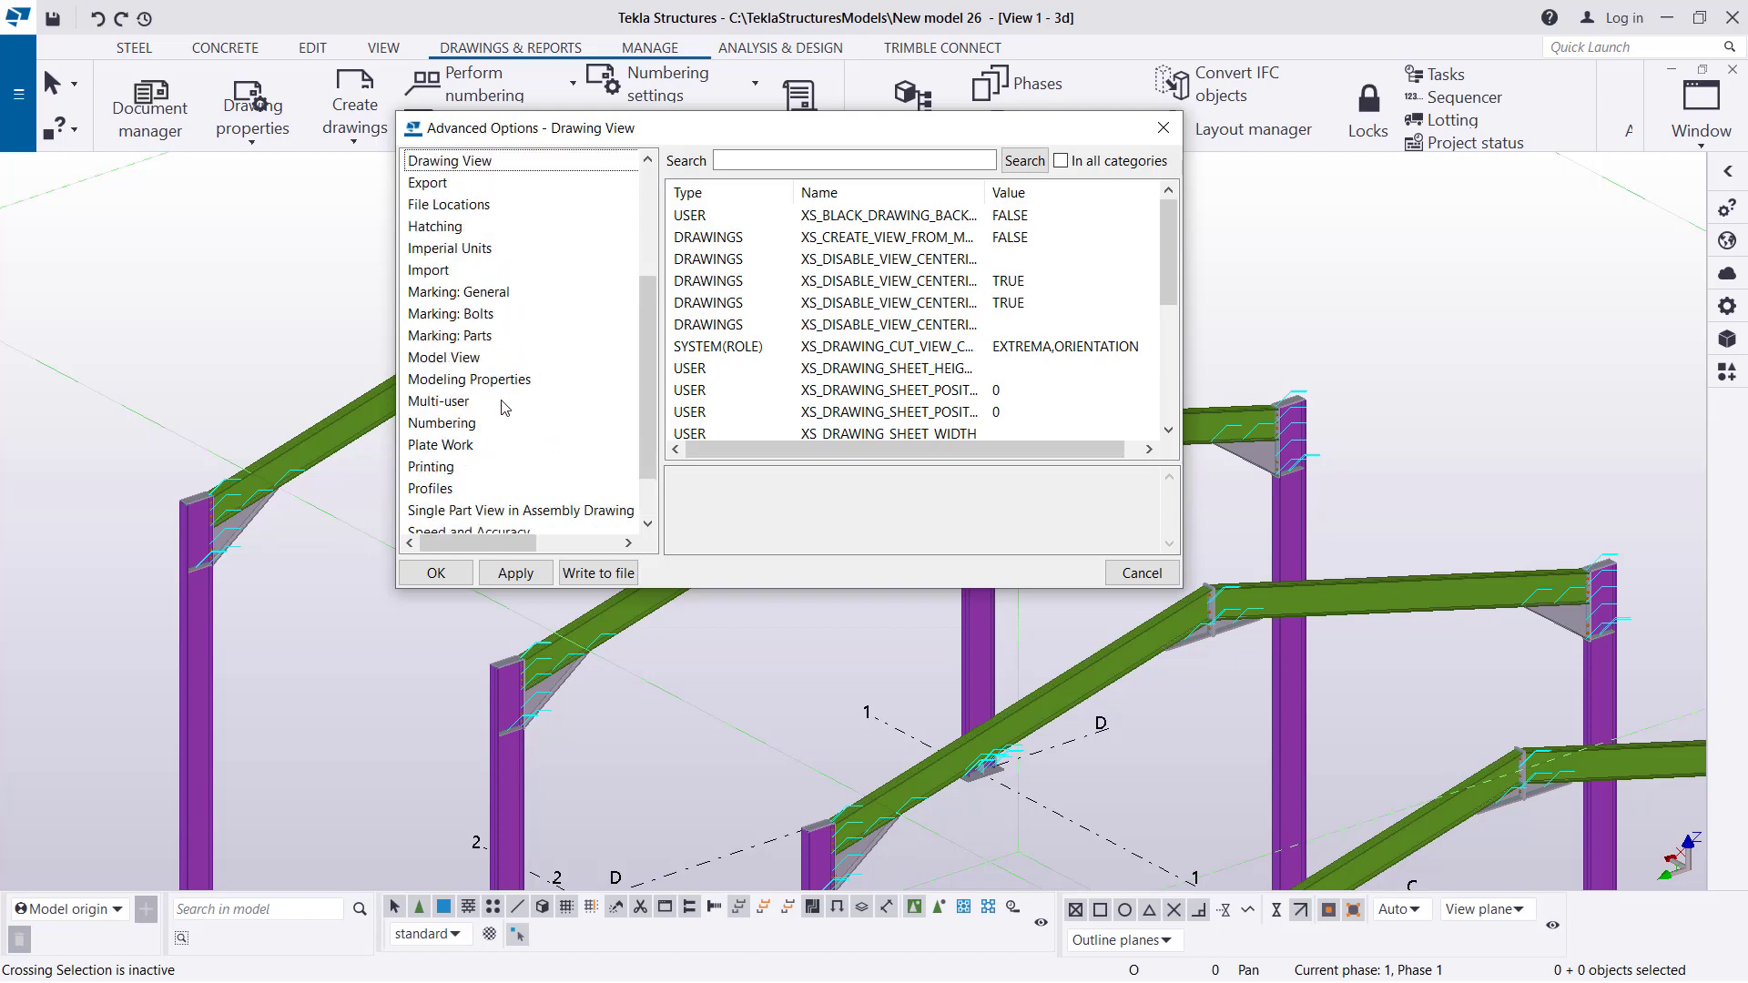
pyautogui.click(444, 357)
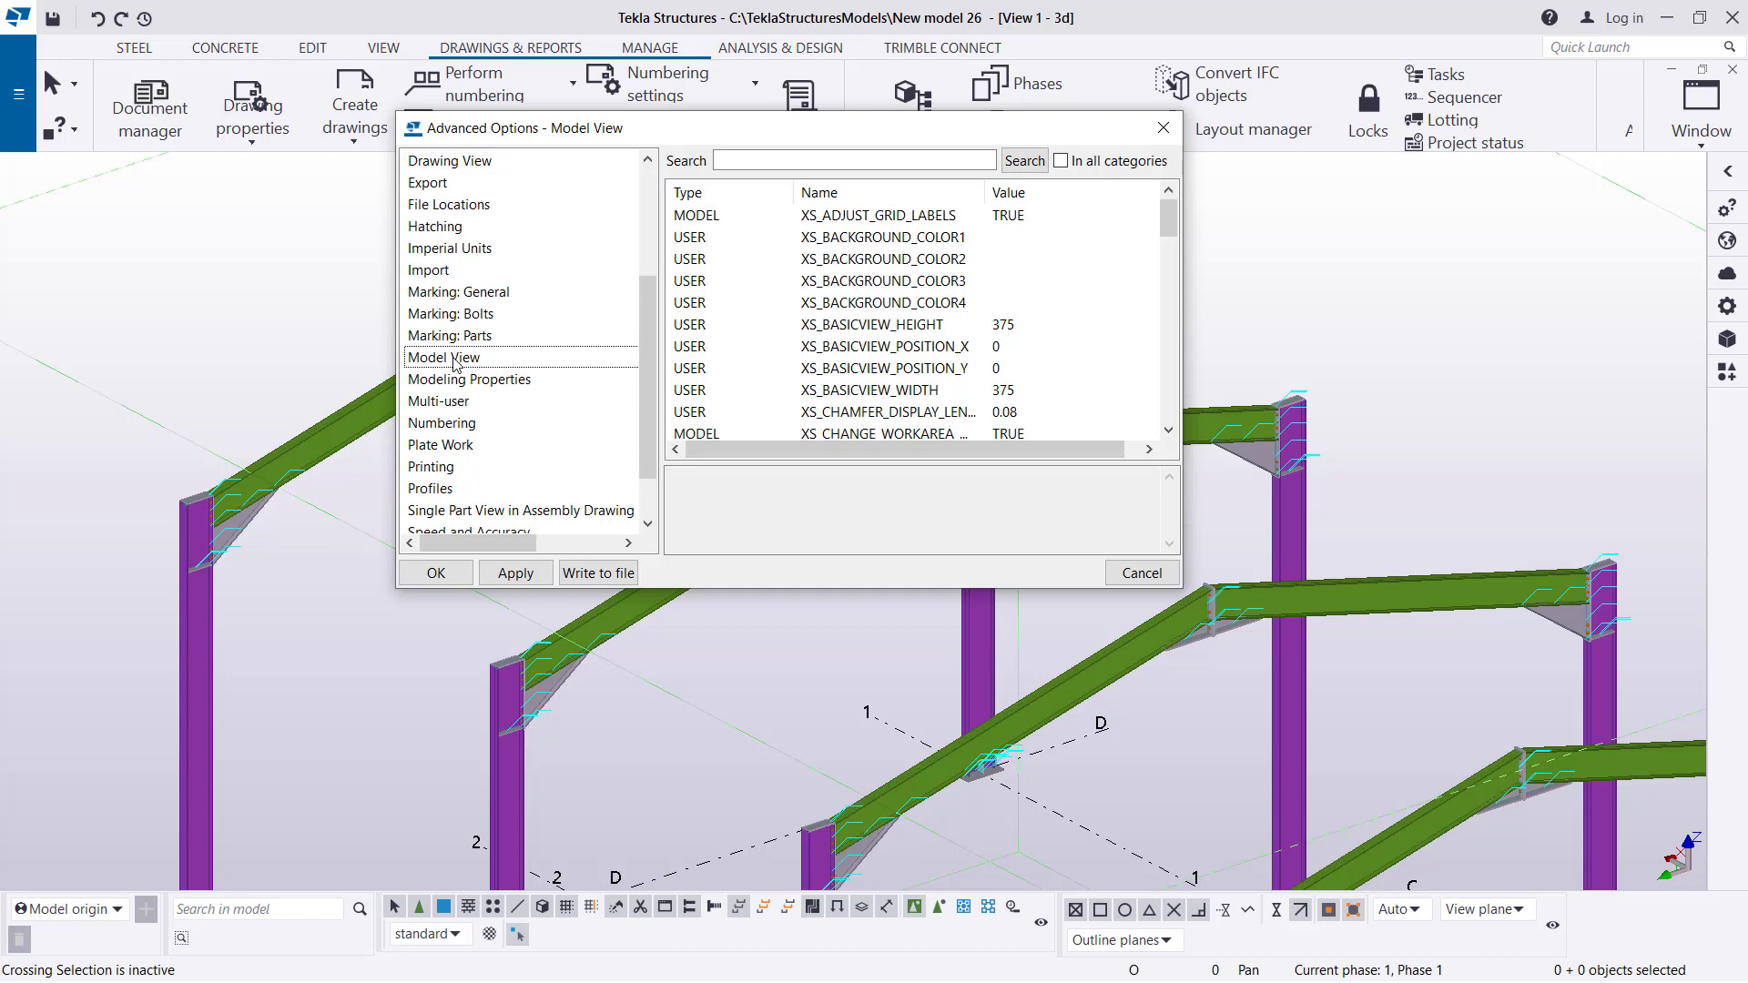
pyautogui.click(450, 160)
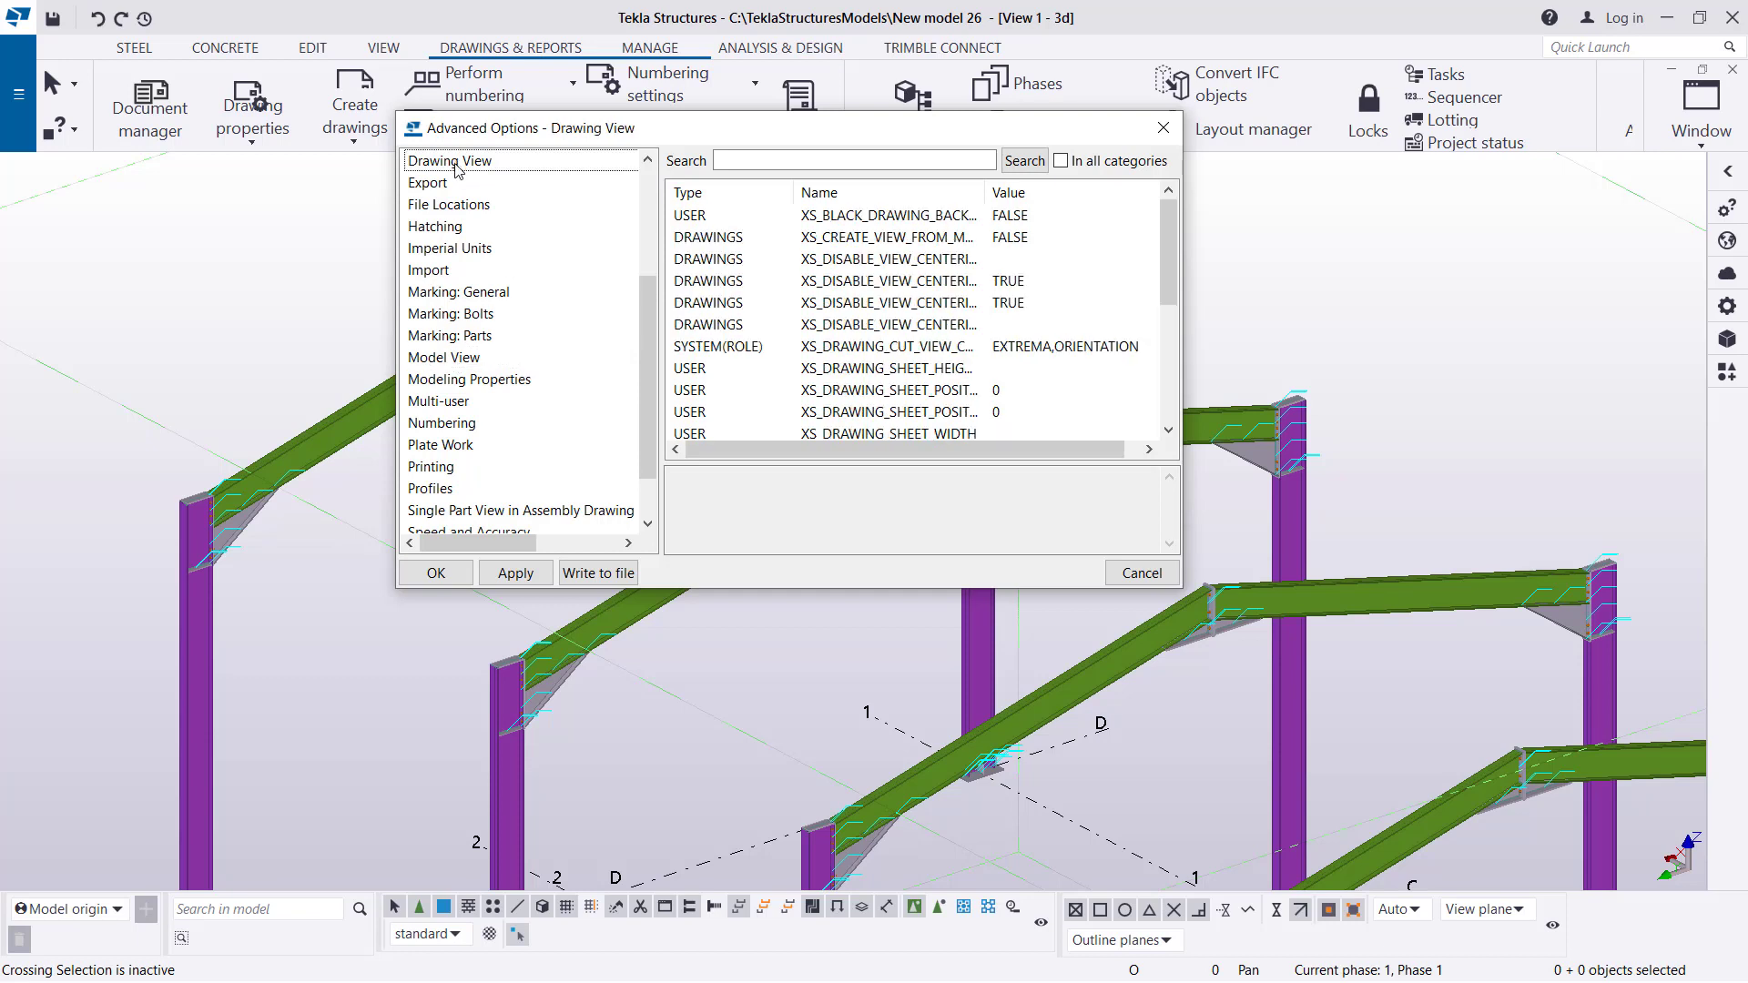
pyautogui.moveTo(468, 226)
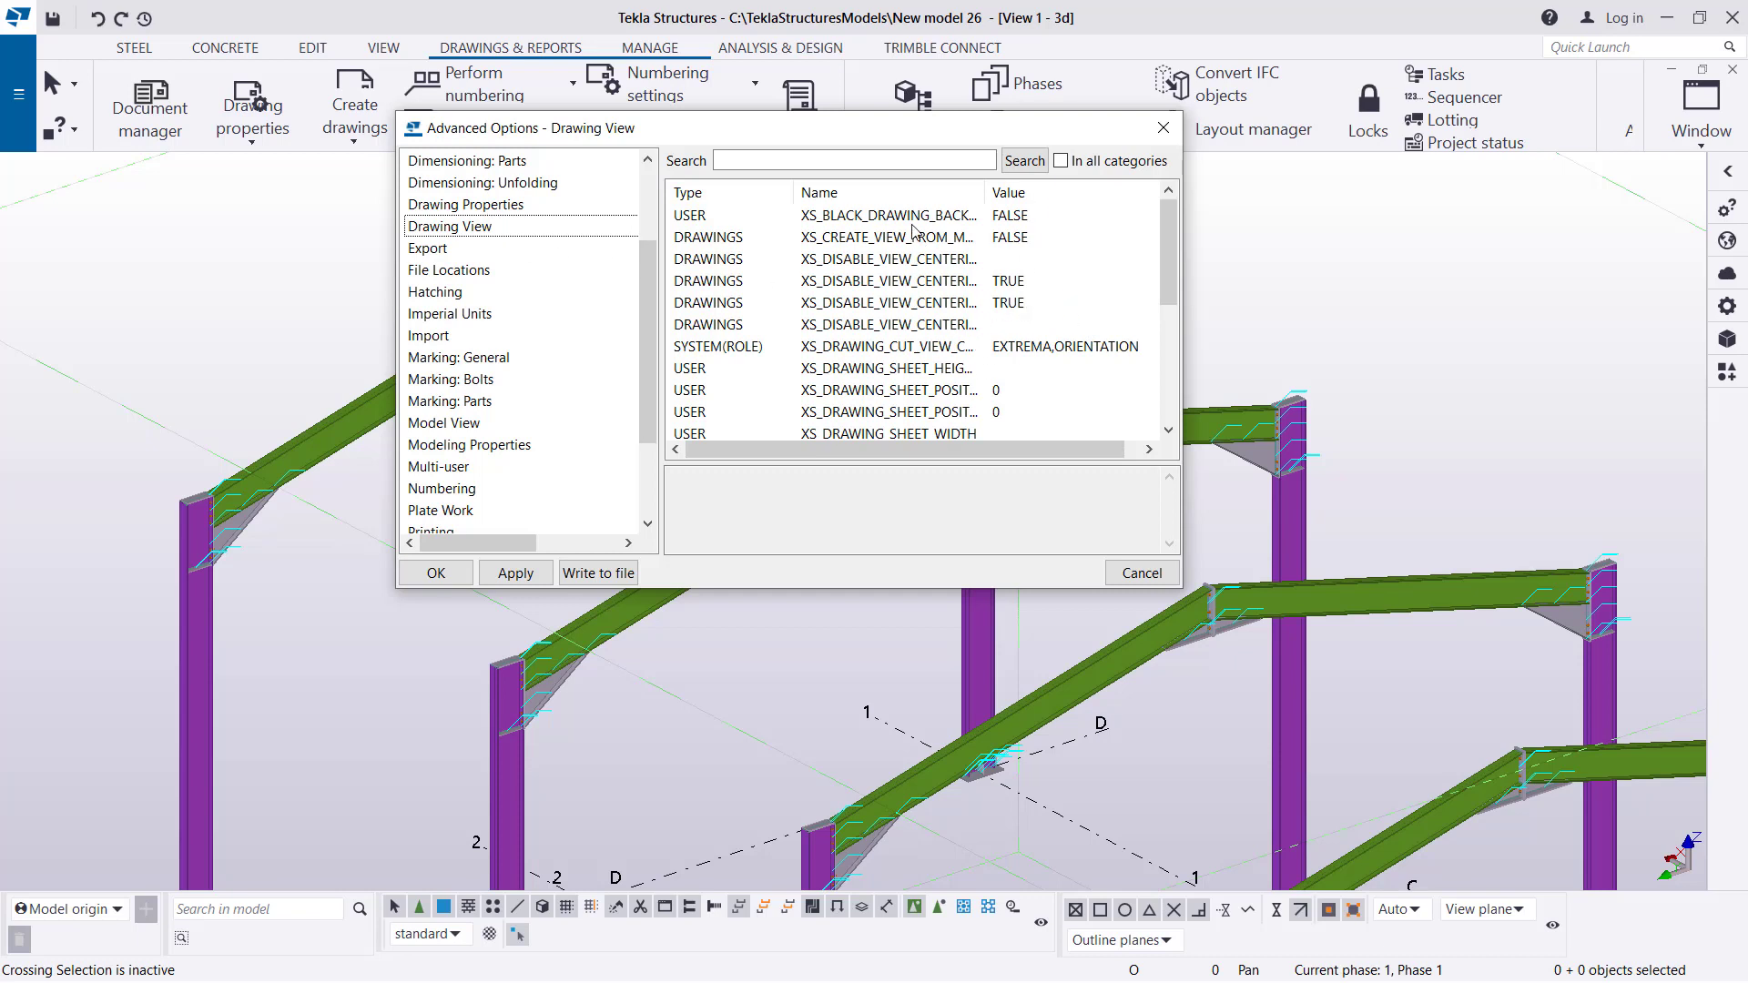
# Set XS_BLACK_DRAWING_BACKGROUND to TRUE in the Drawing View category.
pyautogui.click(886, 215)
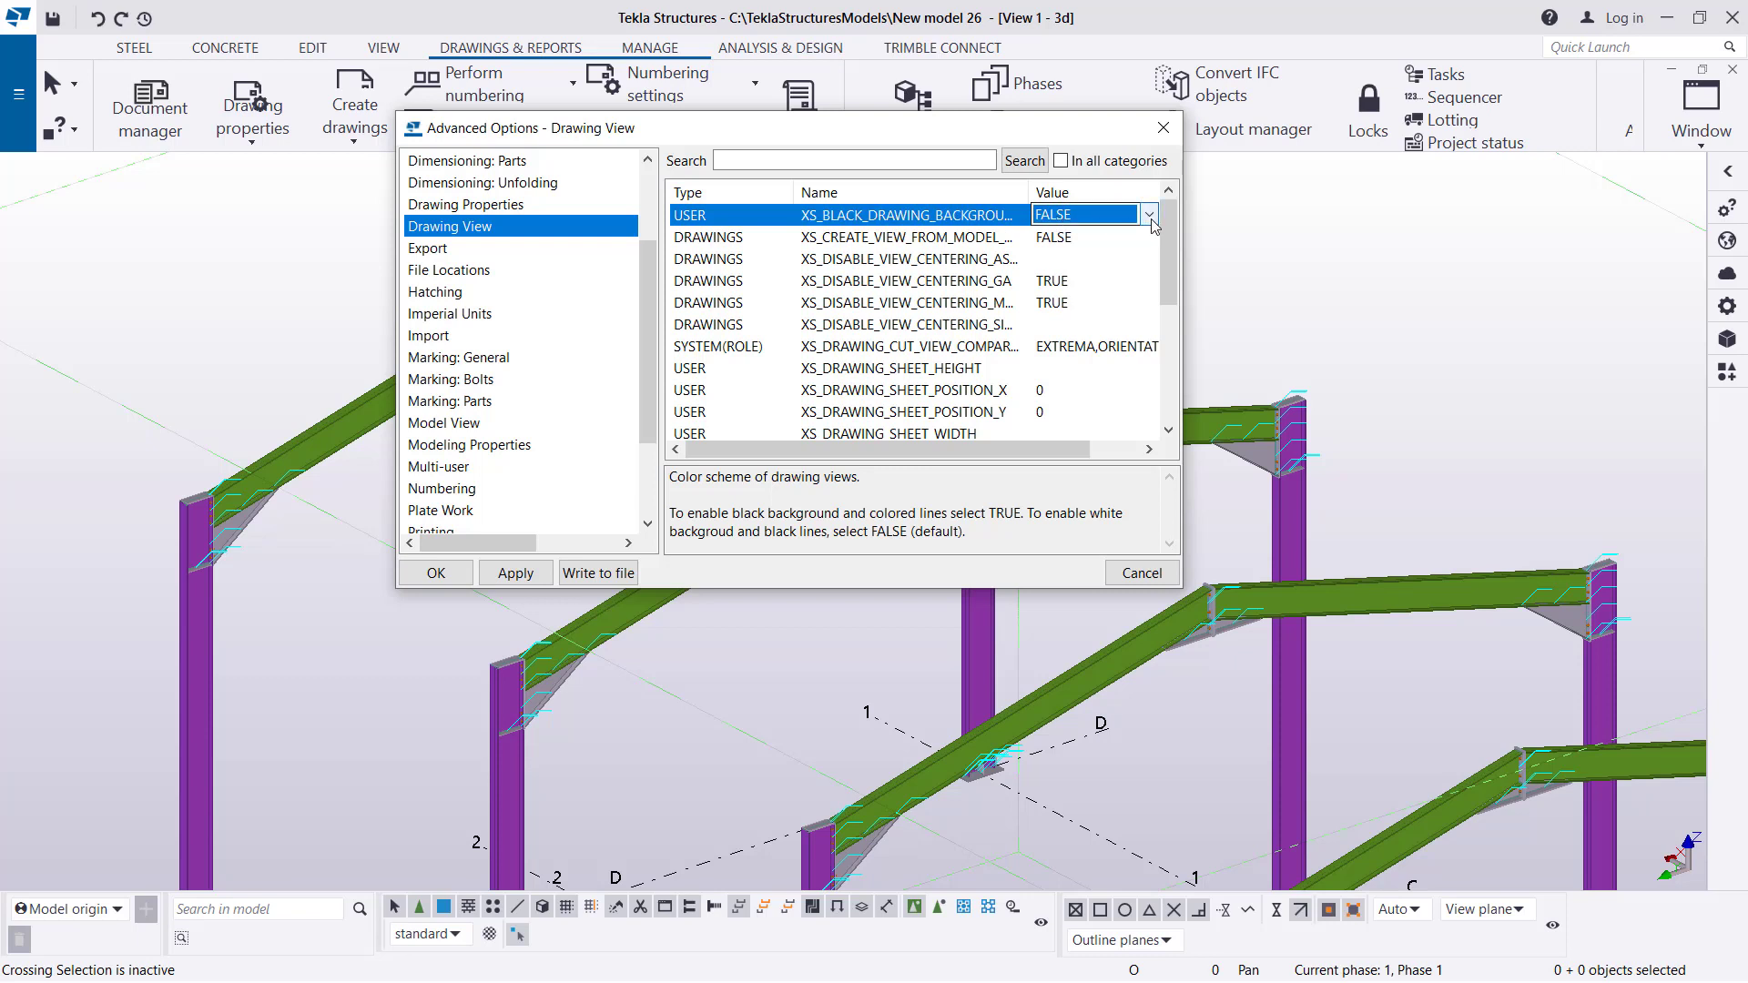
pyautogui.click(1149, 215)
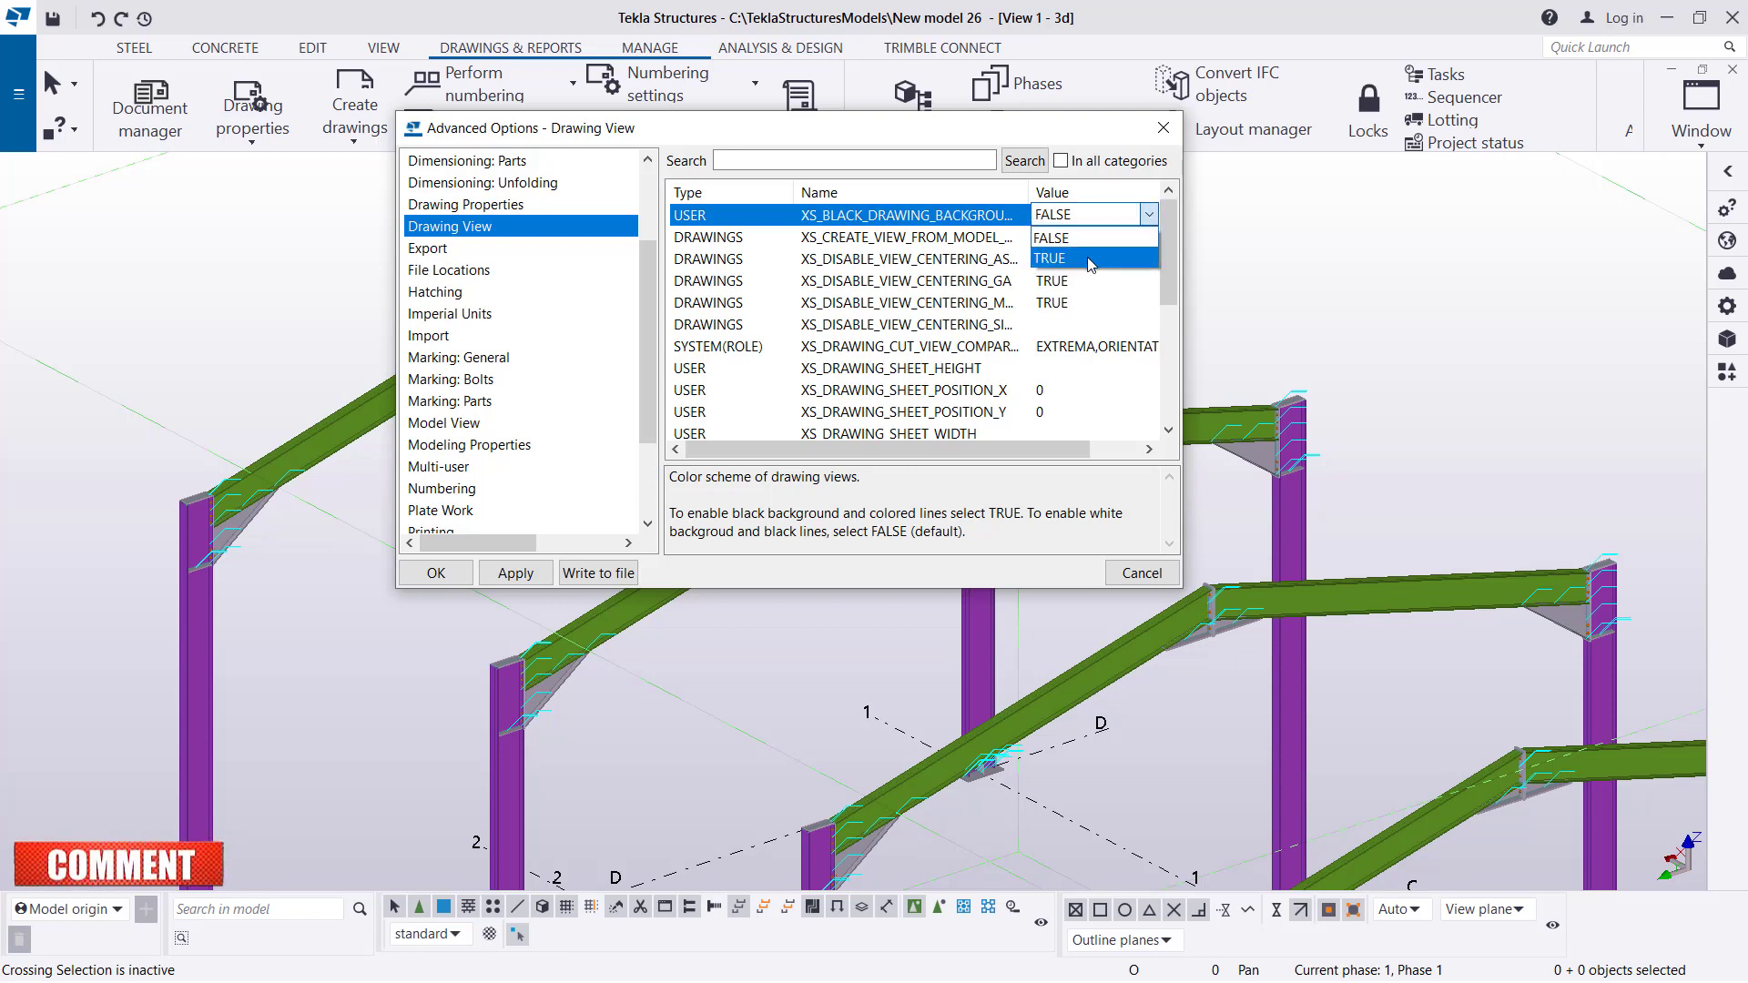
pyautogui.click(1049, 258)
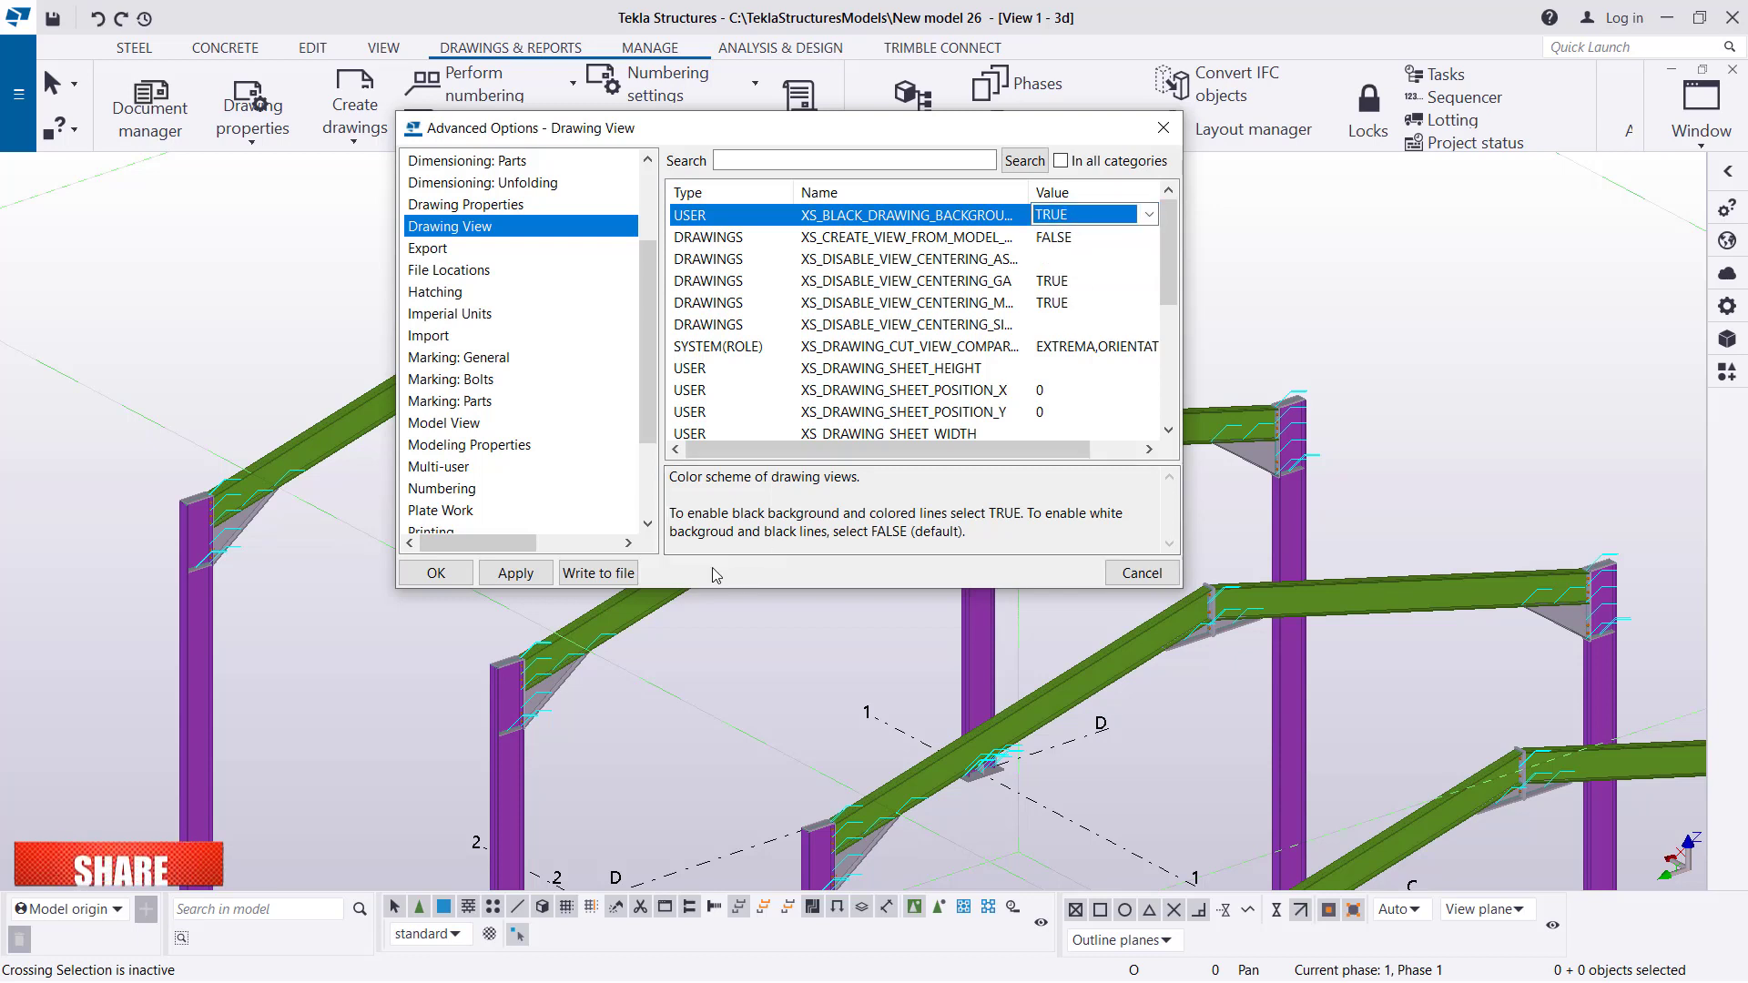
pyautogui.moveTo(599, 573)
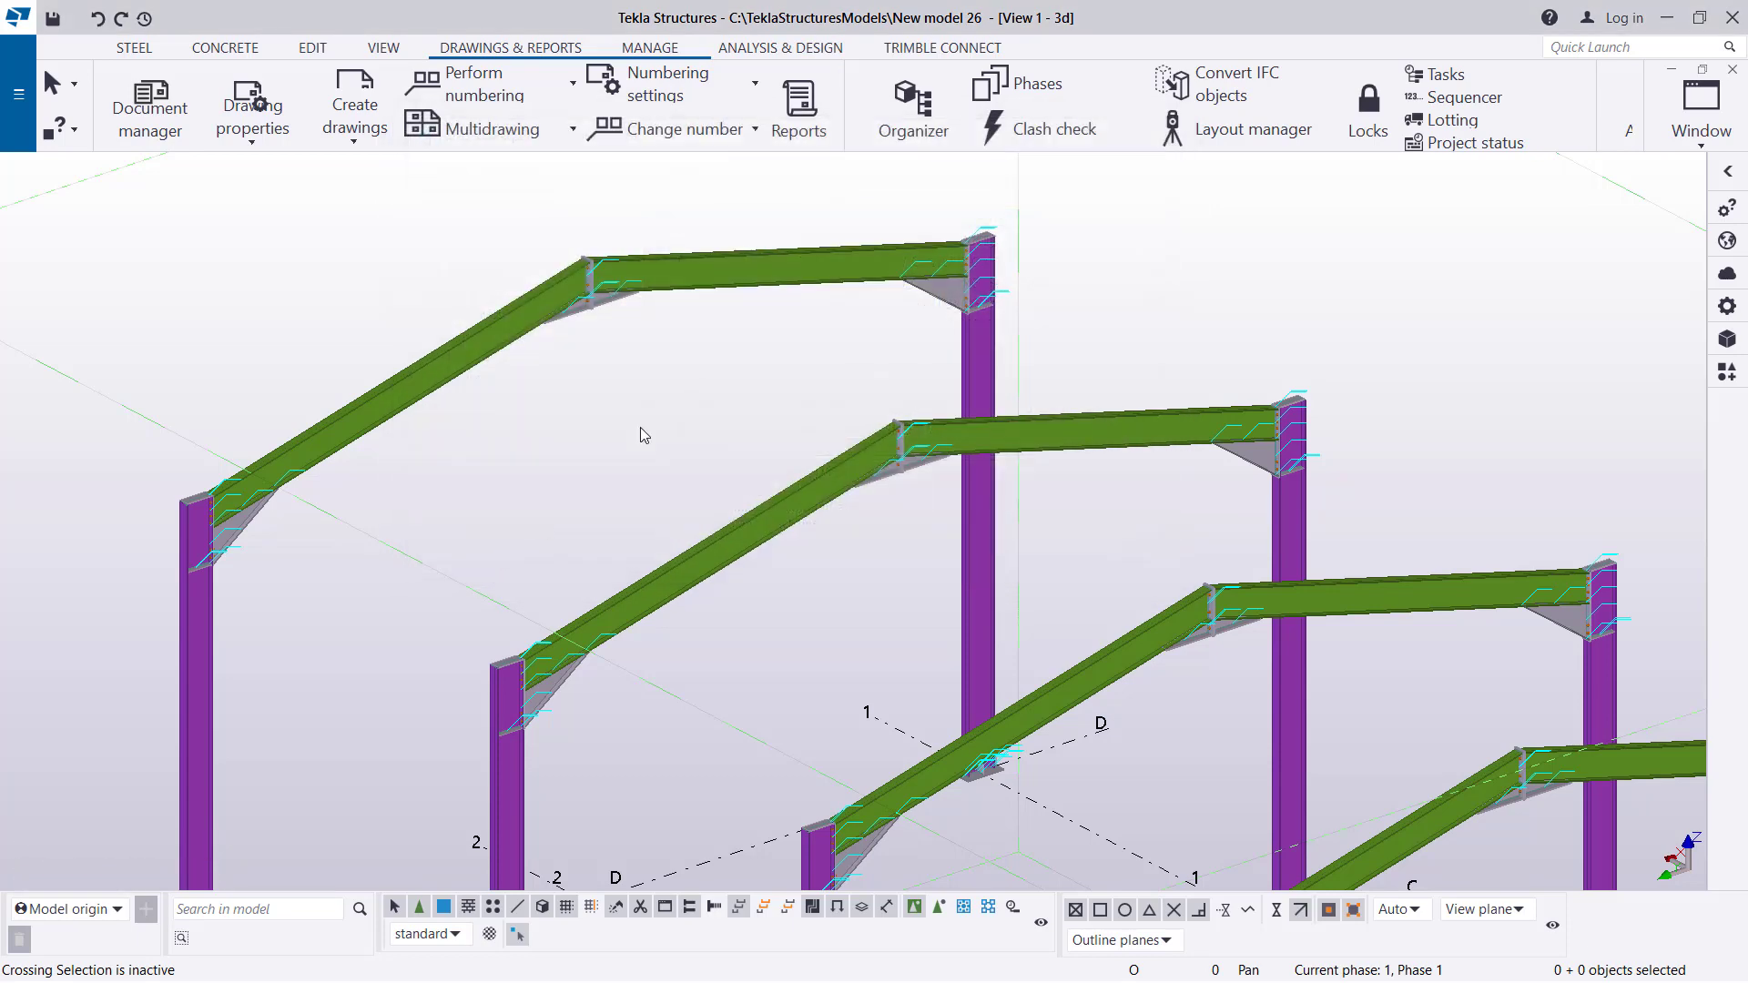
pyautogui.moveTo(672, 379)
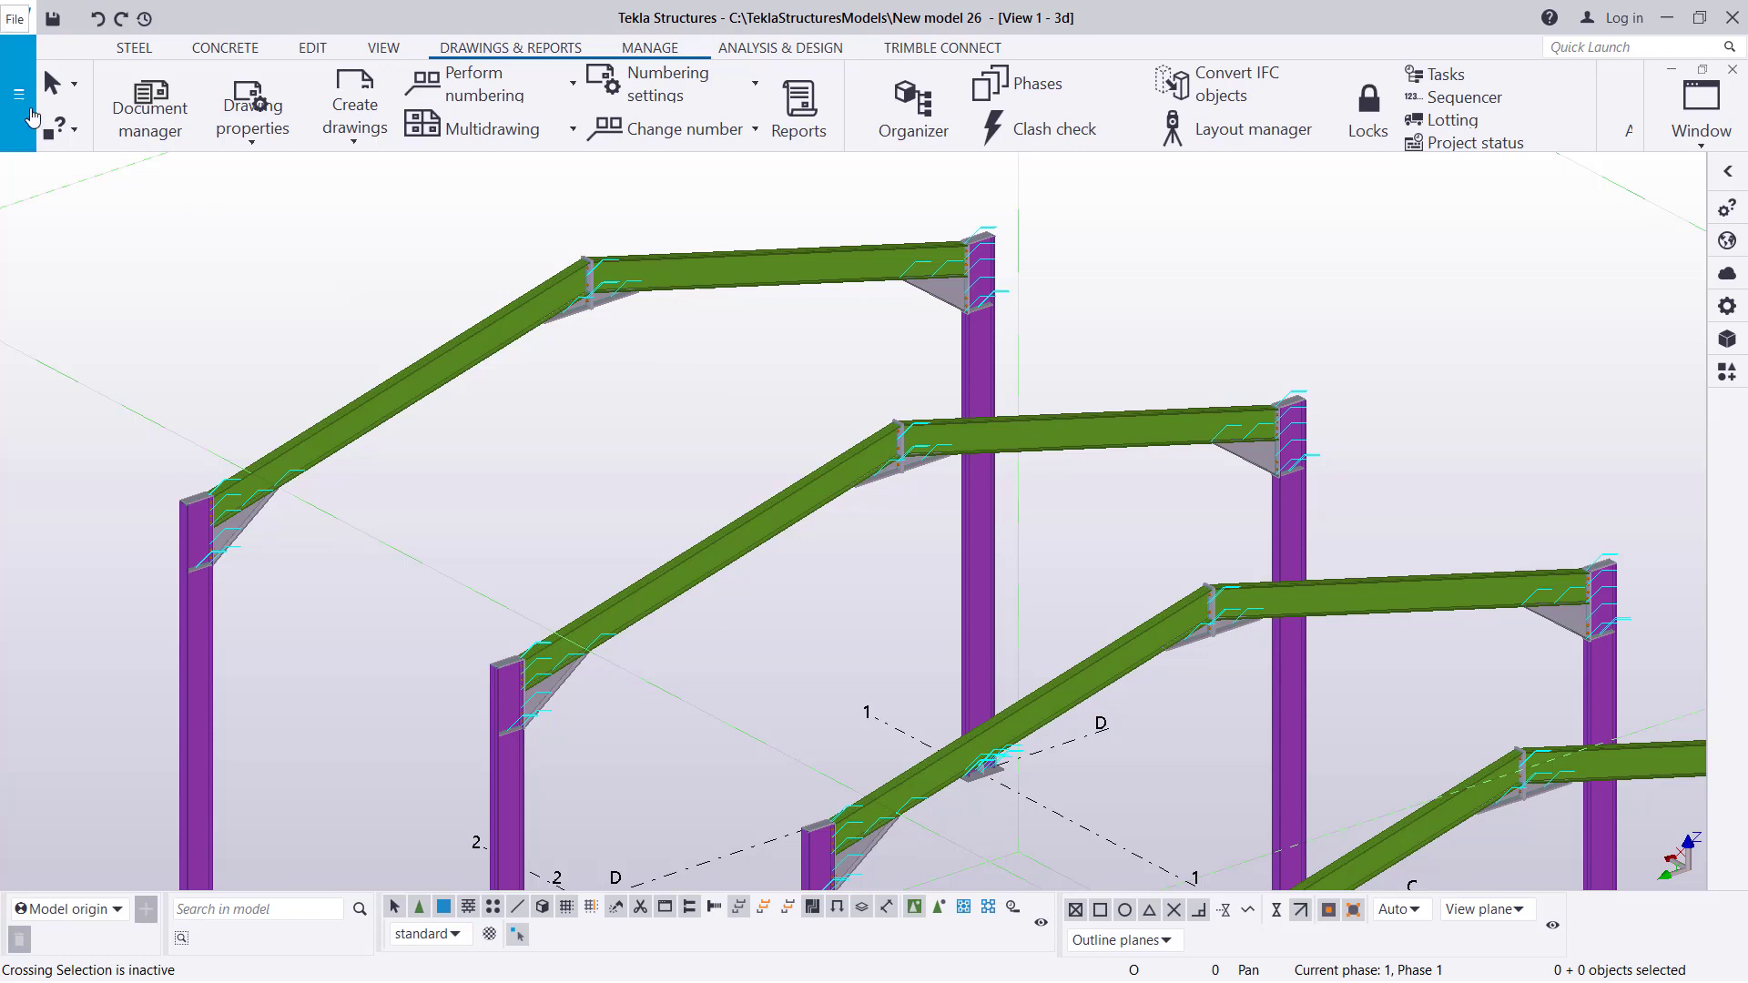
pyautogui.moveTo(24, 106)
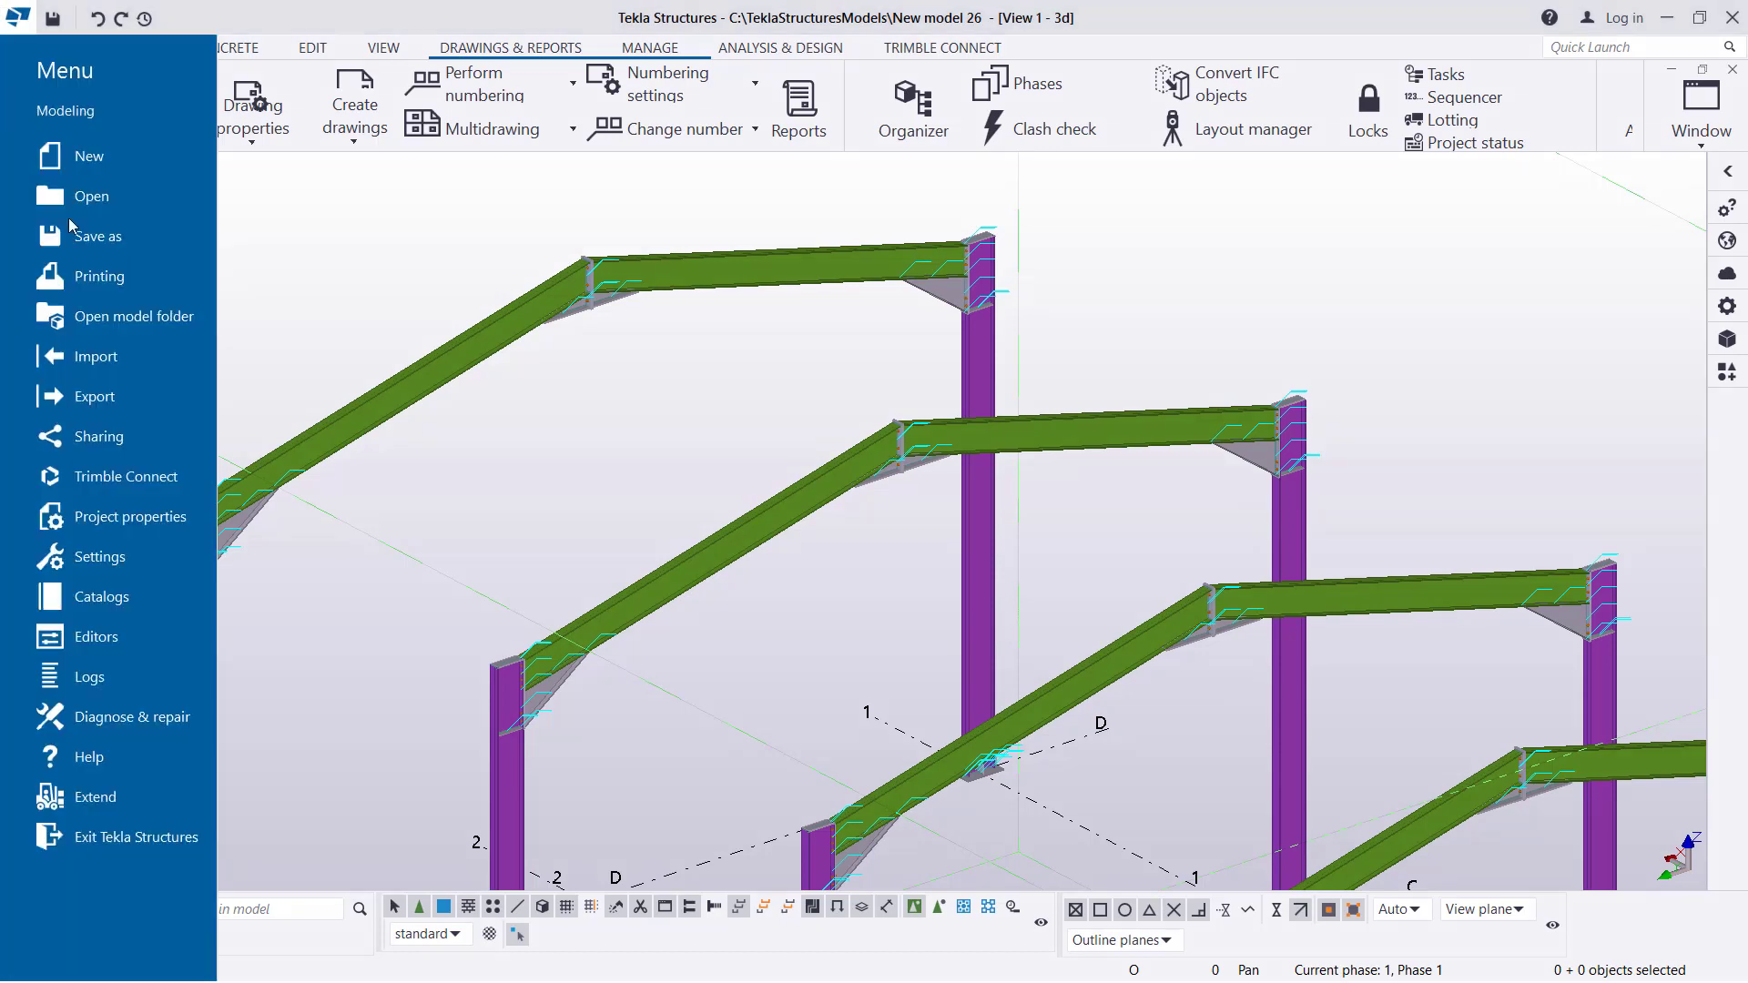
pyautogui.moveTo(95, 395)
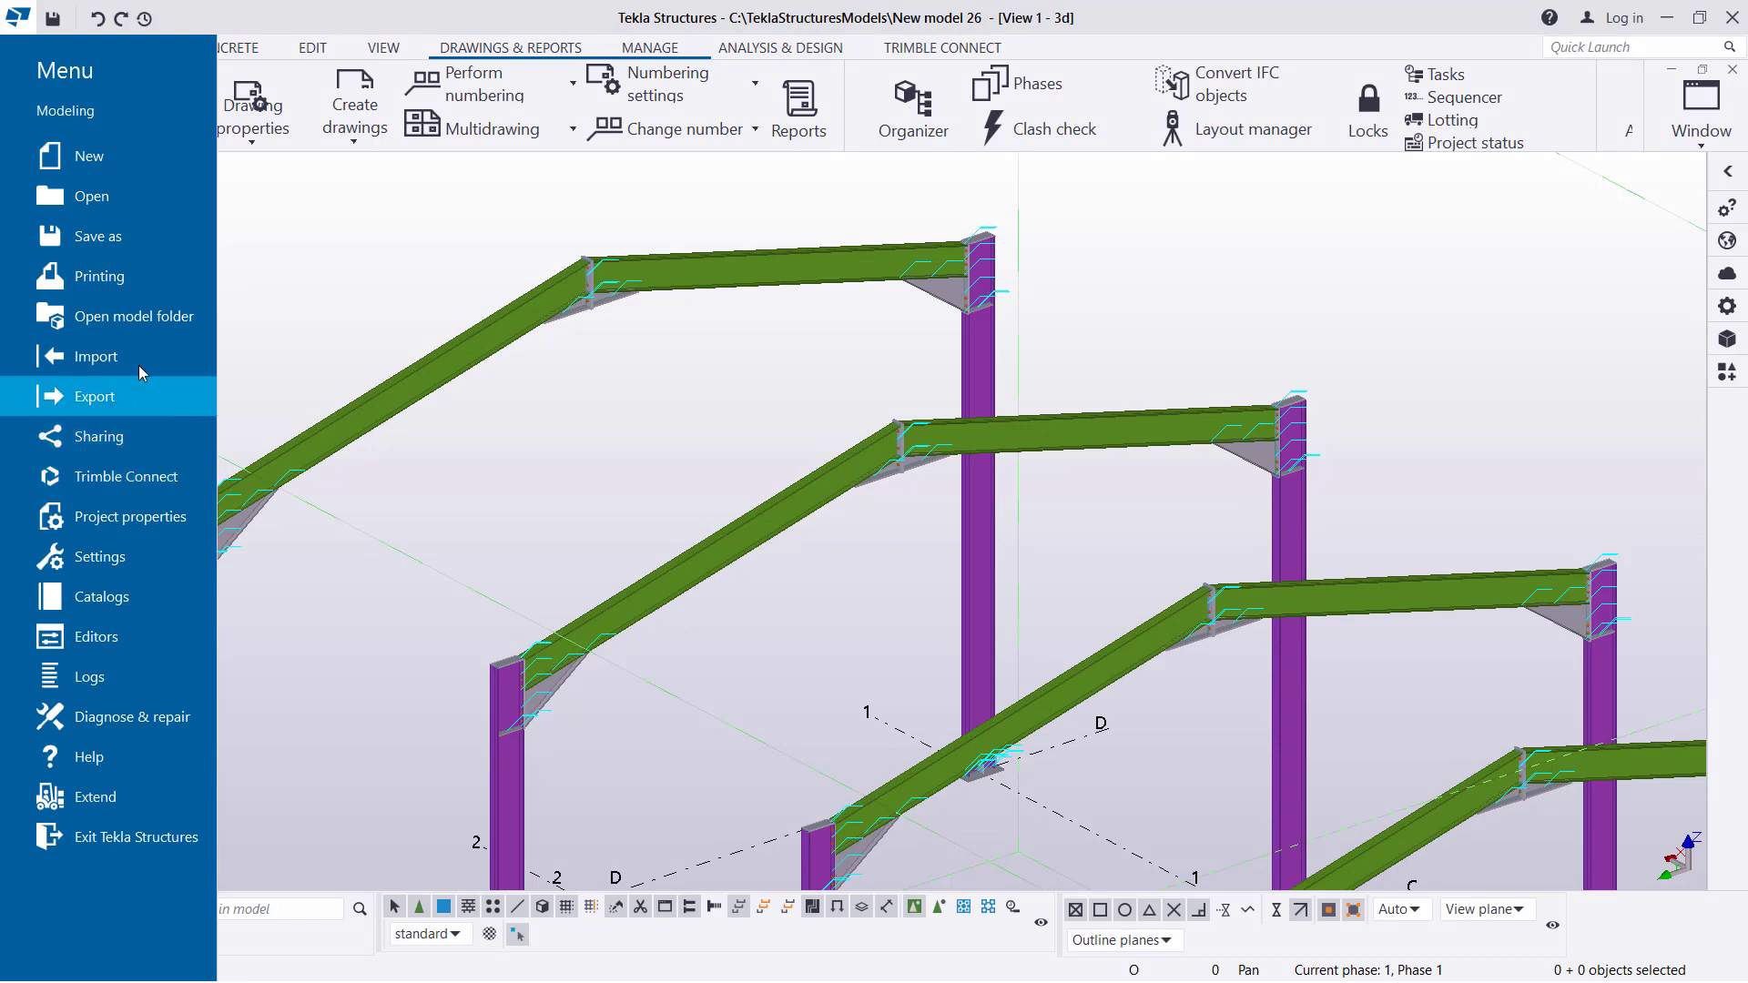
# Reopen Advanced Options to confirm Drawing View still shows TRUE, accept with OK, and close the model.
pyautogui.click(99, 557)
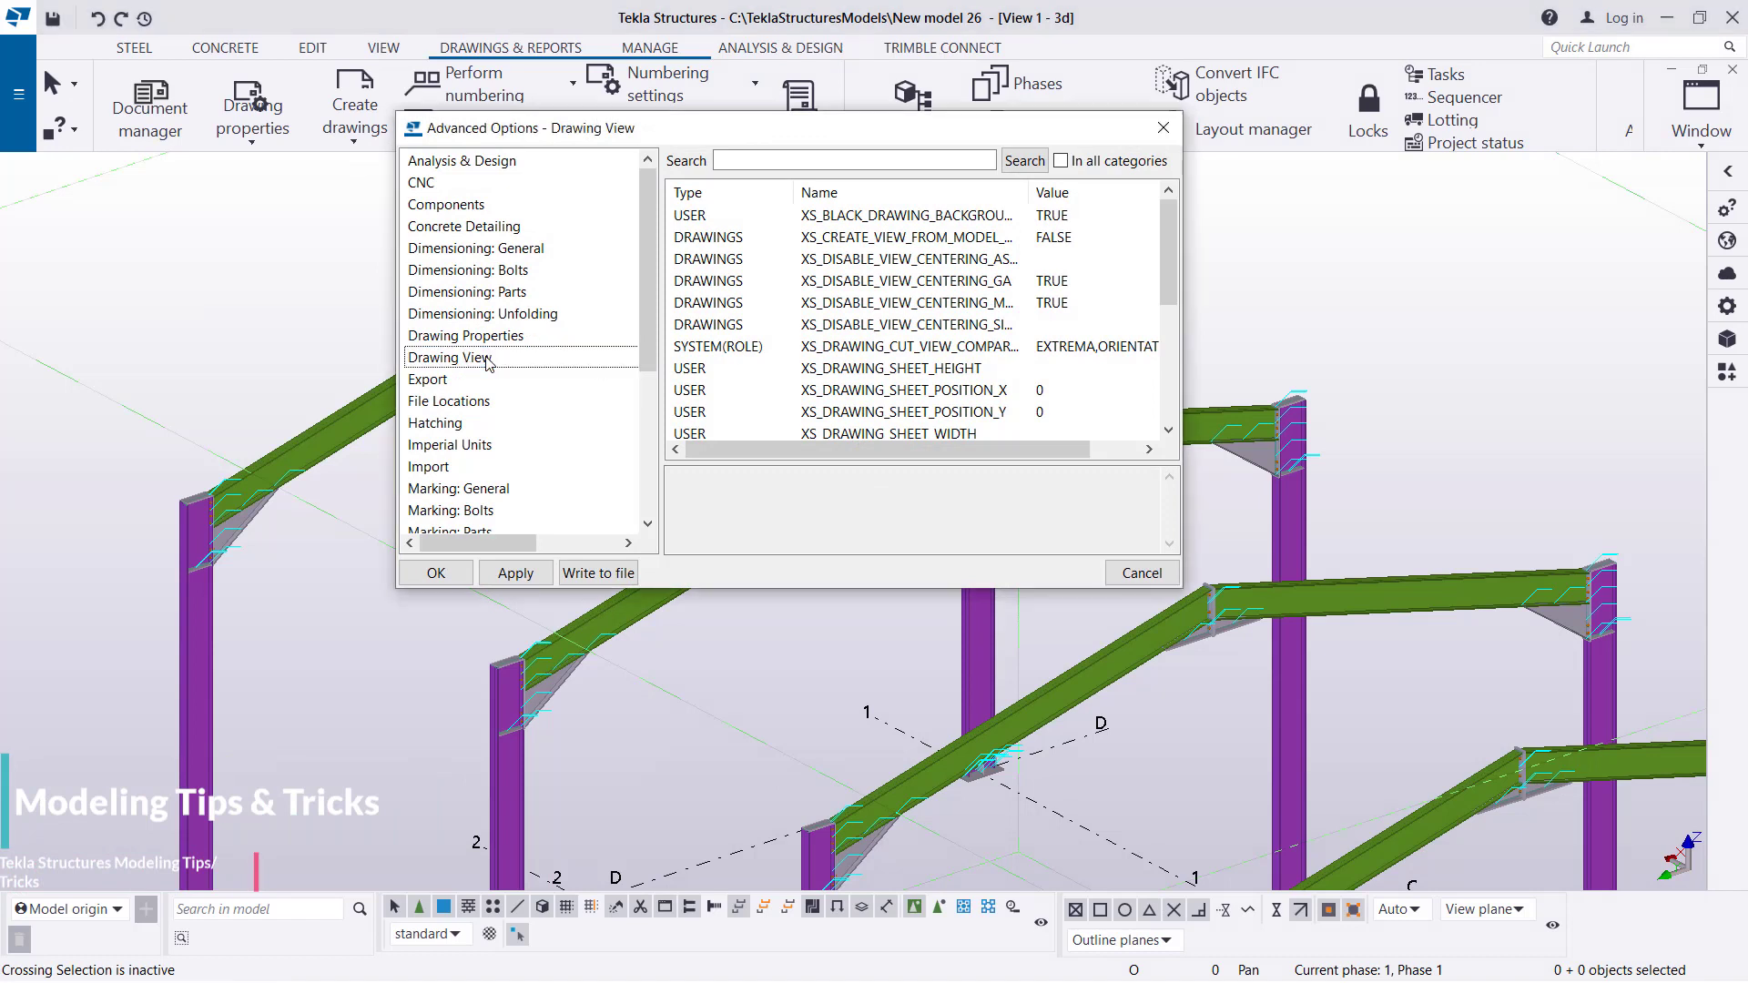
pyautogui.click(903, 215)
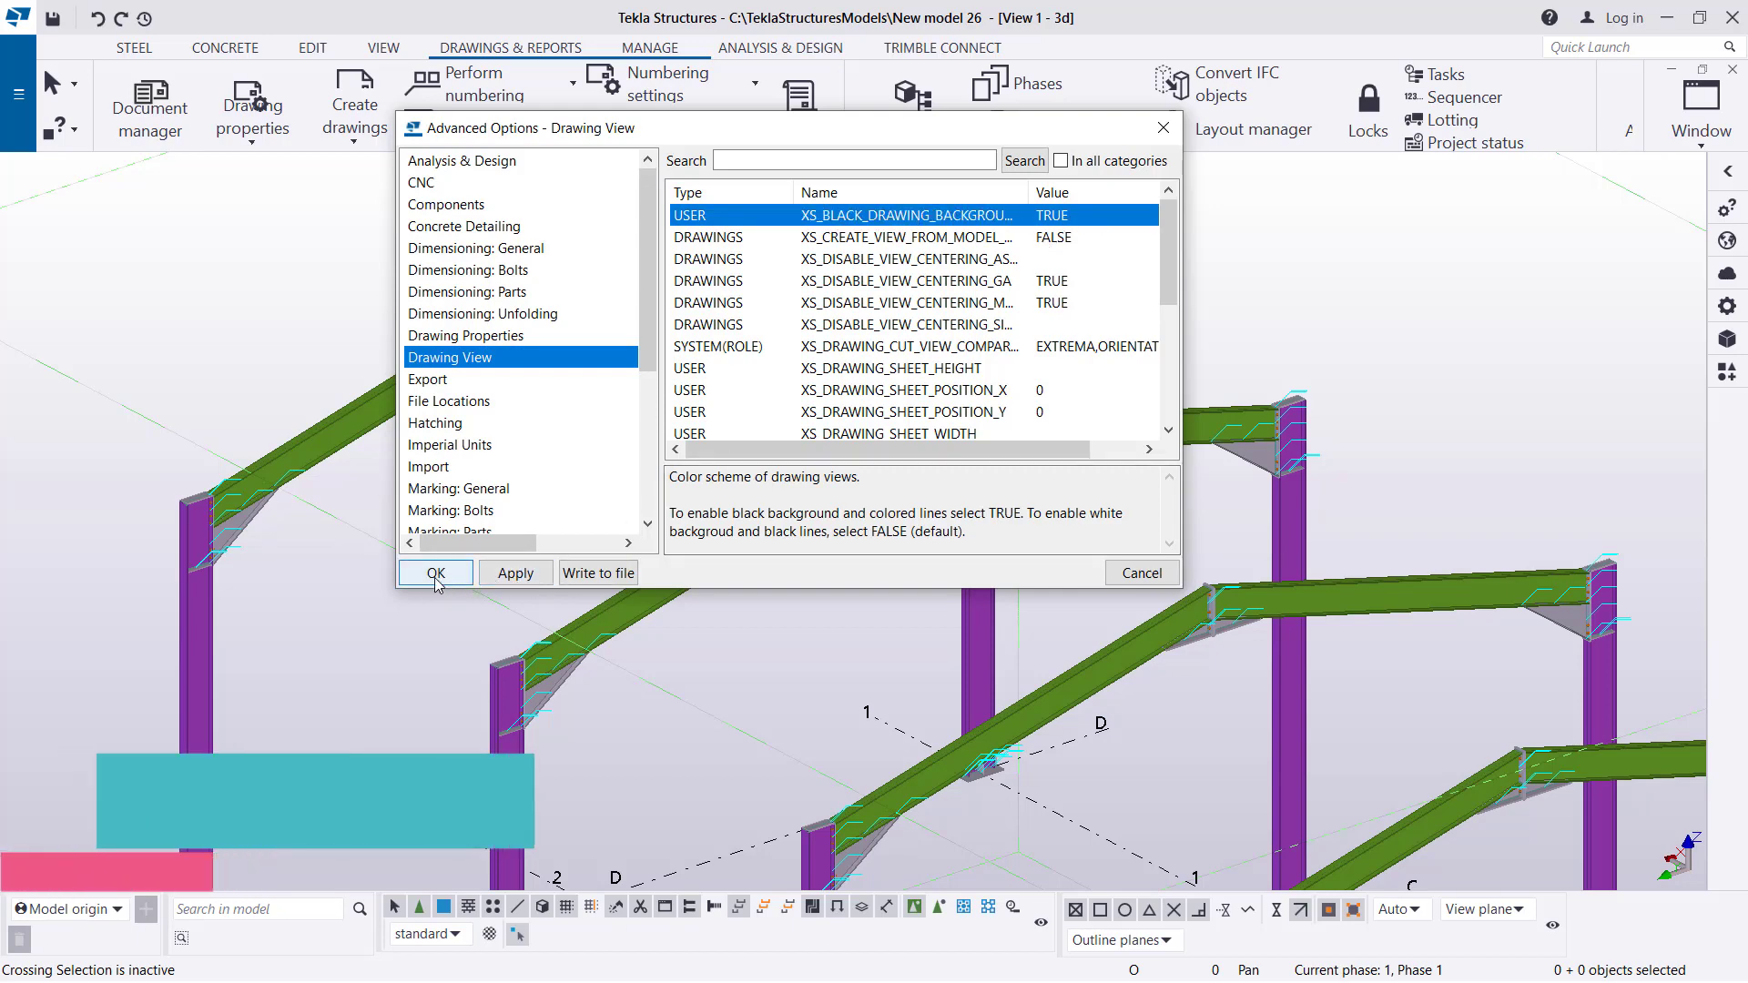
pyautogui.click(434, 572)
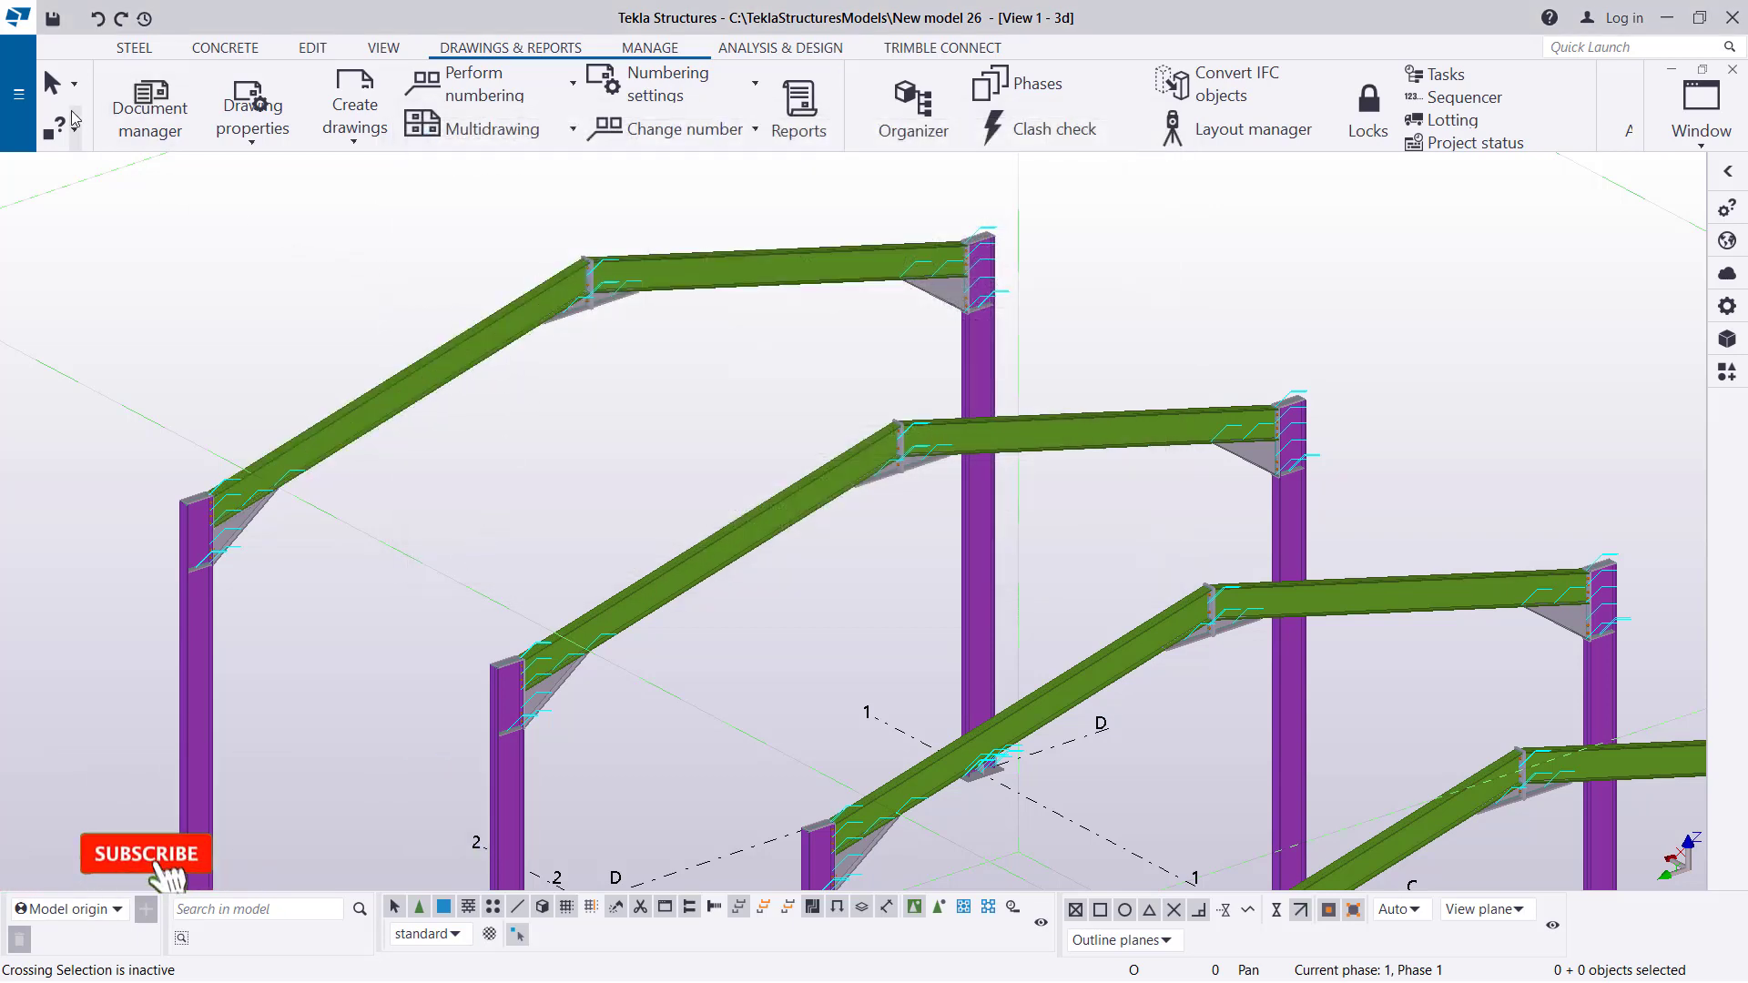
pyautogui.click(18, 95)
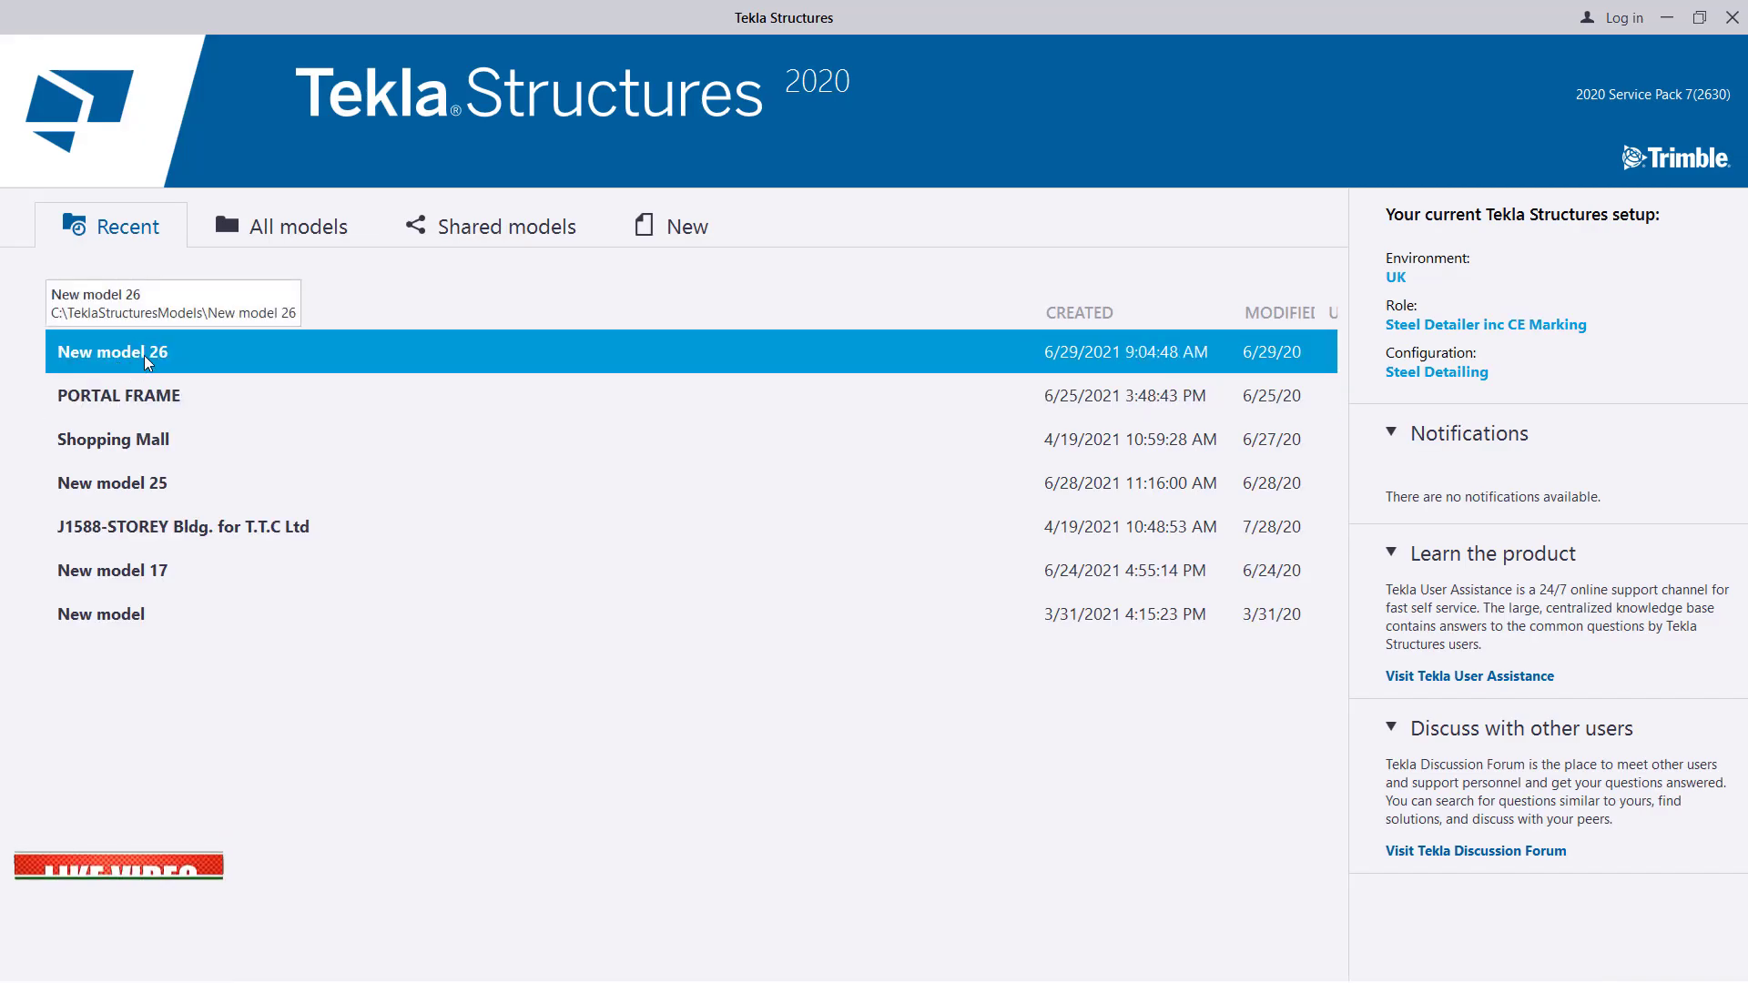
# Reopen New model 26 from the Recent models list.
pyautogui.click(111, 352)
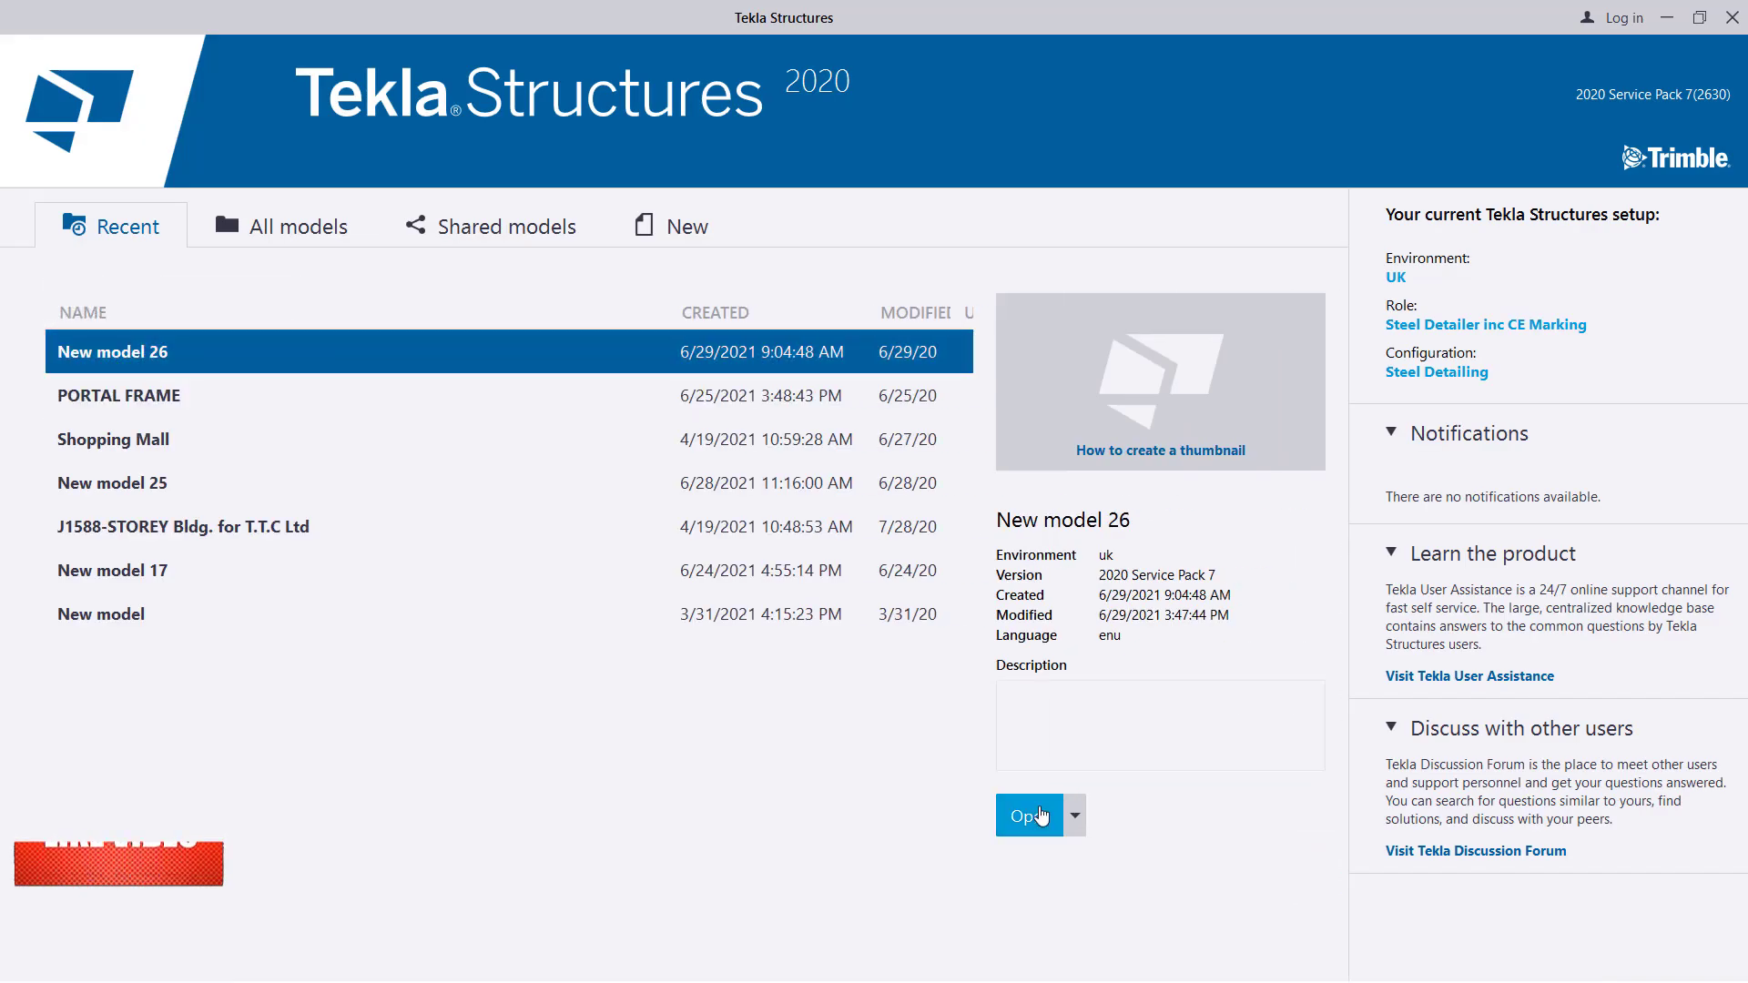
pyautogui.click(1027, 816)
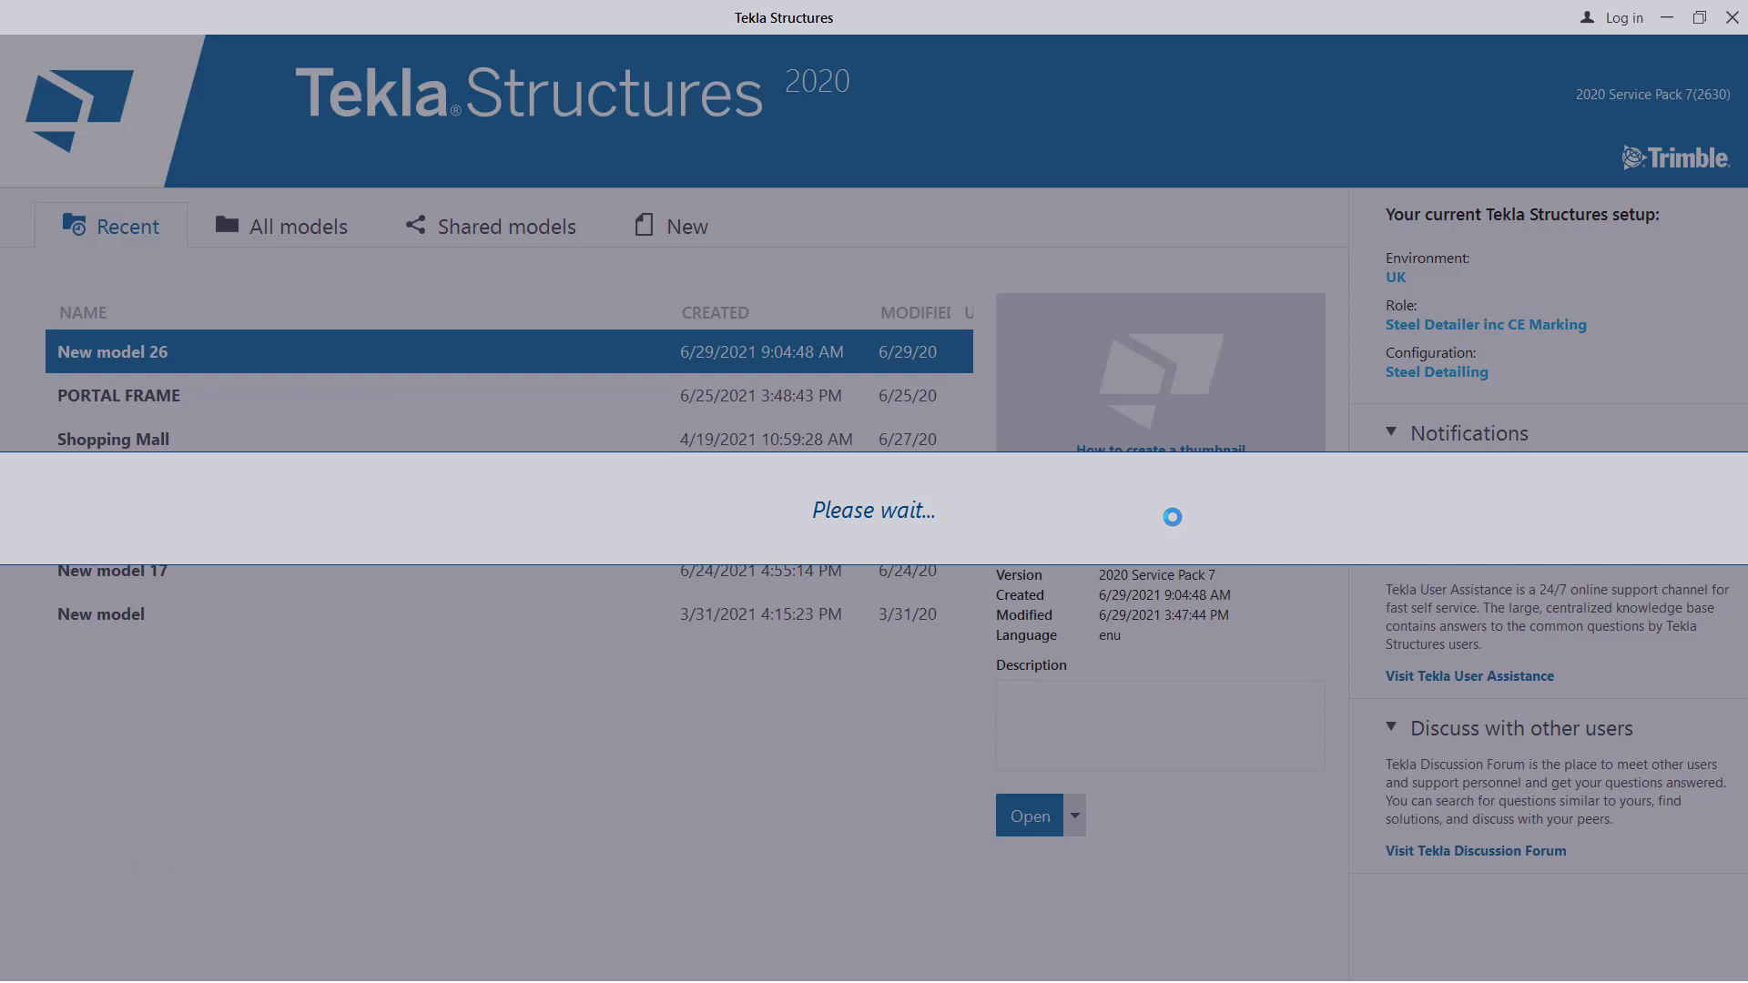
pyautogui.click(1027, 815)
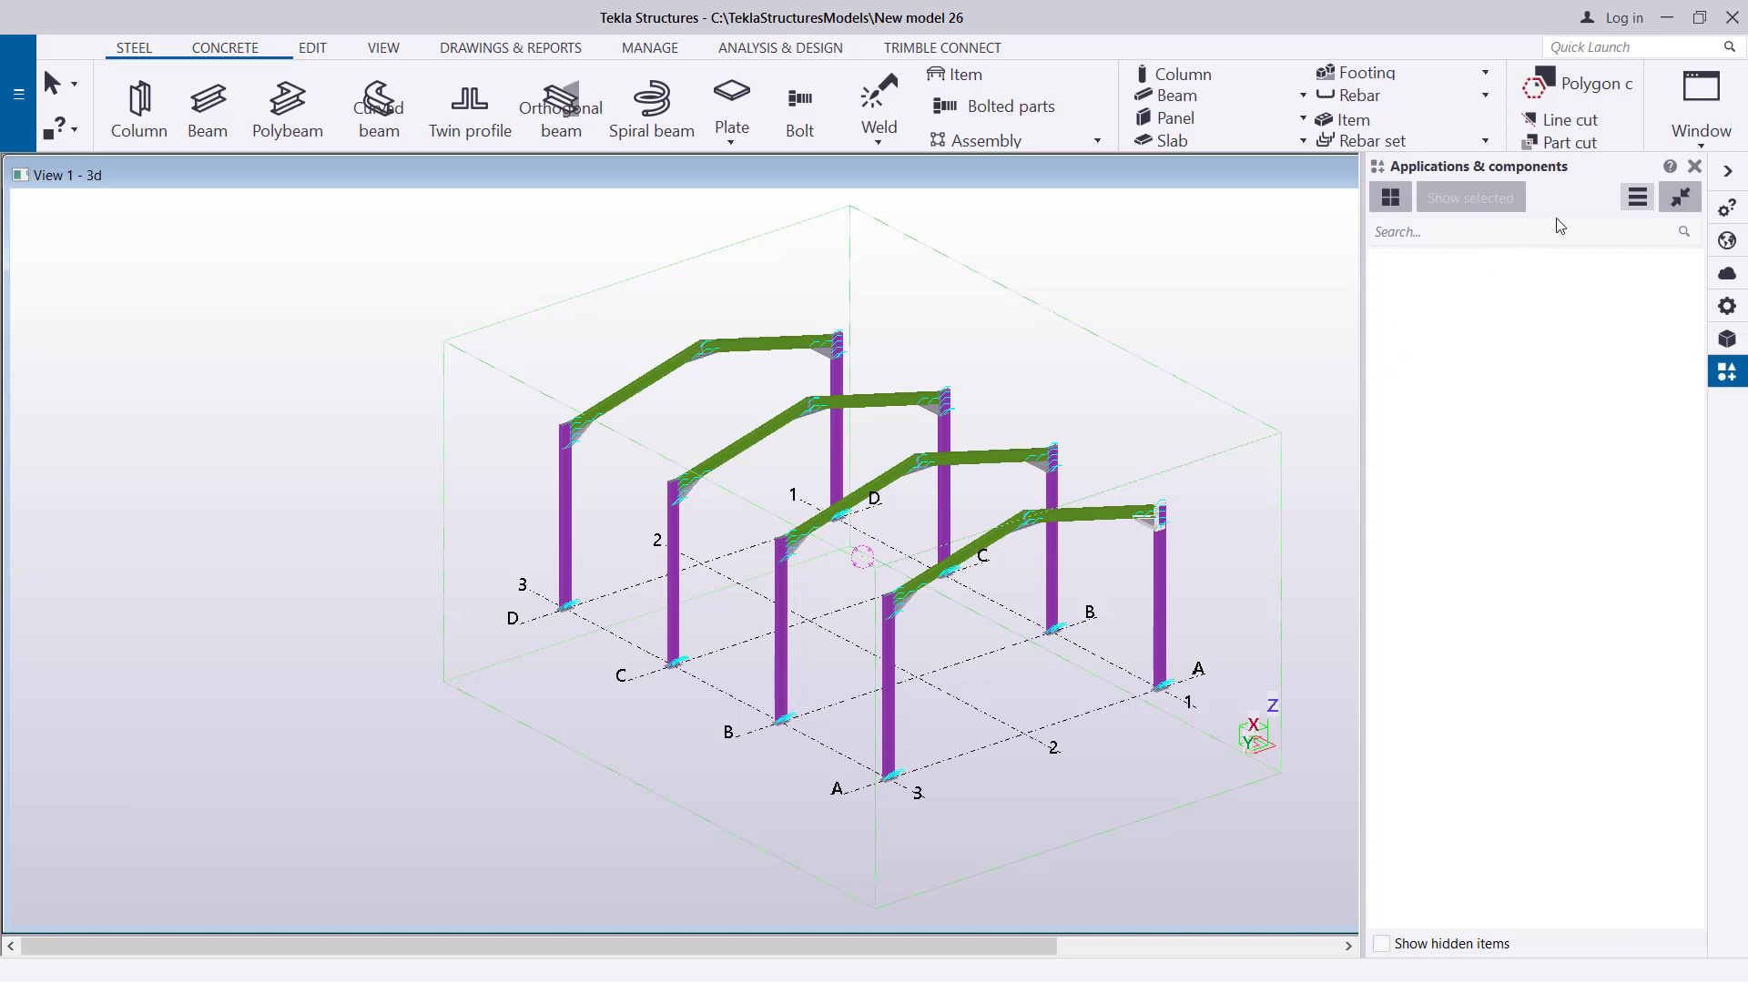
# Reopen the rafter assembly drawing from the Document manager, now on a black background.
pyautogui.click(1693, 165)
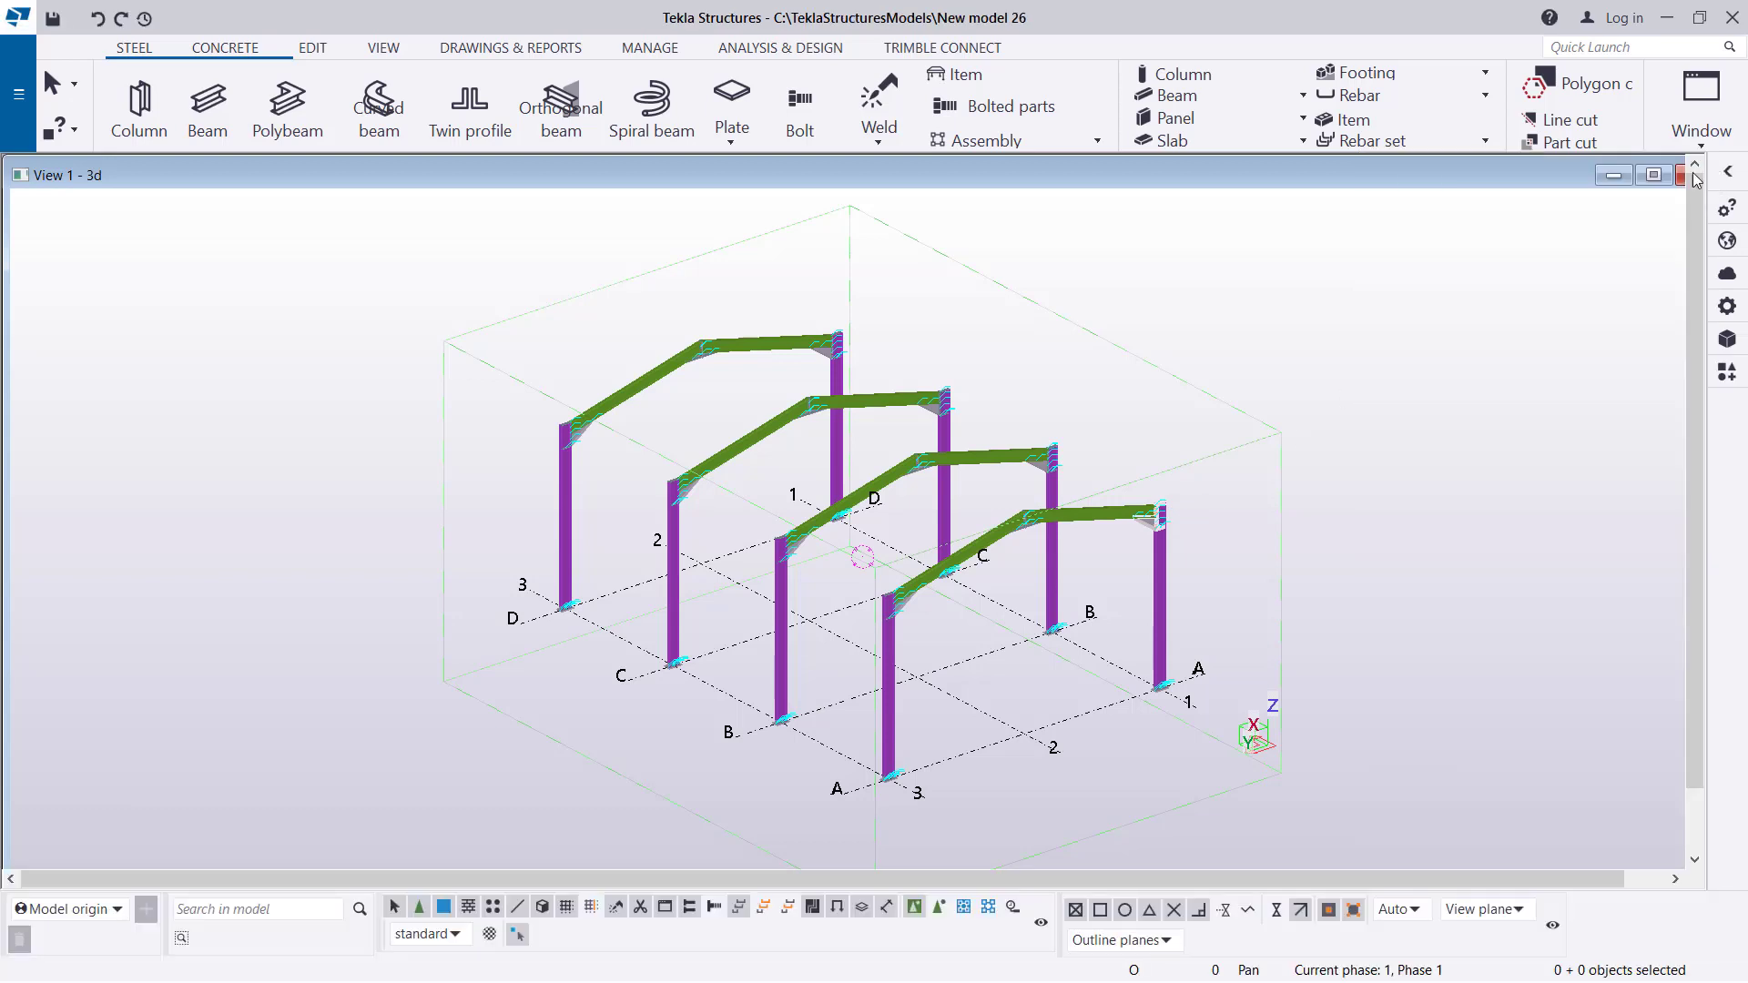
pyautogui.click(1653, 175)
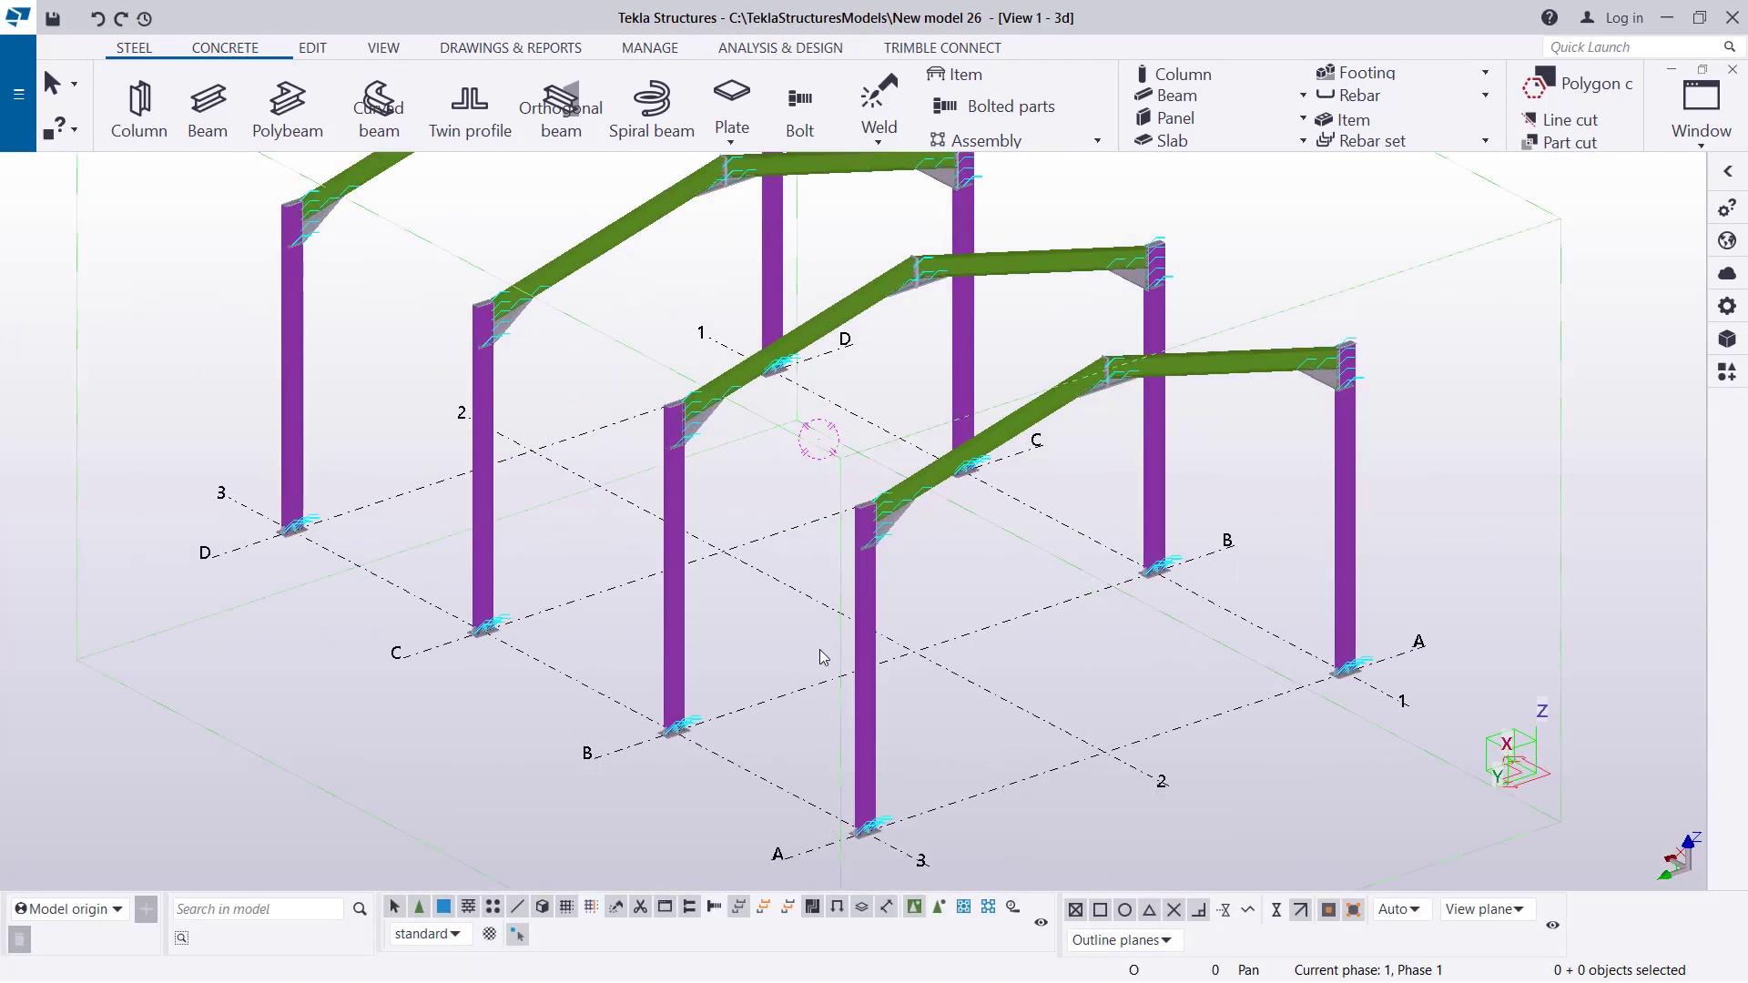
pyautogui.click(18, 92)
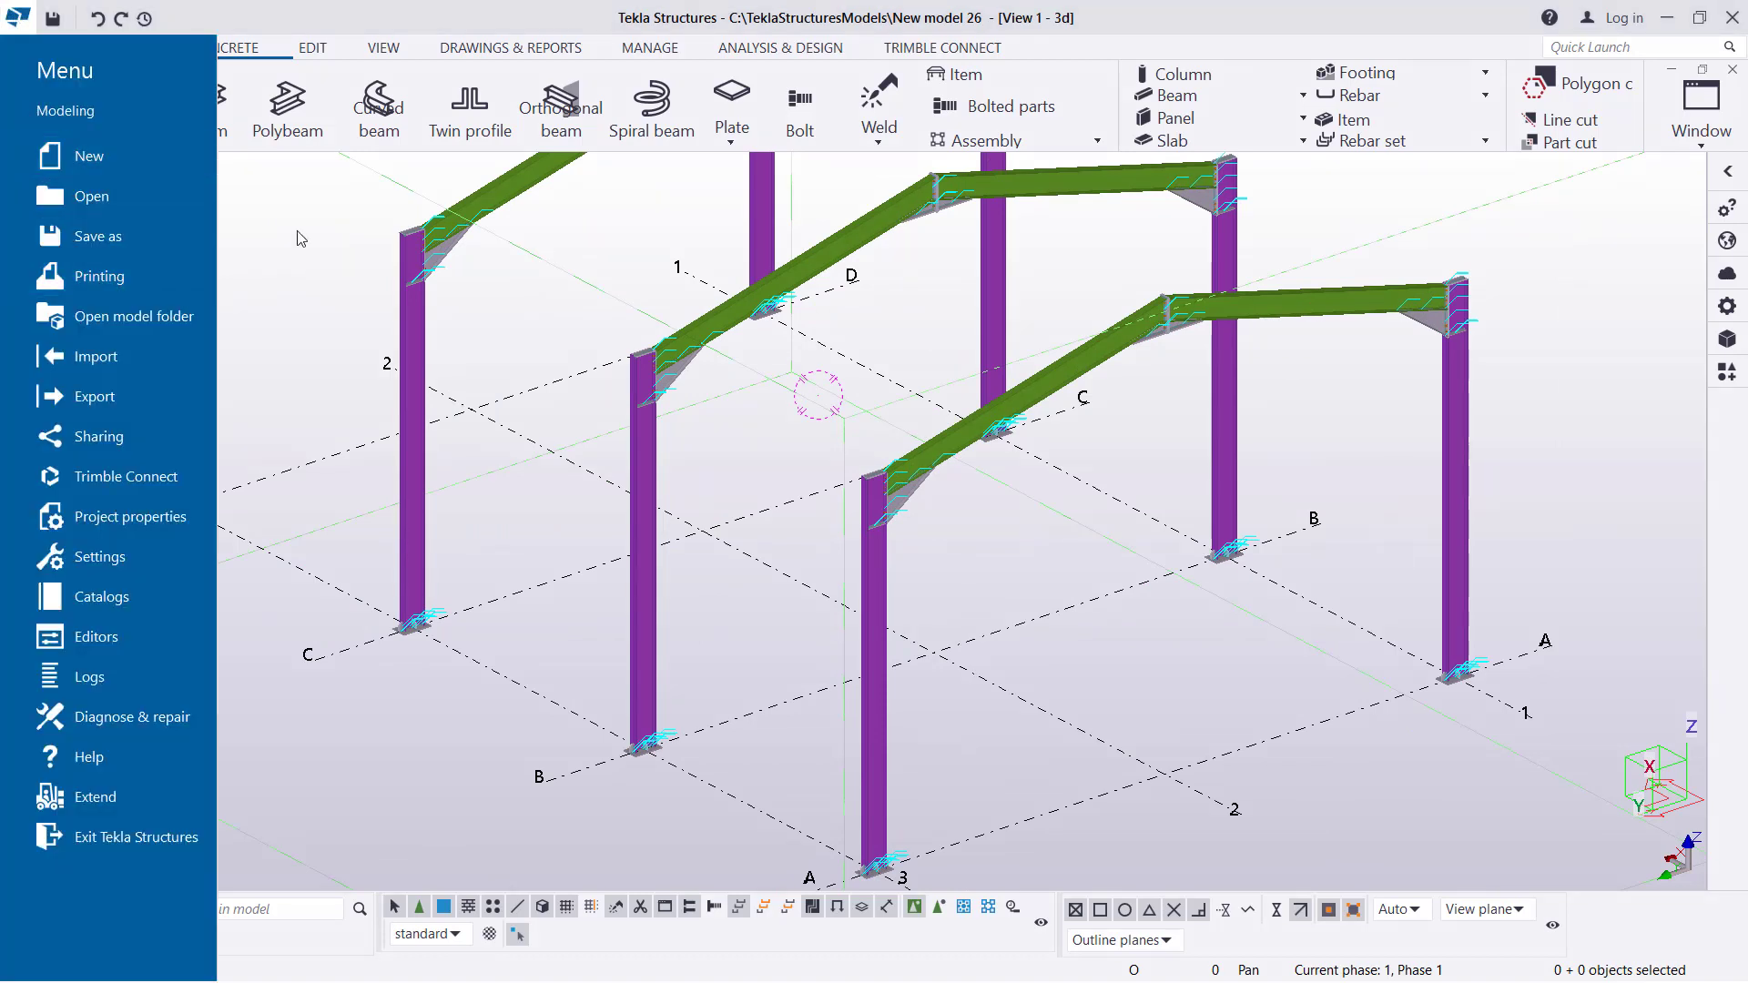
pyautogui.click(509, 47)
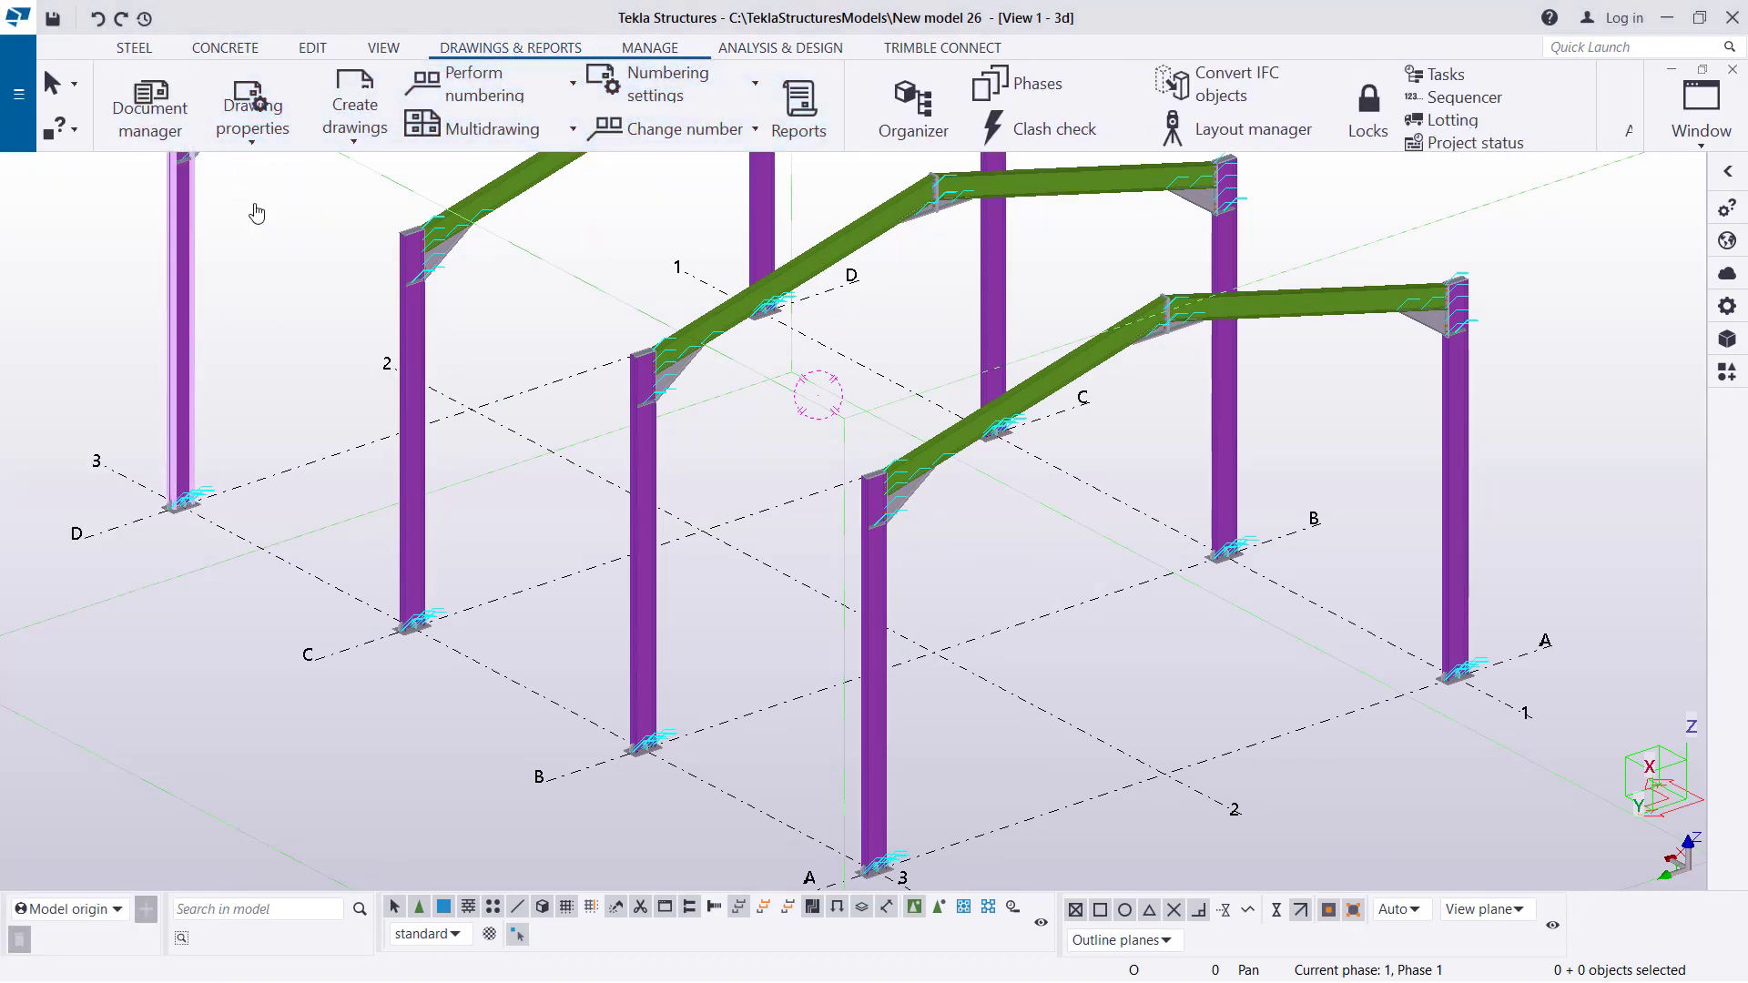
pyautogui.click(148, 105)
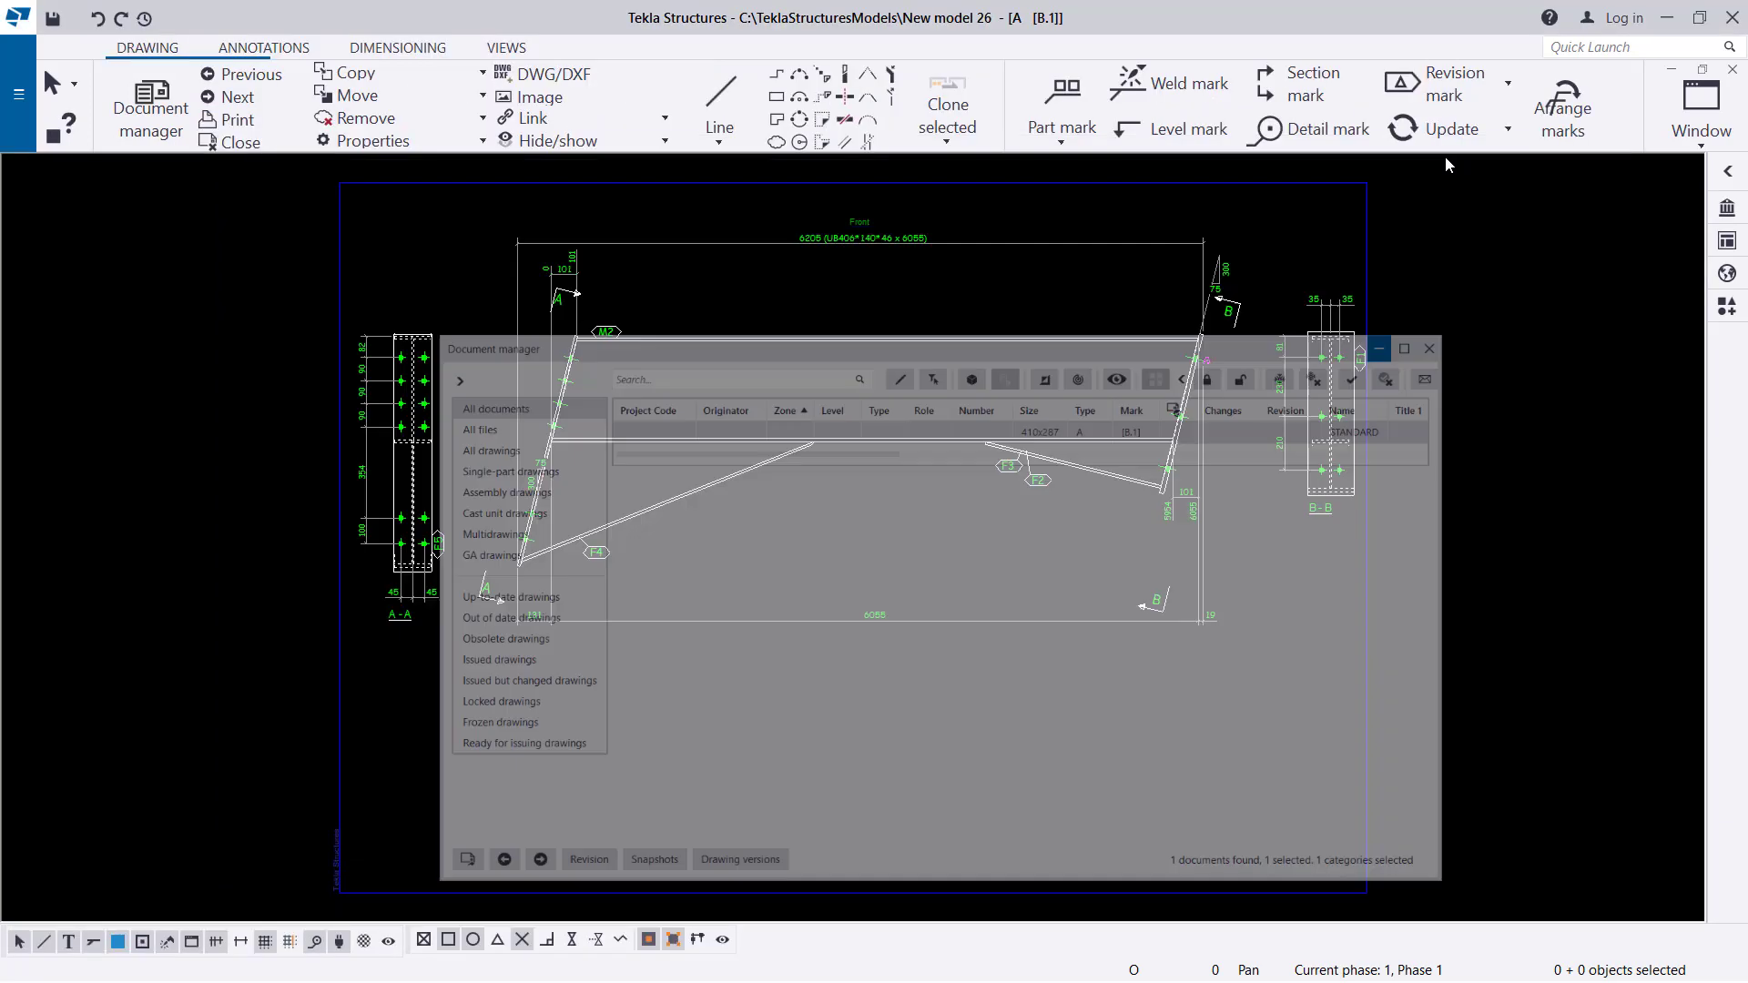
pyautogui.click(1427, 350)
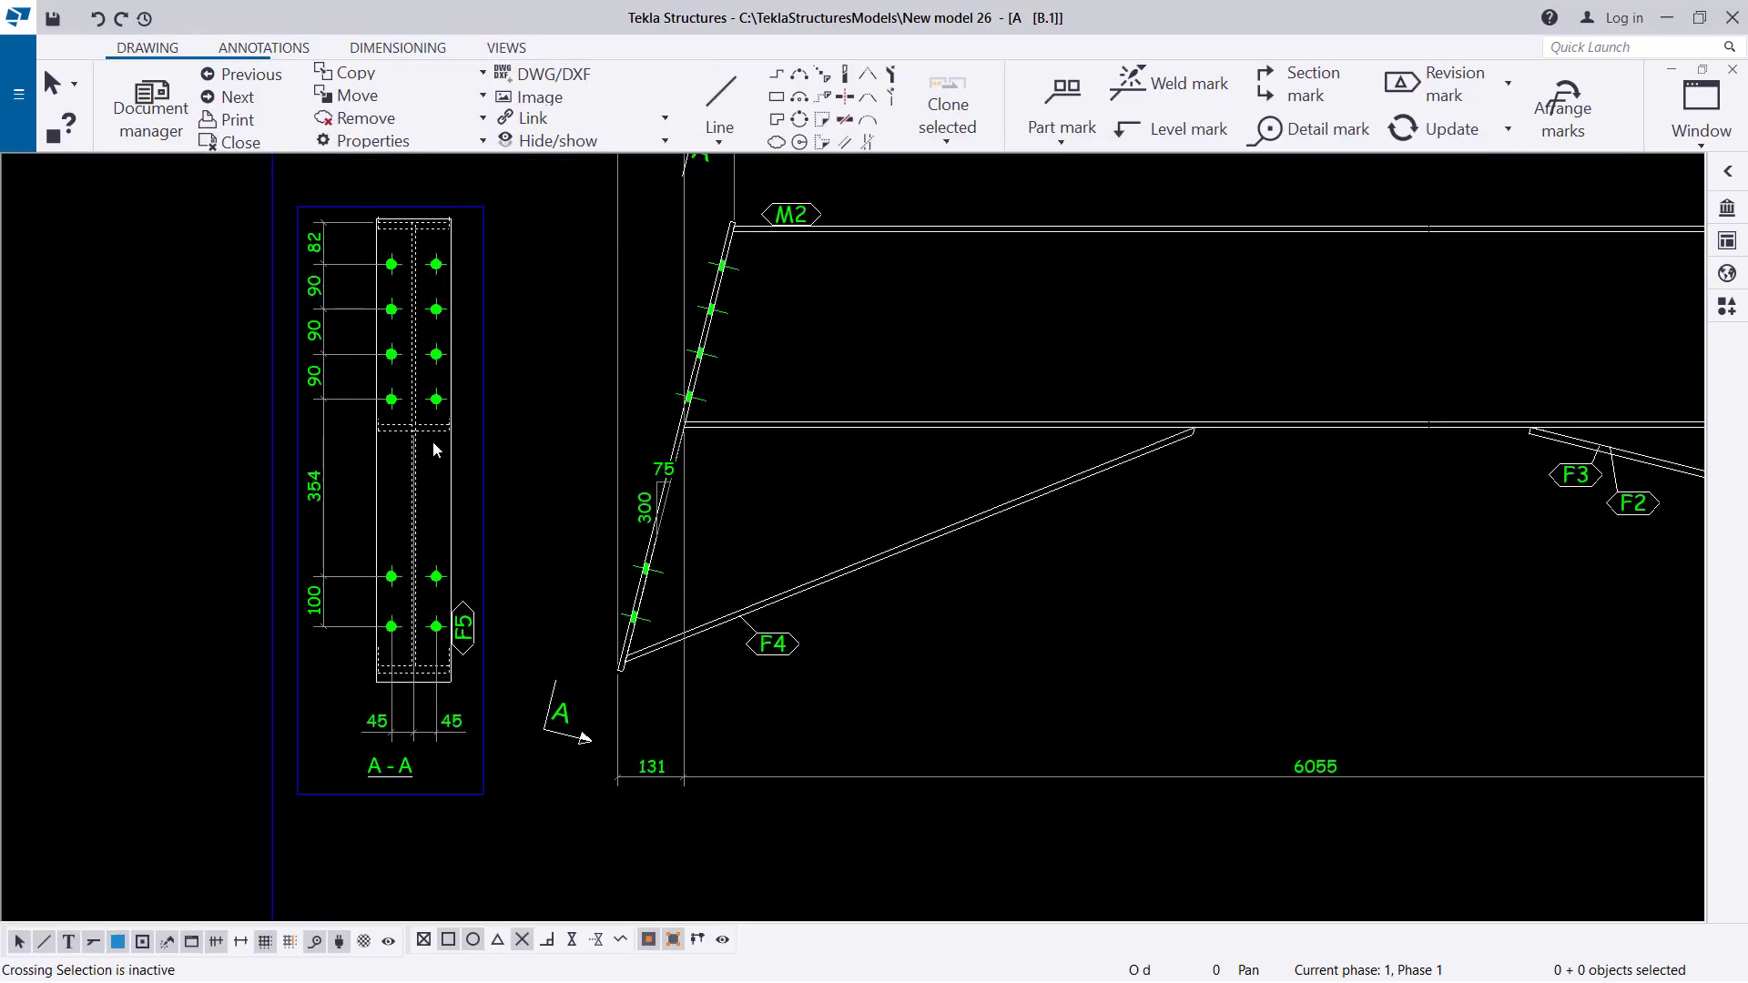